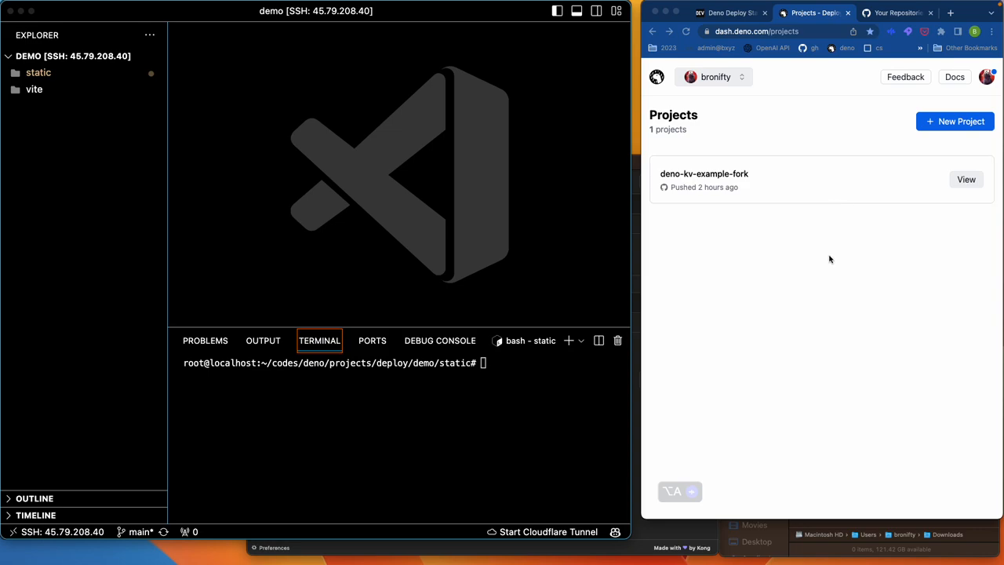
mouse_move(861, 318)
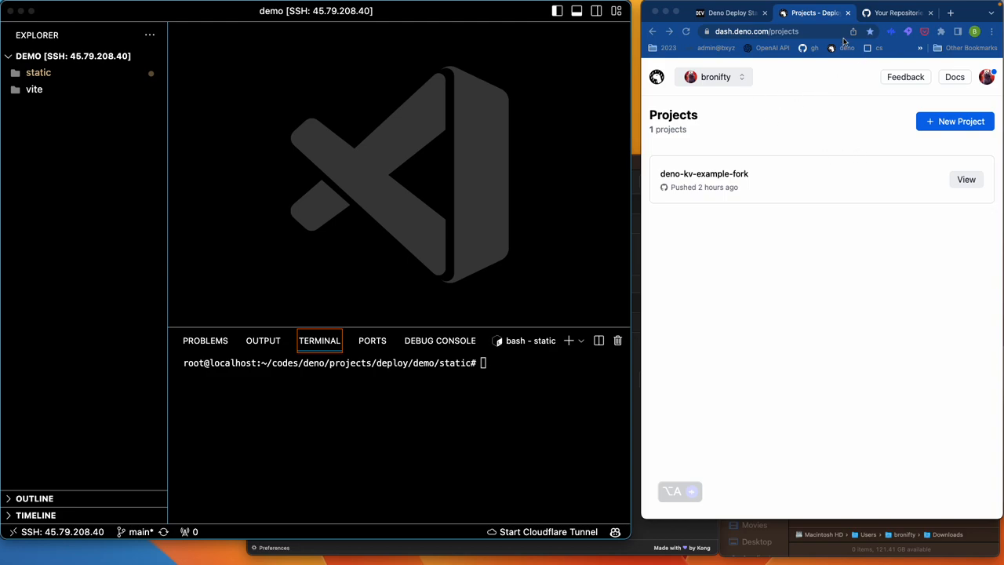
mouse_move(758, 99)
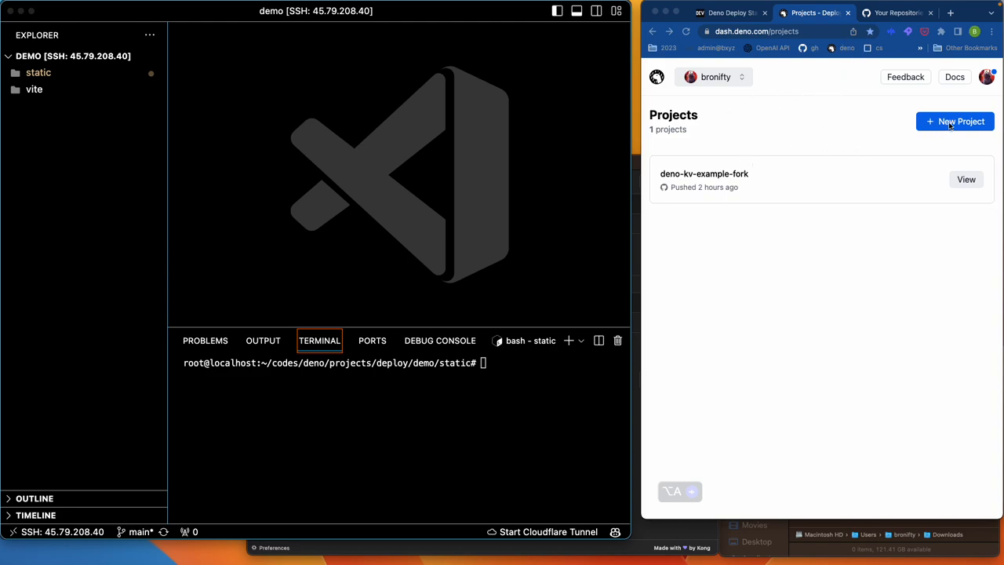
Create an empty Deno Deploy project, bitter-duck-67, from the Projects page.
click(954, 121)
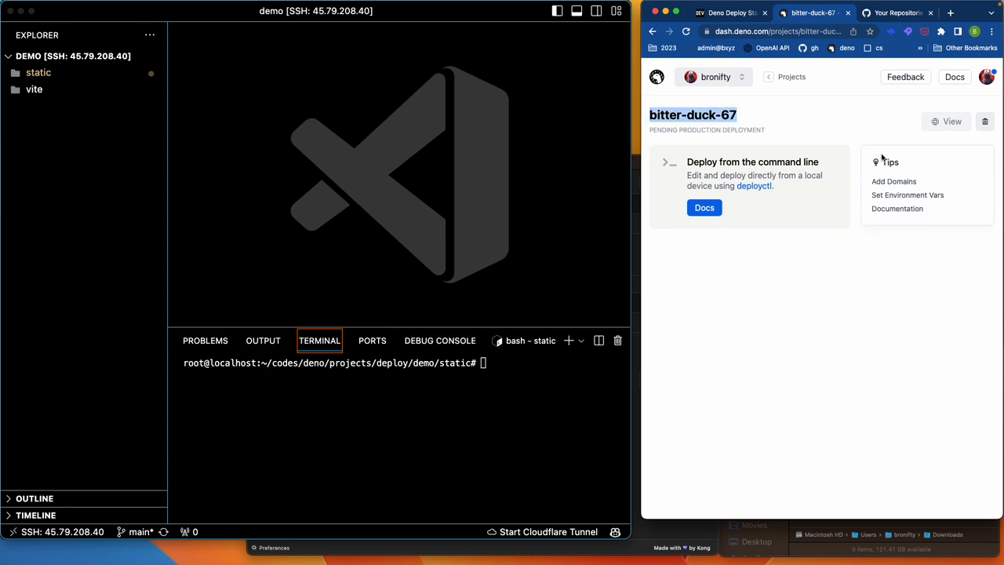
Expand the static folder to show image.png, index.html and sample.env, then review the deployment article.
click(37, 73)
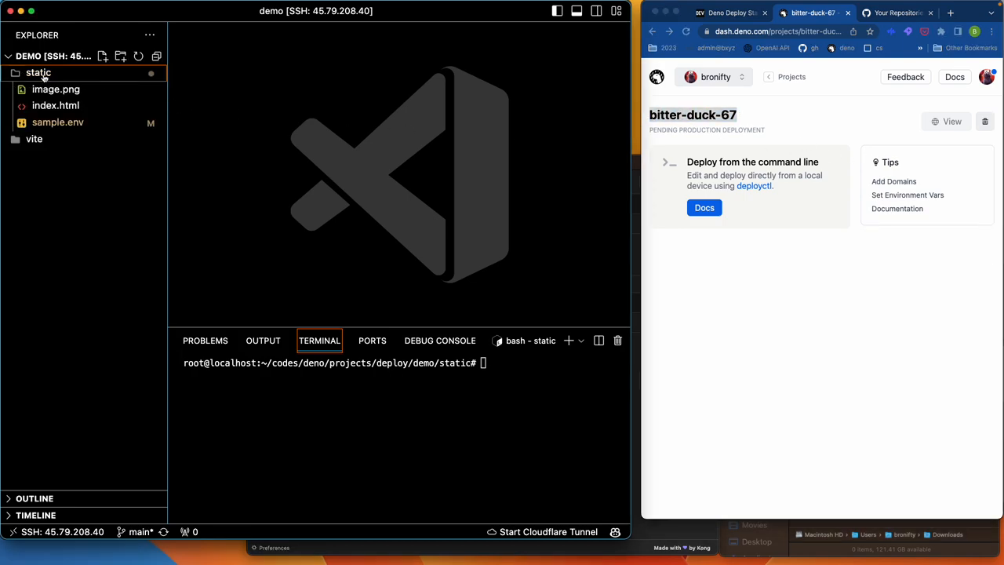
click(56, 89)
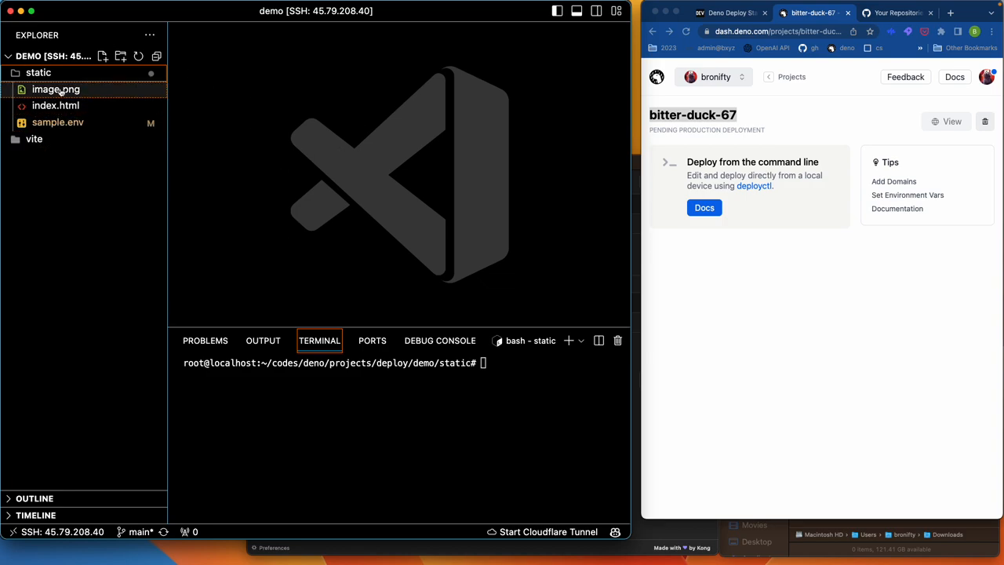
click(502, 391)
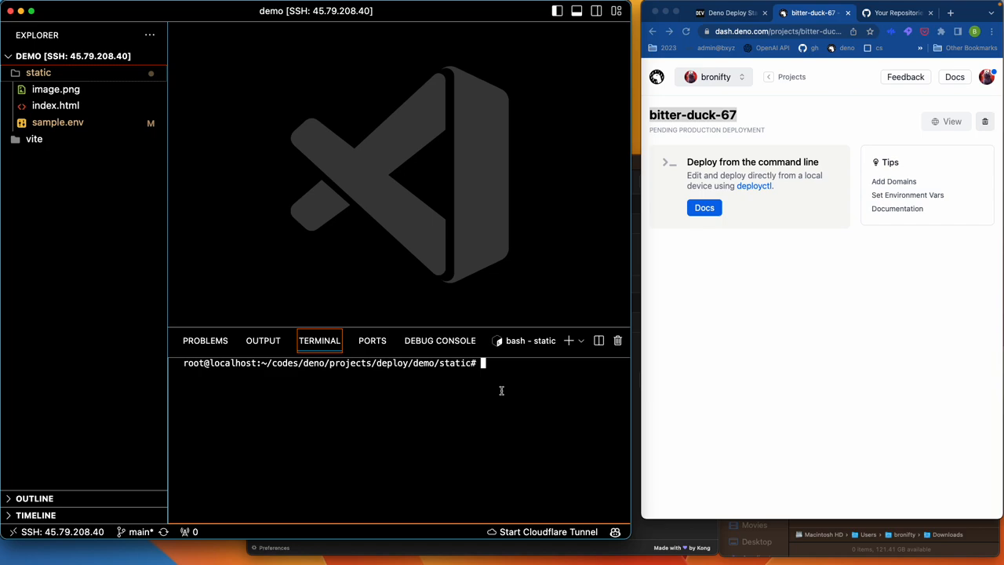
click(730, 13)
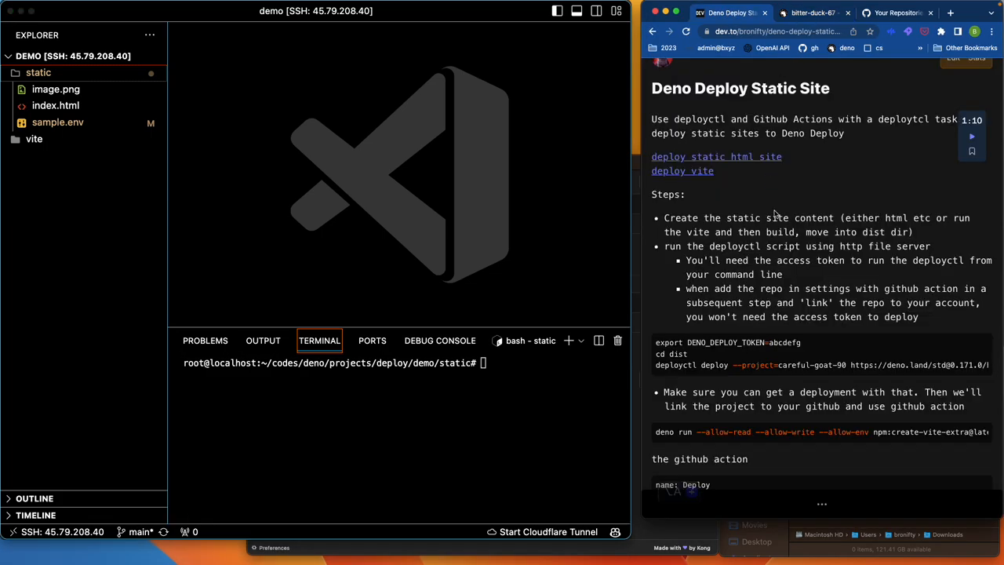
scroll(up, 3)
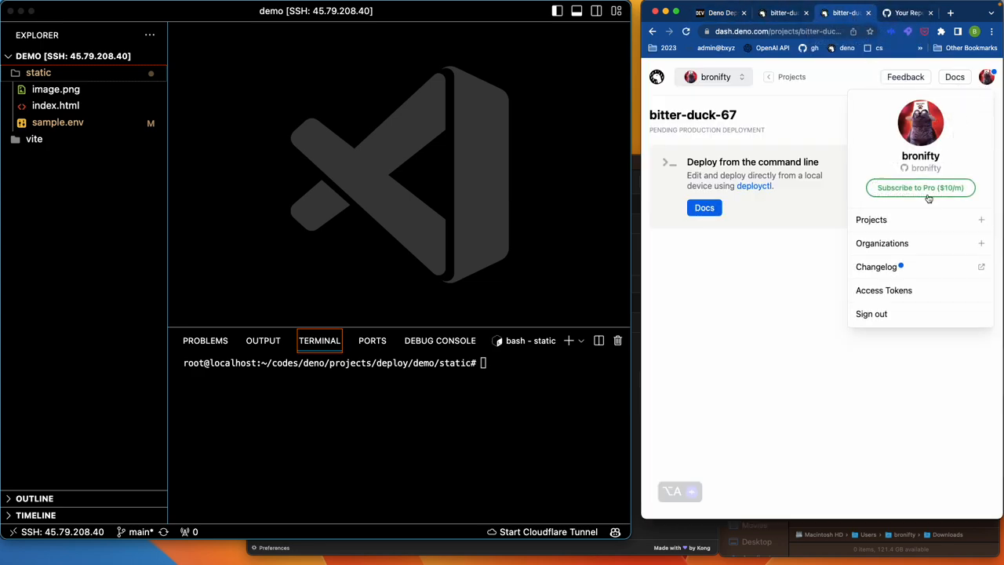
Generate a Deno Deploy access token with the description 'deployctl'.
click(884, 290)
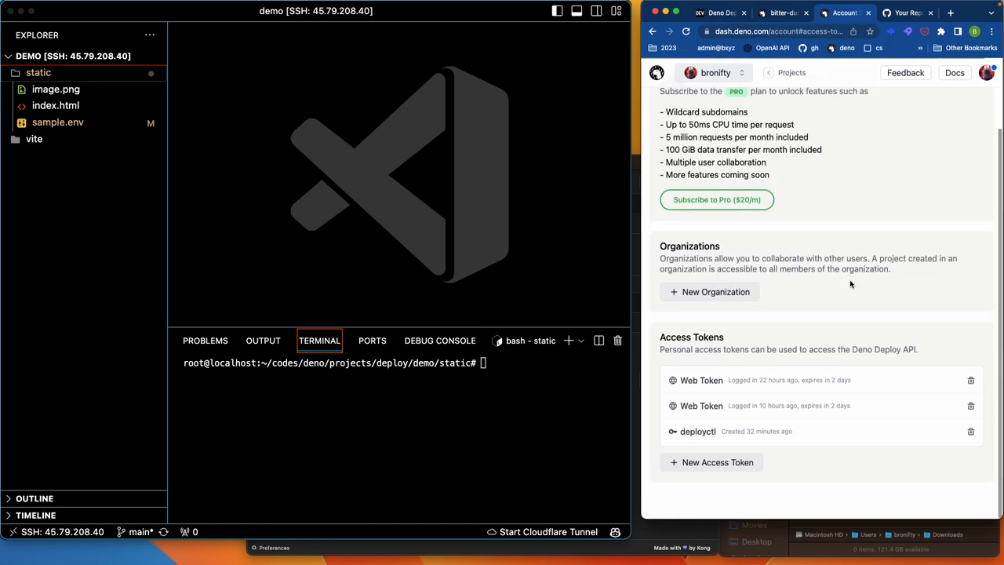
click(970, 431)
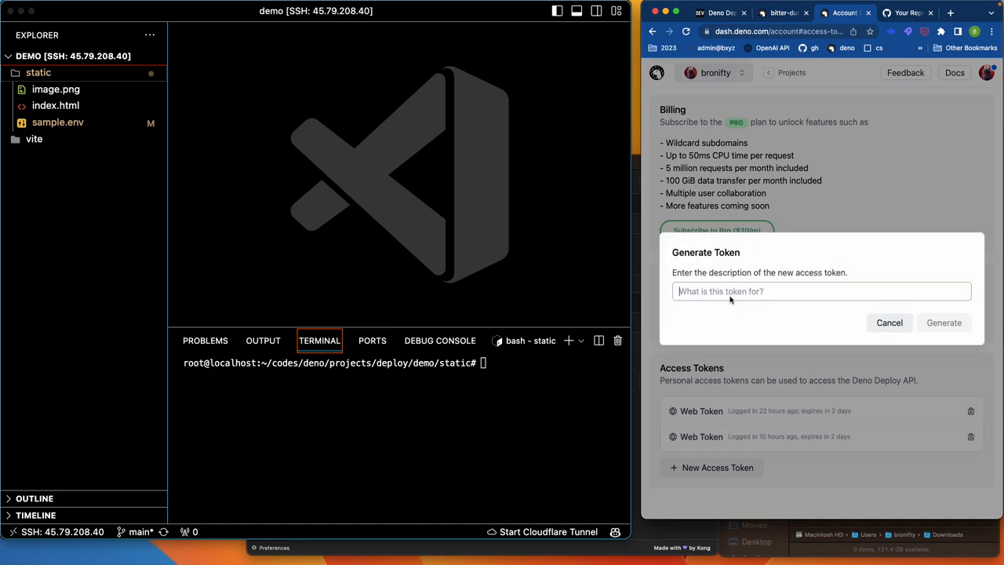
text(deployc)
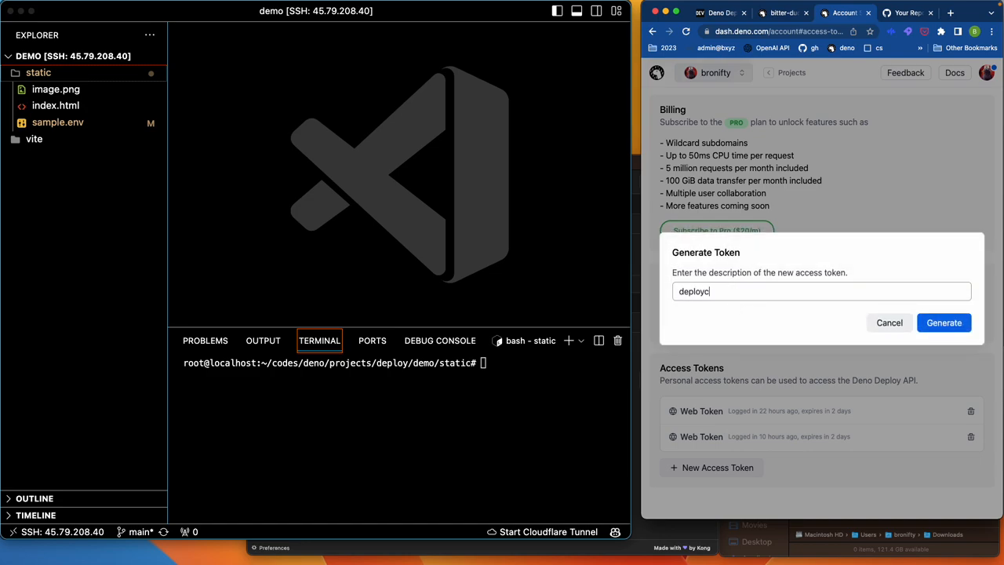
text(tl)
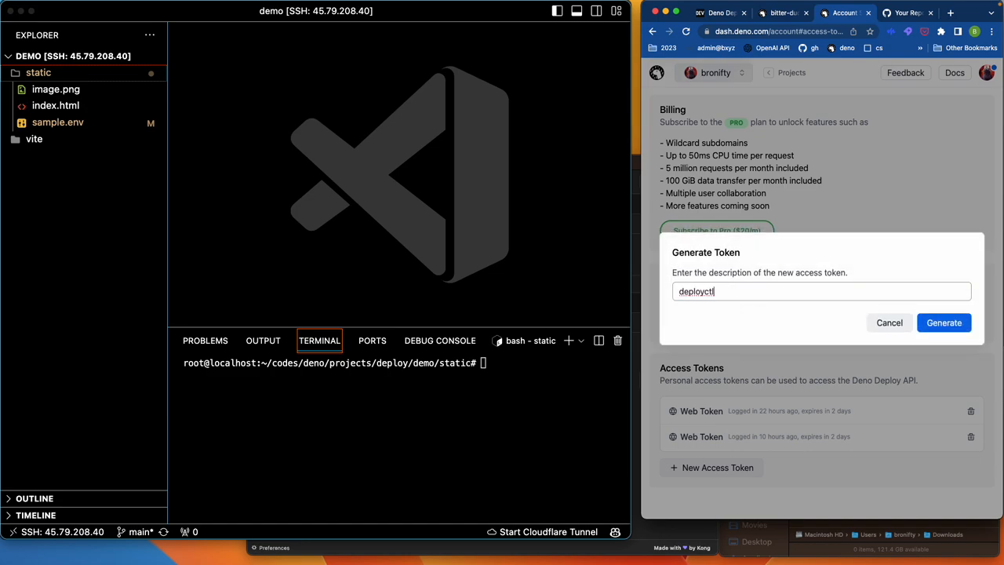
click(944, 322)
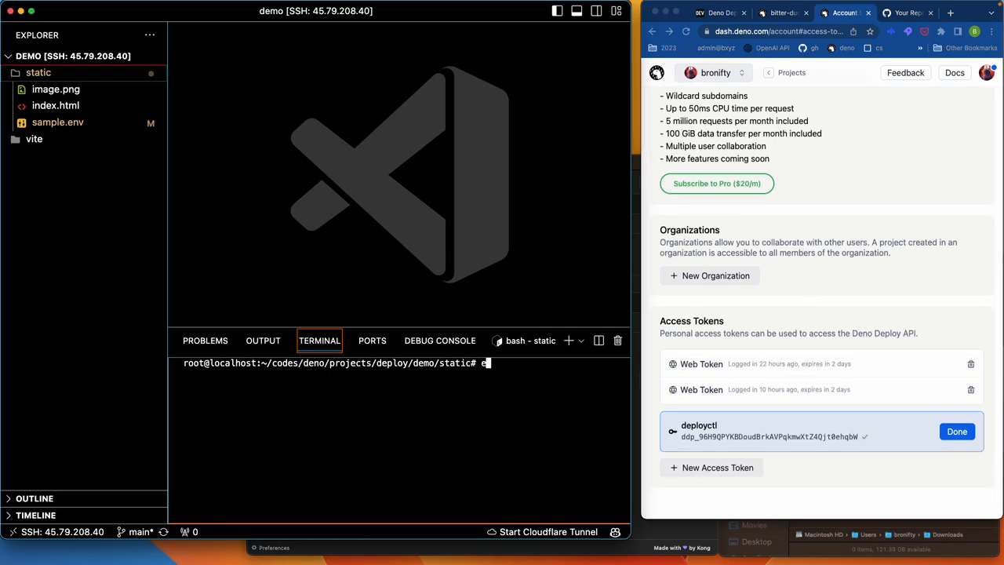
text(xport)
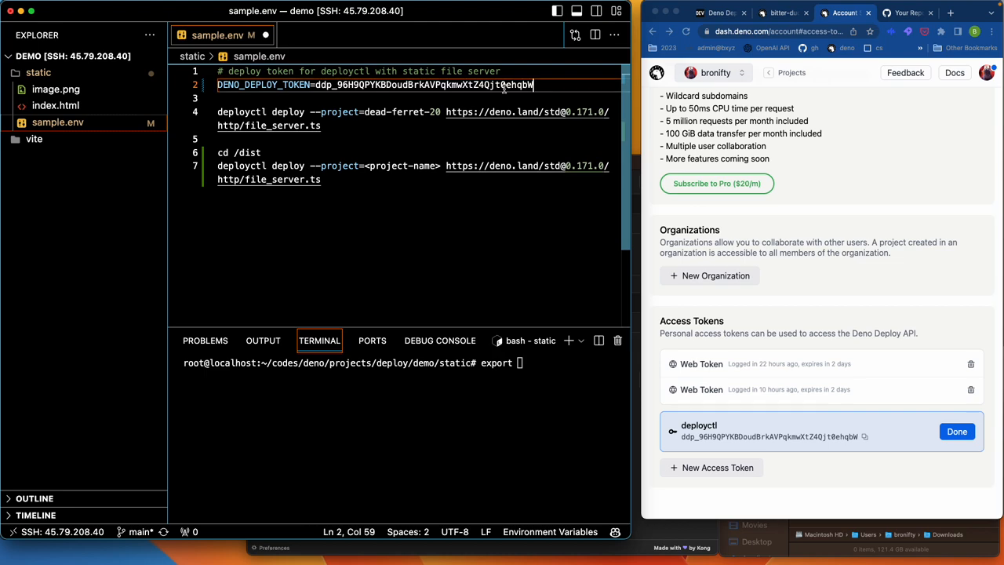
Export DENO_DEPLOY_TOKEN and run deployctl deploy of the static folder to bitter-duck-67.
triple_click(376, 85)
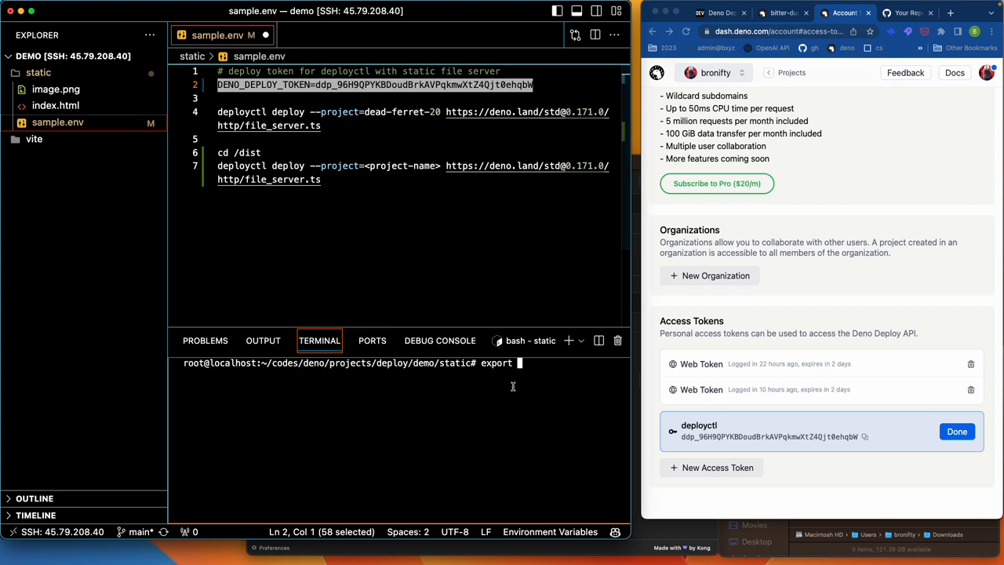
key(Return)
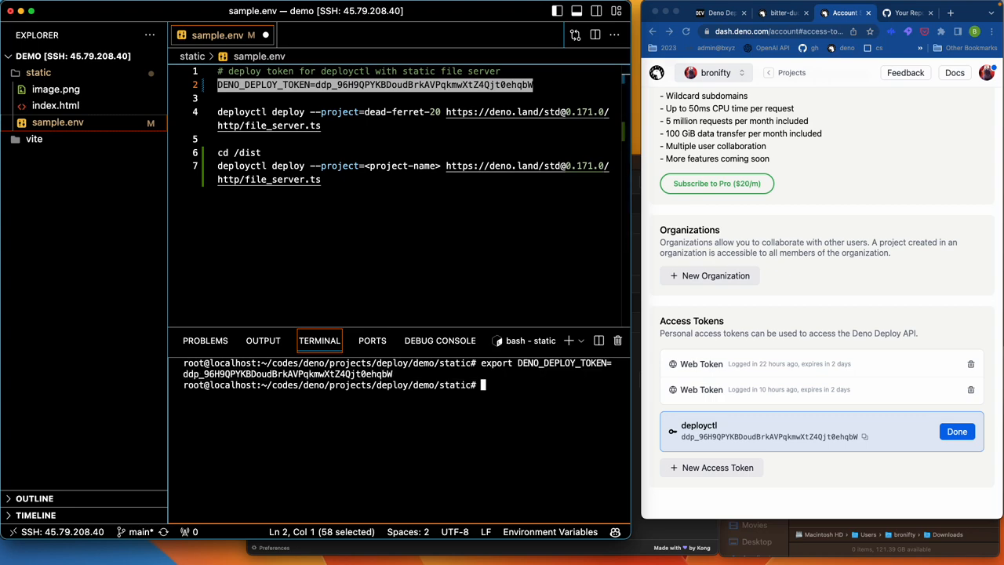
mouse_move(421, 393)
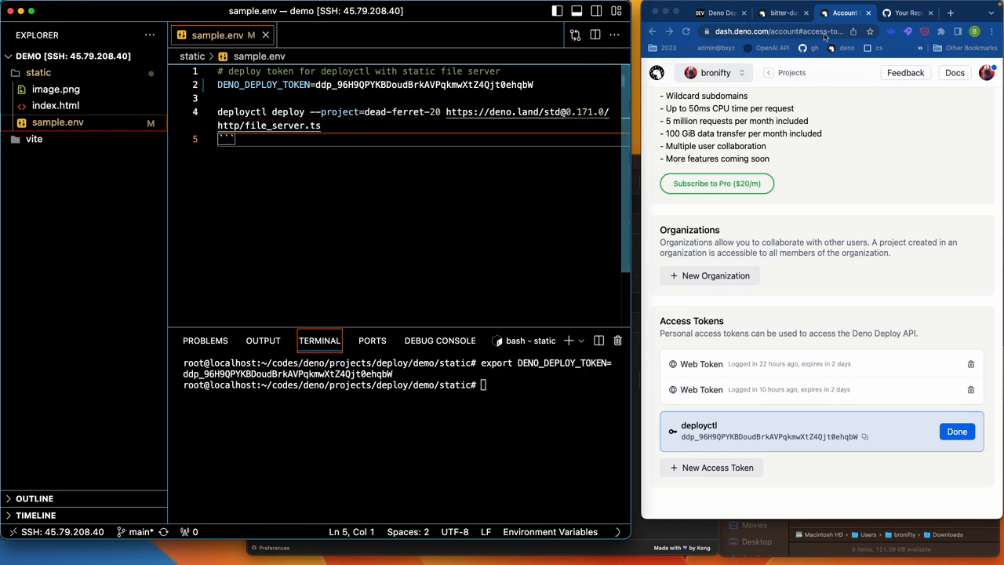
click(783, 12)
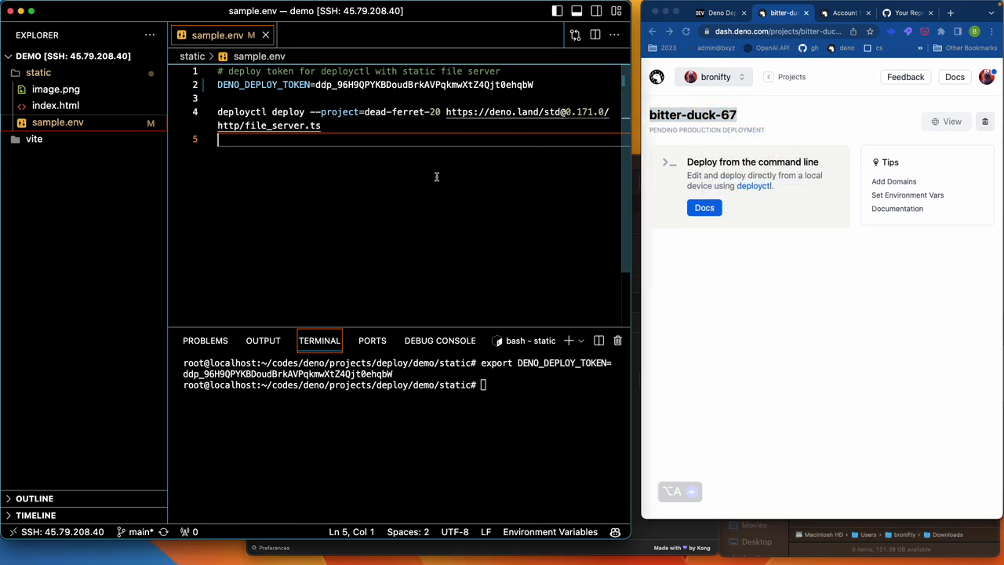
double_click(401, 111)
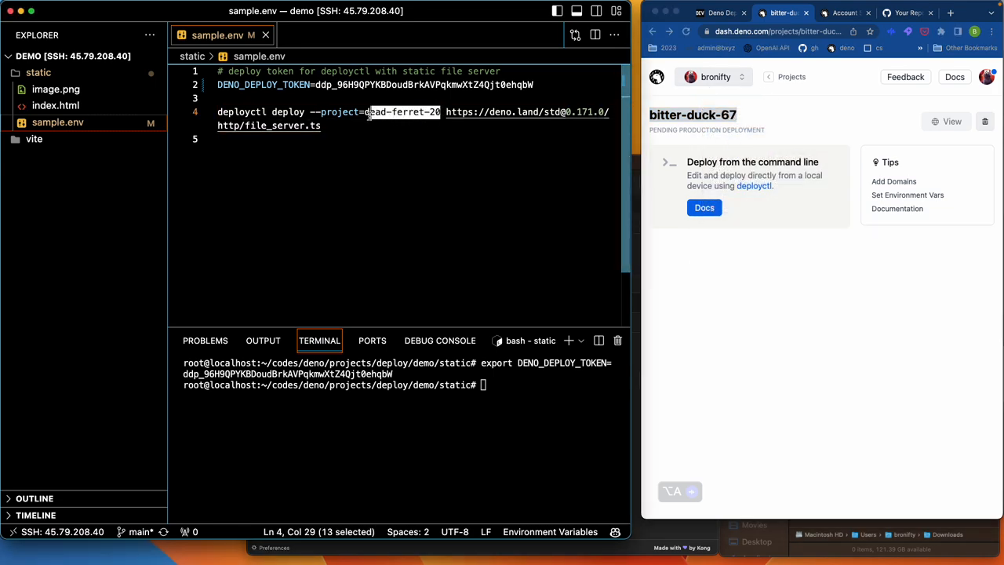
text(bitter-duck-67)
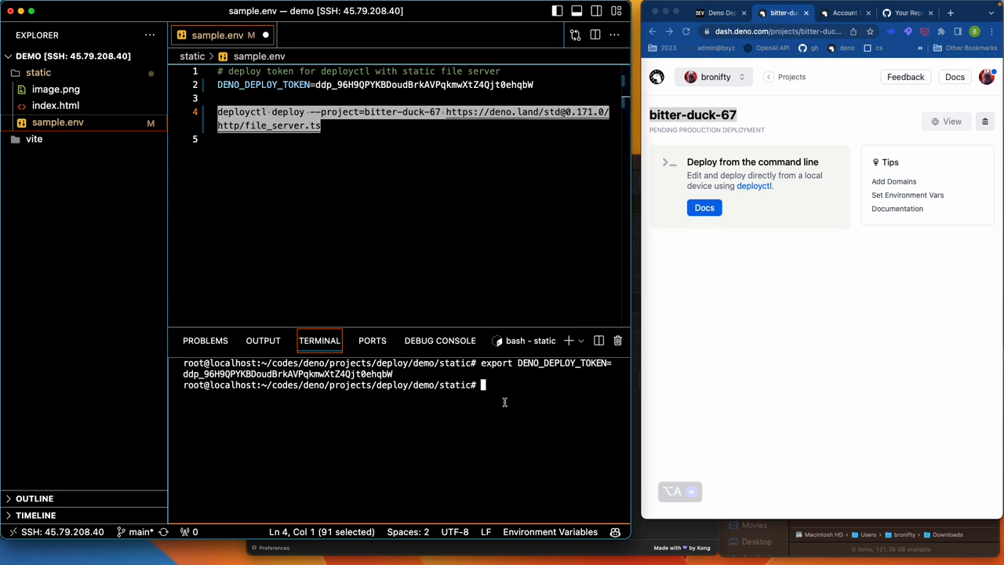
key(Return)
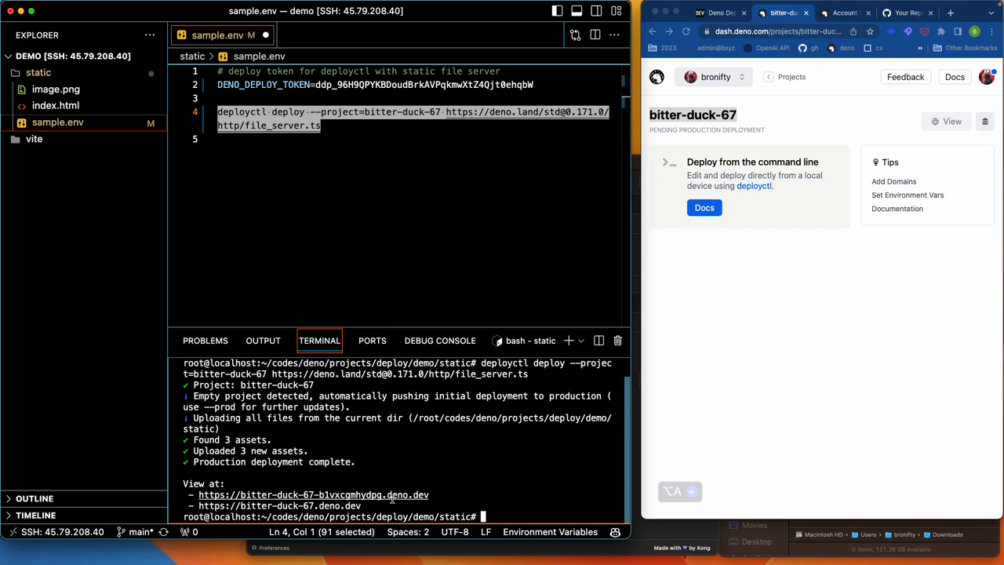
Open the bitter-duck-67 production deployment's live site to confirm the Hello page.
click(313, 494)
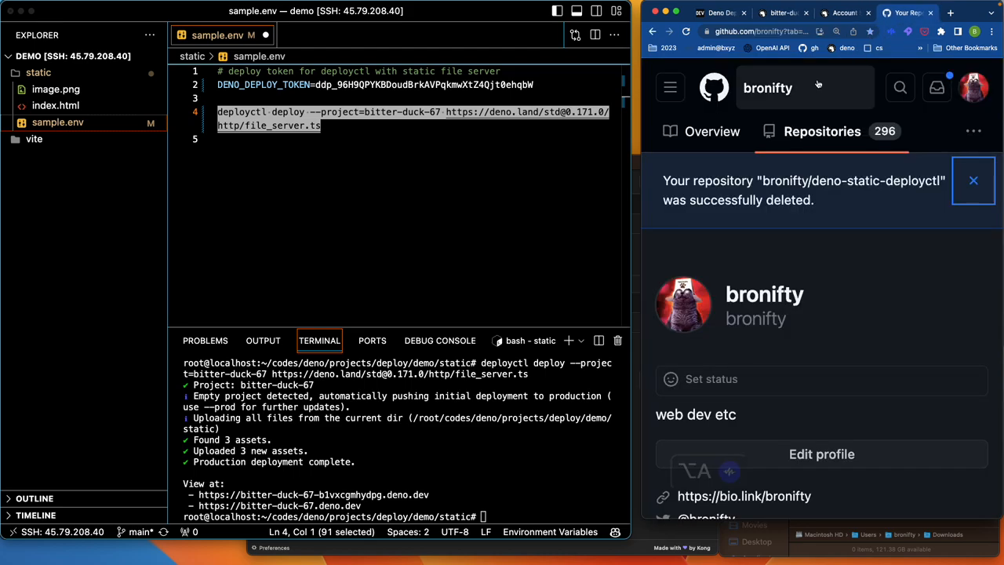
click(783, 13)
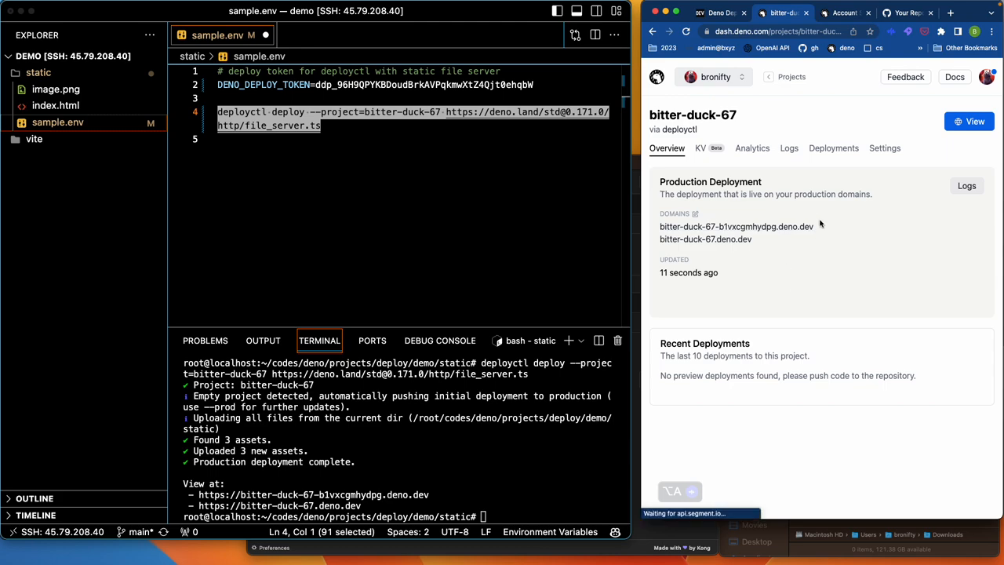
mouse_move(789, 149)
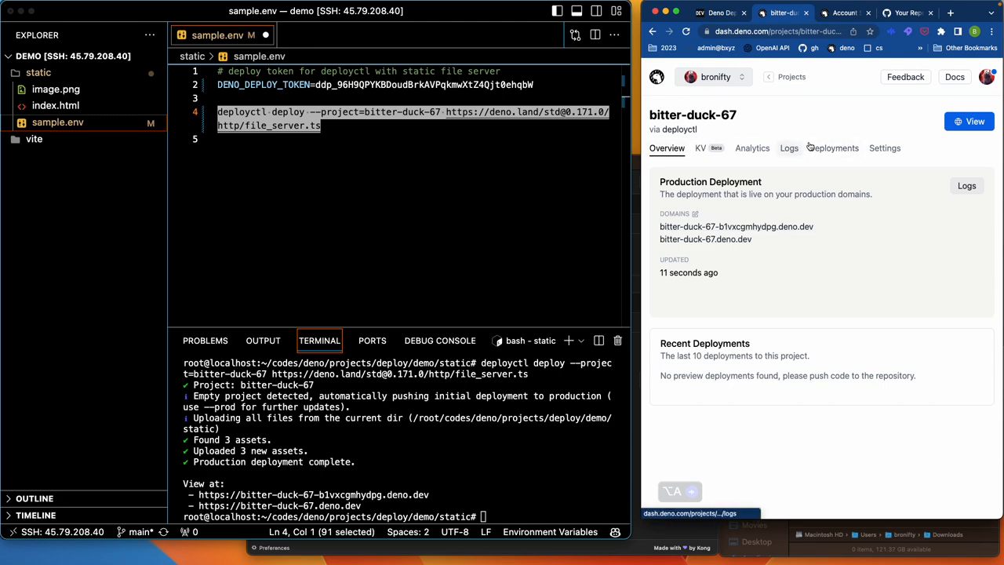
click(833, 147)
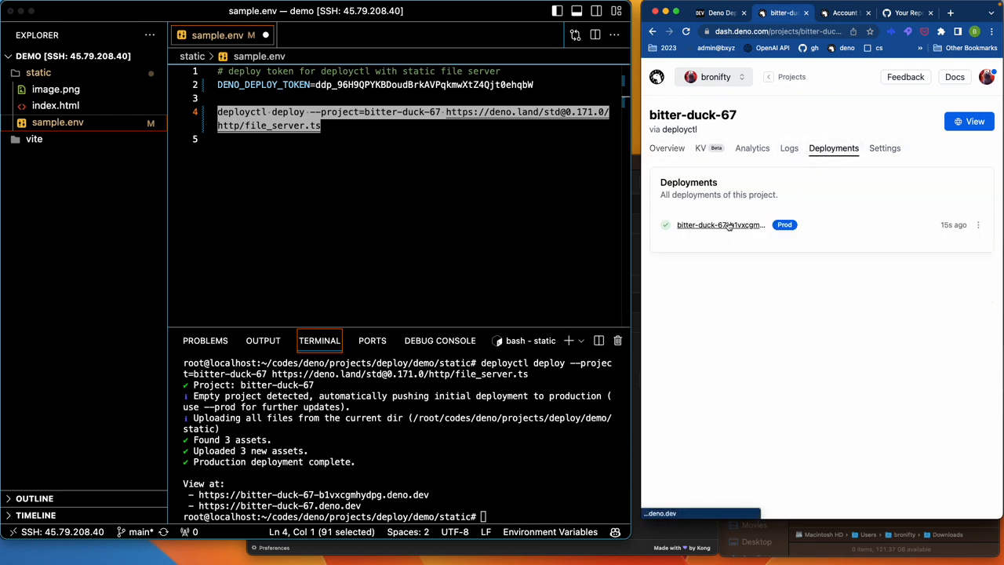
click(720, 225)
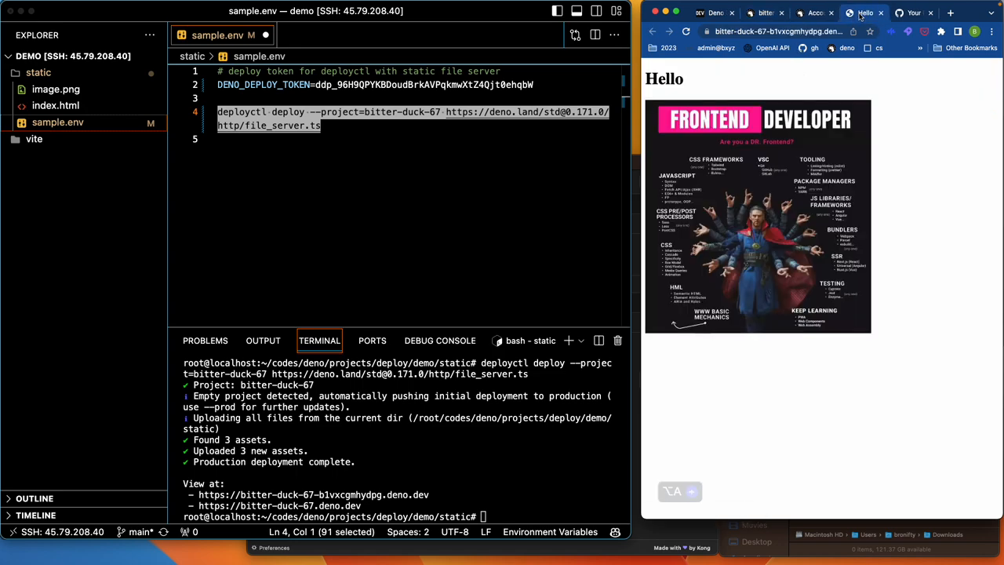
click(765, 13)
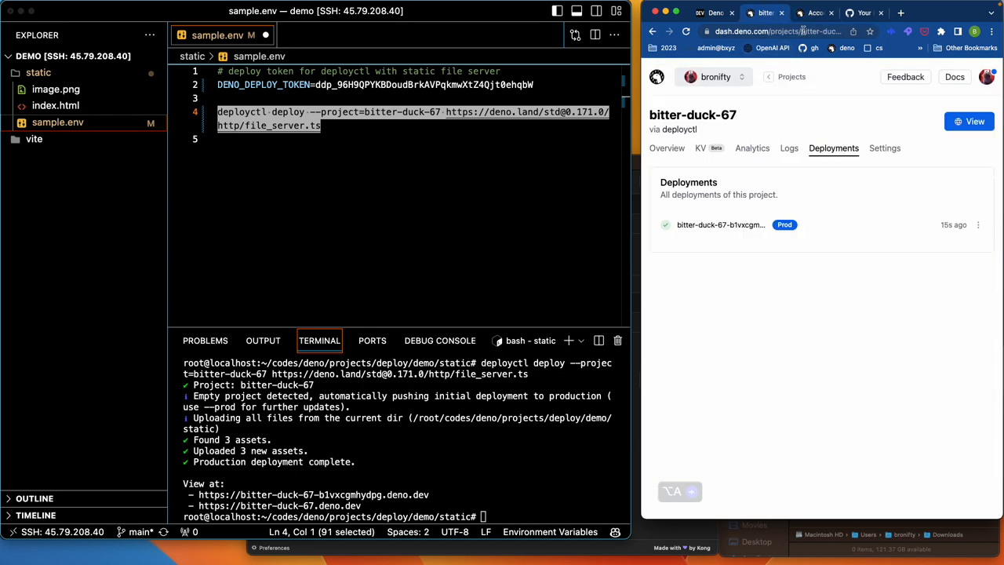
Review the project's Git Integration settings, then move to GitHub.
click(885, 149)
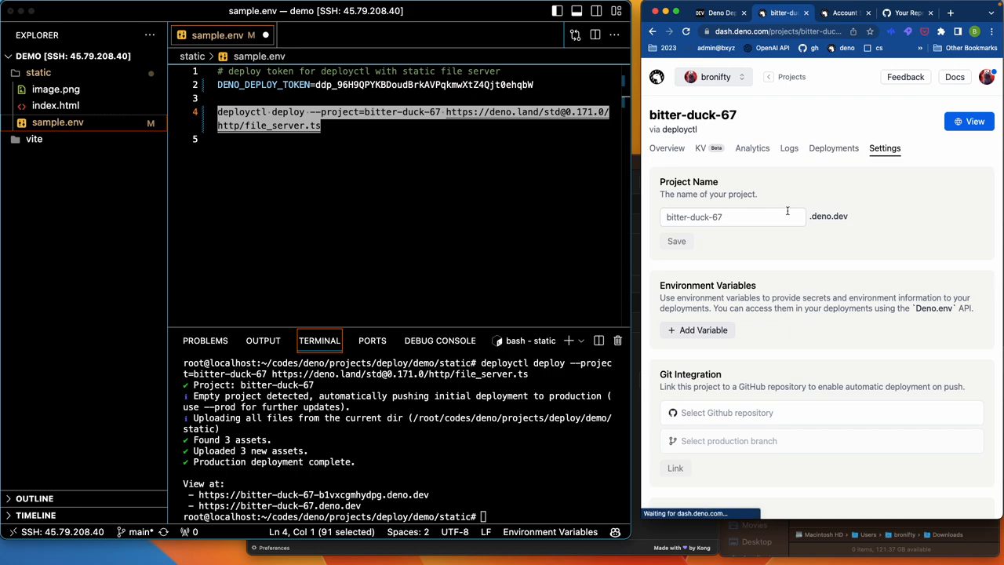
scroll(down, 3)
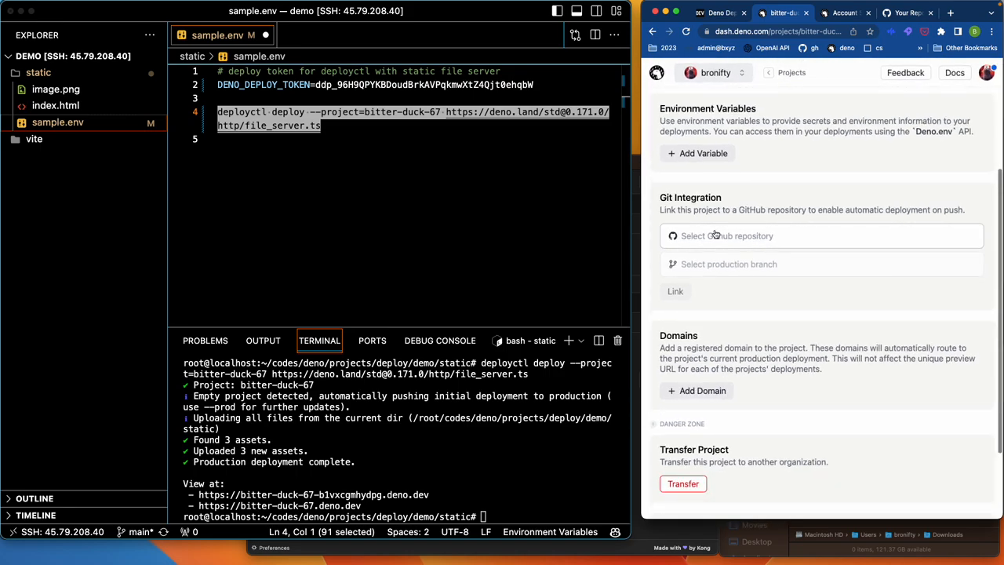
click(906, 13)
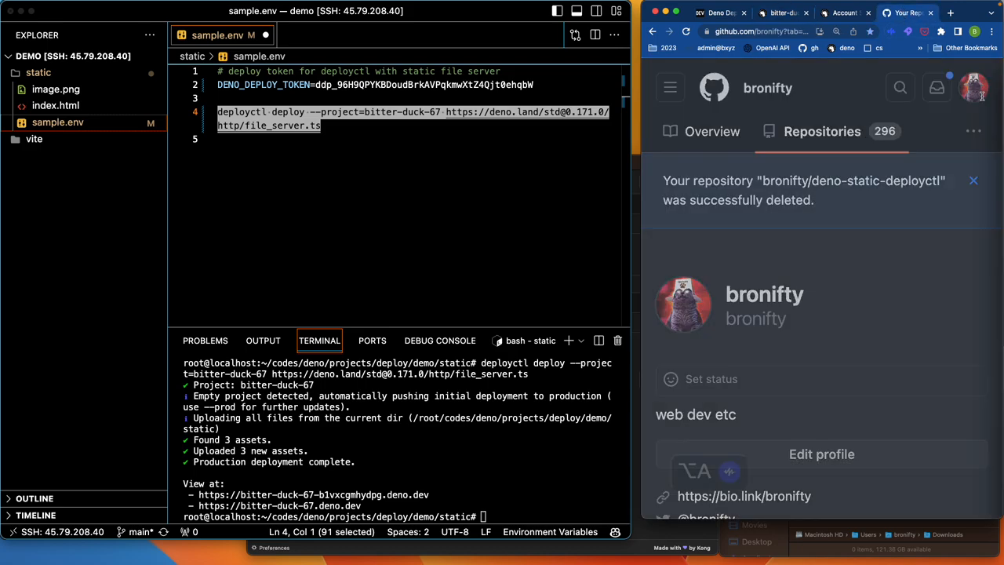
Create the public GitHub repository deno-demo-static via Your repositories > New.
click(973, 88)
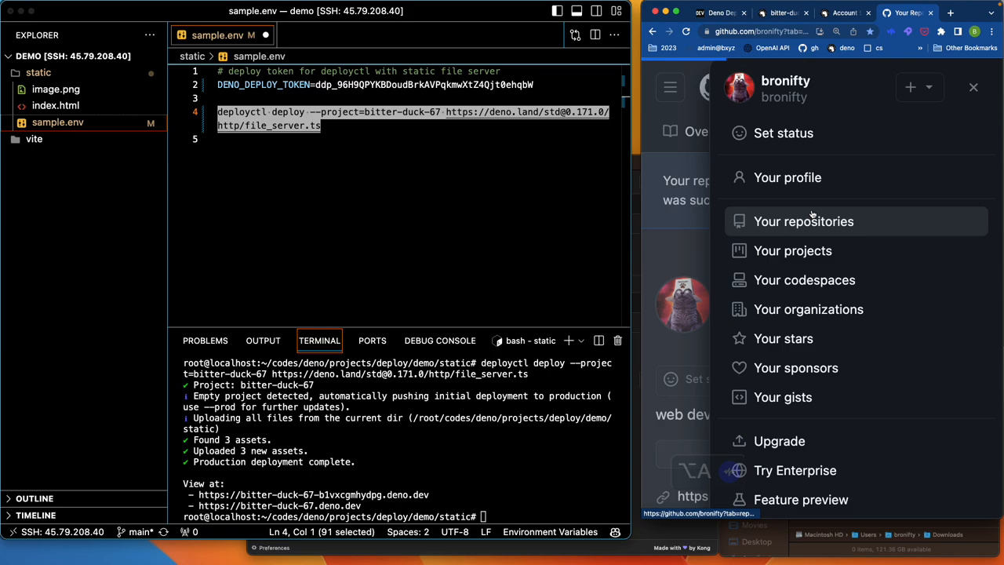
click(803, 220)
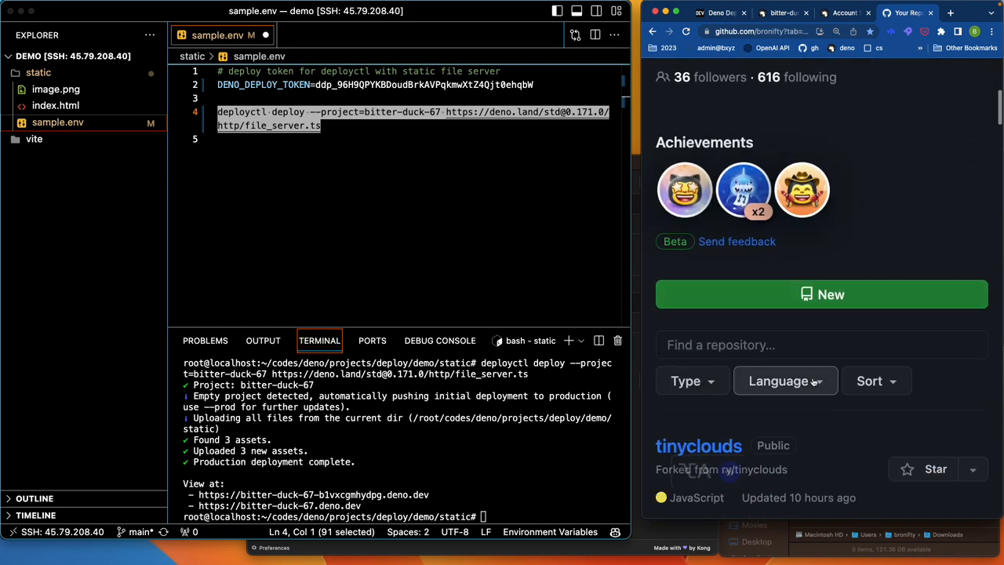
click(821, 294)
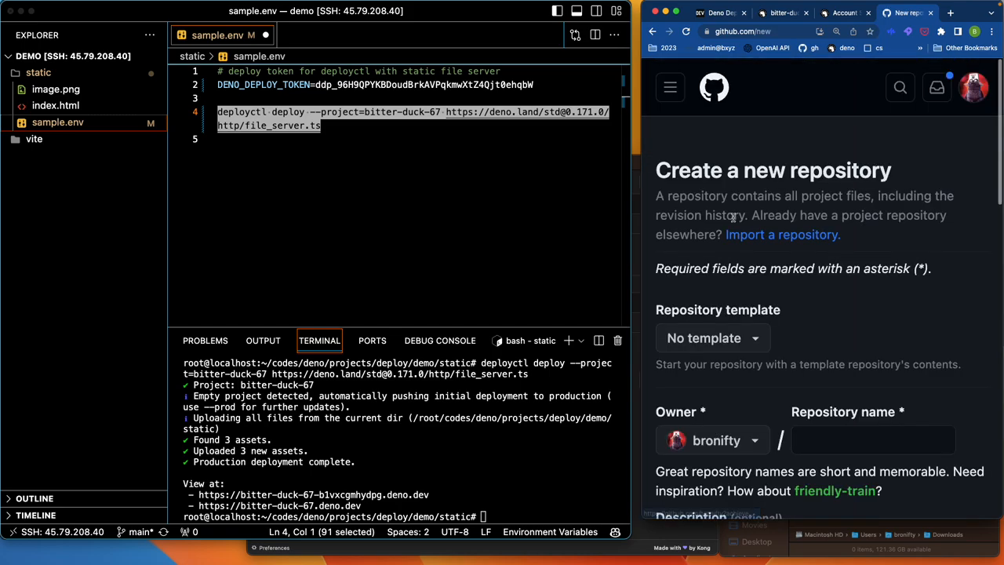
text(deno)
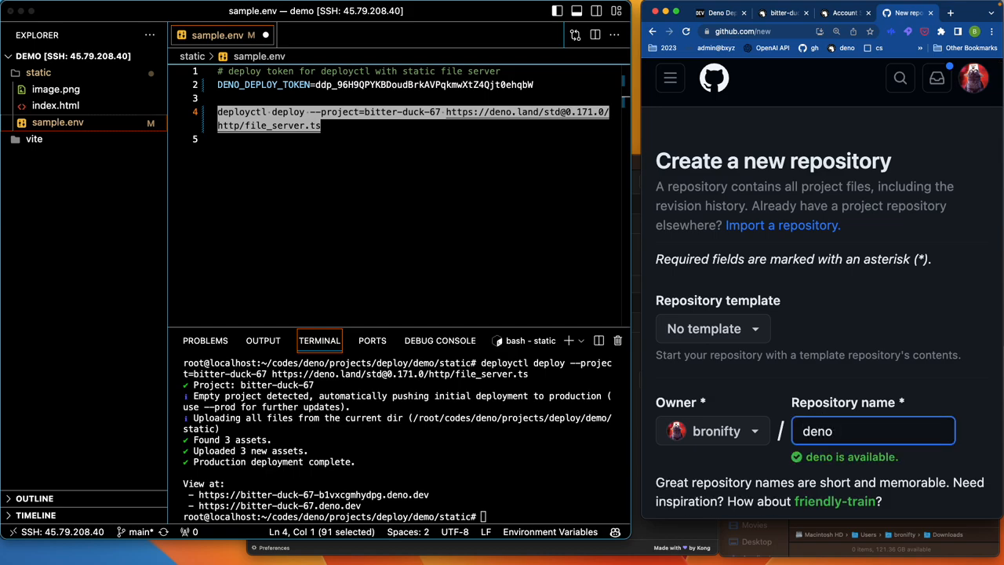
text(-demo)
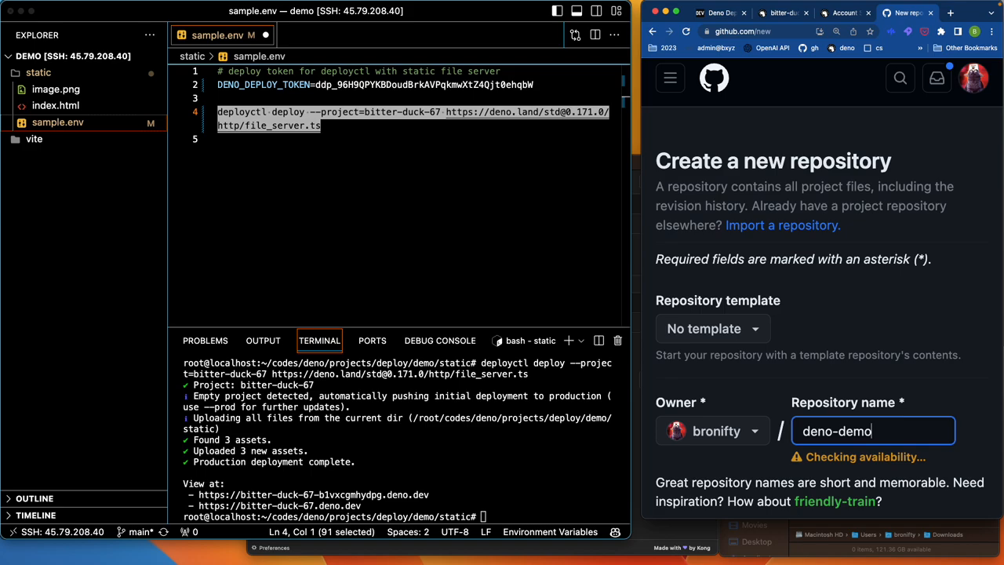
text(-static)
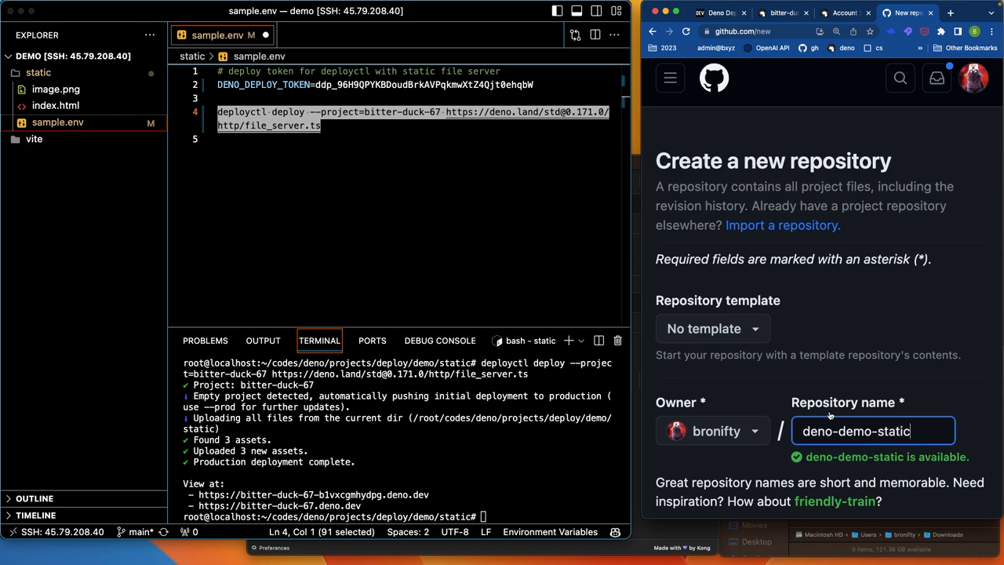
scroll(down, 3)
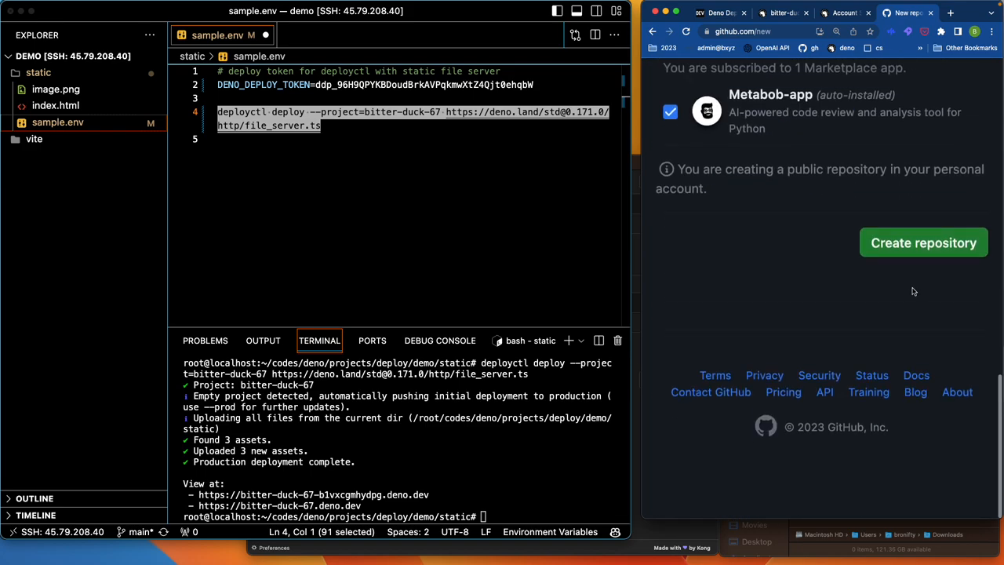
click(923, 242)
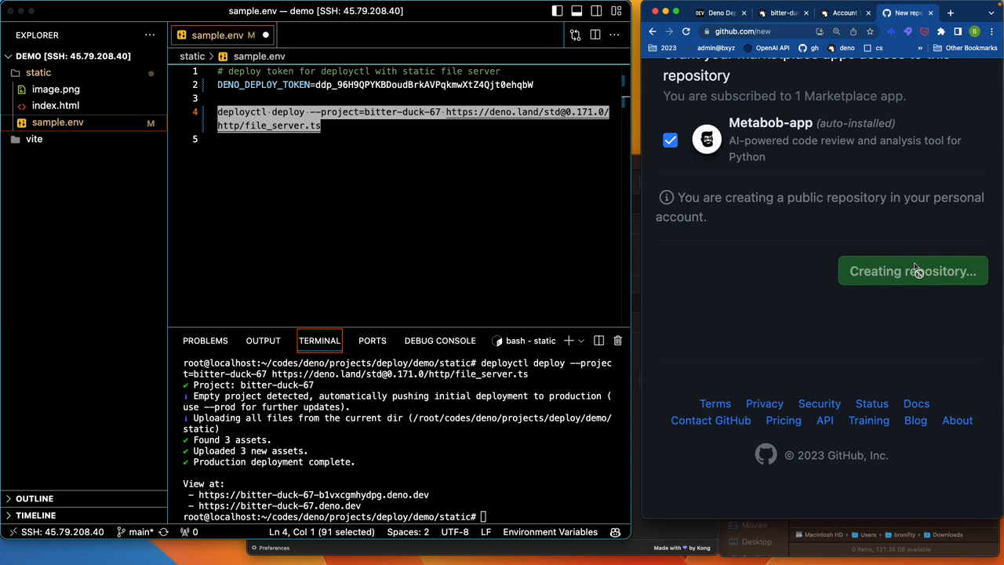
Enter git init in the static folder's terminal.
click(912, 271)
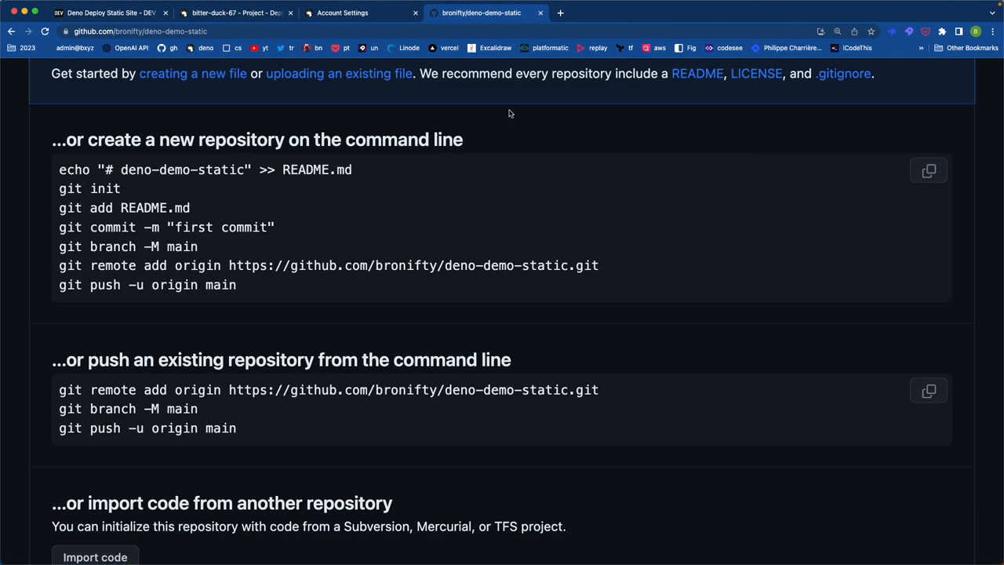
scroll(up, 3)
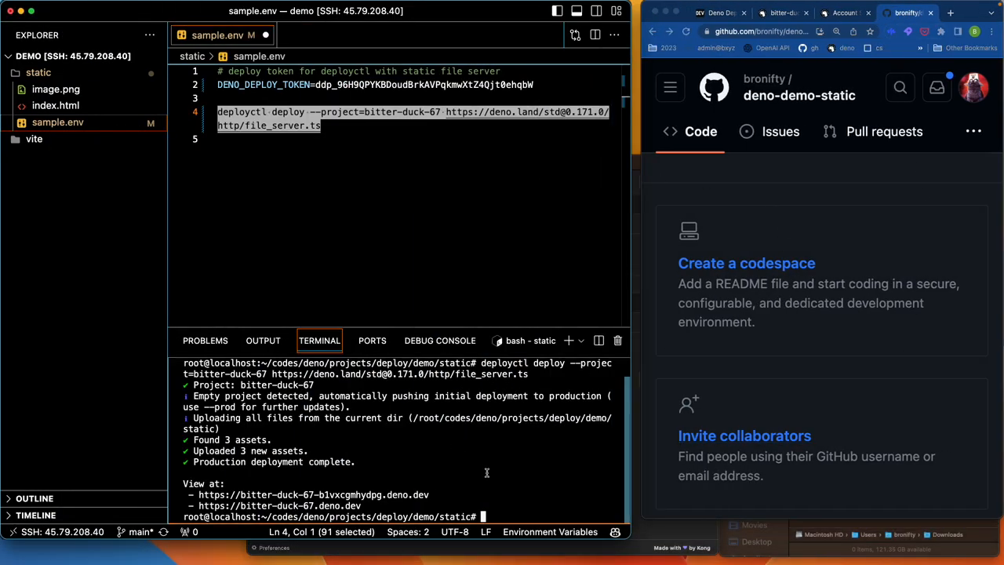
text(git init)
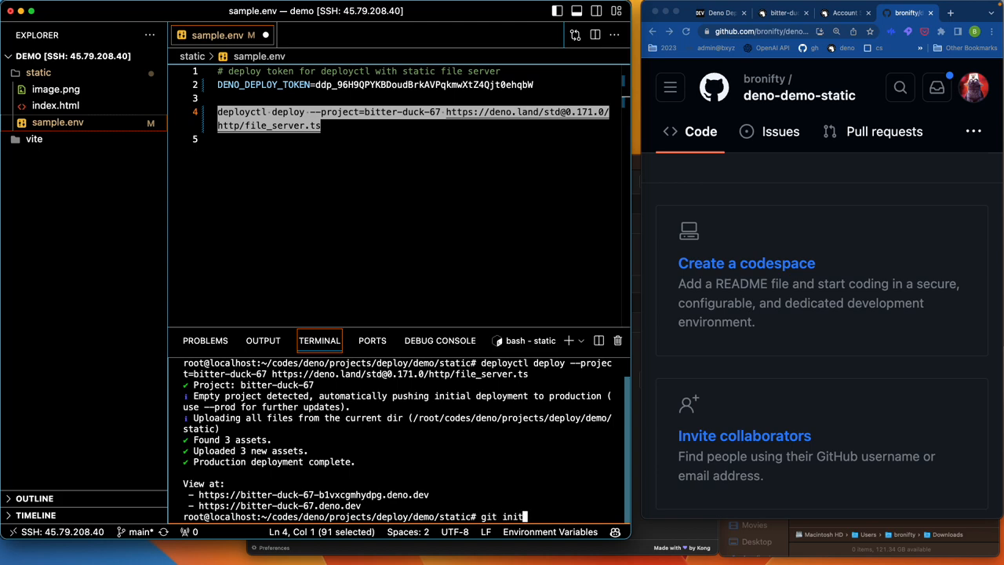
Run git init and git remote -v, showing origin still at deno-static-deployctl.
key(Return)
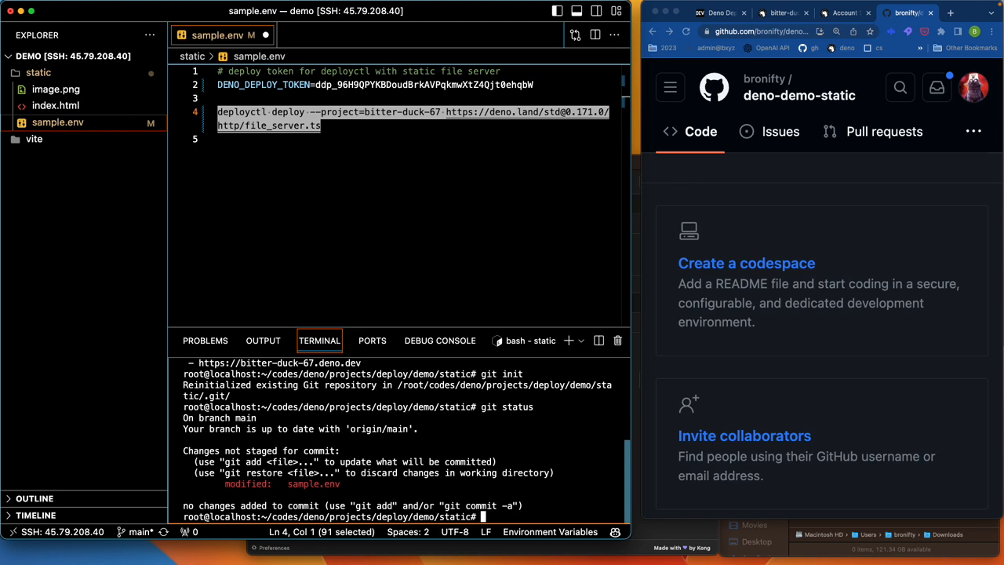
text(git remote -v)
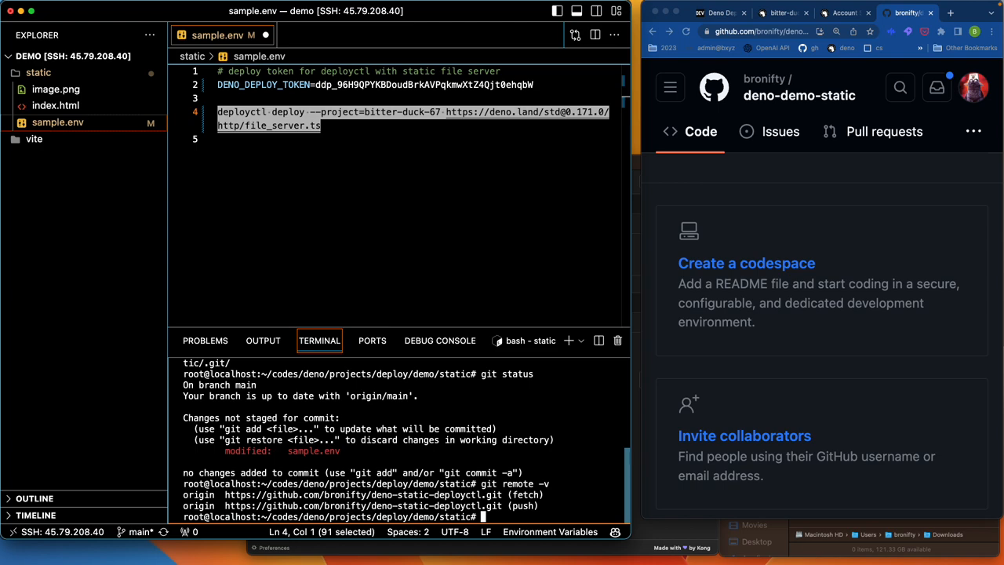
text(rm)
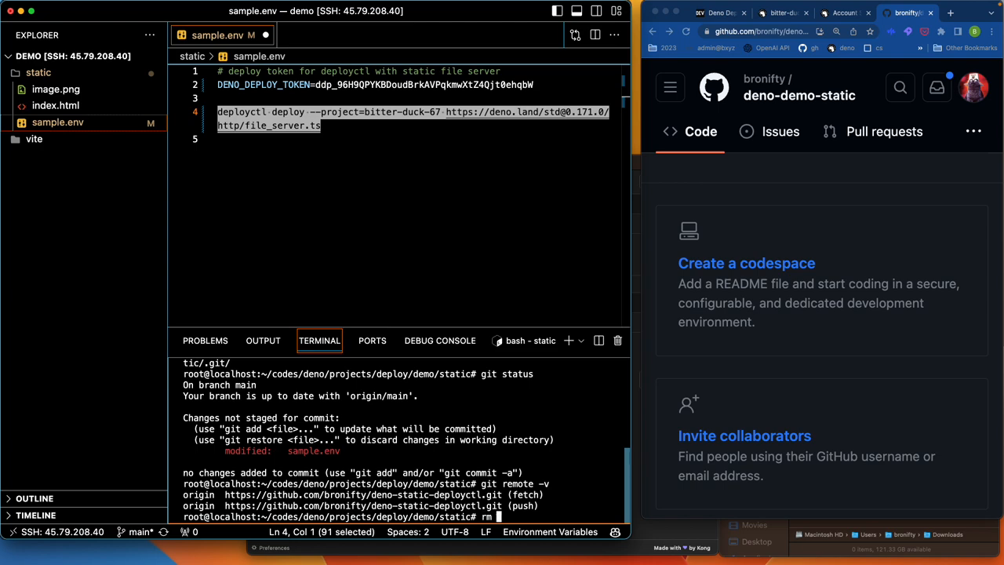
Remove .git, reinitialise, rename the branch to main, and add deno-demo-static as origin.
text(-rf .g)
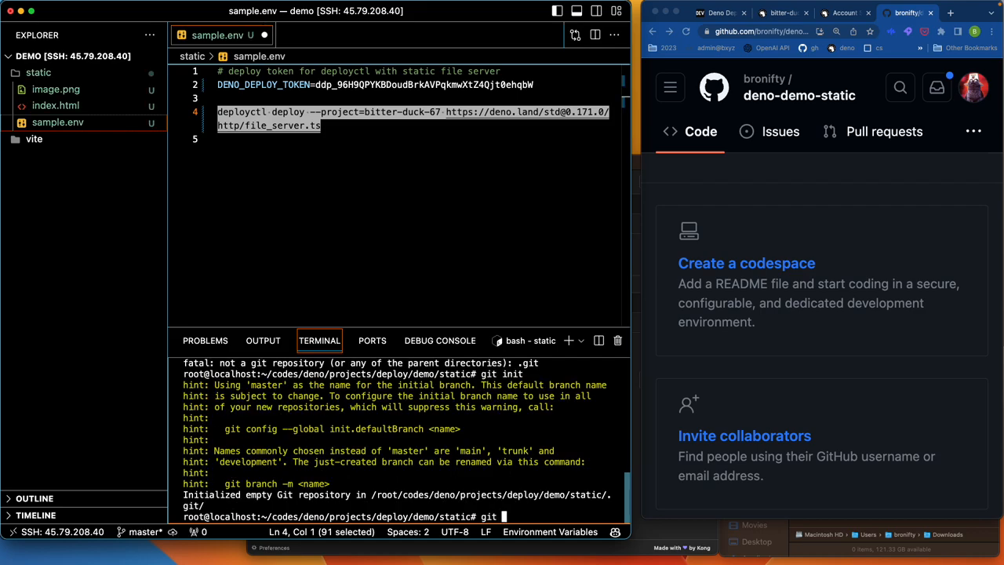
text(branch -)
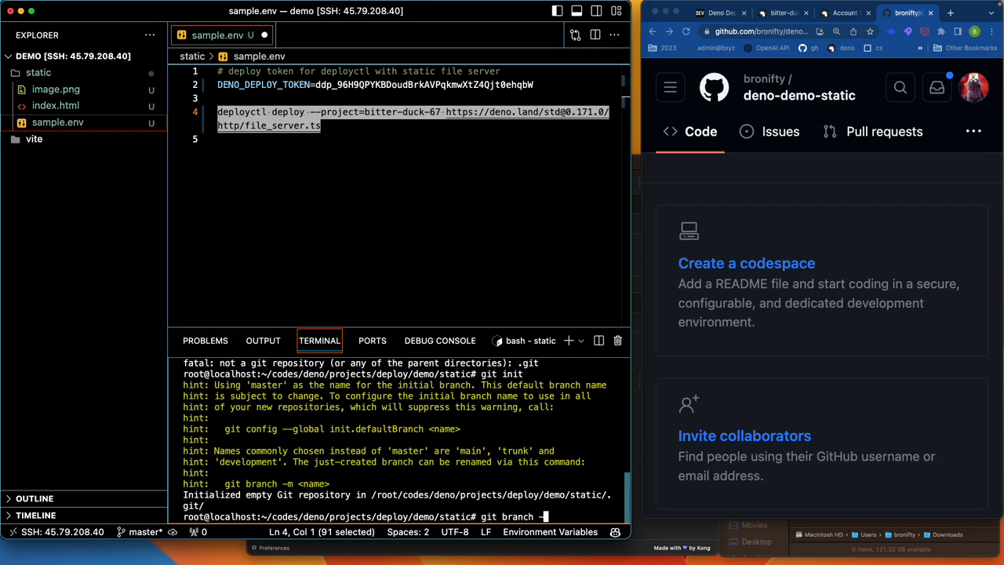
key(Return)
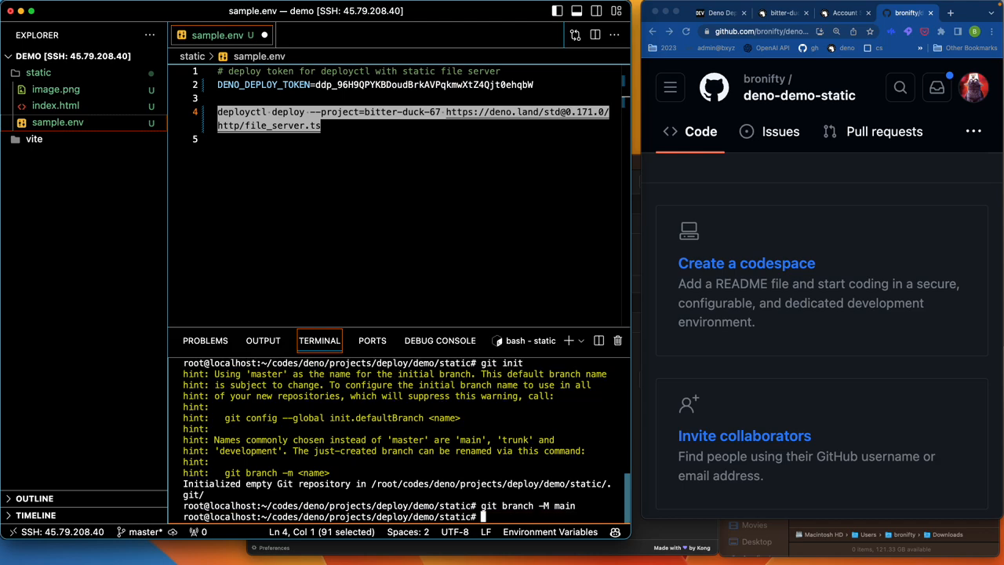
text(git remote)
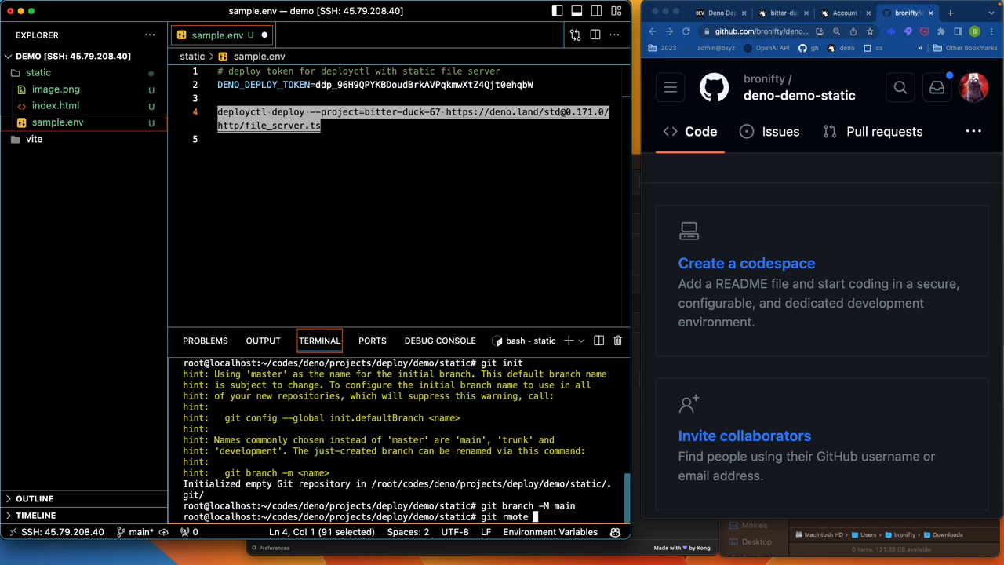
text(e)
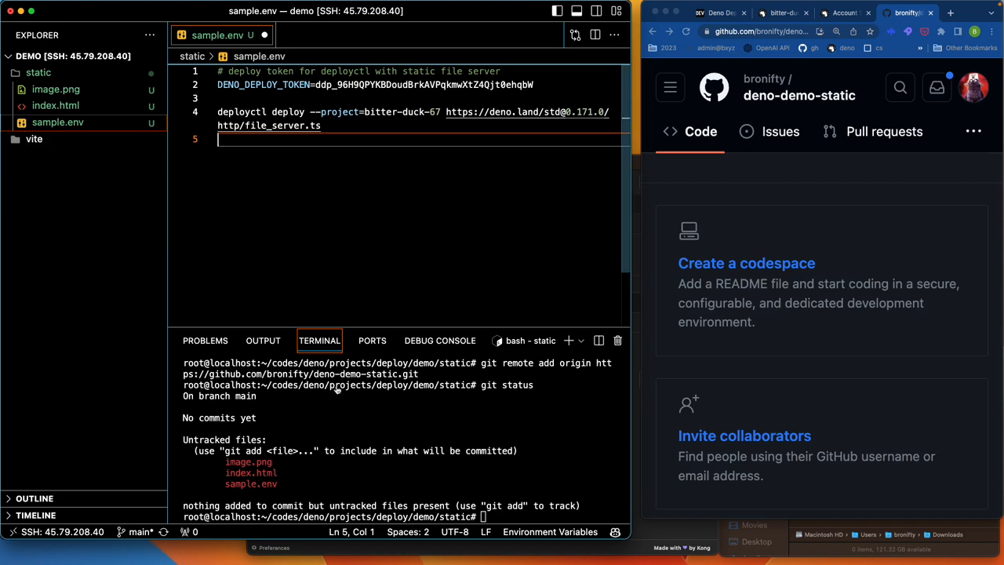
Delete sample.env with rm -rf and close its editor tab.
text(rm -)
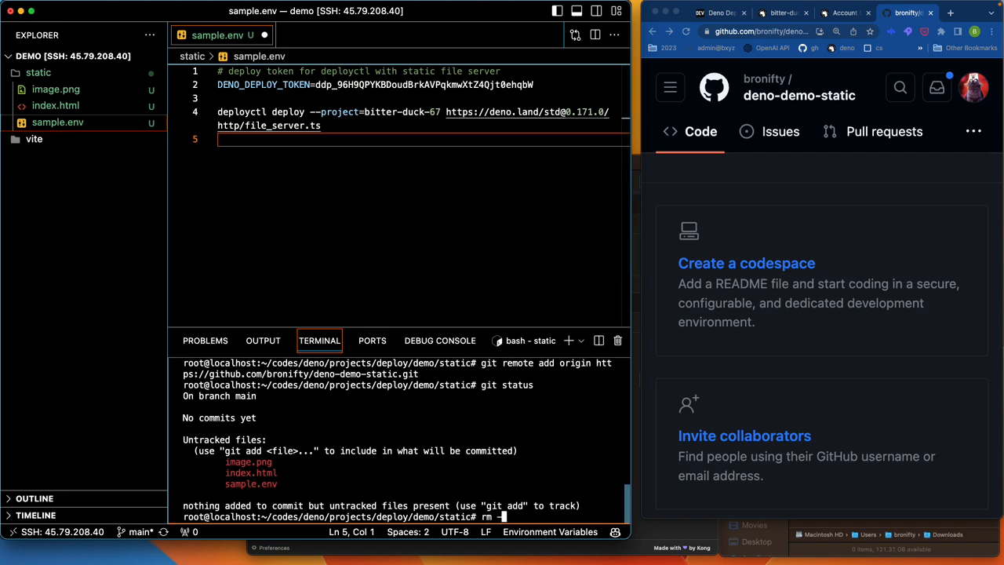
text(rf sample.env)
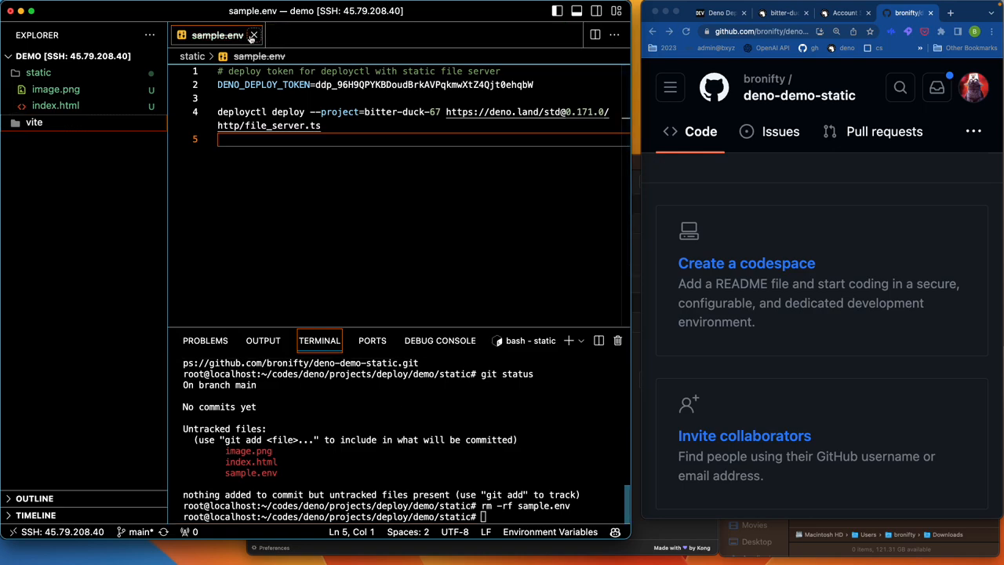
click(254, 35)
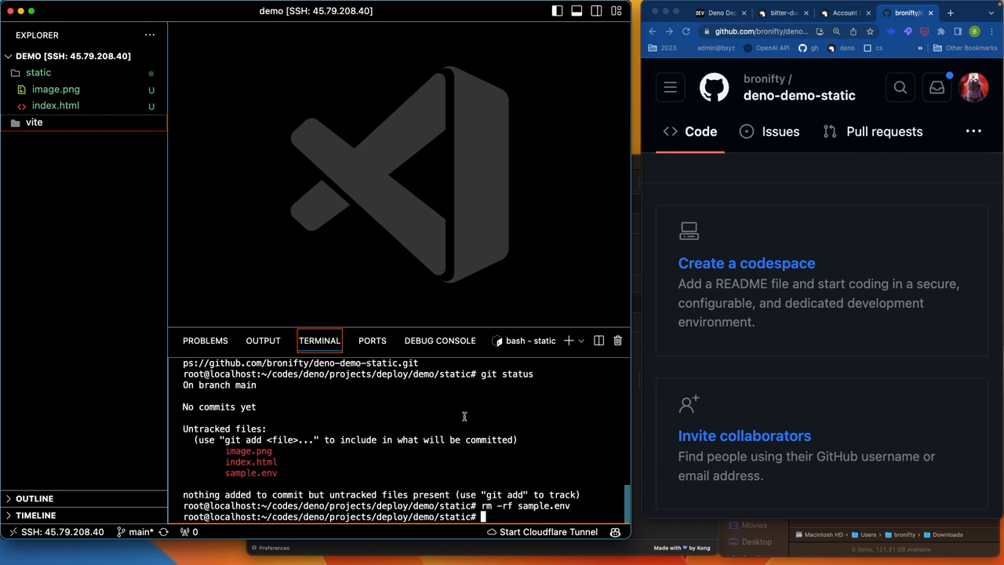
text(fig)
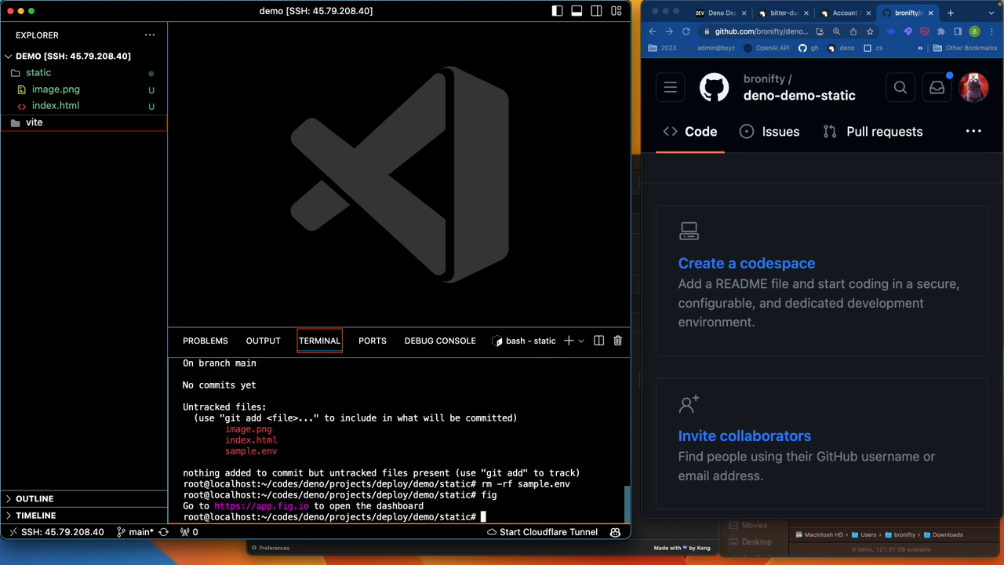
Use fig run gitpush to commit image.png and index.html and push to main.
text(fig run gitpush)
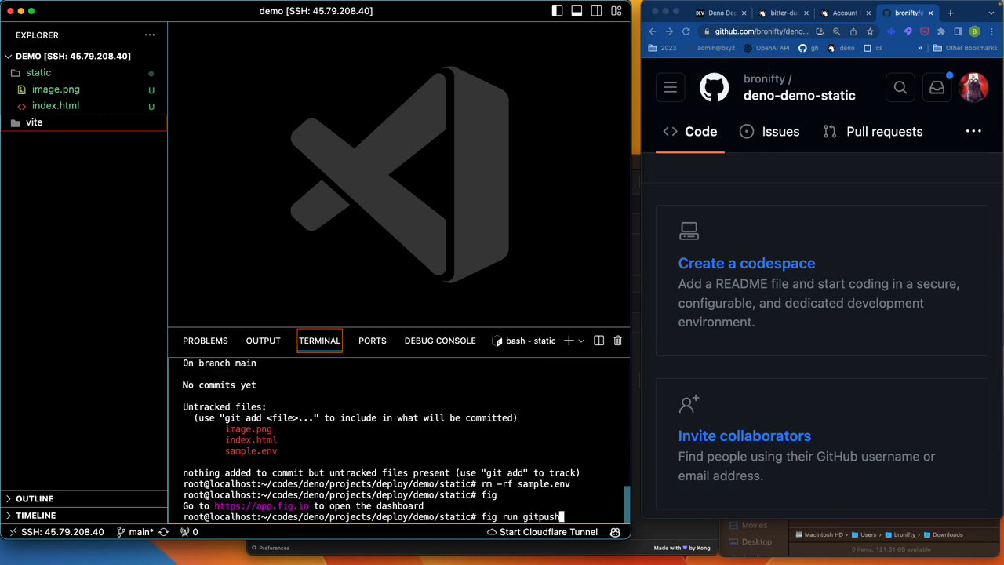
key(Return)
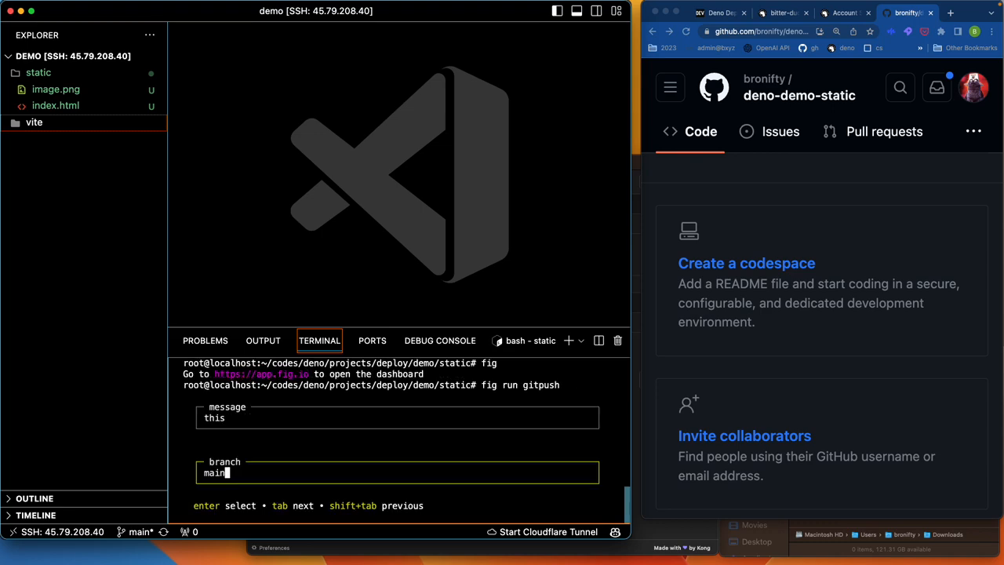
key(Return)
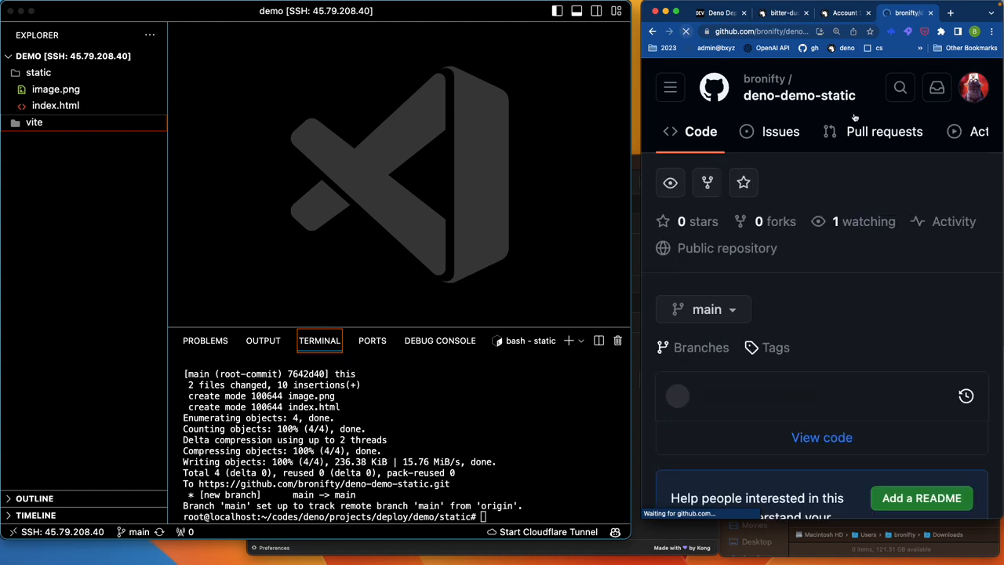
click(686, 31)
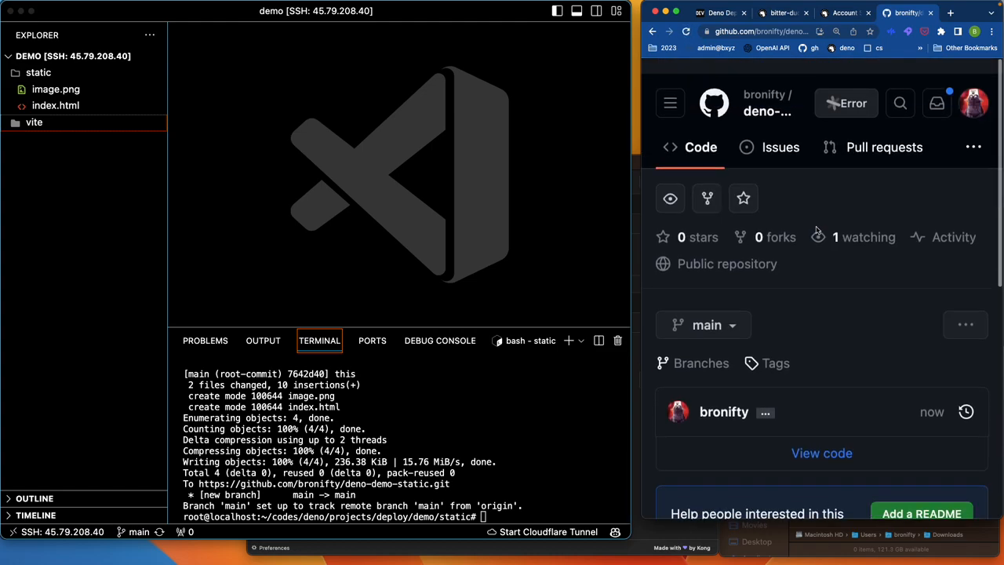
click(783, 13)
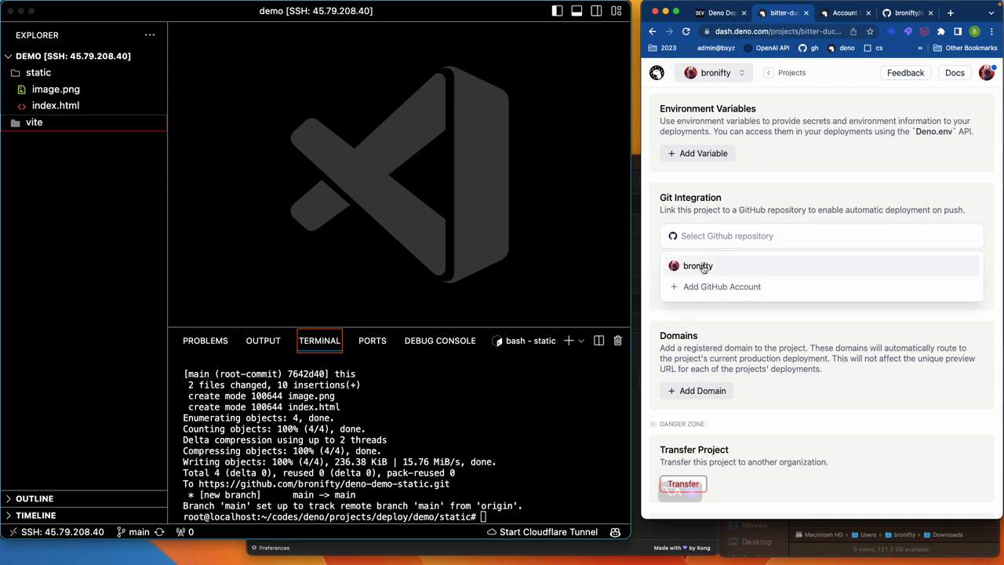
Open the bitter-duck-67 project's Settings and reload the page full-width at Git Integration.
click(697, 265)
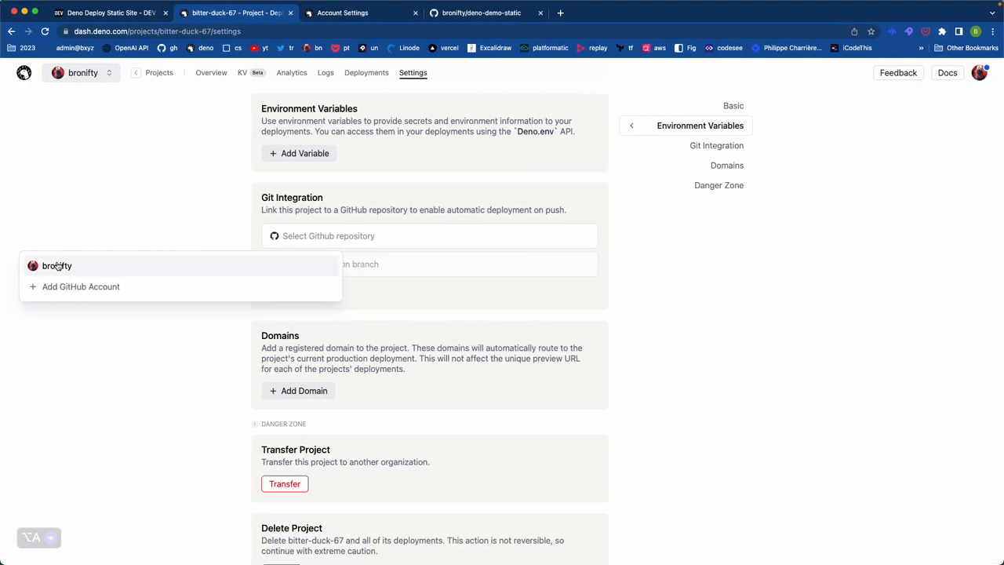
click(57, 265)
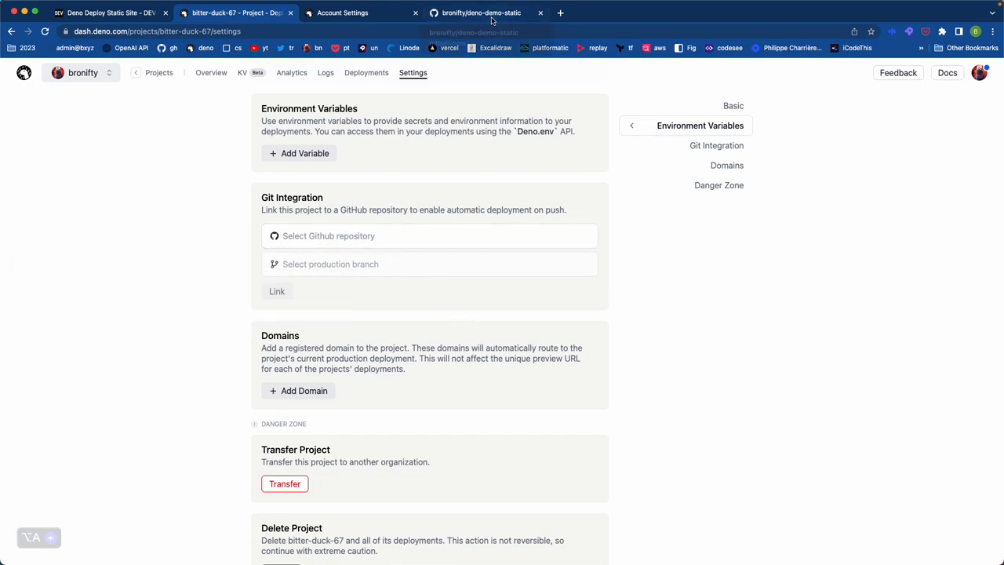
click(429, 235)
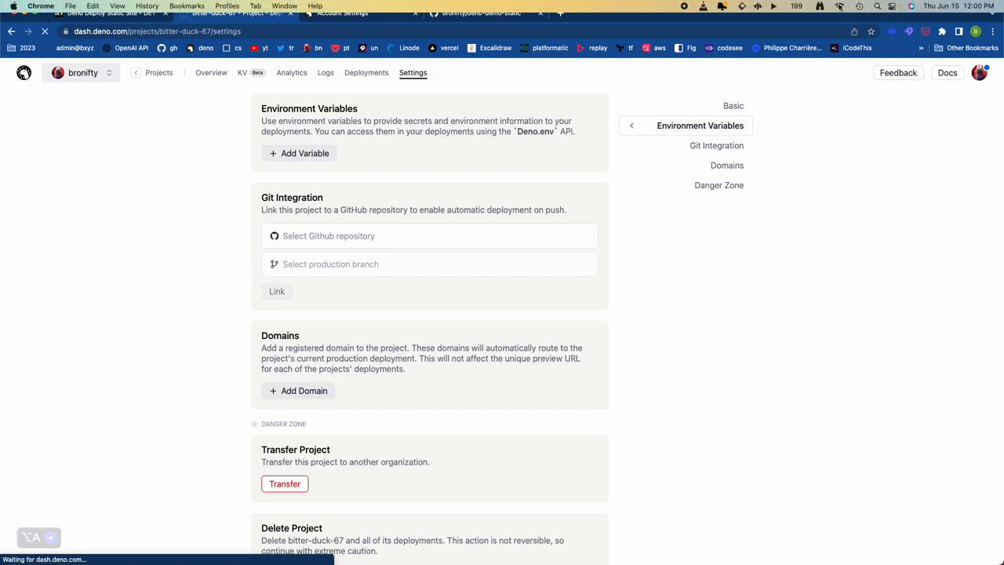
click(839, 6)
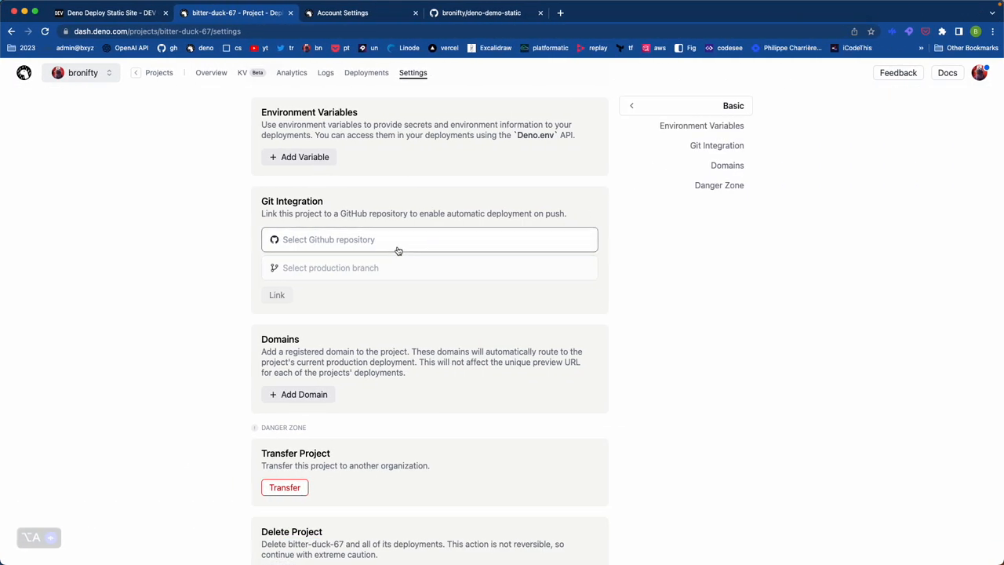
Search repositories for 'deno-' and select deno-demo-static for Git Integration.
click(429, 239)
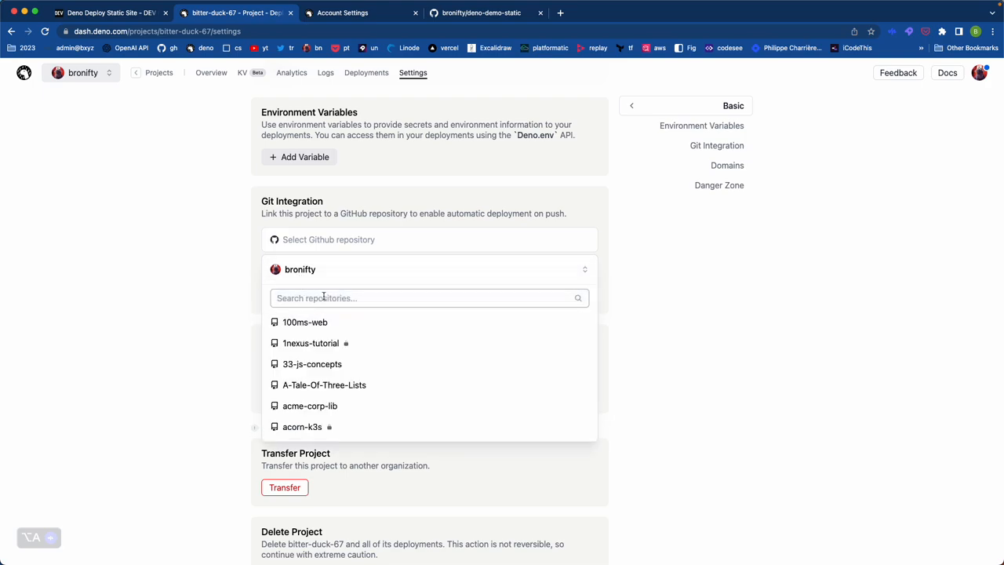
text(deno-)
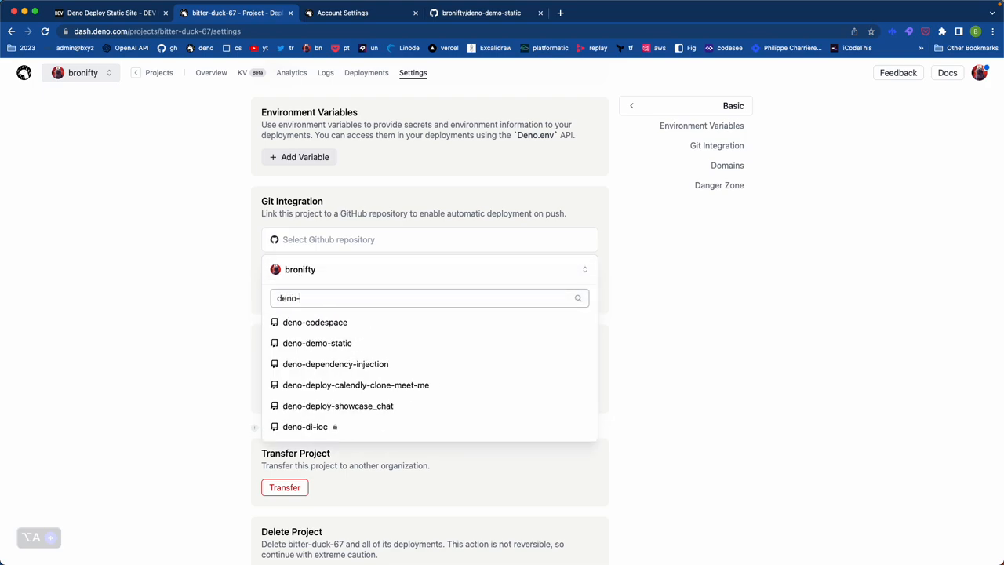
click(317, 343)
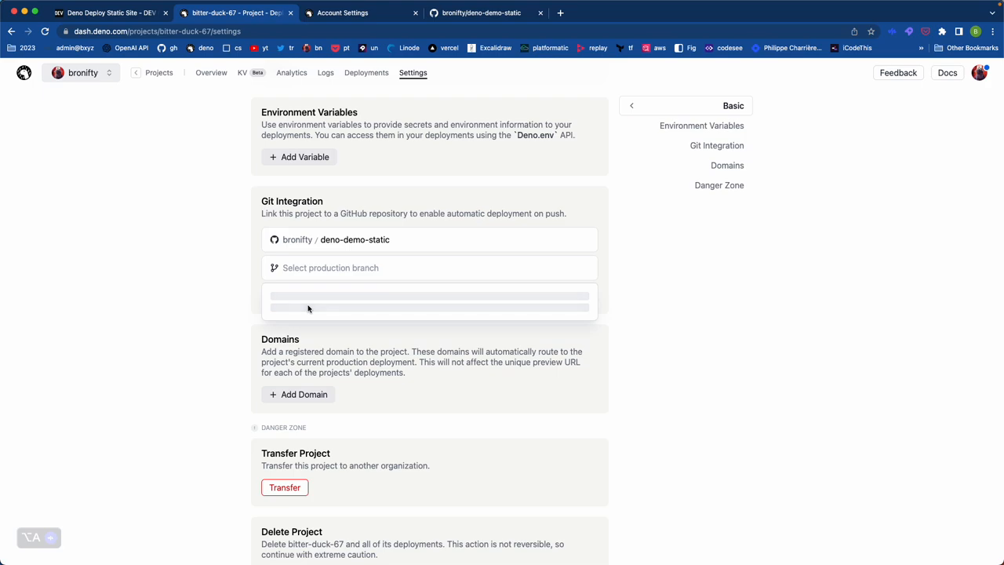
Choose main as the production branch with Automatic deployment mode.
click(429, 268)
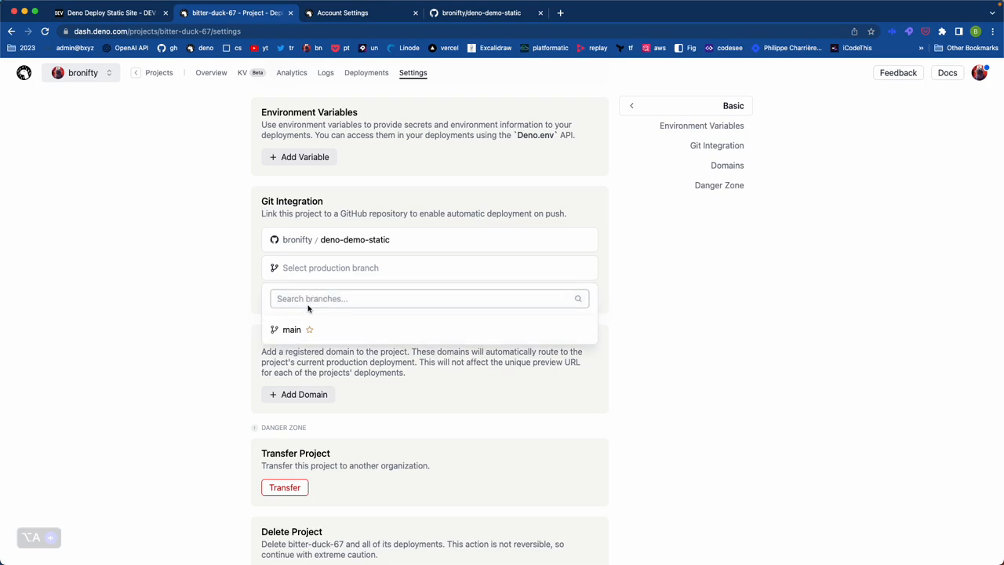
click(291, 329)
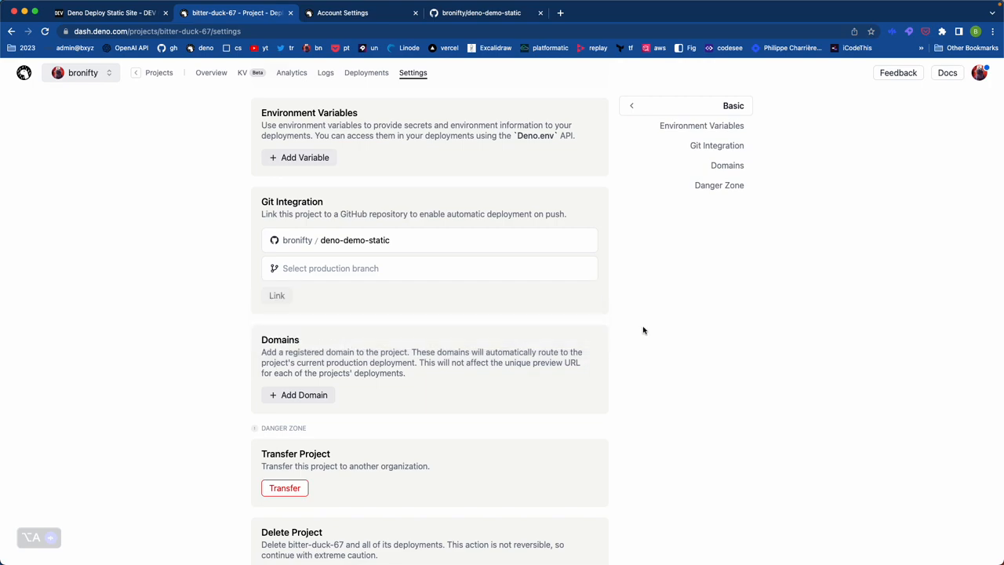
mouse_move(276, 295)
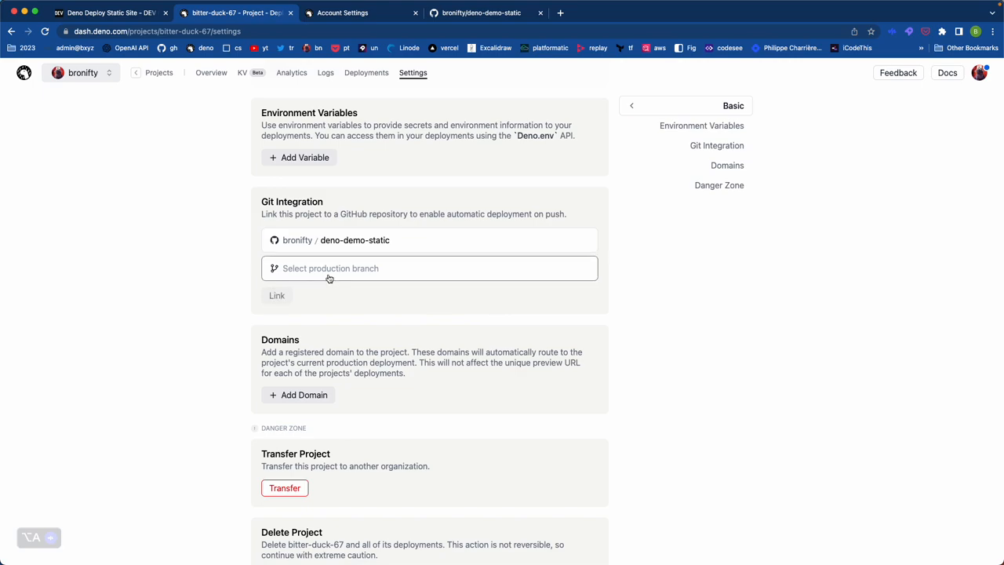
click(429, 269)
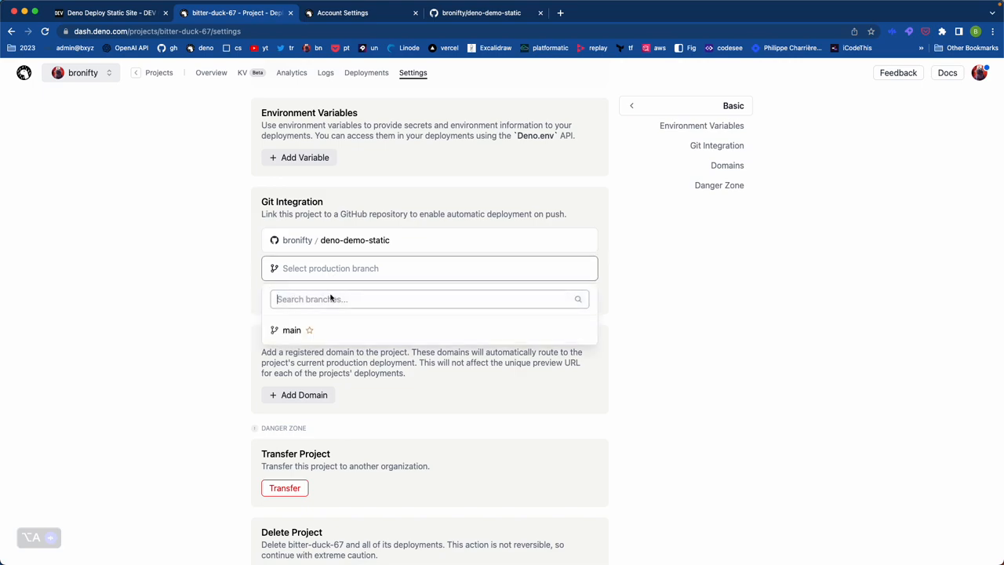
click(291, 330)
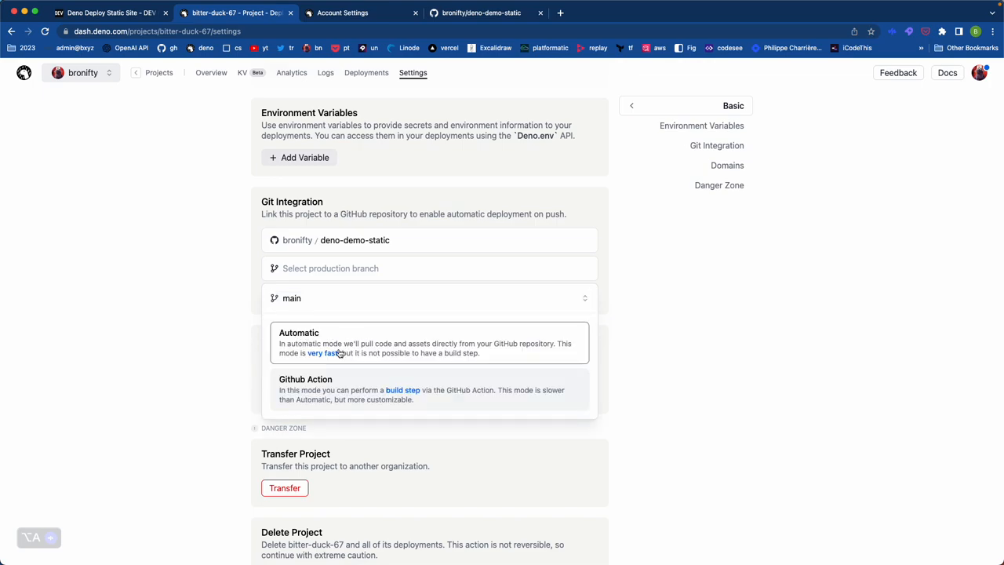
mouse_move(493, 339)
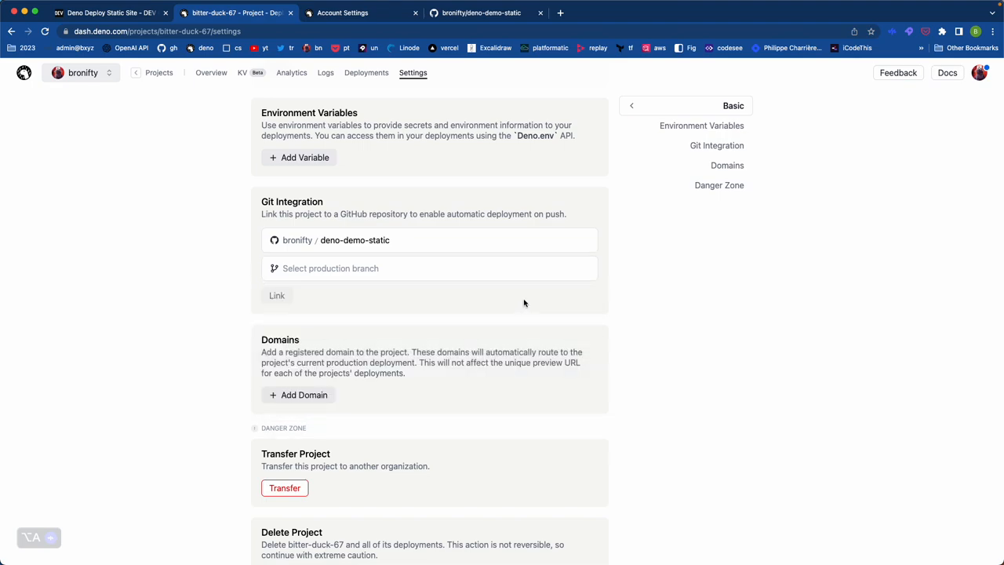
click(429, 268)
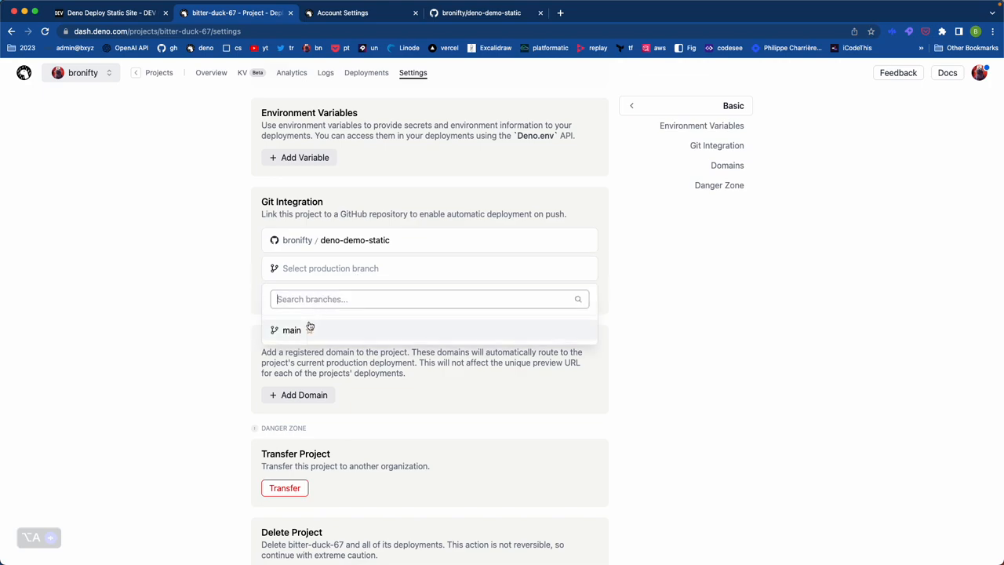
click(291, 329)
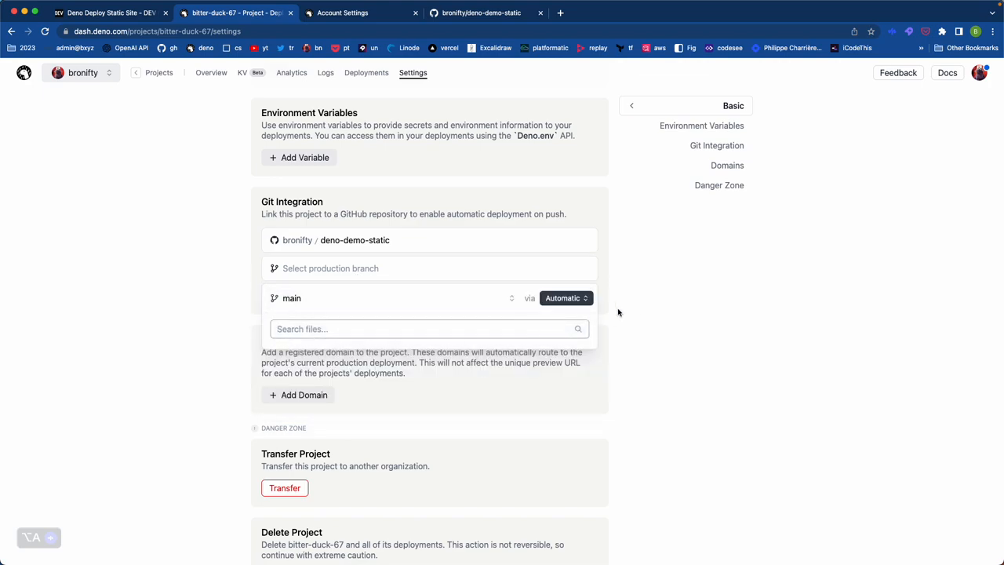
scroll(down, 3)
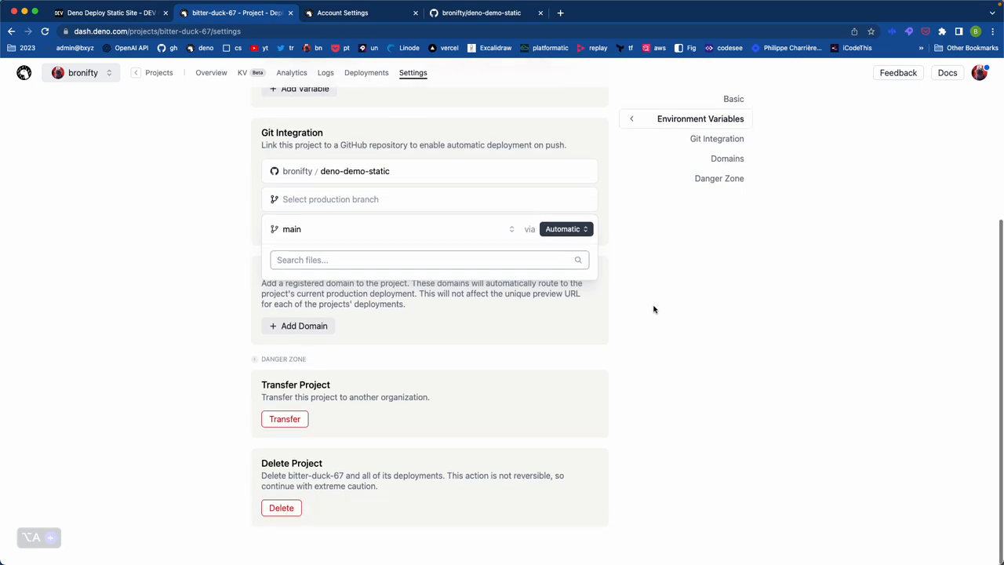
scroll(up, 3)
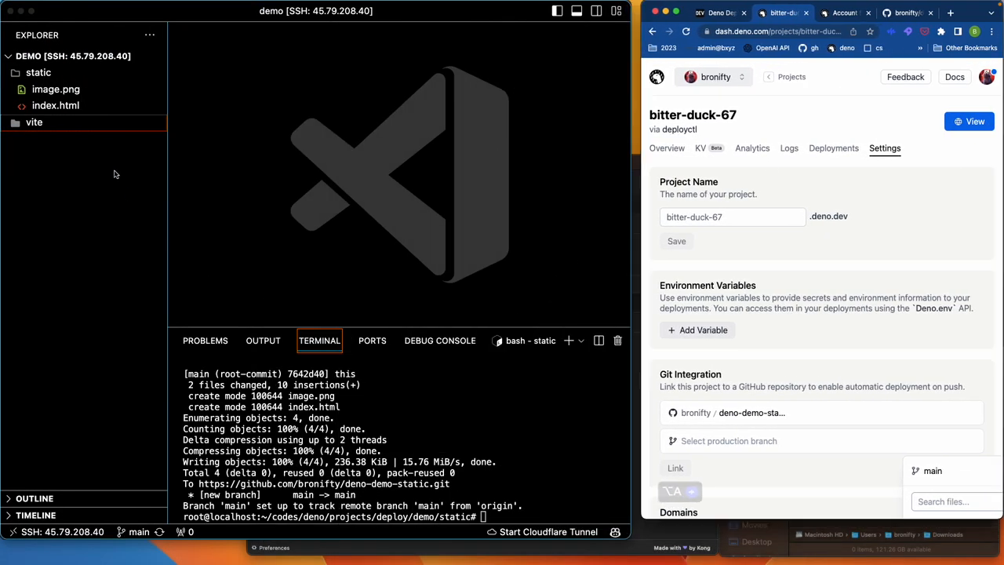
Change the index.html heading to 'Yes Hello This is Dog'.
click(55, 105)
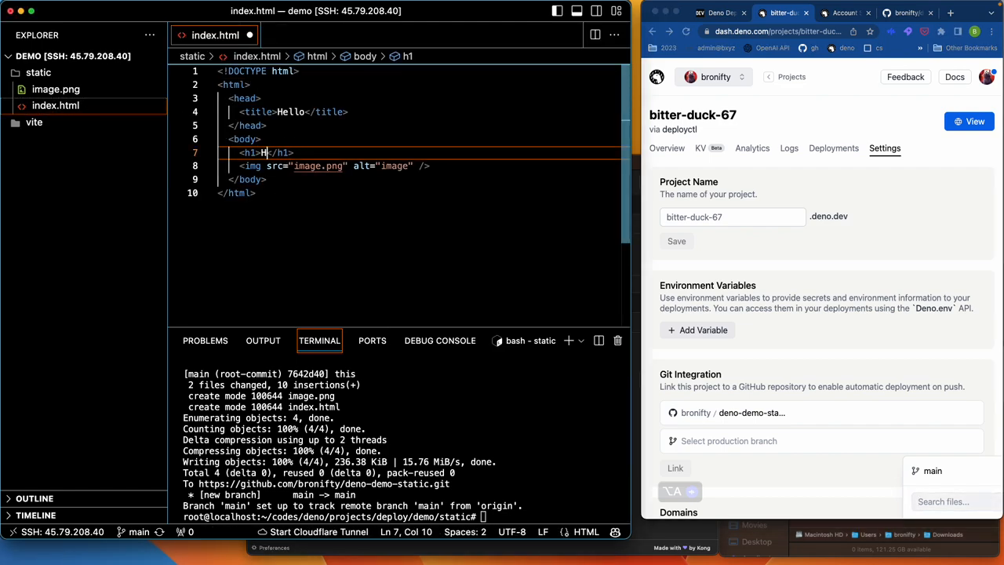
text(Yes Hello)
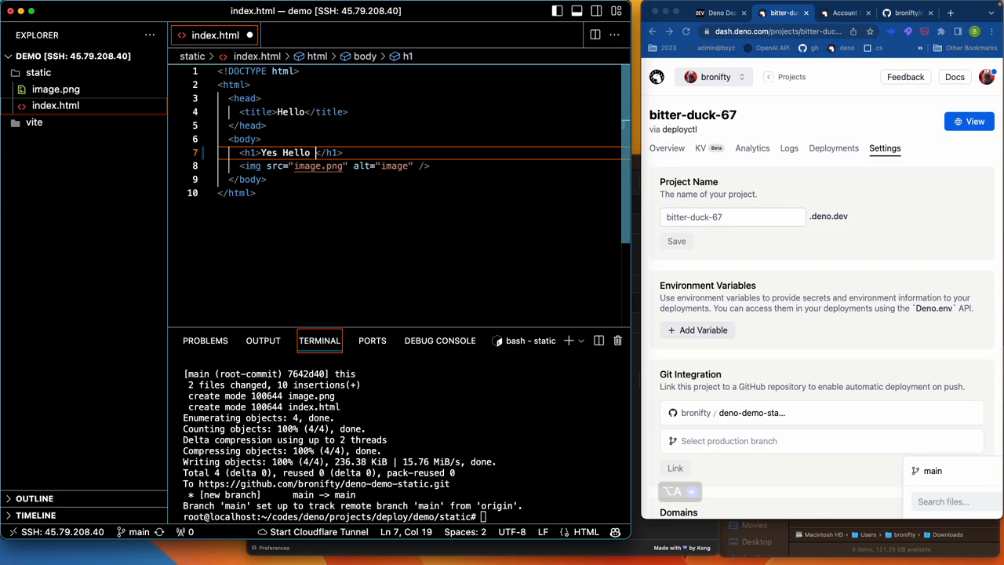
text(This is Dog)
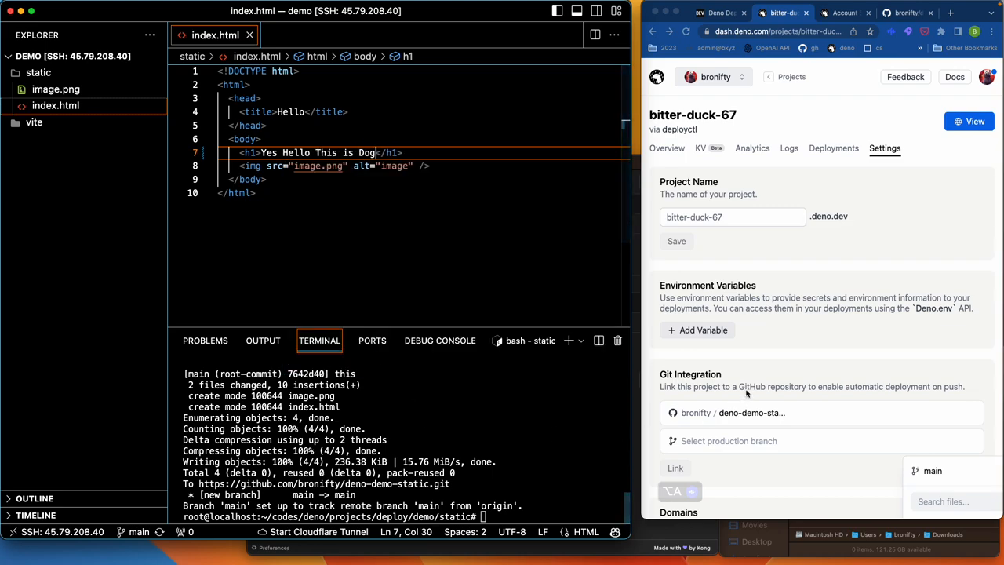
Commit and push the heading change with fig run gitpush.
text(fig run gitpush)
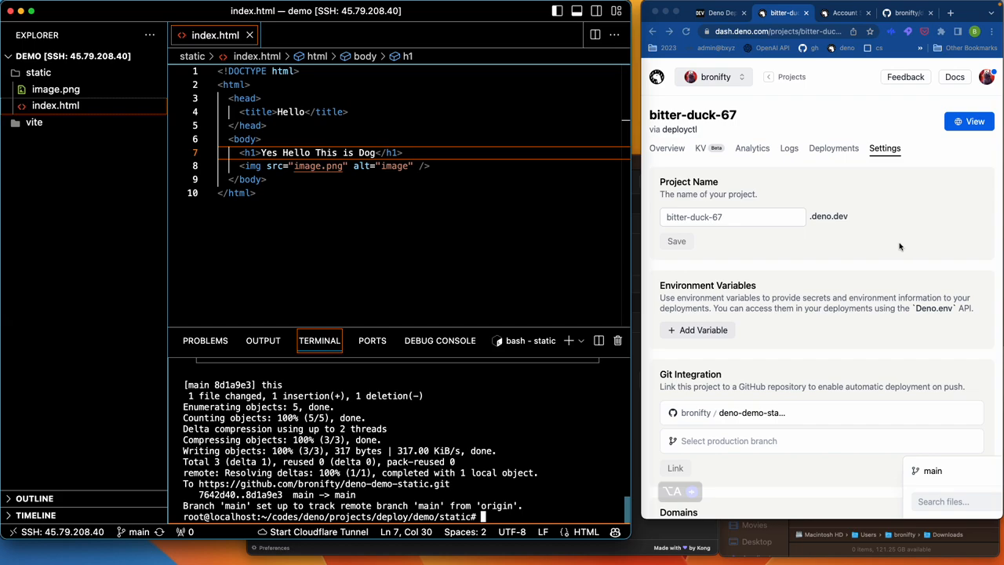
scroll(down, 3)
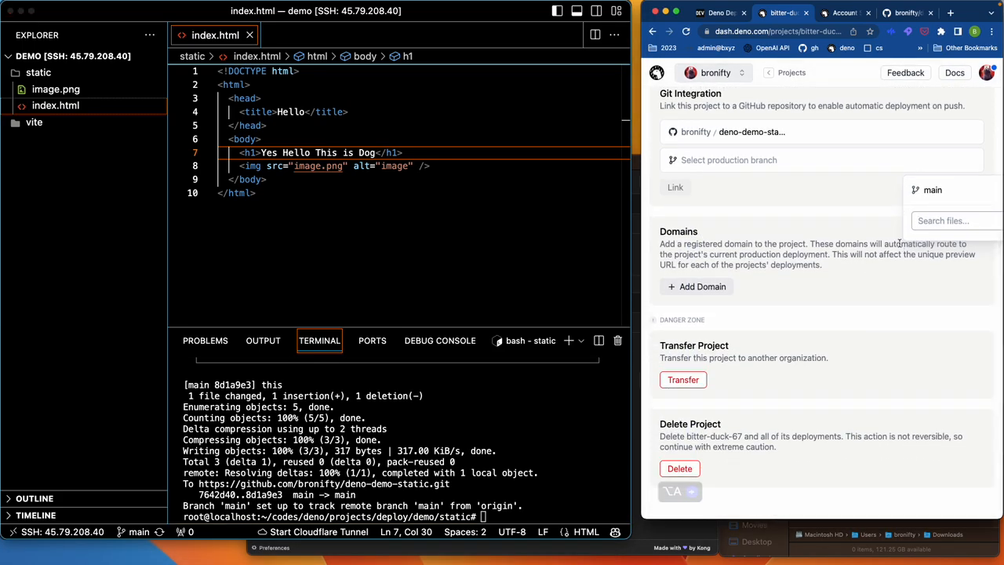
scroll(up, 3)
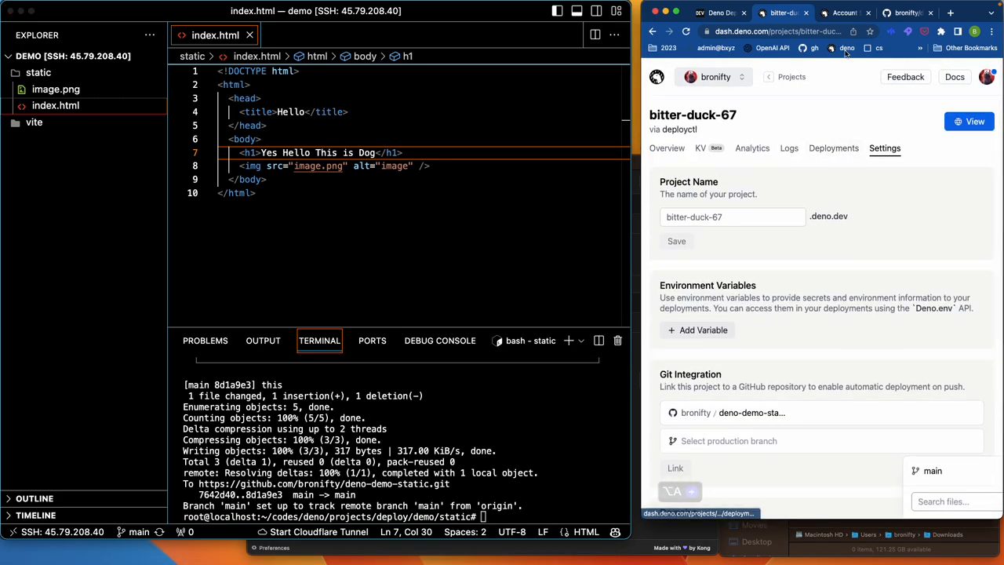
Hop to Account Settings and back to bitter-duck-67, then reopen the repository picker.
click(843, 13)
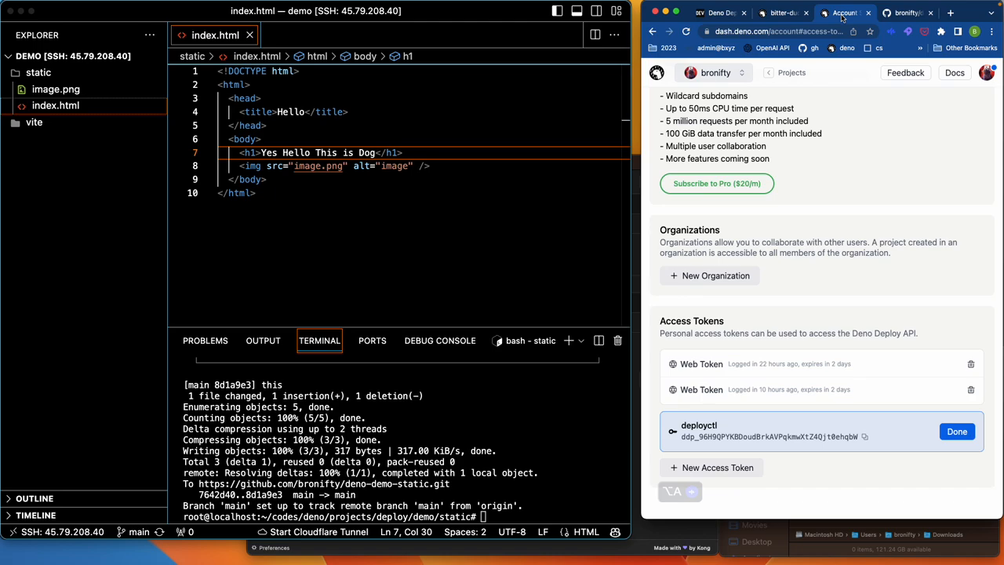
click(783, 13)
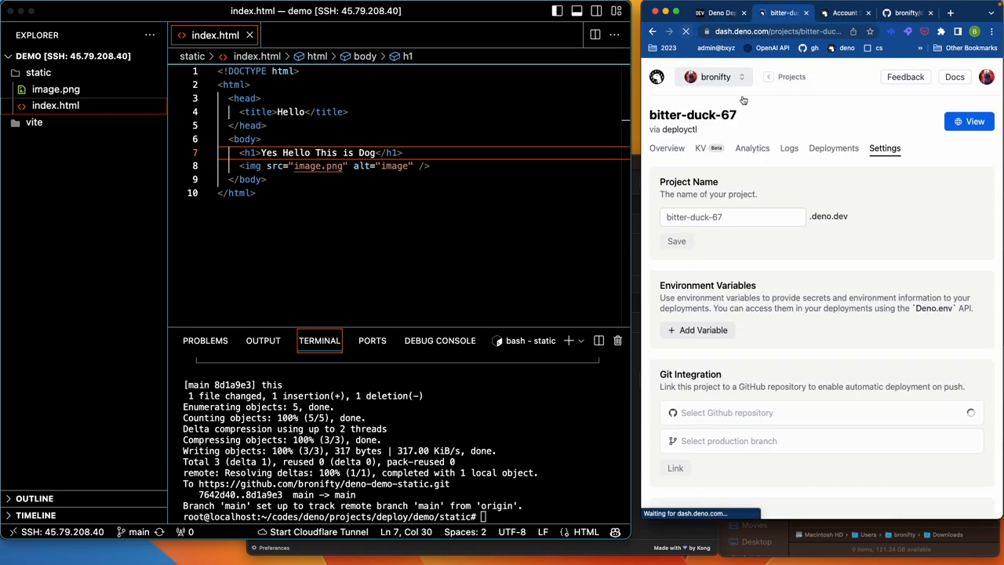
scroll(down, 3)
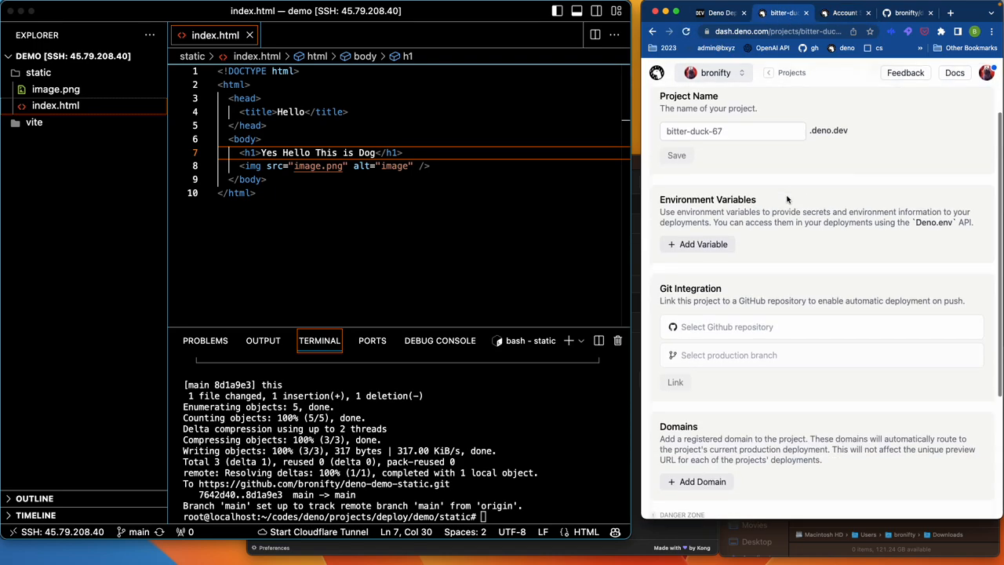
scroll(up, 3)
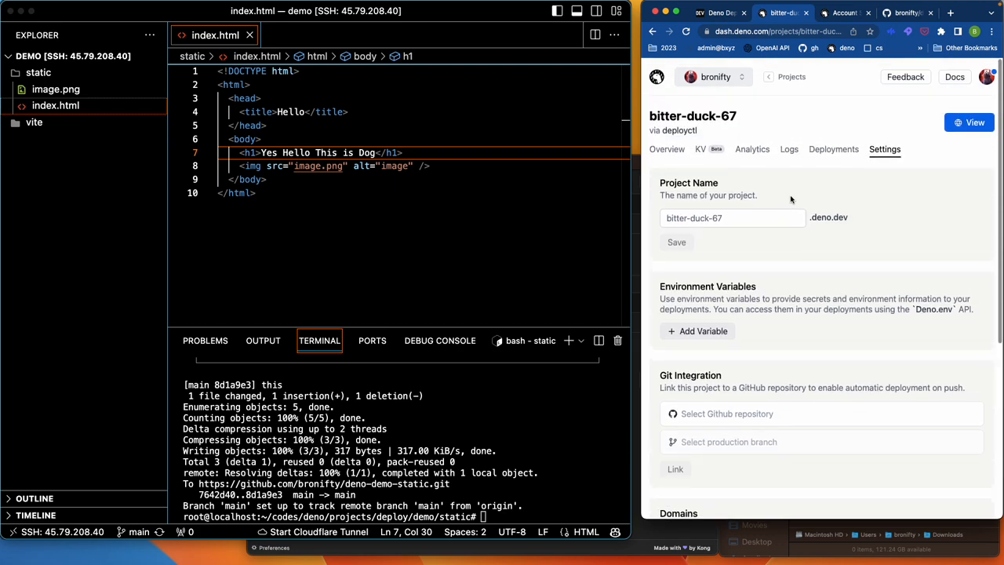
click(833, 148)
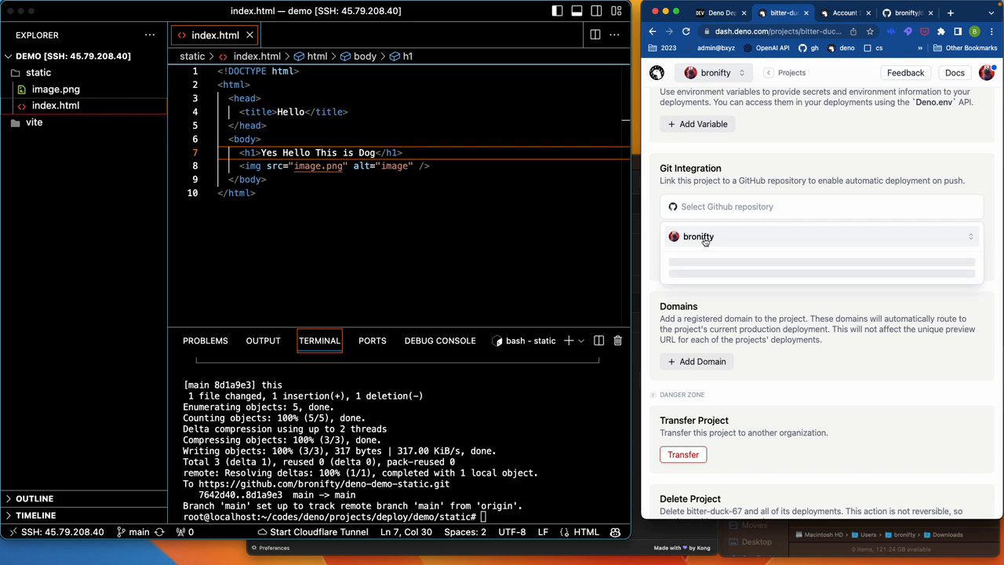
Search 'de' and select bronifty/deno-demo-static, trying main with Automatic mode.
click(820, 236)
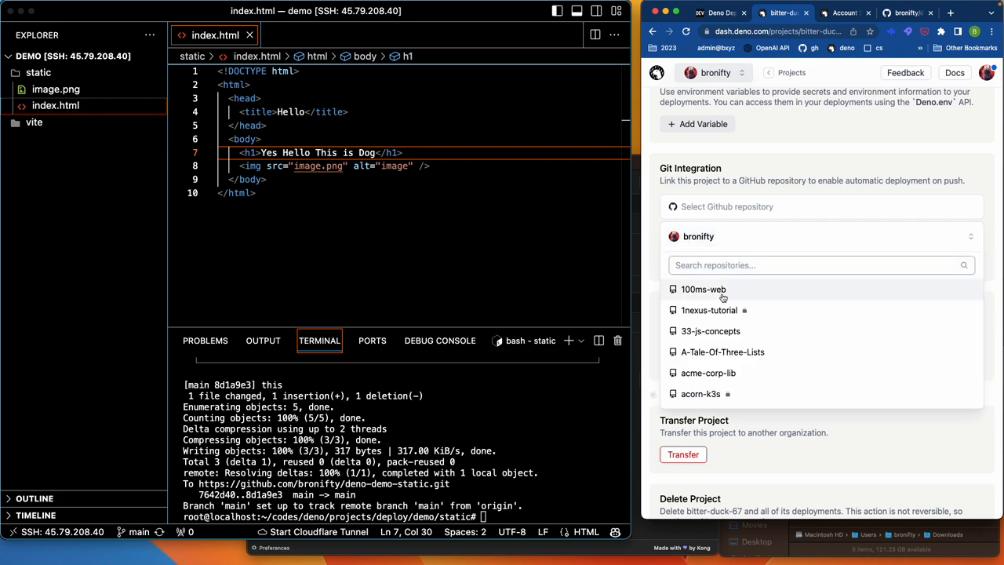
text(deno-demo)
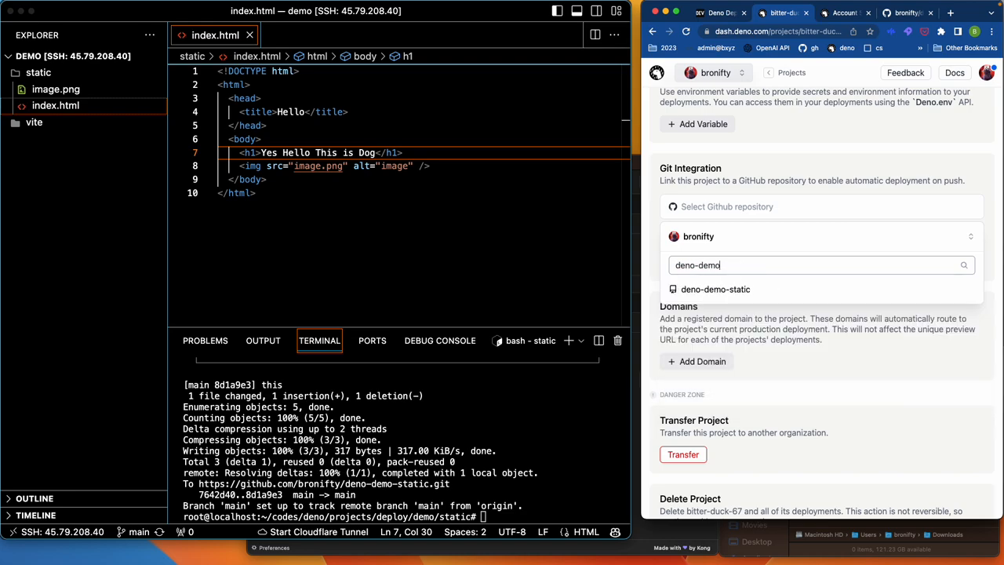
click(714, 289)
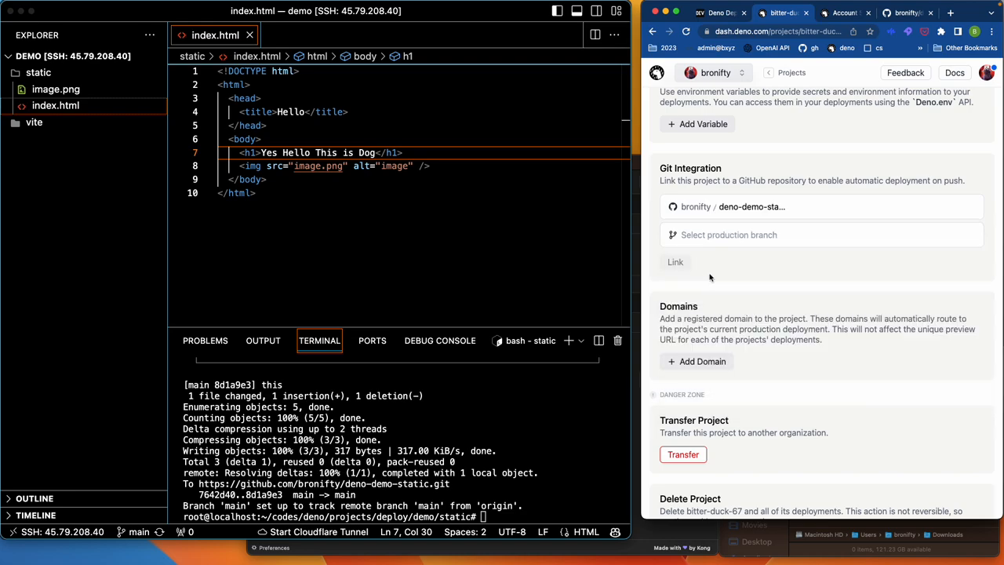
click(674, 261)
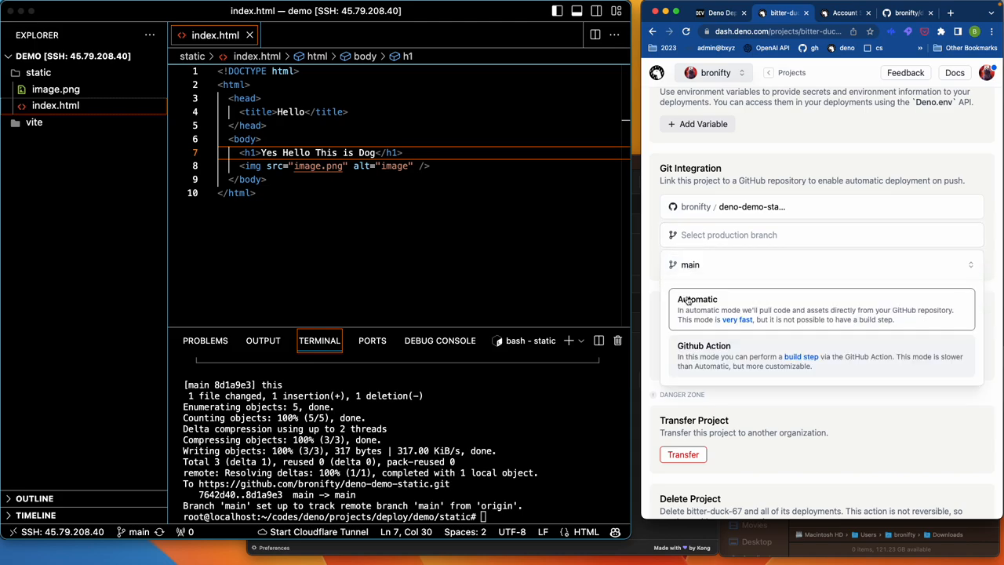
click(697, 302)
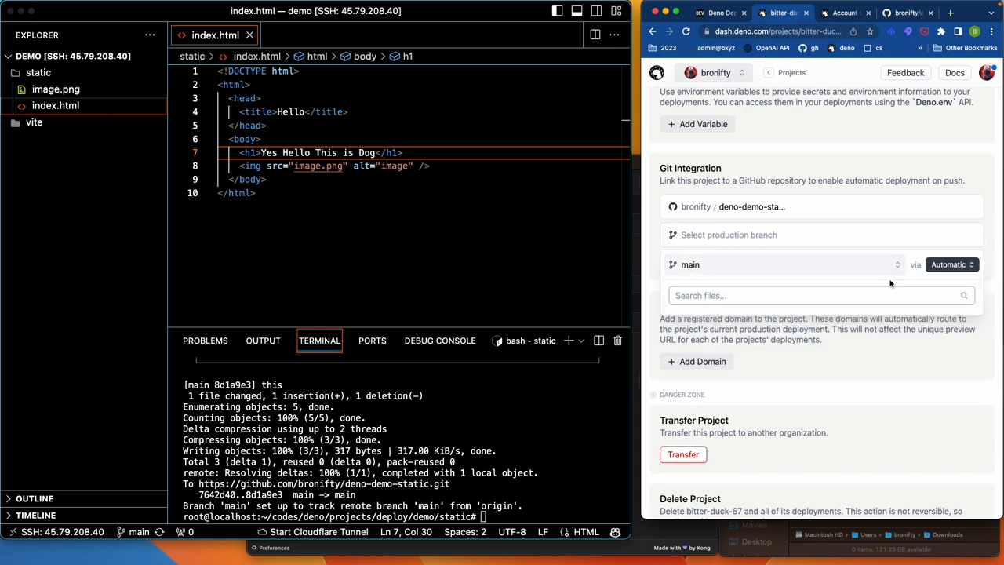
mouse_move(747, 295)
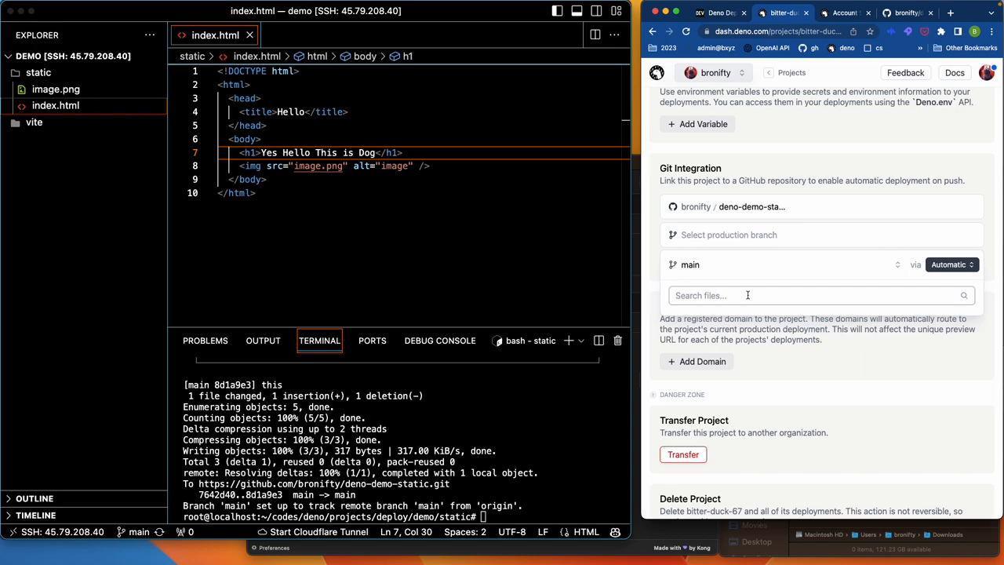
text(in)
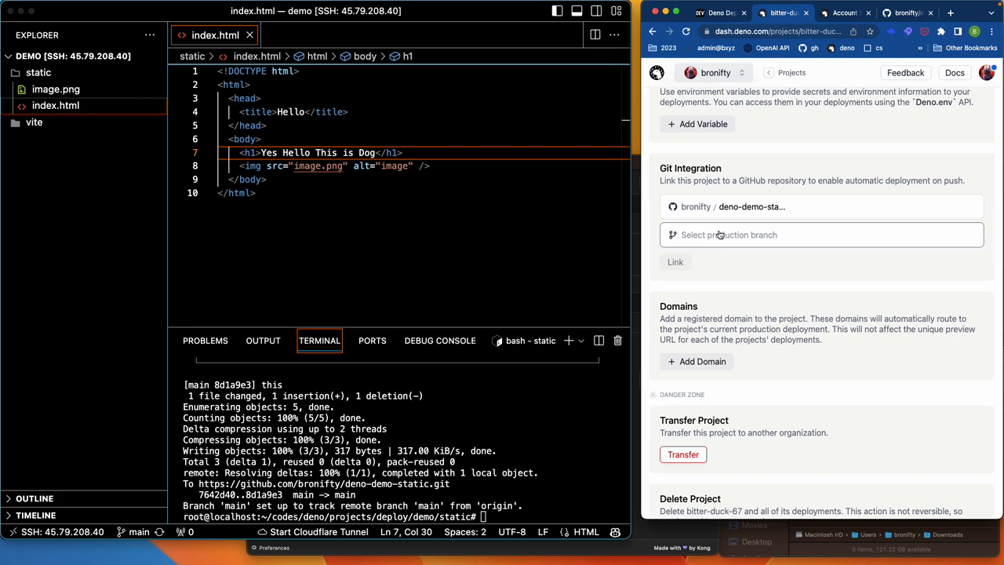
Set main as production branch, accept GitHub Action mode, and link the project.
click(820, 235)
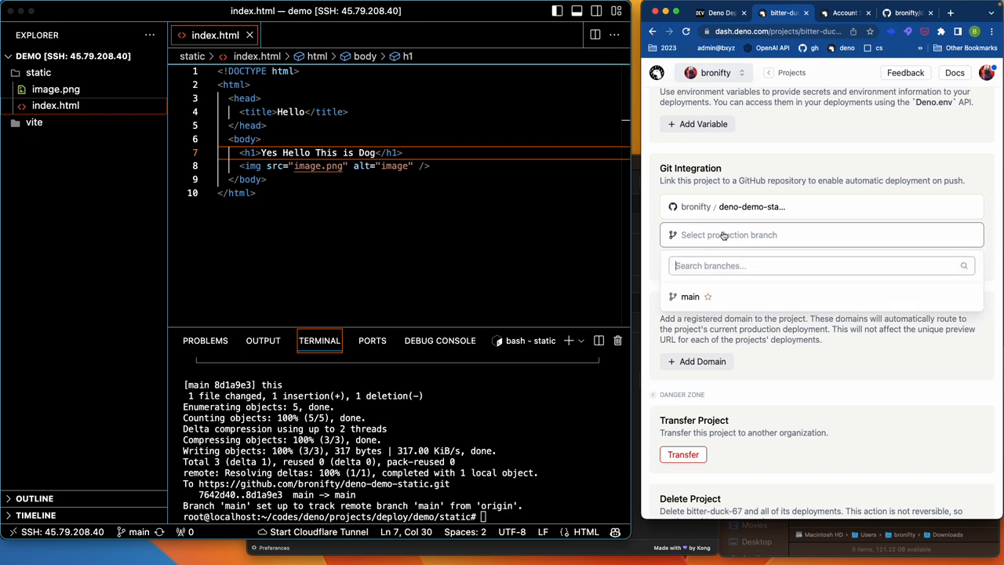
mouse_move(689, 297)
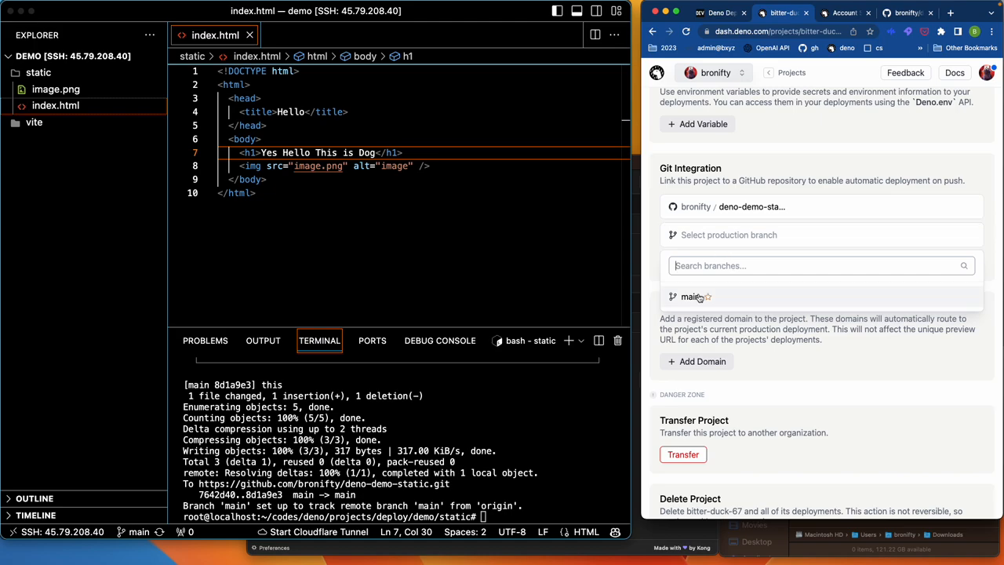
click(688, 296)
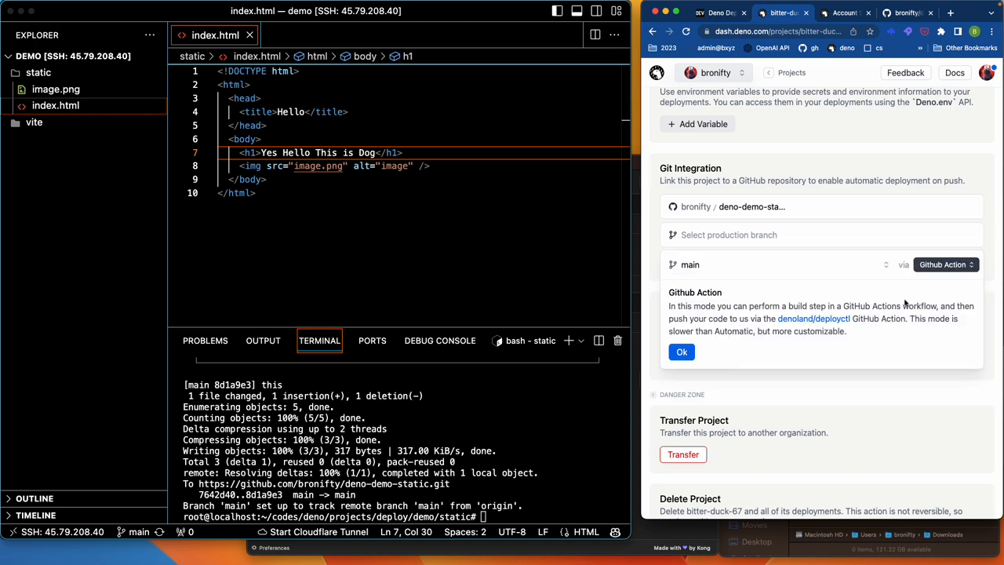
click(681, 351)
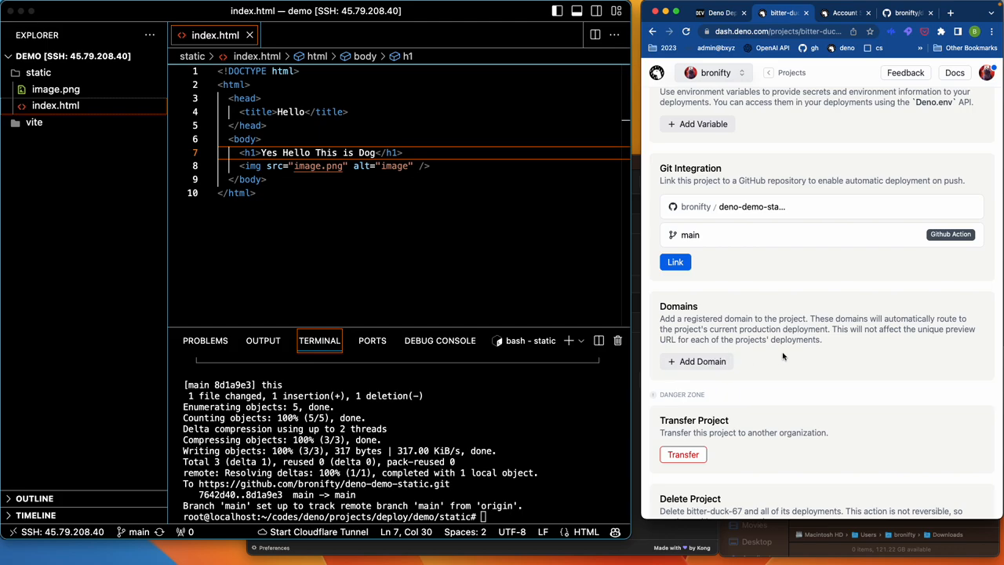
click(675, 261)
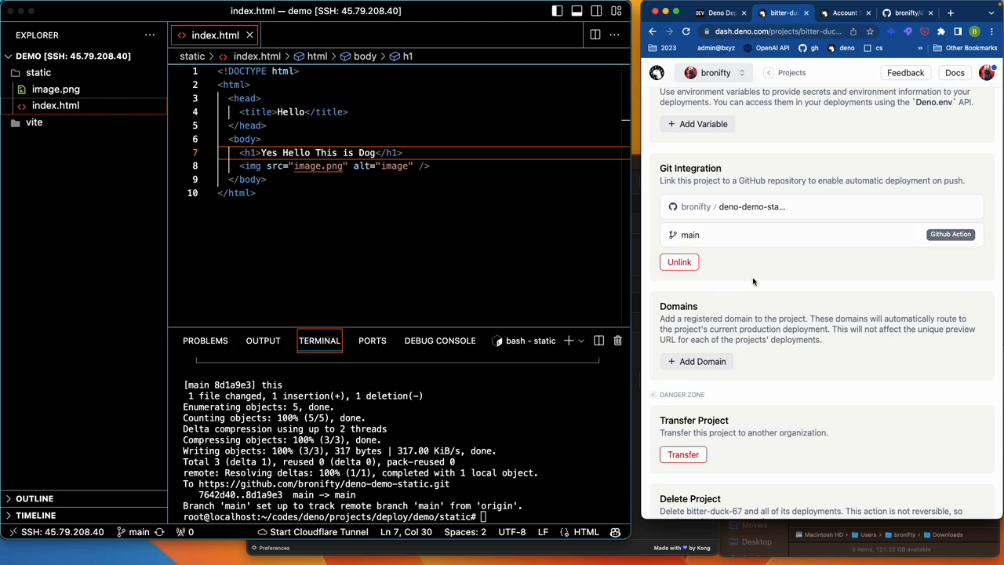
mouse_move(811, 342)
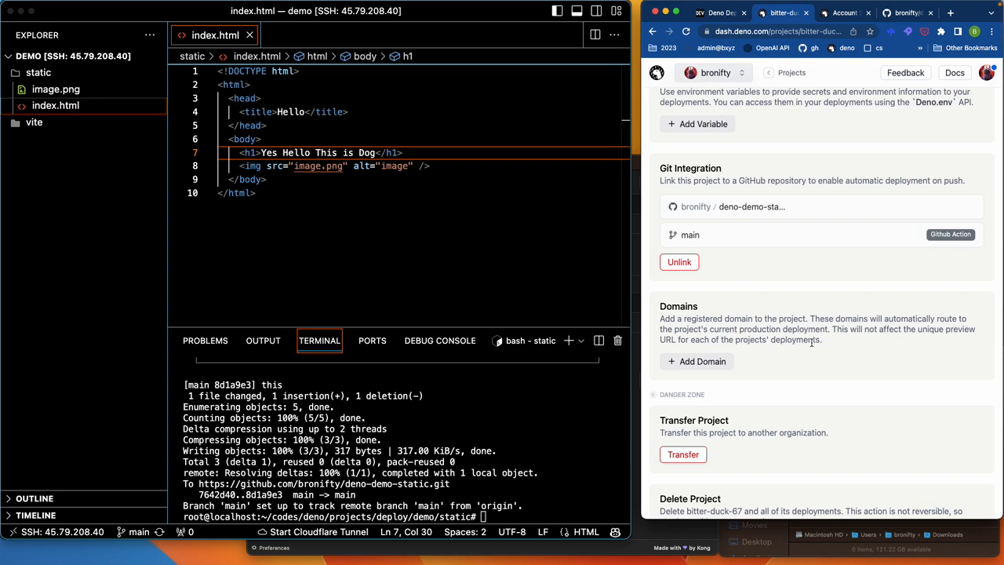
mouse_move(794, 307)
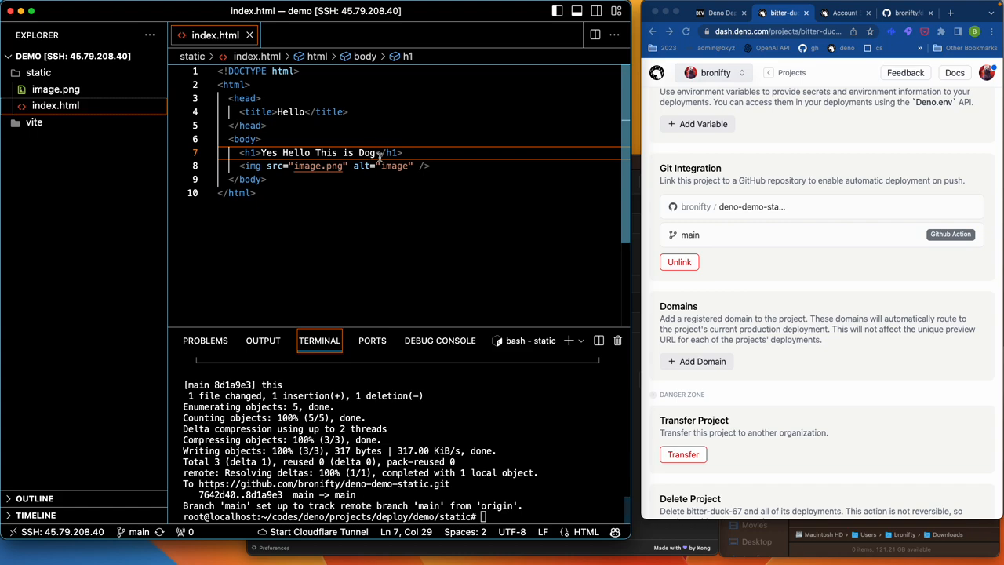
Add '!' after Dog, push with fig run gitpush, and view the GitHub repository.
text(!)
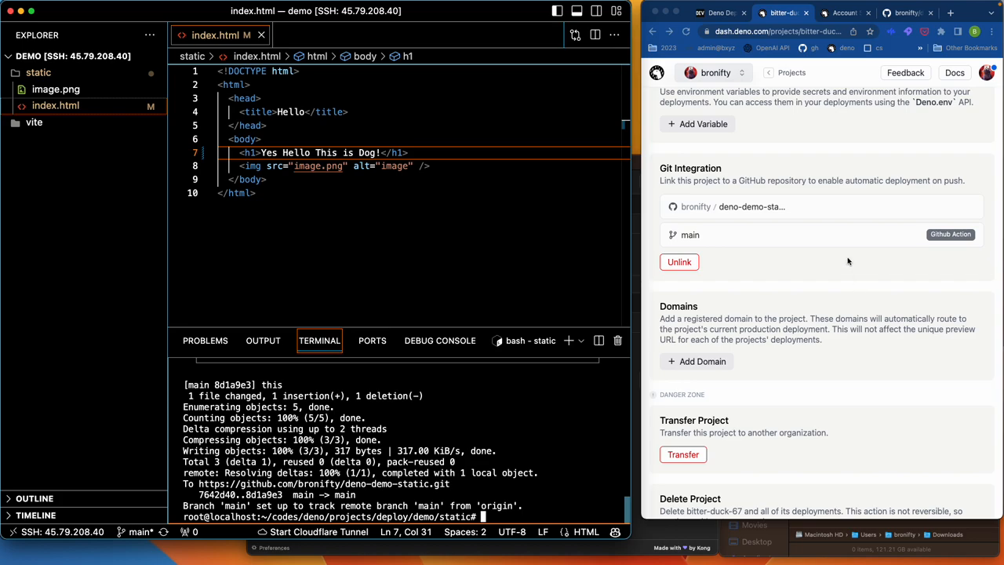
mouse_move(803, 183)
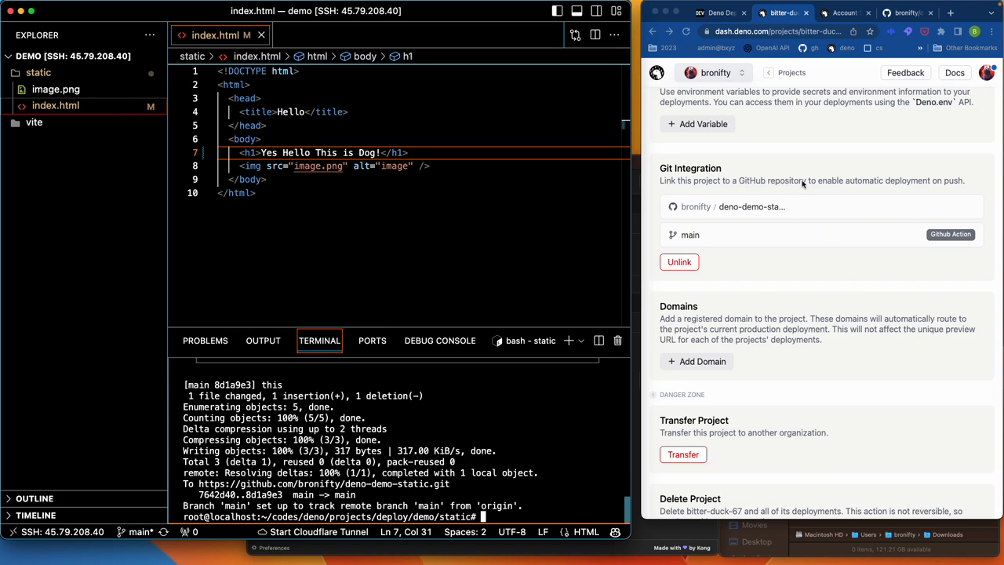
mouse_move(817, 242)
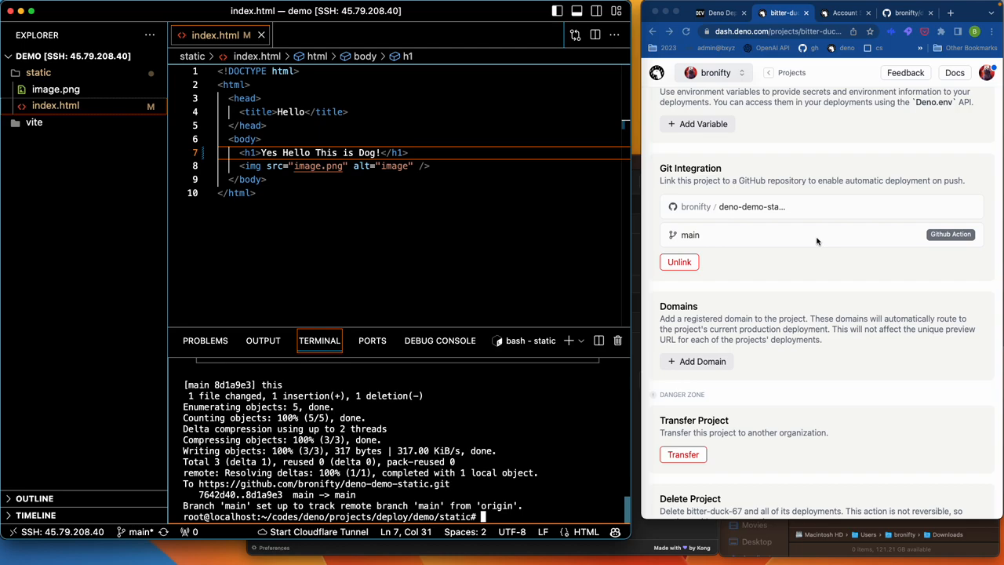
mouse_move(778, 429)
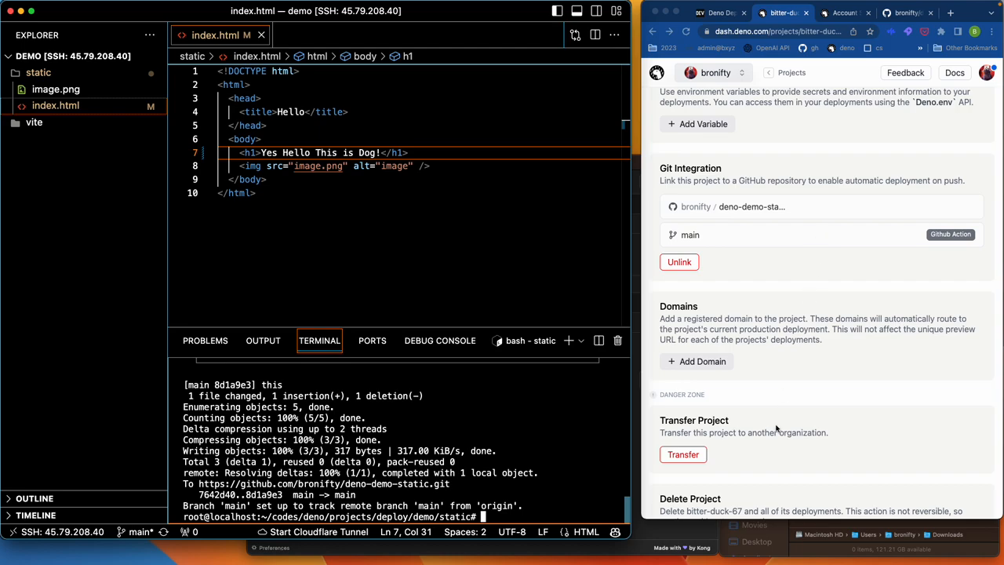
mouse_move(496, 475)
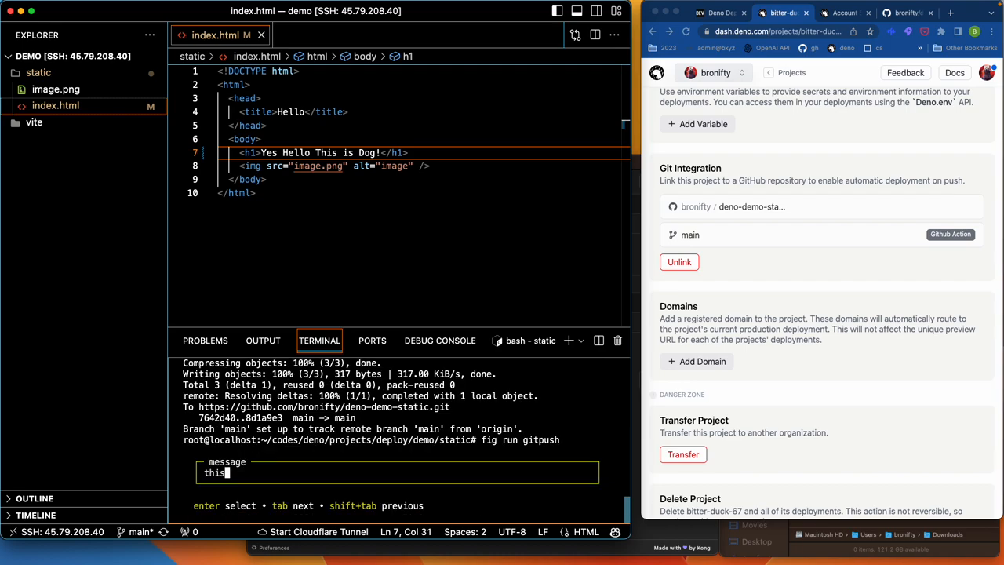
key(Return)
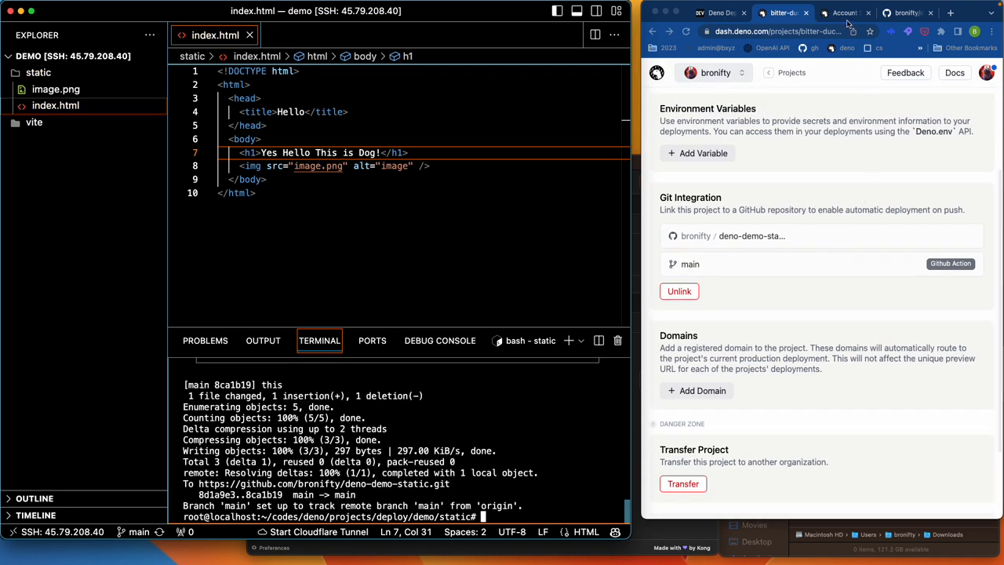
click(906, 13)
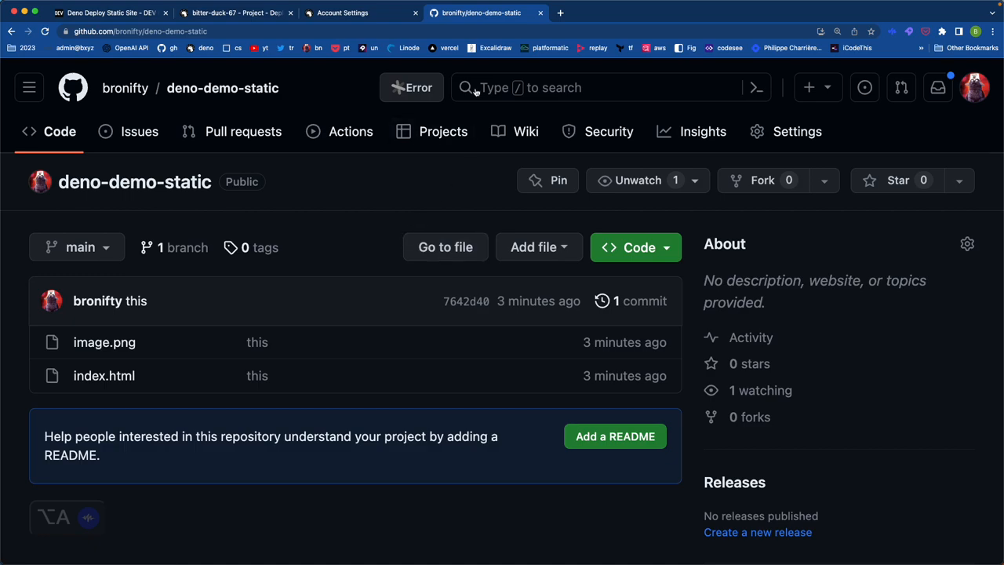
Open bitter-duck-67's Deployments, check Account Settings and the DEV article, then return.
click(235, 13)
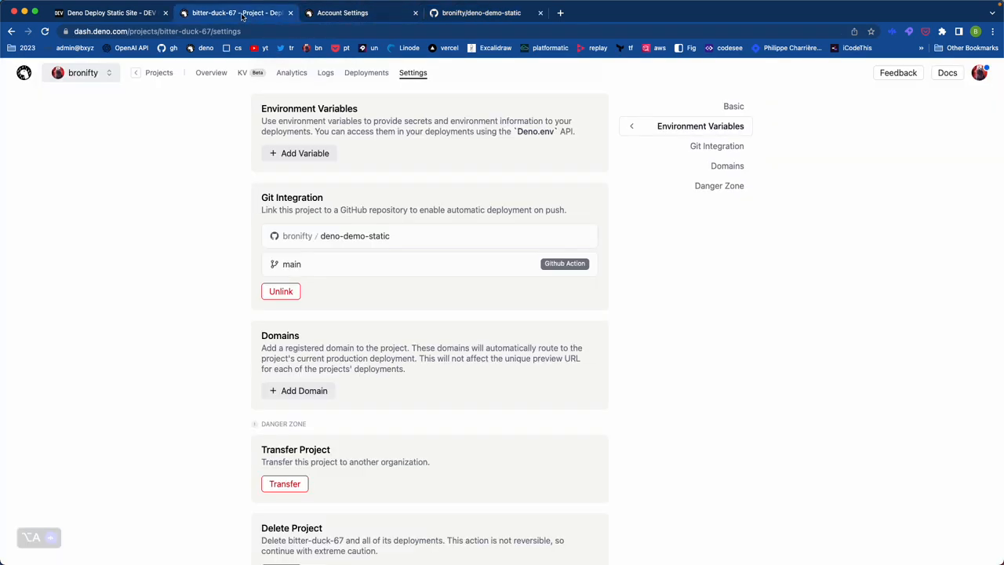
click(366, 72)
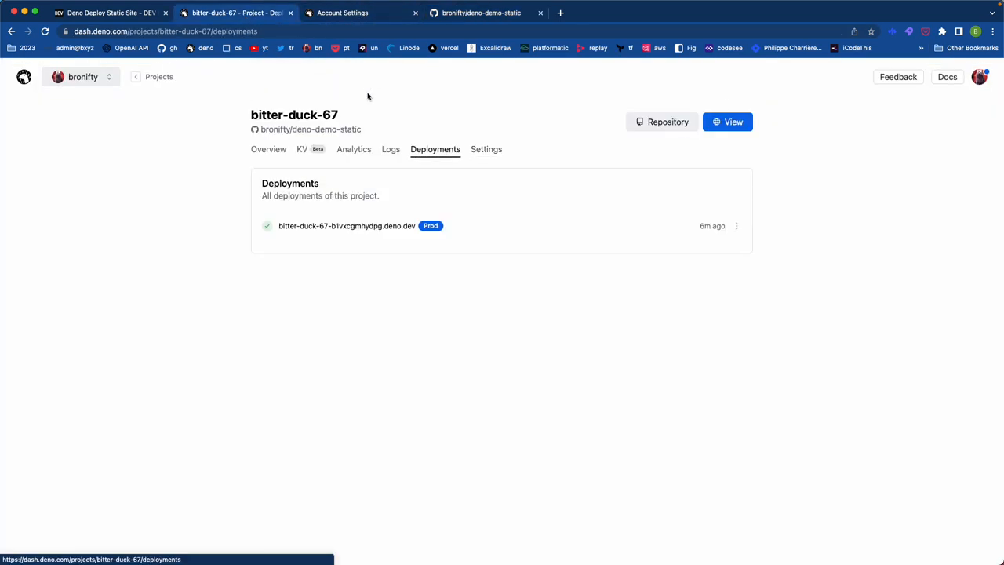
mouse_move(629, 25)
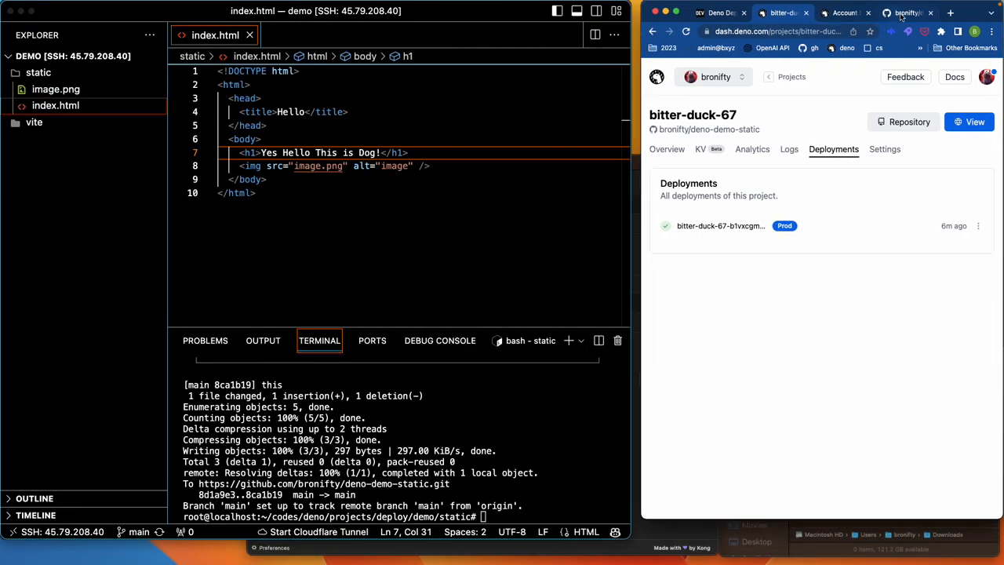
click(844, 13)
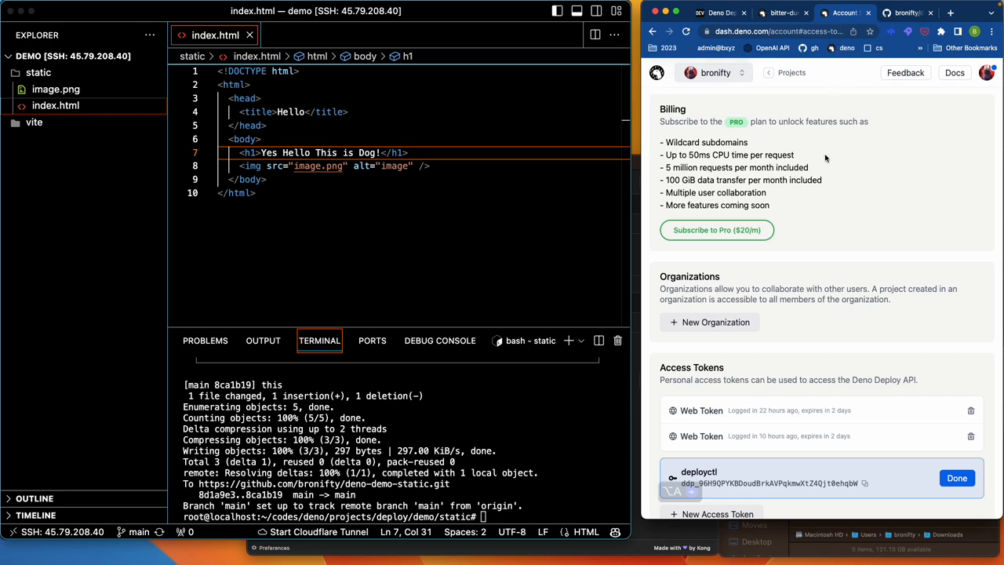
scroll(down, 3)
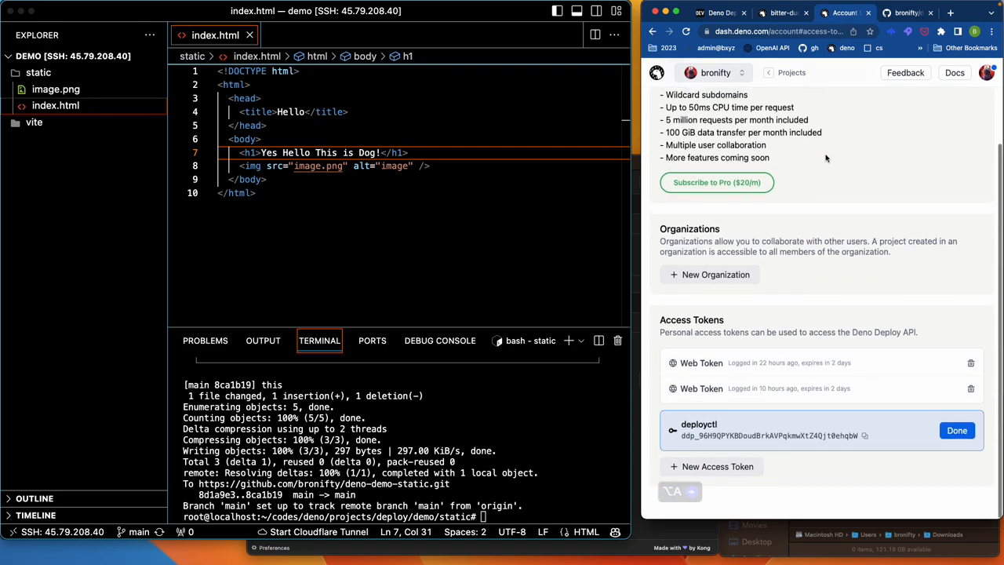
scroll(up, 3)
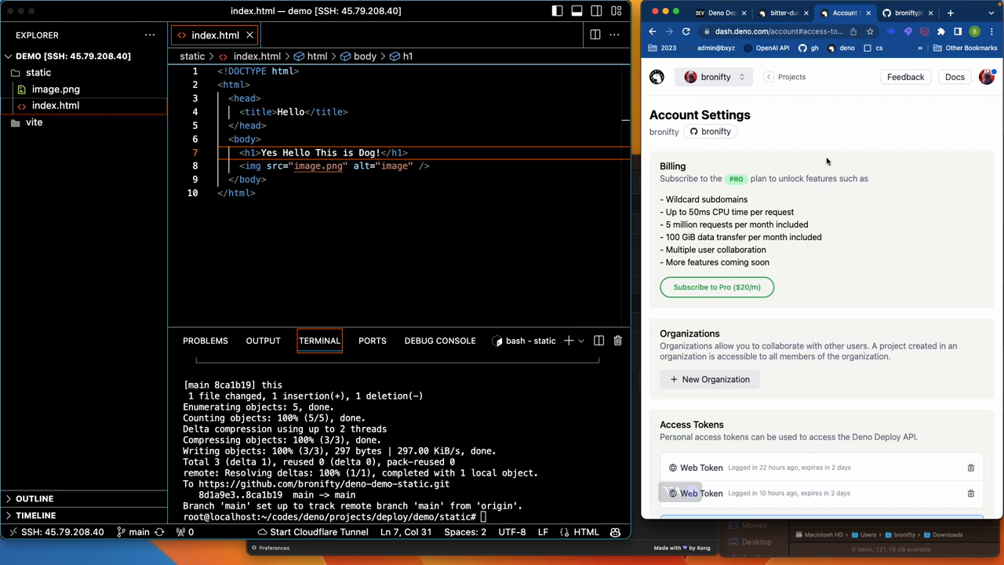
click(783, 12)
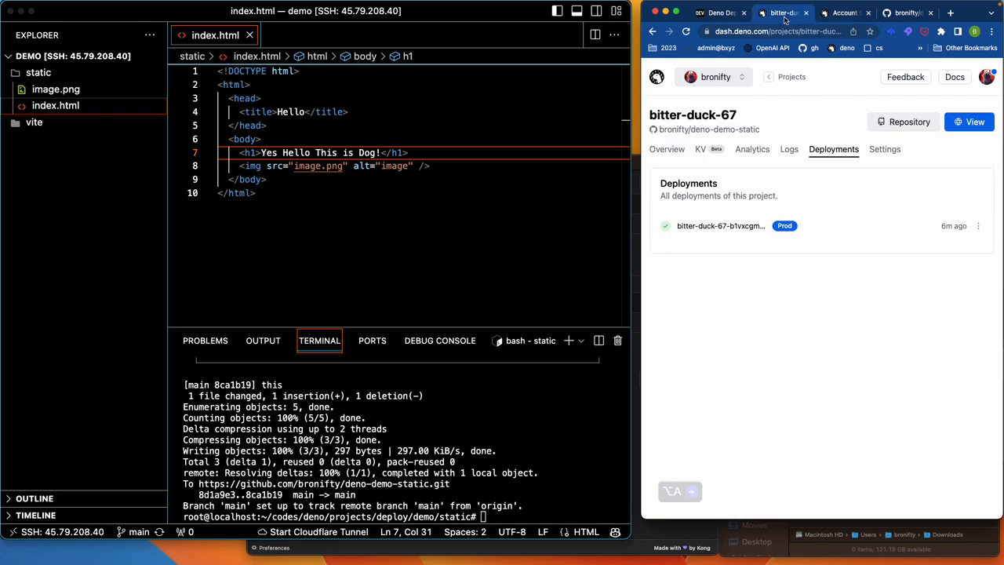
click(718, 13)
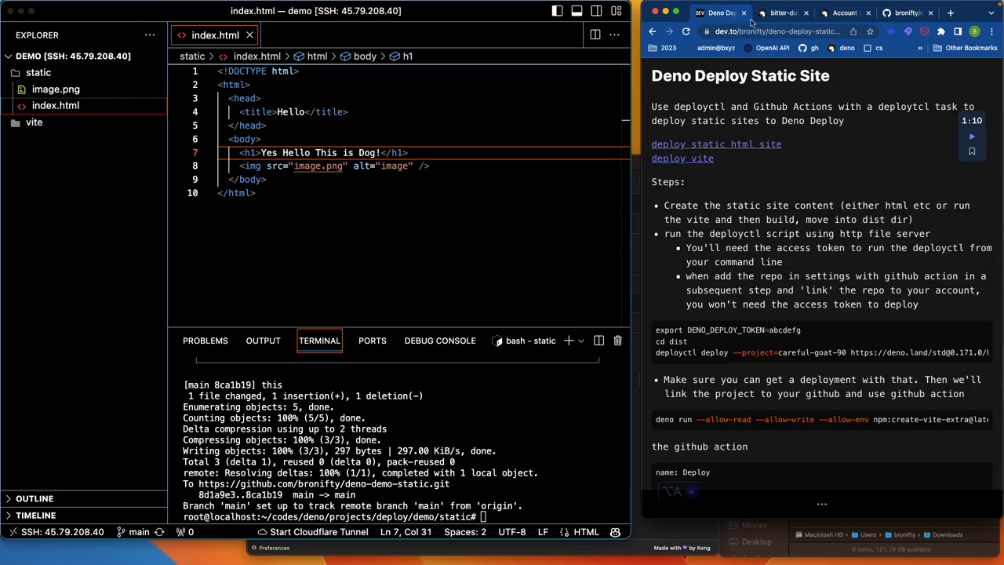
mouse_move(785, 12)
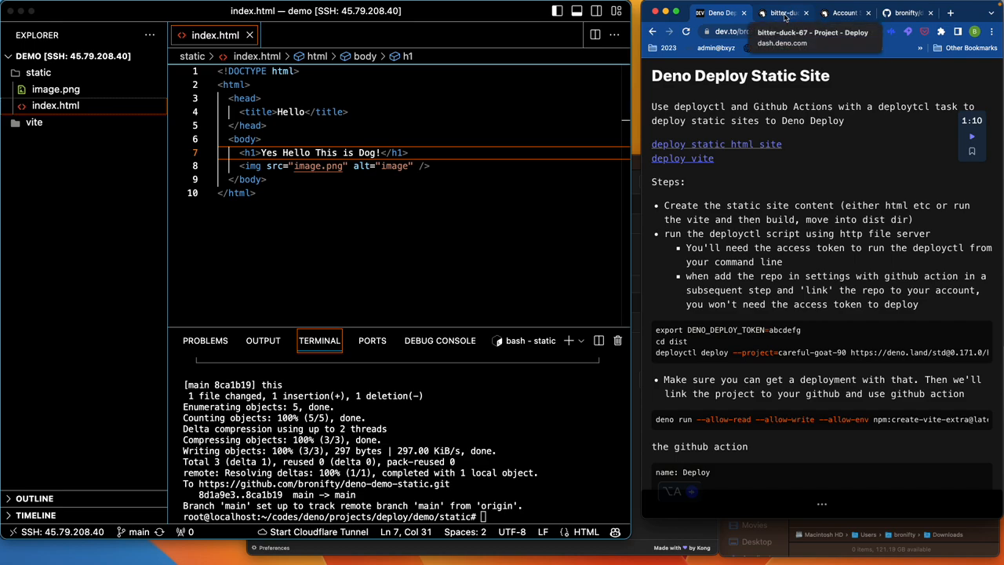
click(845, 13)
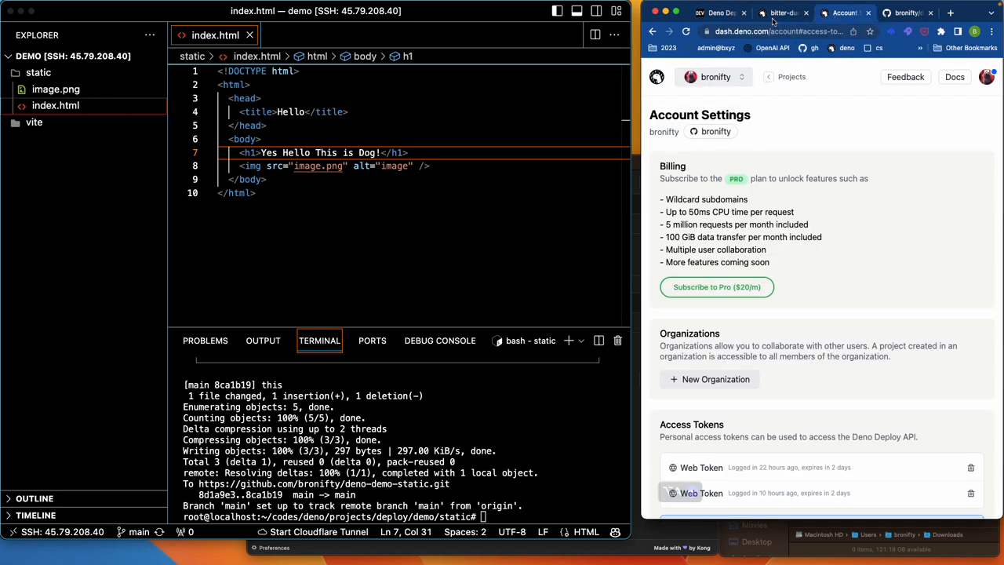
click(783, 13)
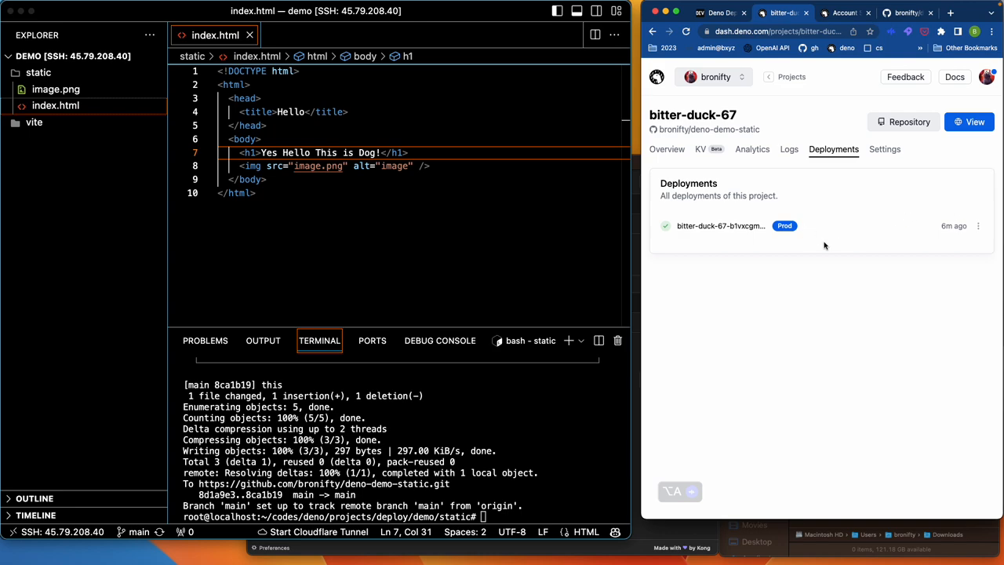
mouse_move(916, 102)
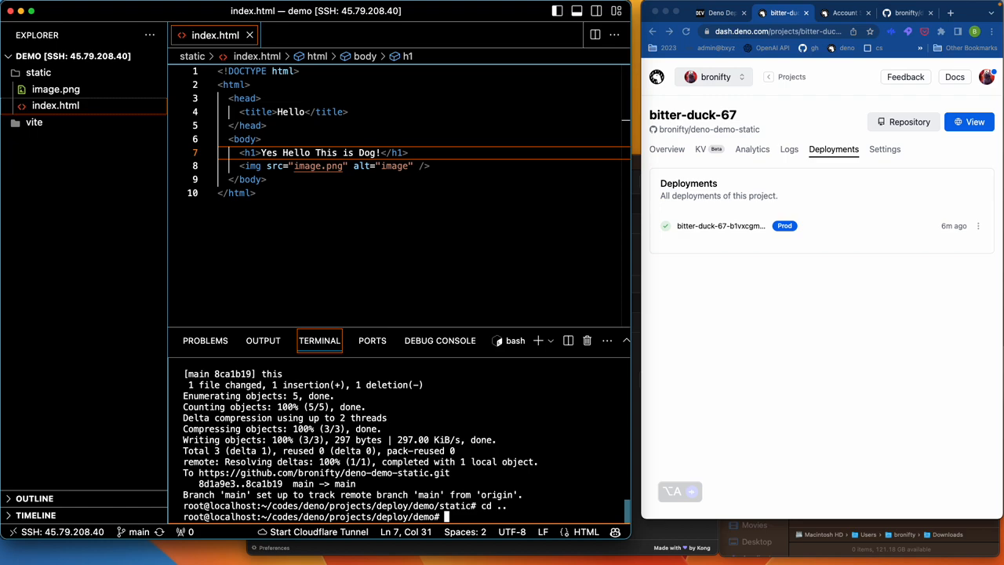
Change into the vite folder and look up the create-vite-extra command in the DEV article.
text(cd vite/)
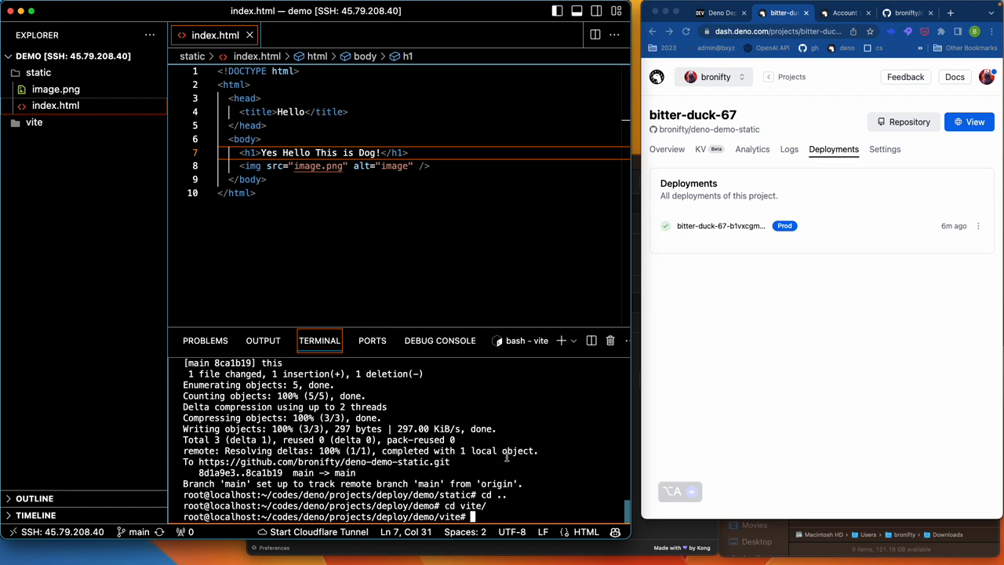
click(721, 13)
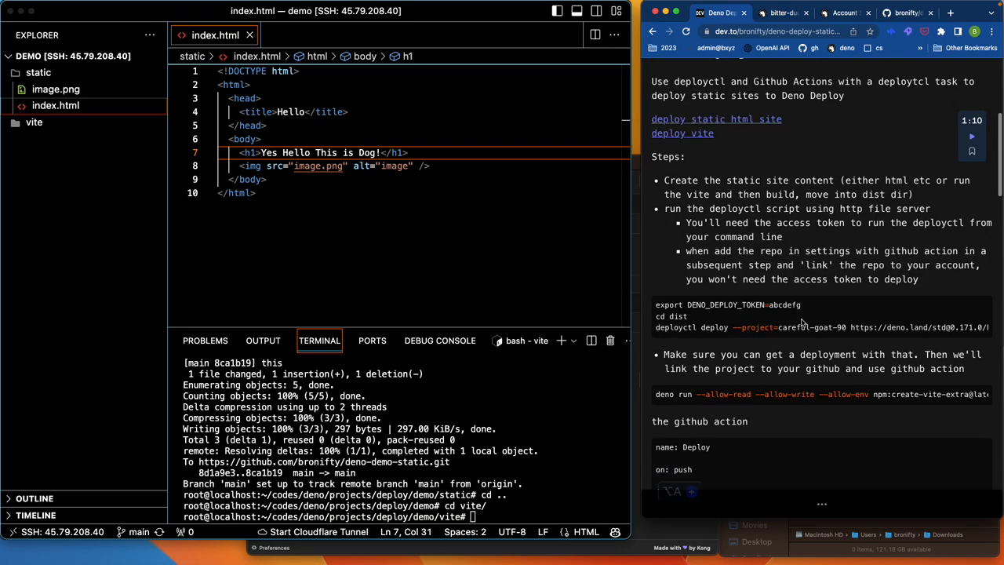
scroll(down, 3)
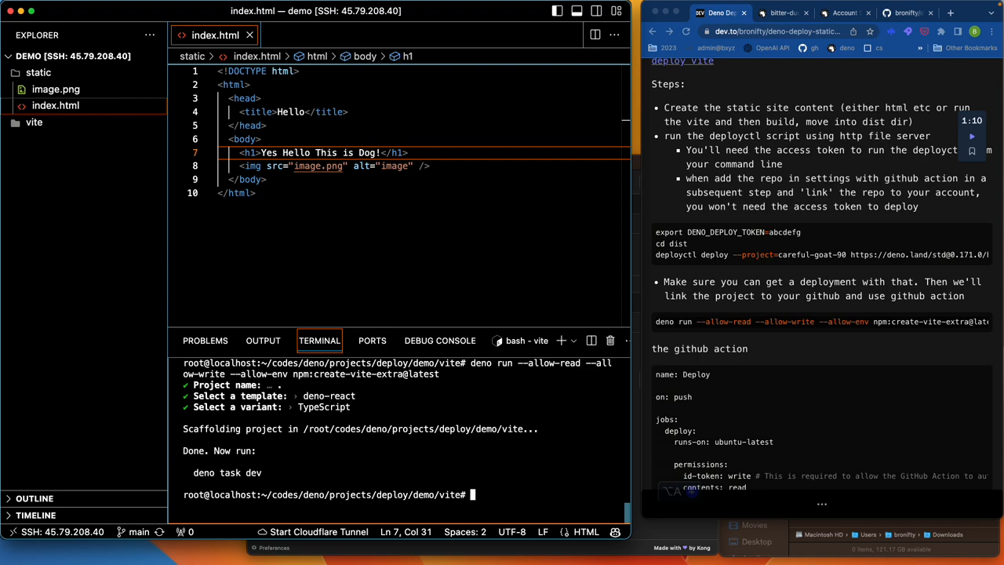
Check the tasks in deno.json and build the Vite app into dist with 'deno task build'.
text(deno)
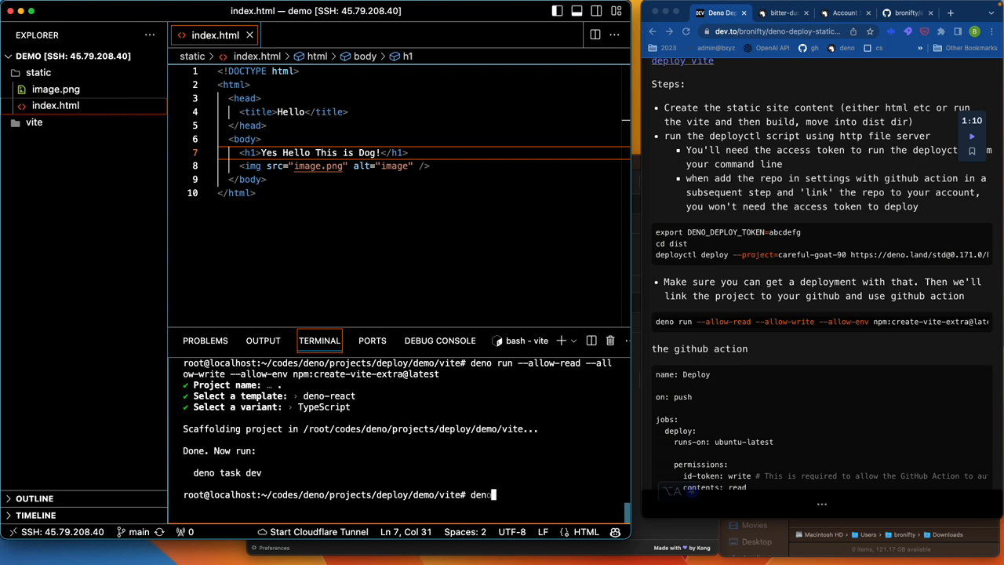
text(task)
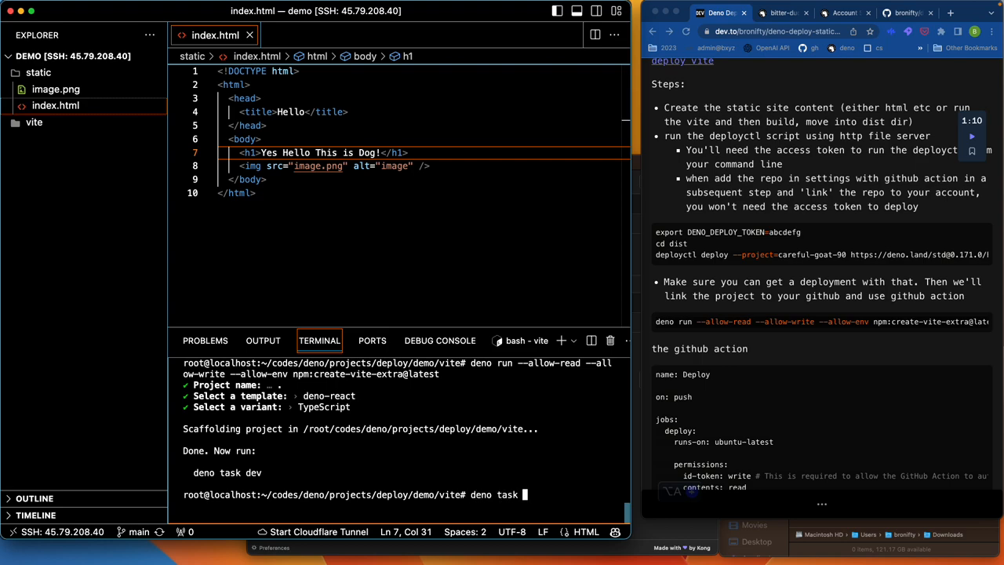
click(33, 122)
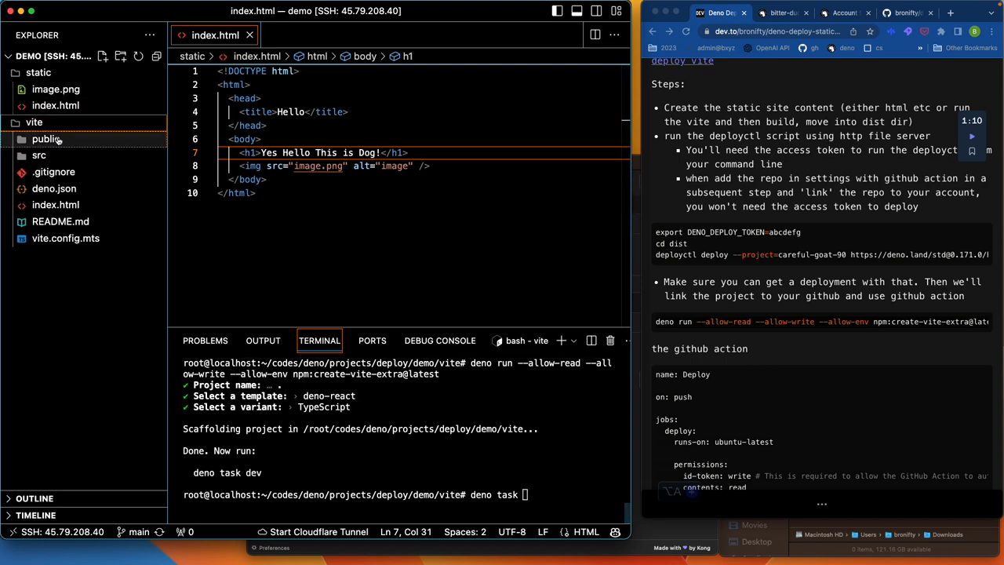
click(54, 188)
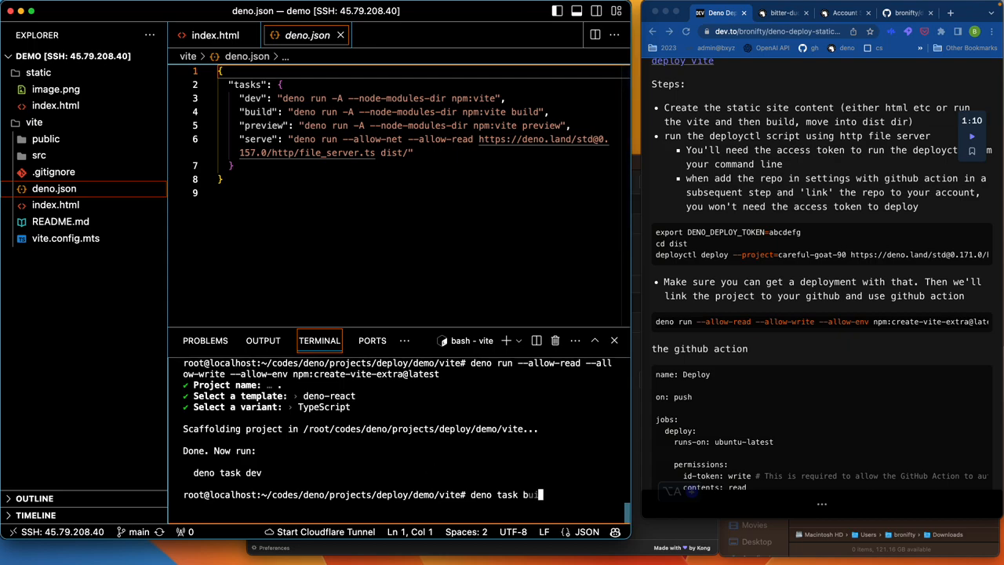
key(Return)
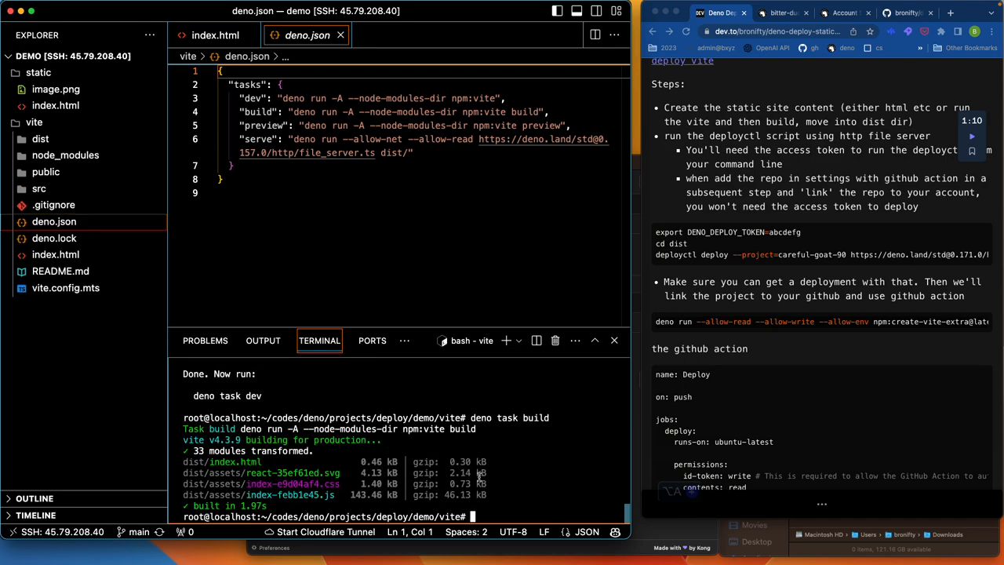
Serve the built files with 'deno task serve' and view the app on port 4507.
text(deno task s)
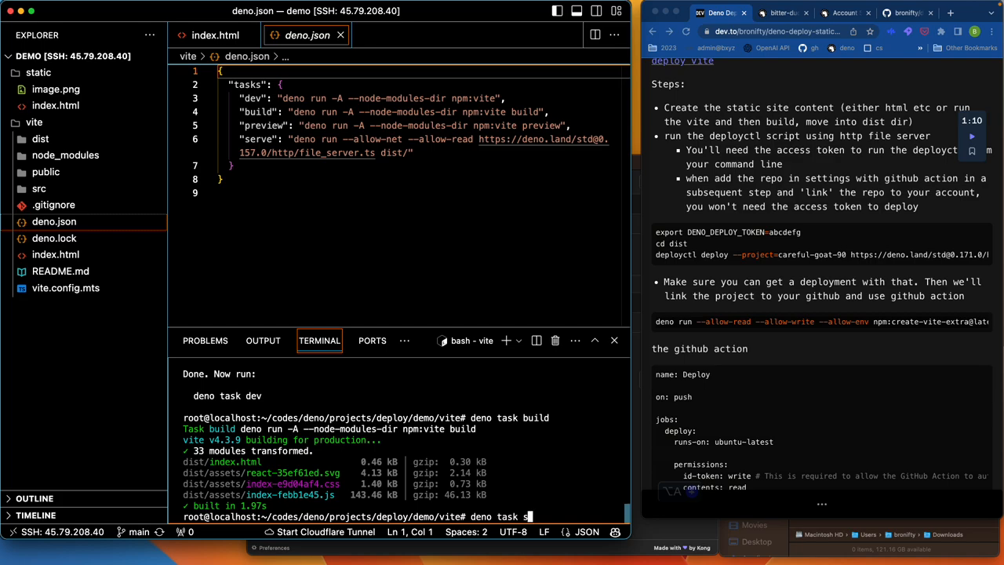
key(Return)
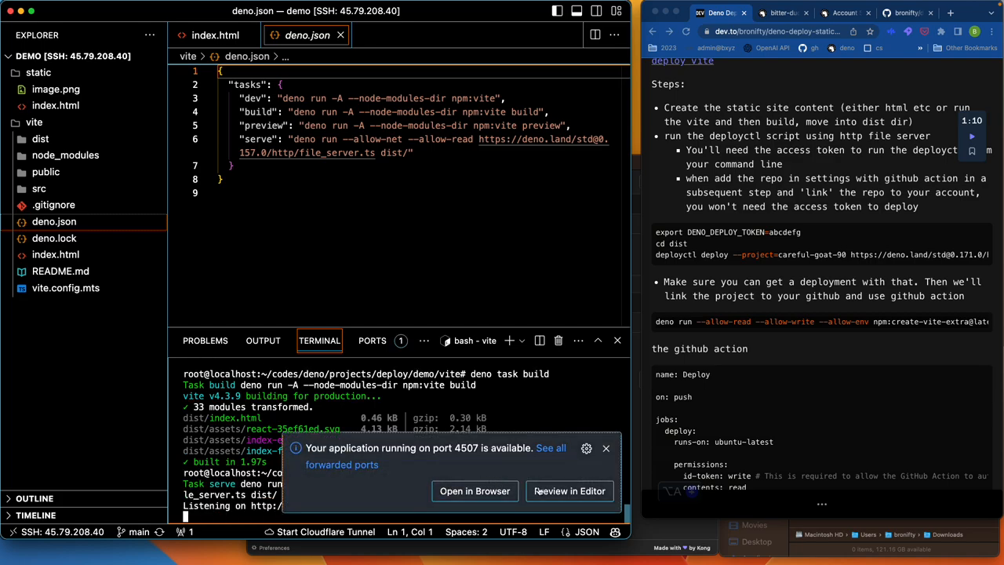
click(474, 490)
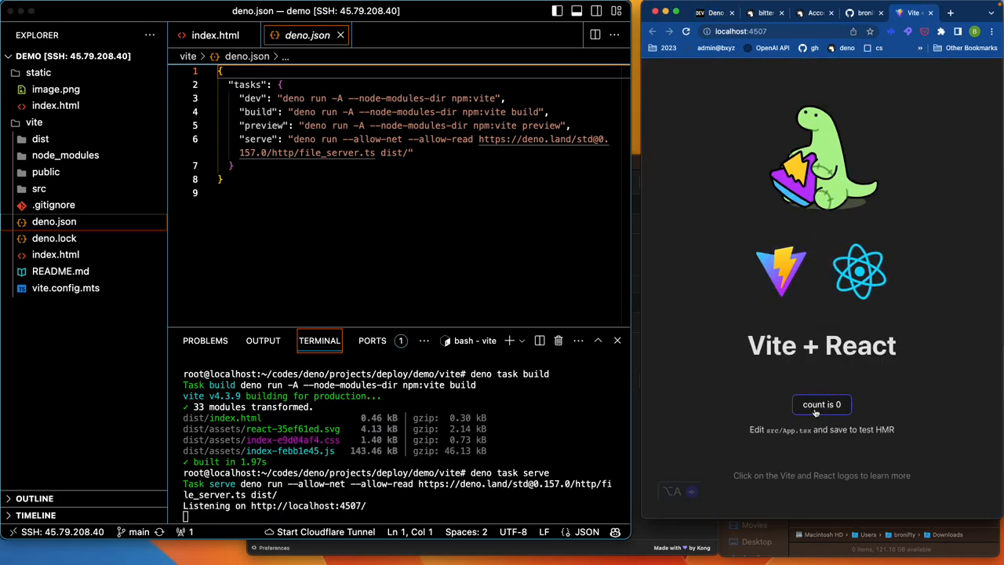
Stop the local server, cd into dist, and paste the deployctl deploy command for careful-goat-90.
click(902, 13)
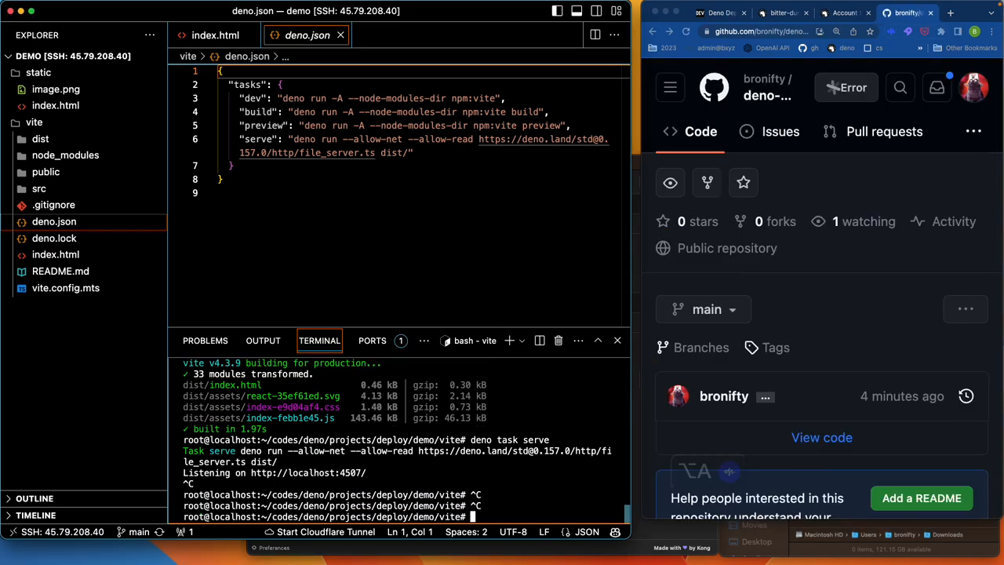
text(cd dist/)
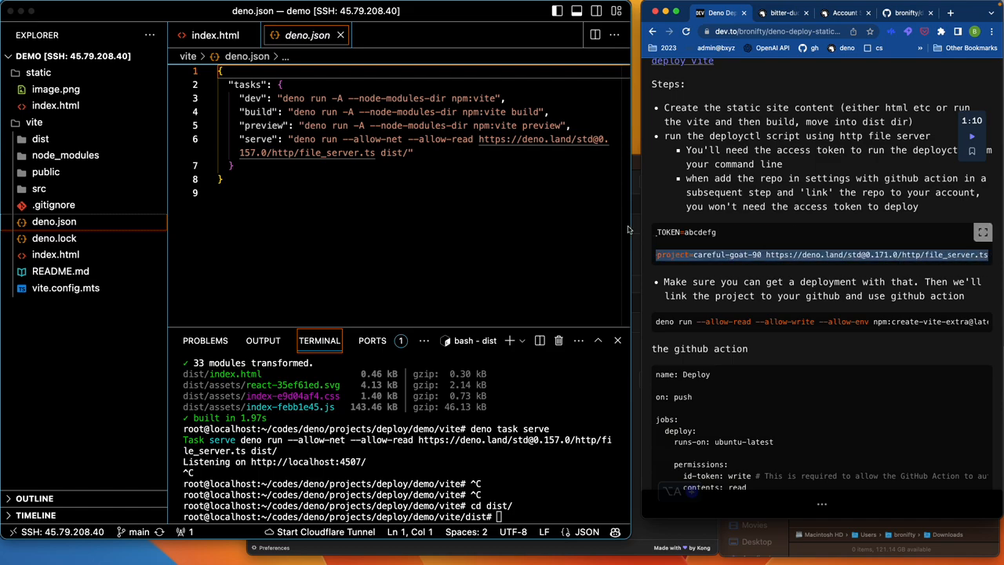
text(deployctl deploy --project=careful-goat-90 https://deno.land/std@0.171.0/http/file_server.ts)
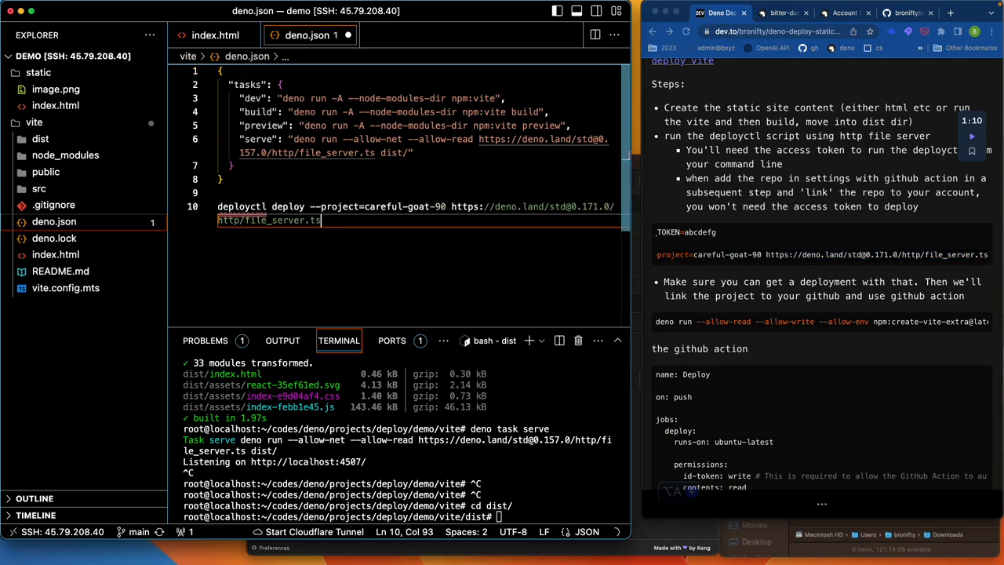
Create an empty Deno Deploy project and deploy dist with deployctl as careful-goat-32.
click(780, 13)
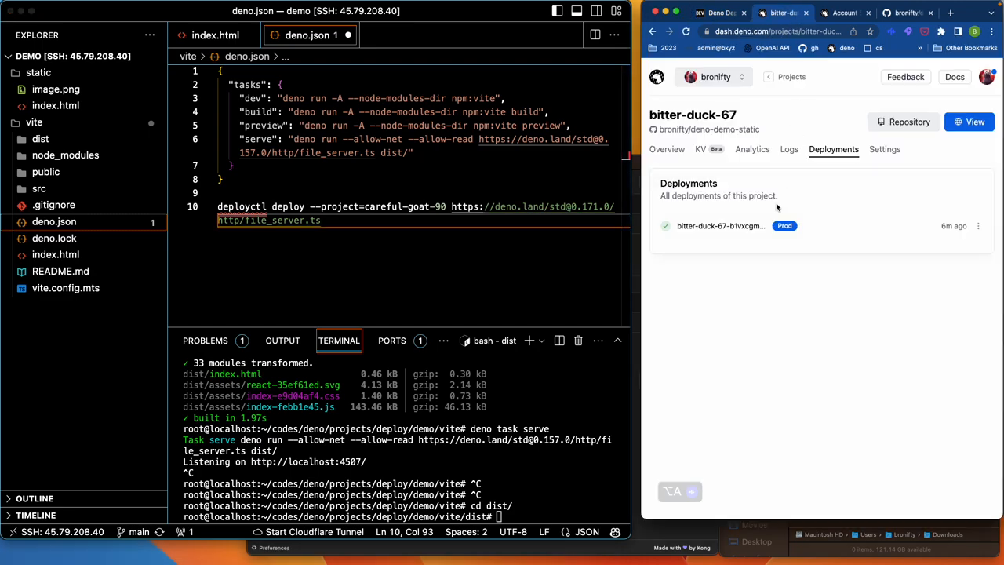
mouse_move(870, 124)
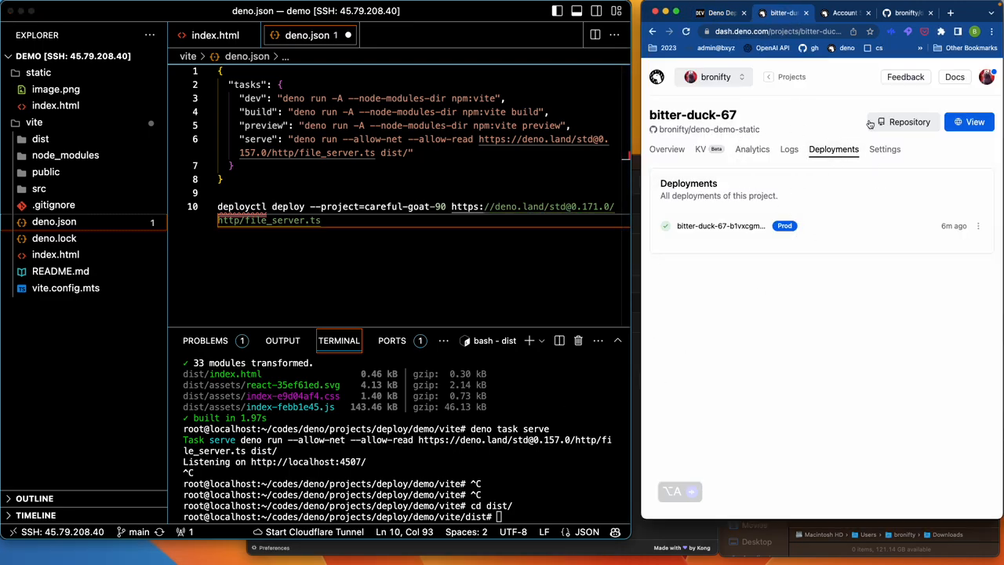
mouse_move(902, 121)
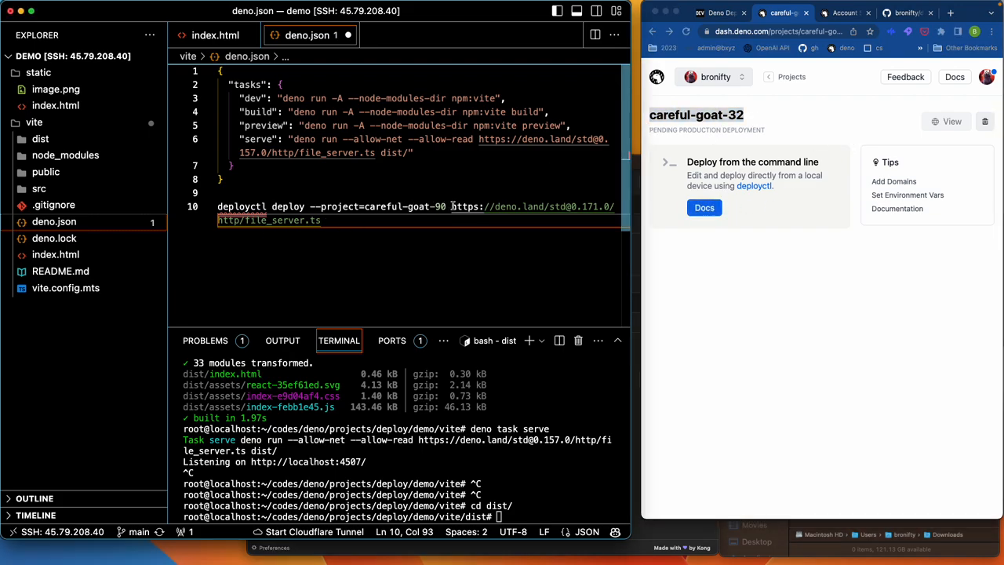
double_click(404, 206)
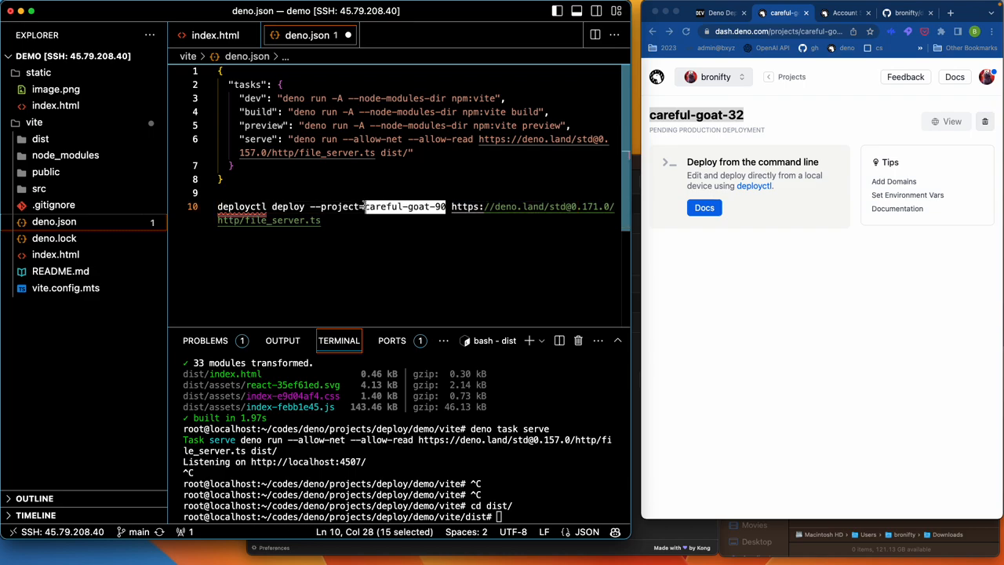
mouse_move(394, 236)
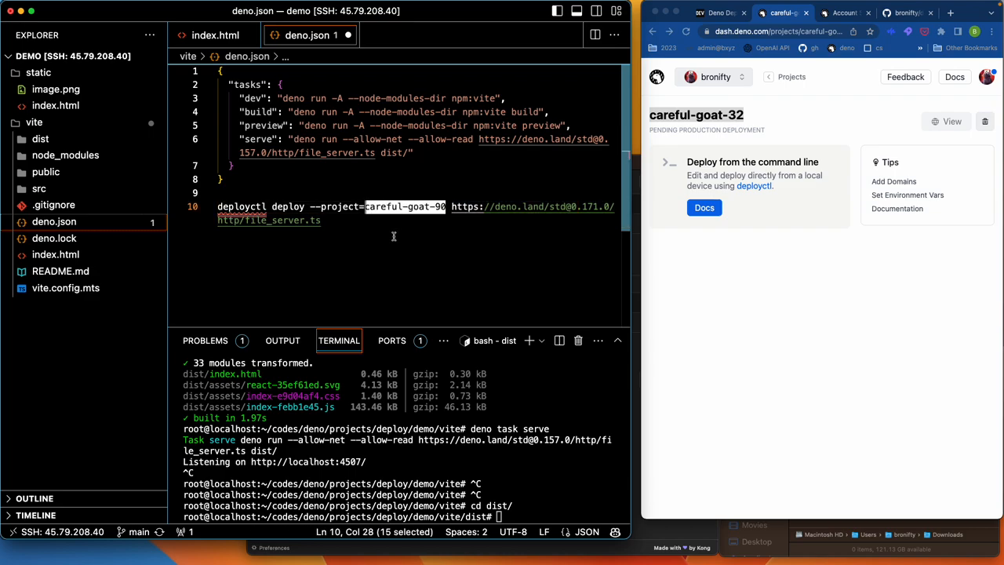
text(careful-goat-32)
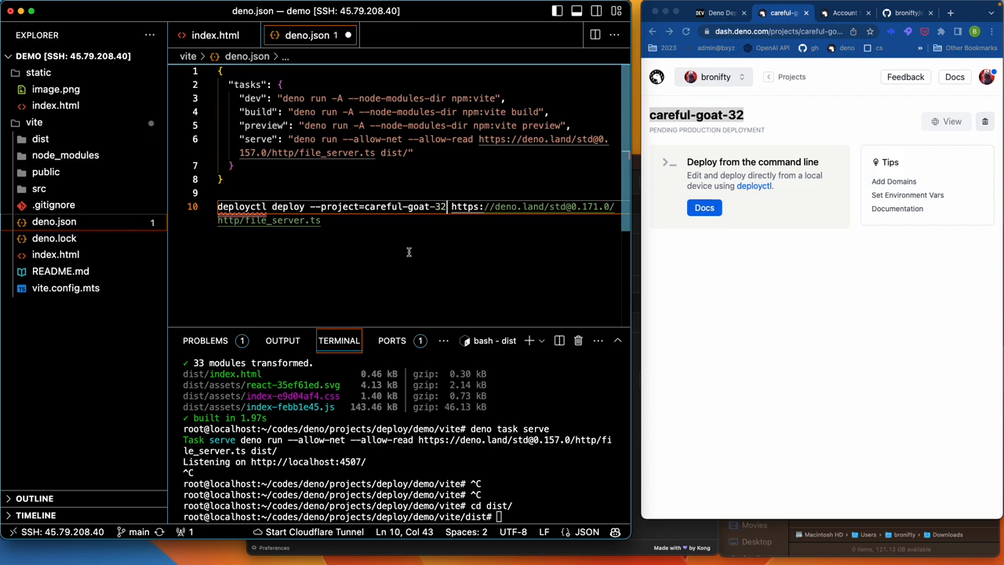
click(322, 221)
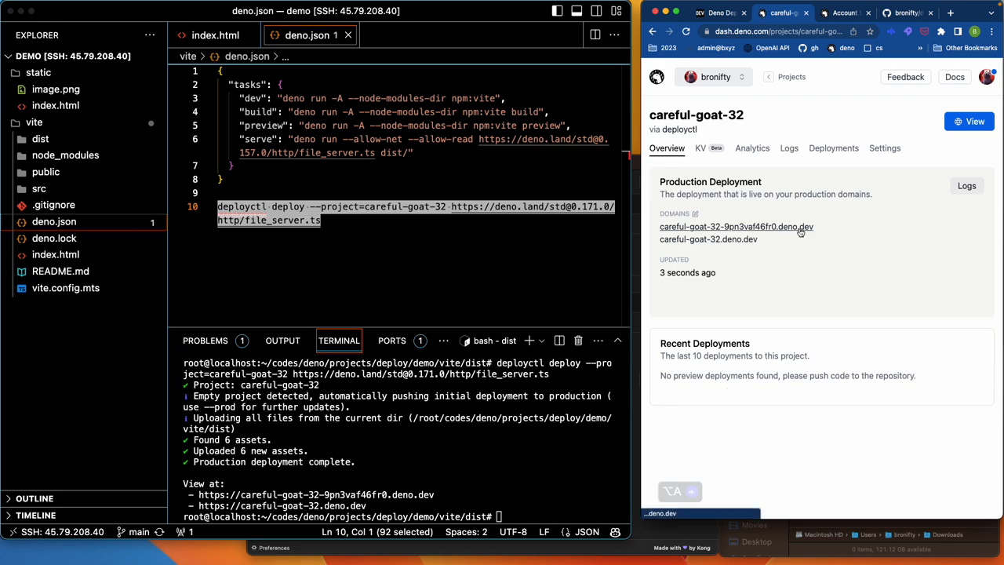
Confirm the careful-goat-32 production domain shows Vite + React, then review Git Integration settings.
click(735, 226)
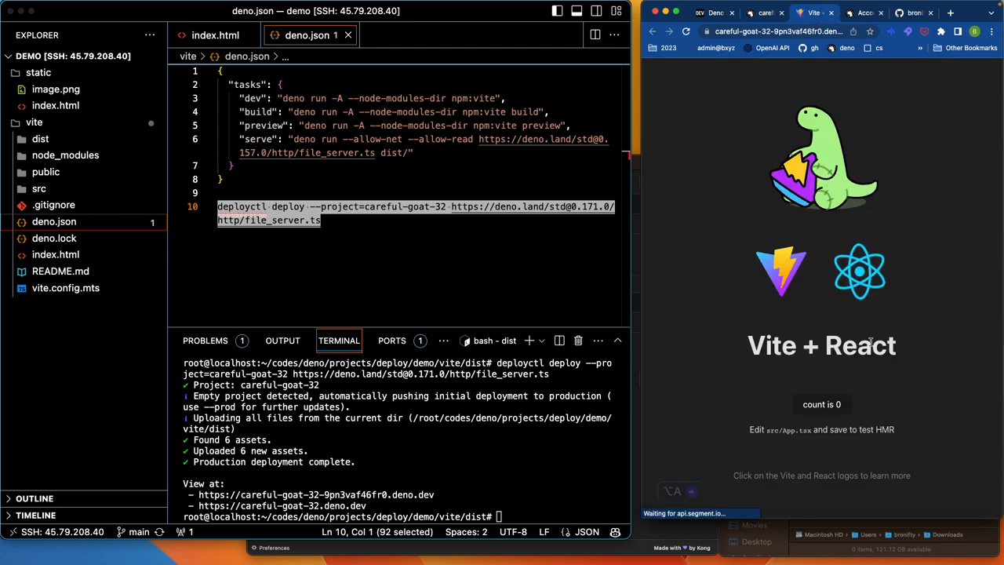
click(765, 12)
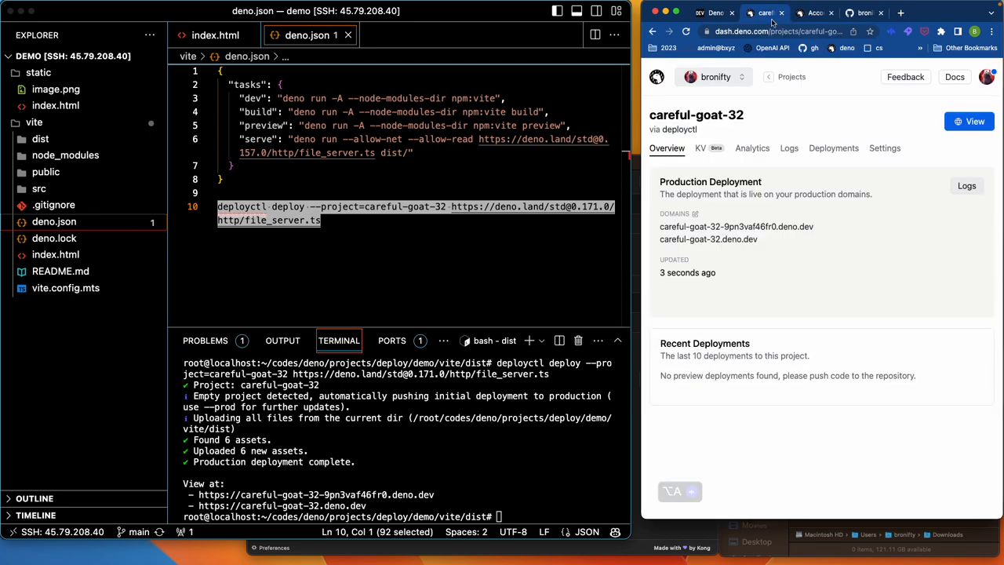
click(884, 149)
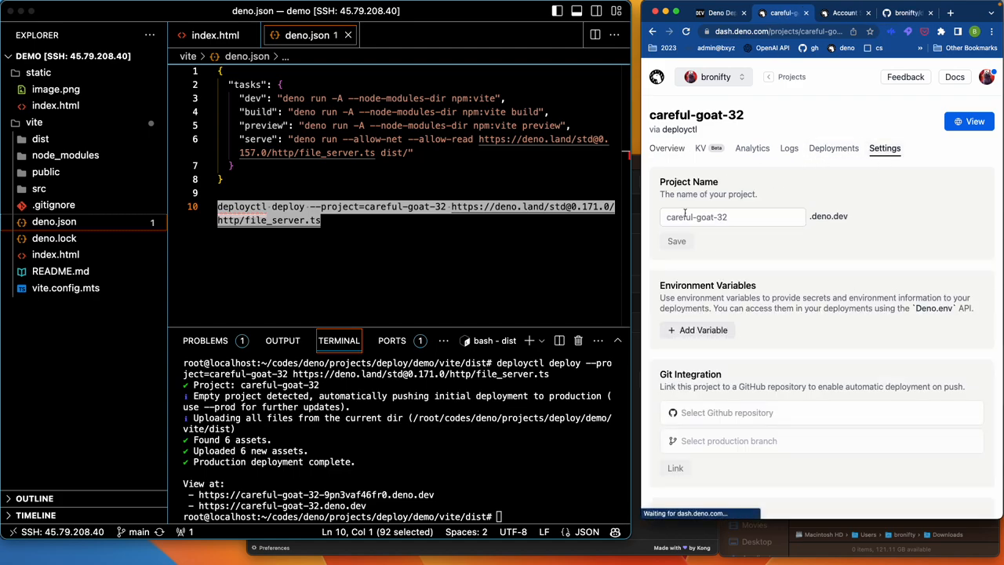
scroll(down, 3)
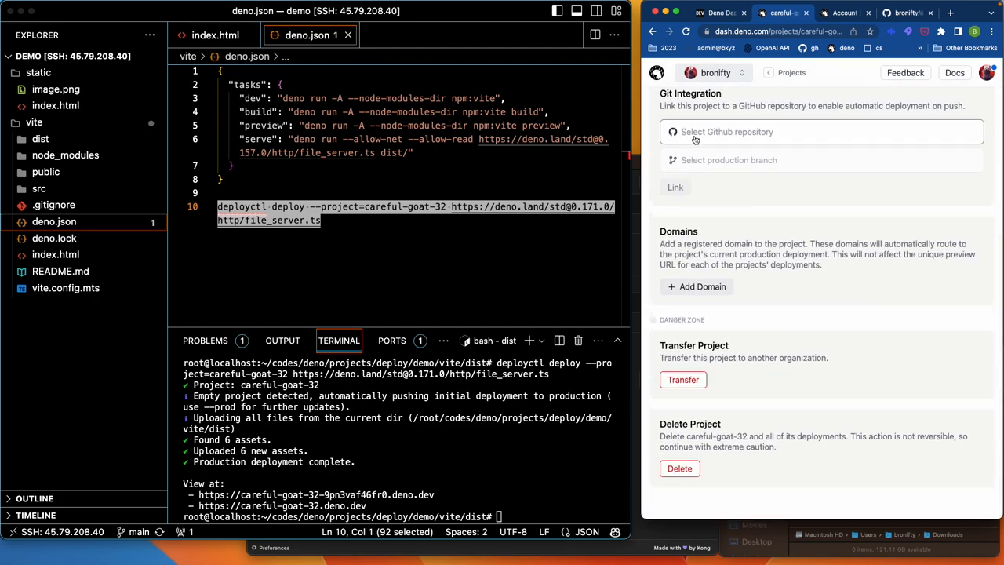
click(898, 13)
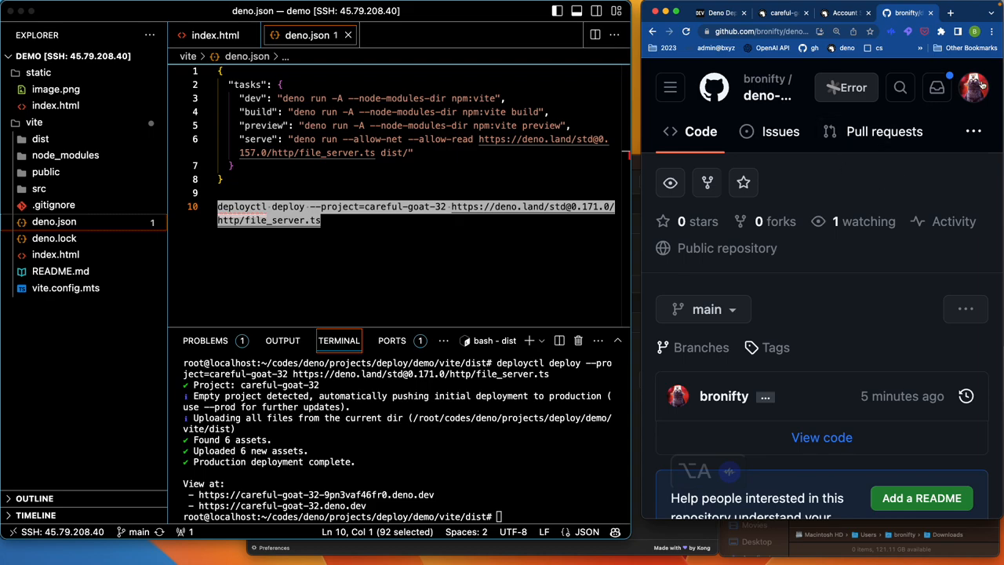
From Your repositories, create the new public repository bronifty/deno-demo-vite.
click(974, 87)
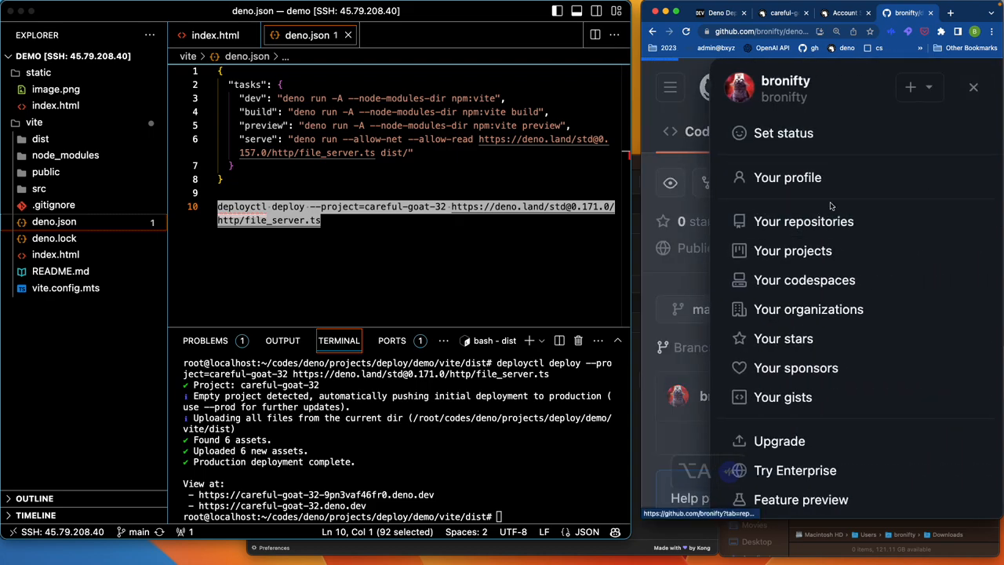
click(804, 221)
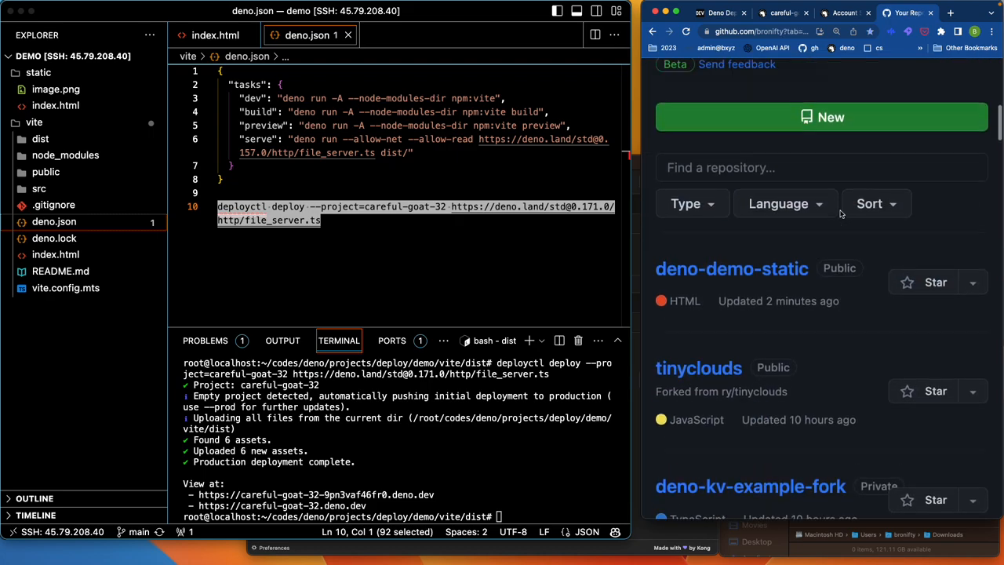
click(821, 117)
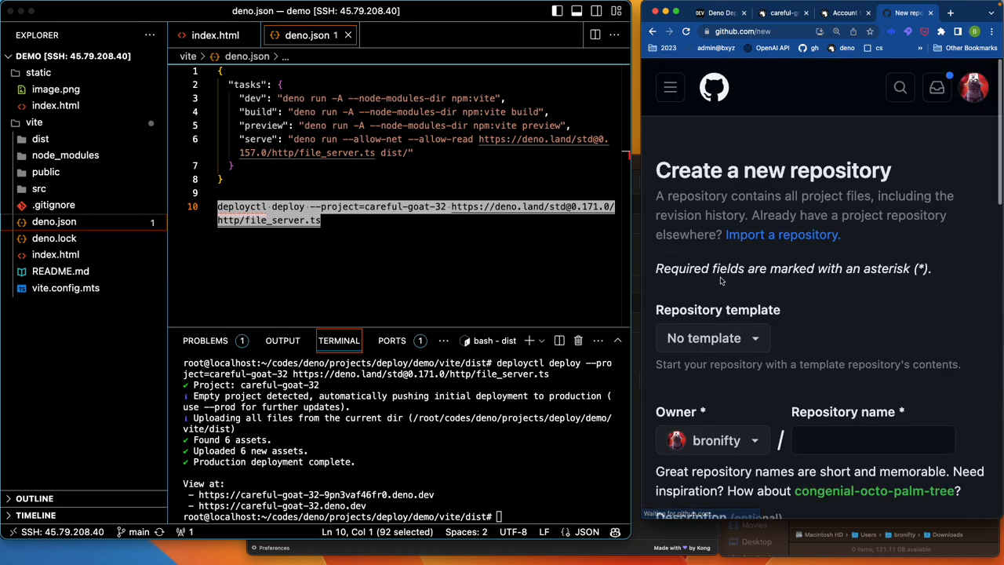
text(d)
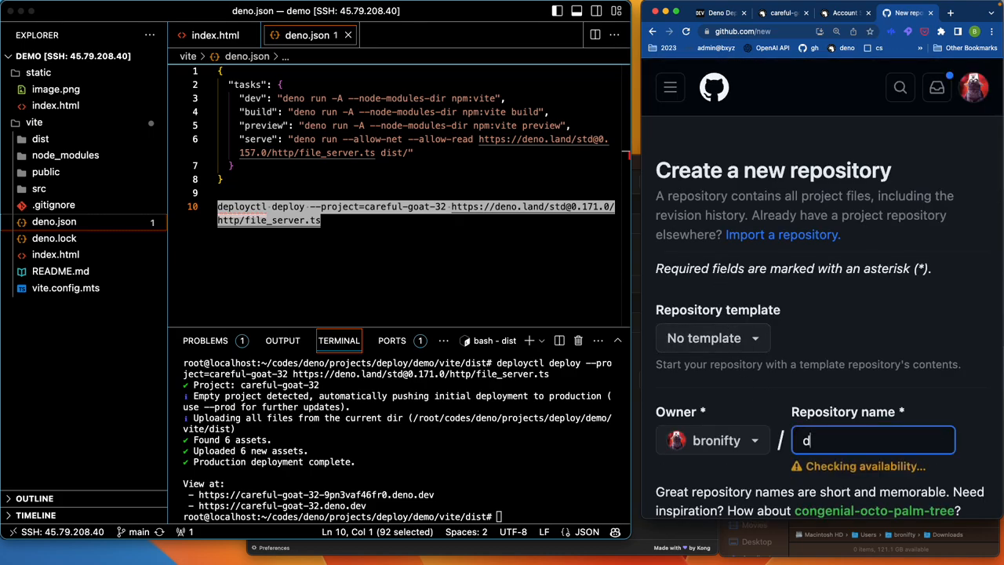
text(eno)
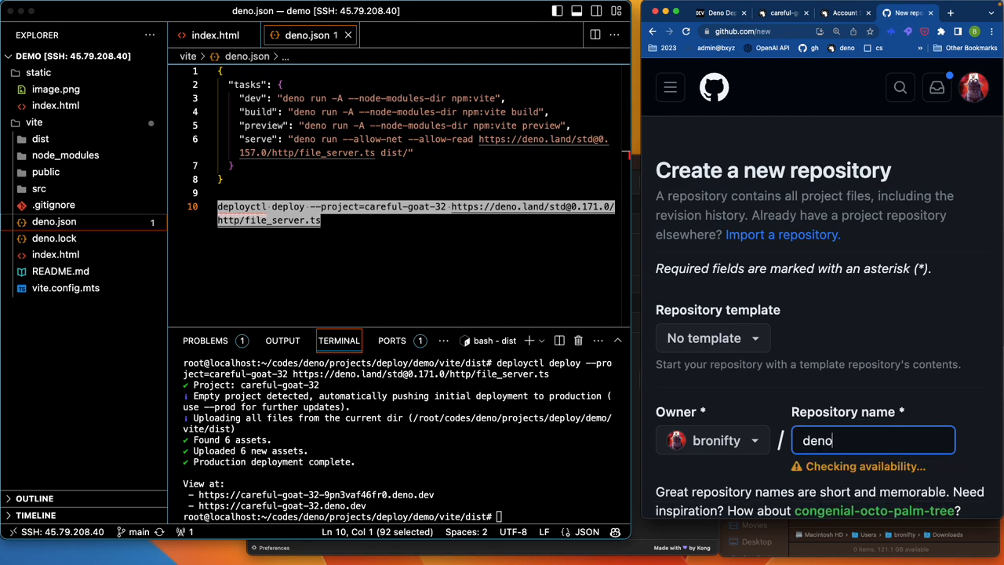
text(-demo-vite)
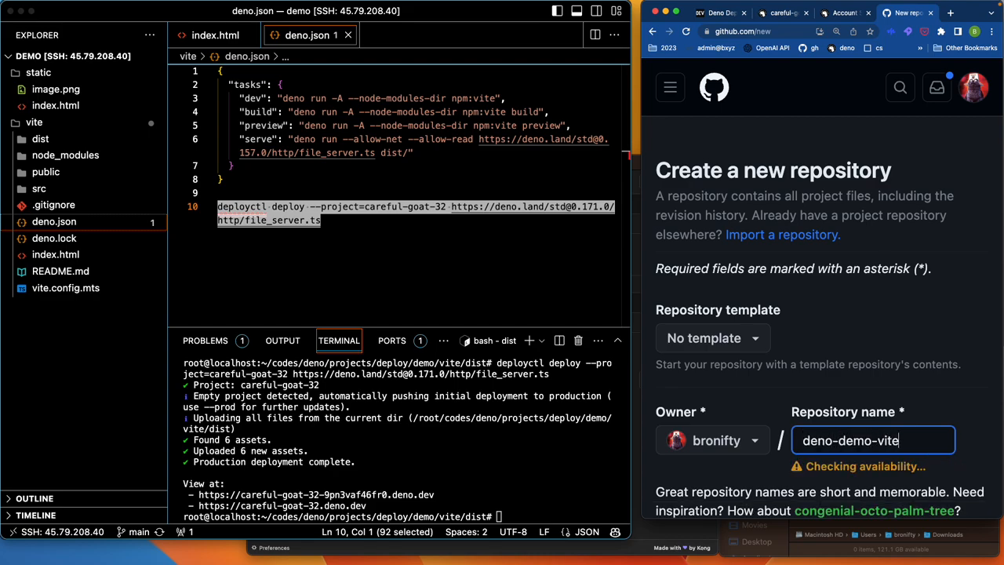
scroll(down, 3)
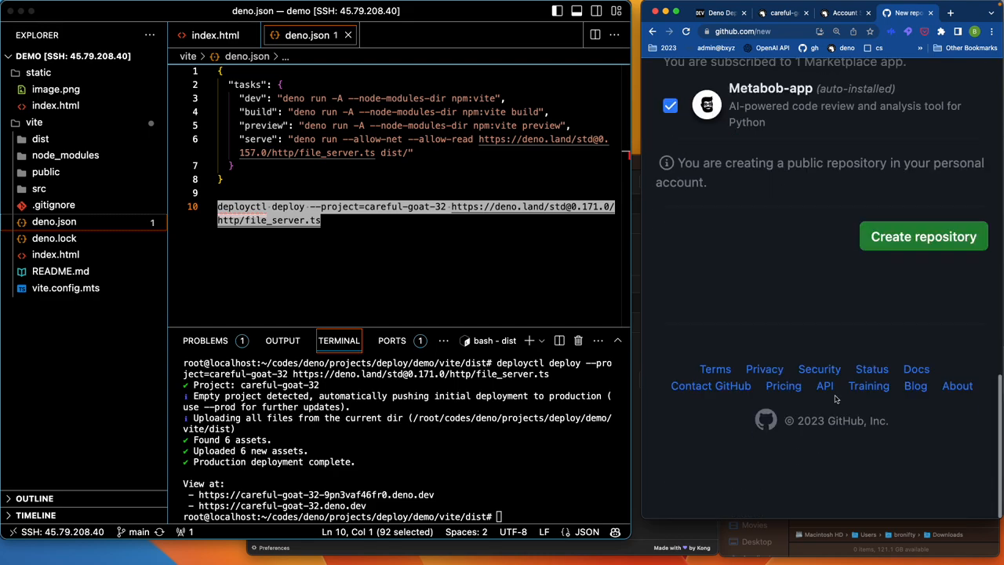
click(923, 236)
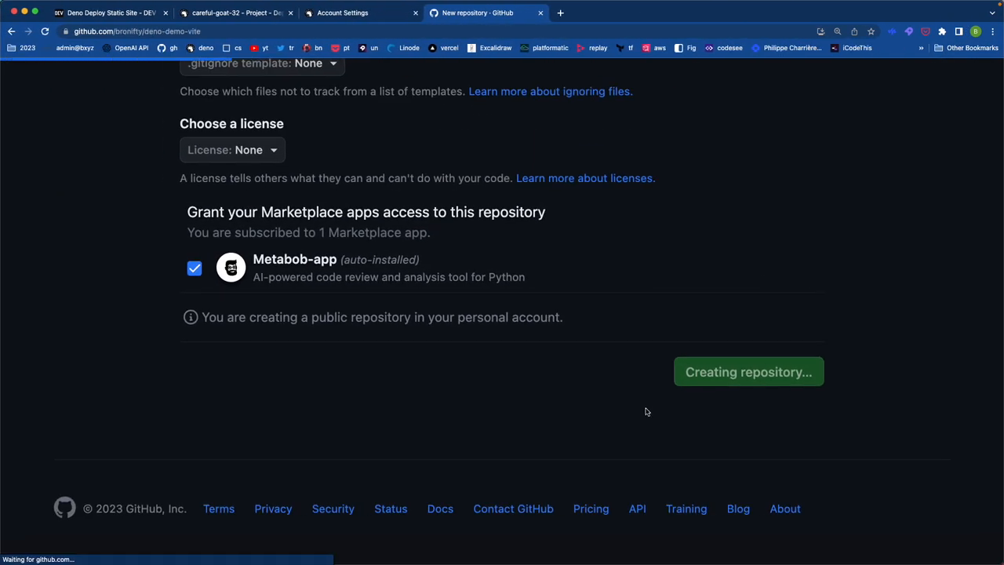
click(747, 371)
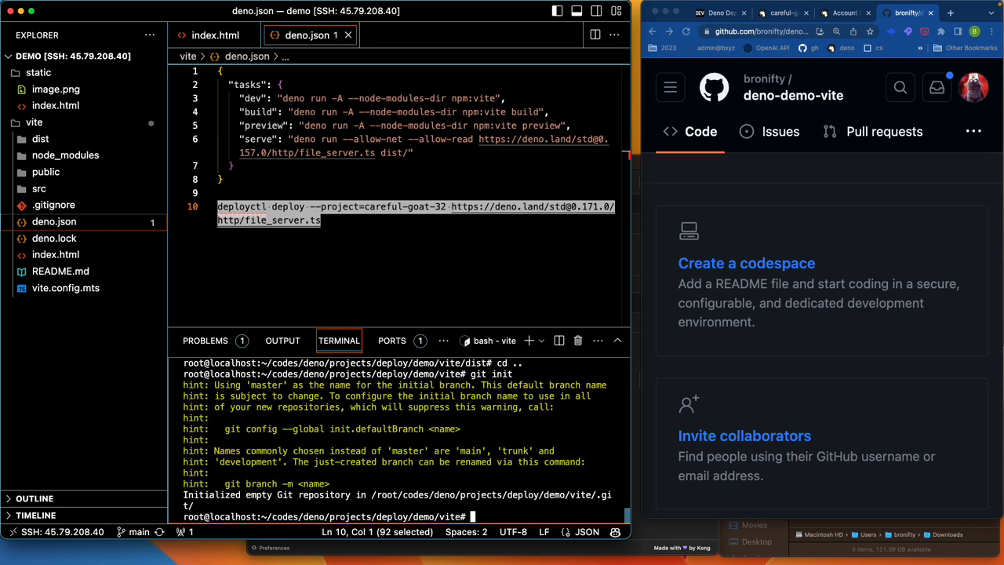
Rename the local branch to main and add deno-demo-vite as the origin remote.
text(git bre)
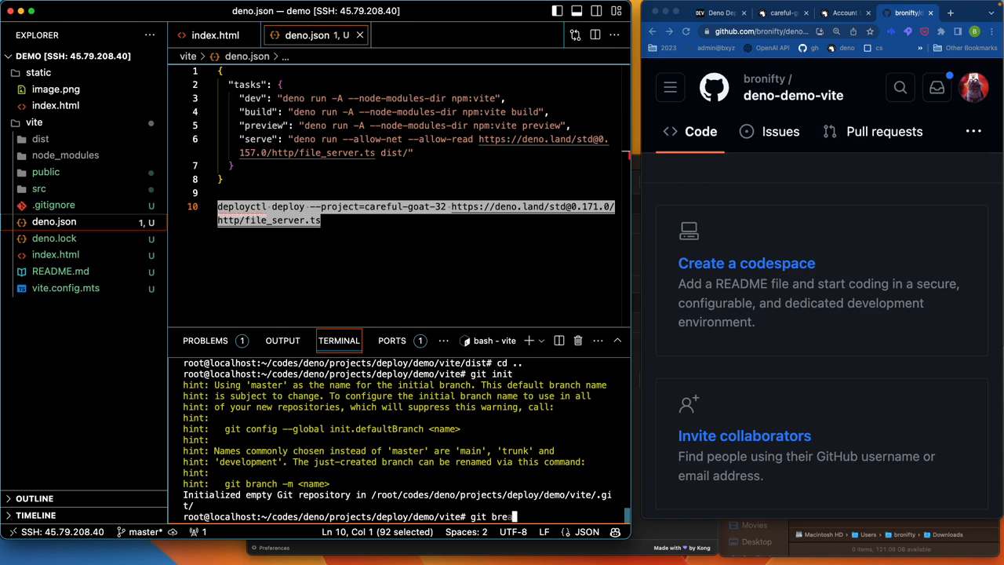
key(BackSpace)
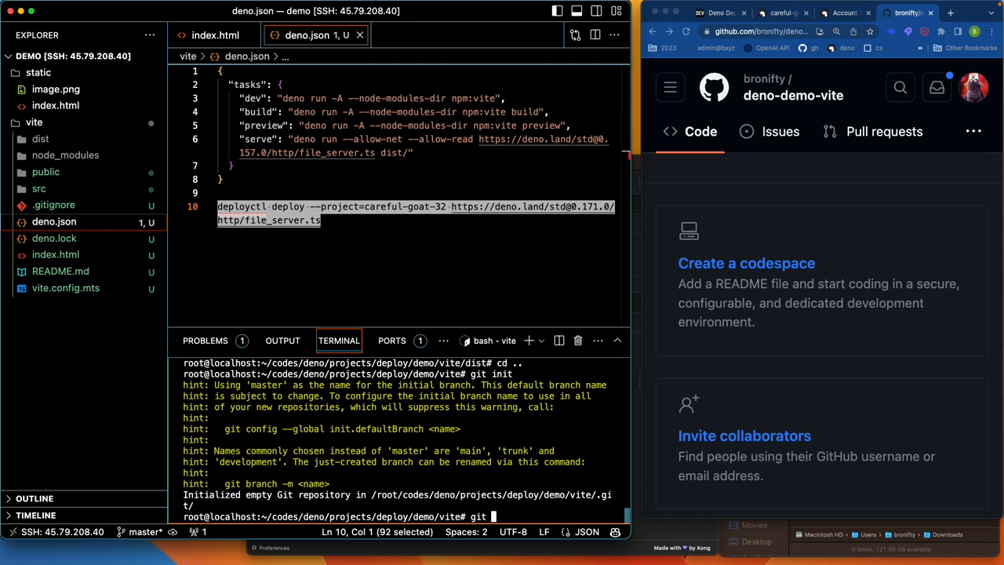
text(branch -M main)
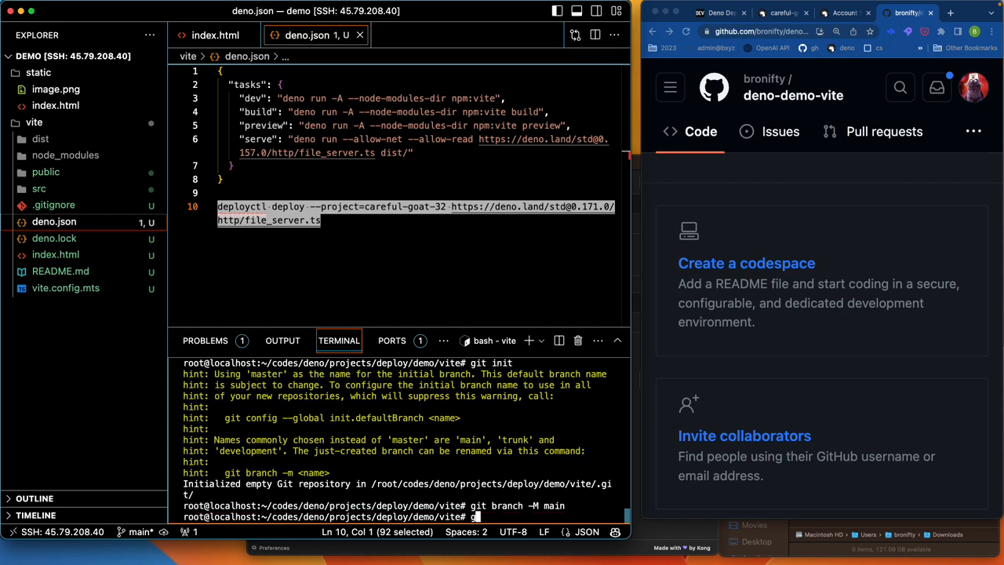
text(git remote add origin https://github.com/bronifty/deno-demo-vite.git)
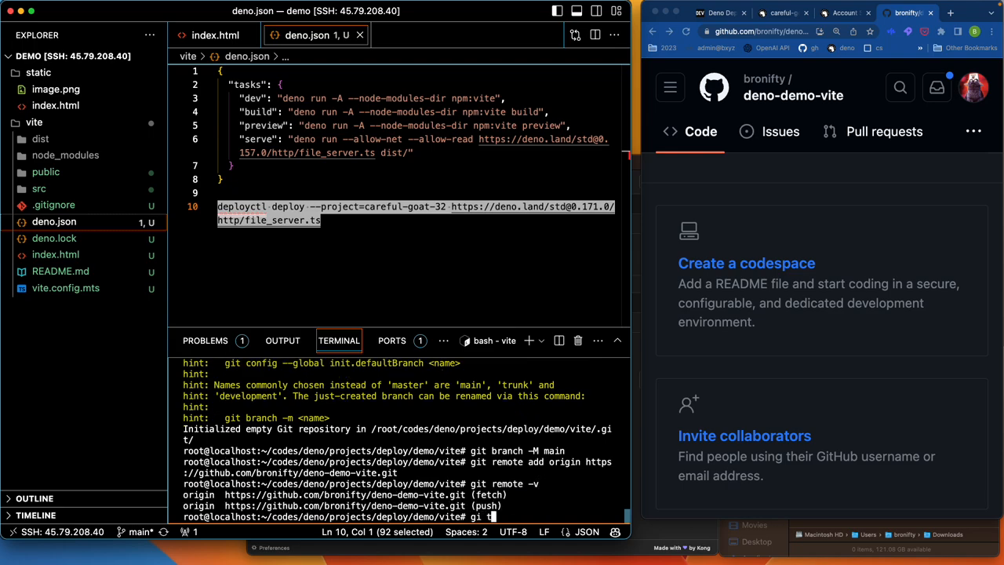
Commit and push the project with 'fig run gitpush', then return to the repository page.
text(fig)
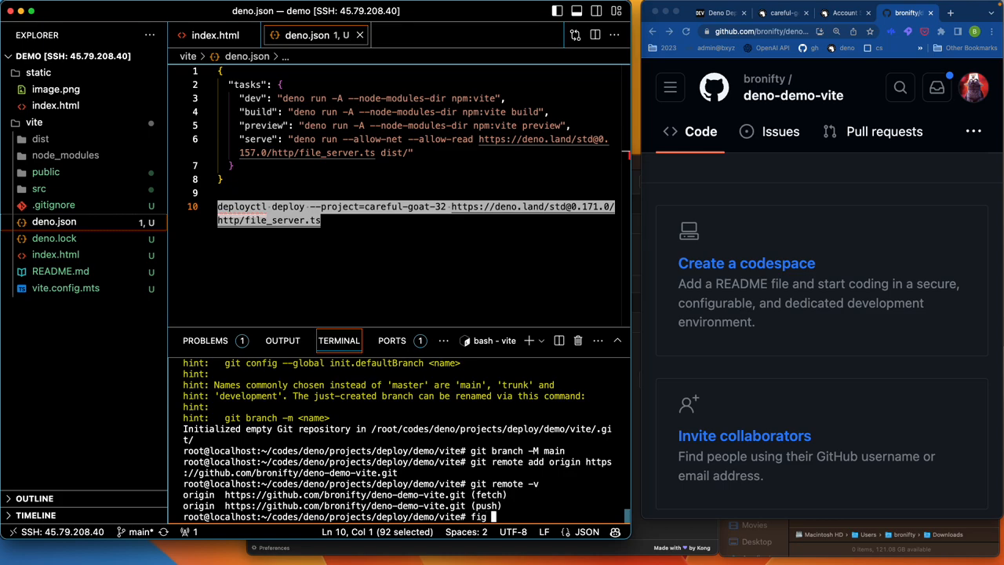
text(run gitpush)
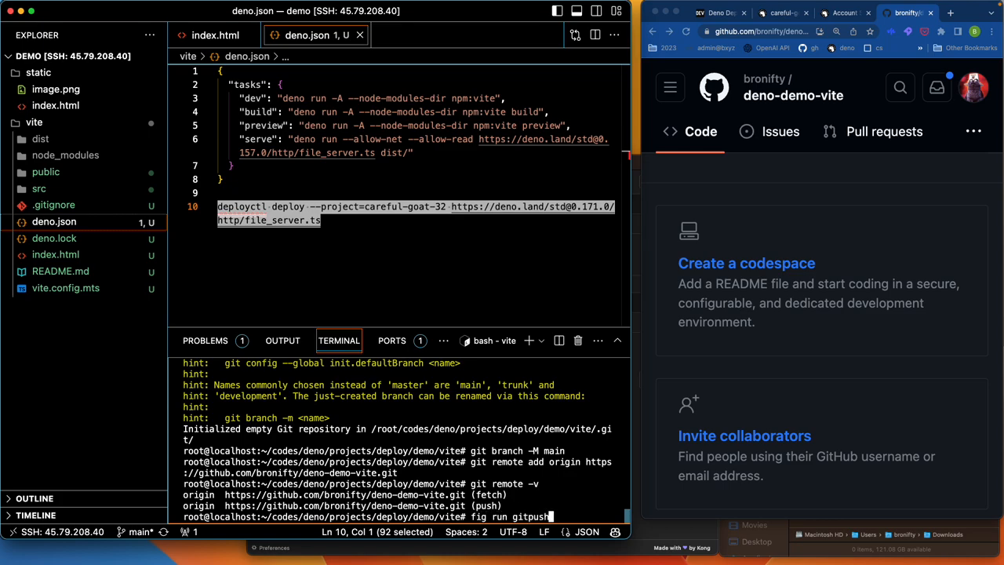
key(Return)
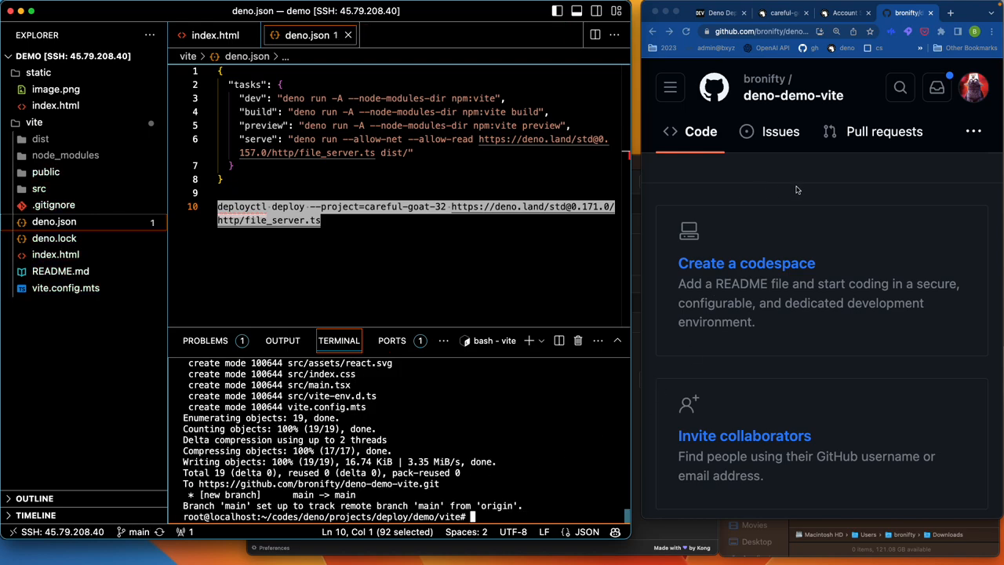
click(845, 12)
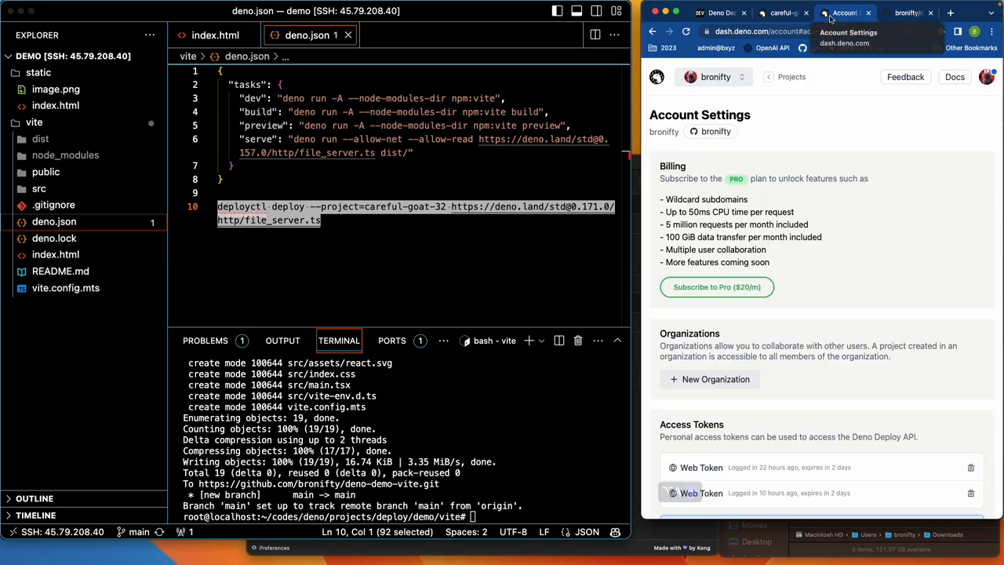
click(906, 12)
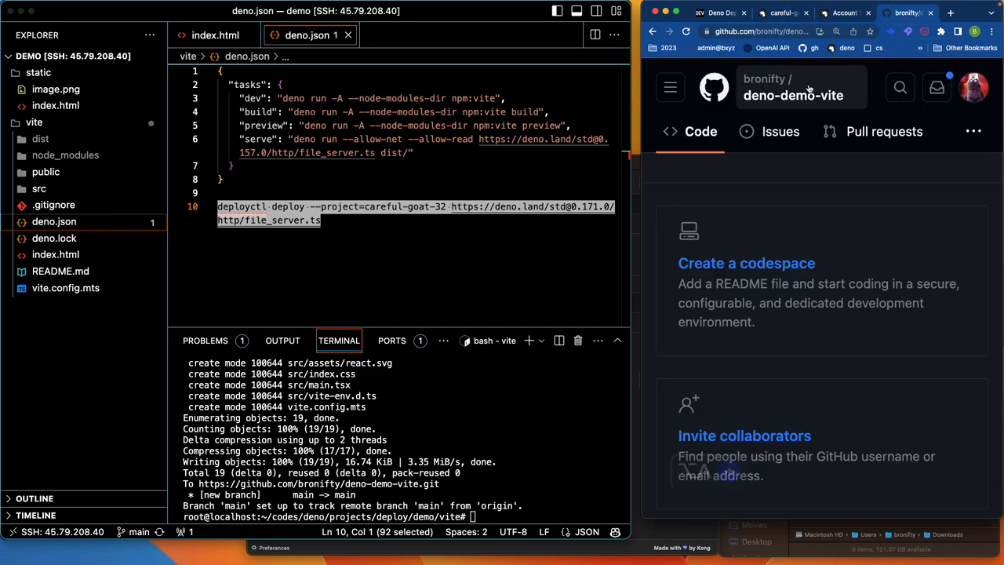
mouse_move(848, 100)
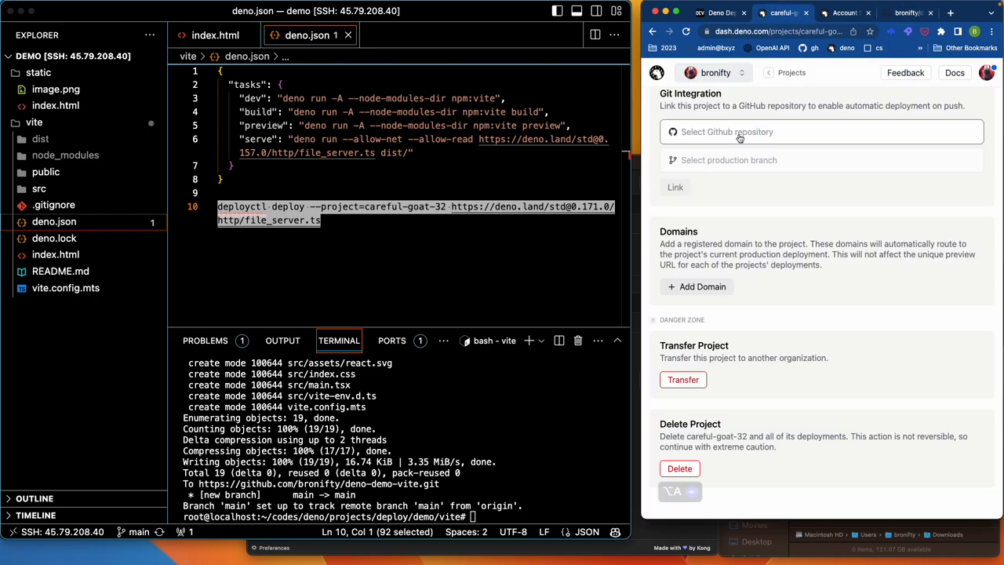
Link careful-goat-32 to bronifty/deno-demo-vite on branch main using GitHub Action mode.
click(821, 132)
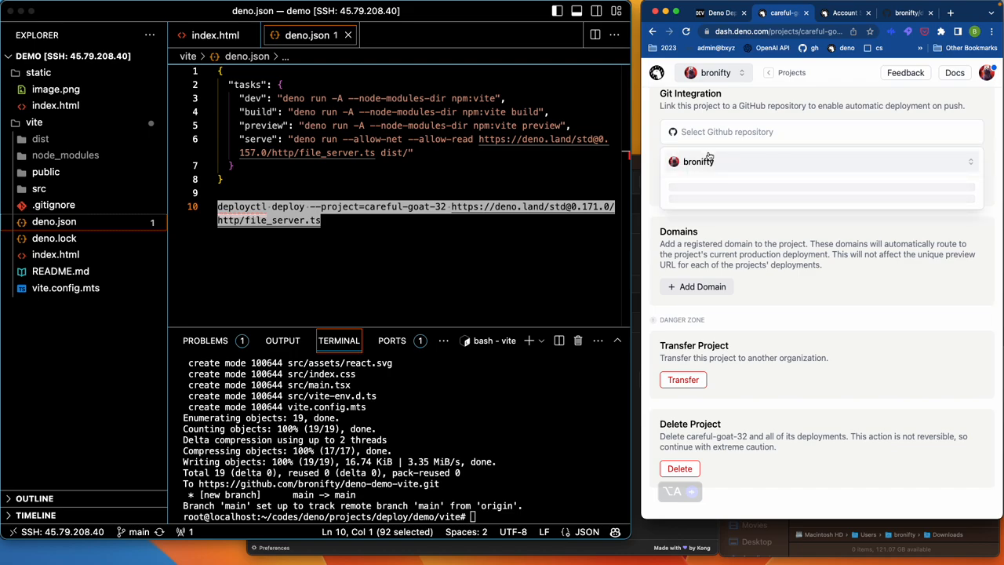
click(819, 162)
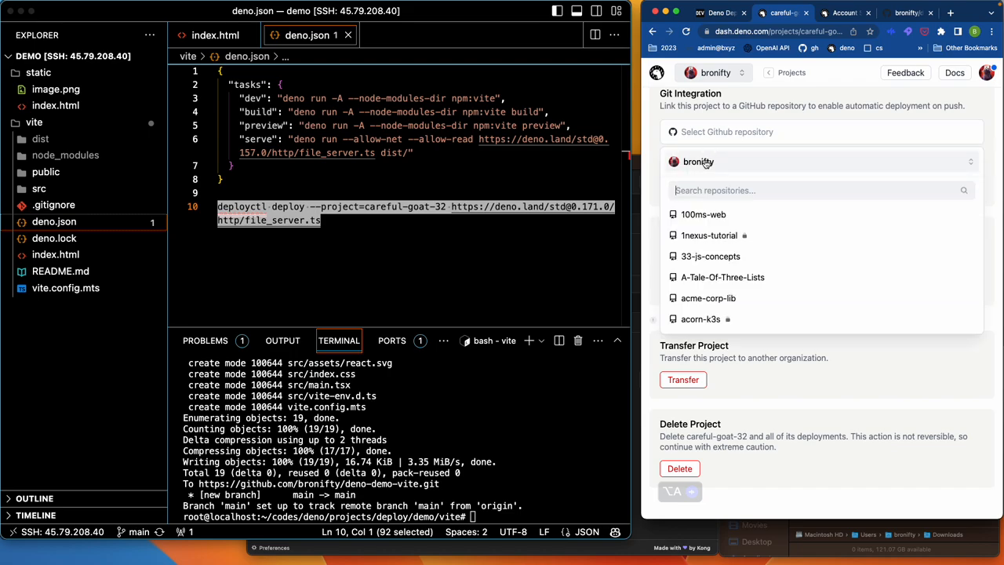
text(deno-demo-vite)
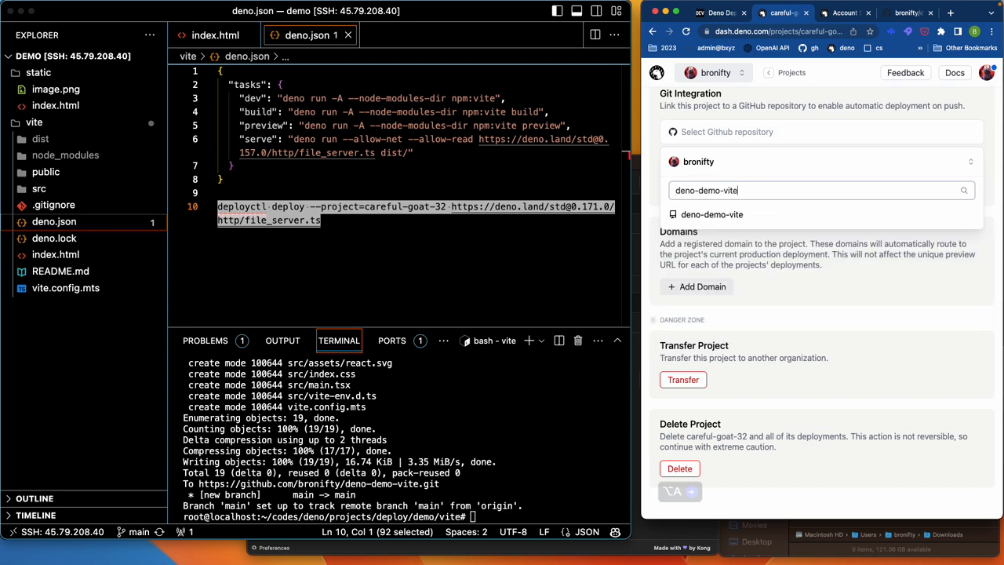
click(711, 214)
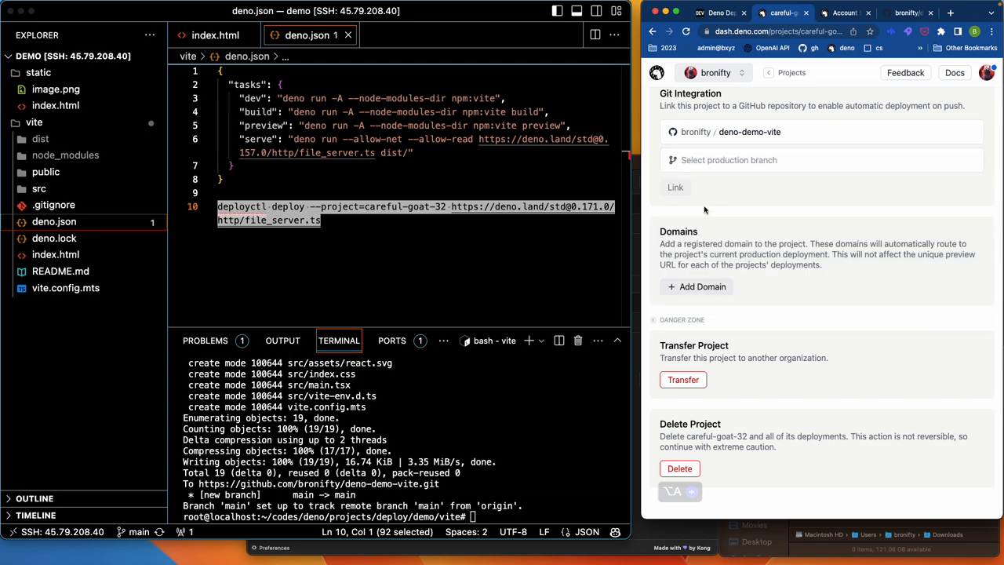
click(820, 160)
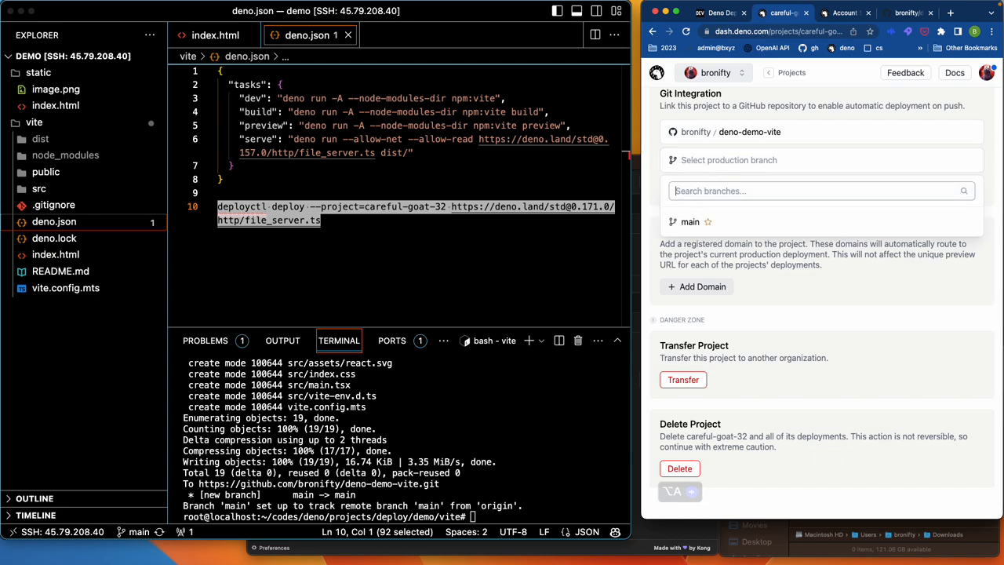
click(690, 221)
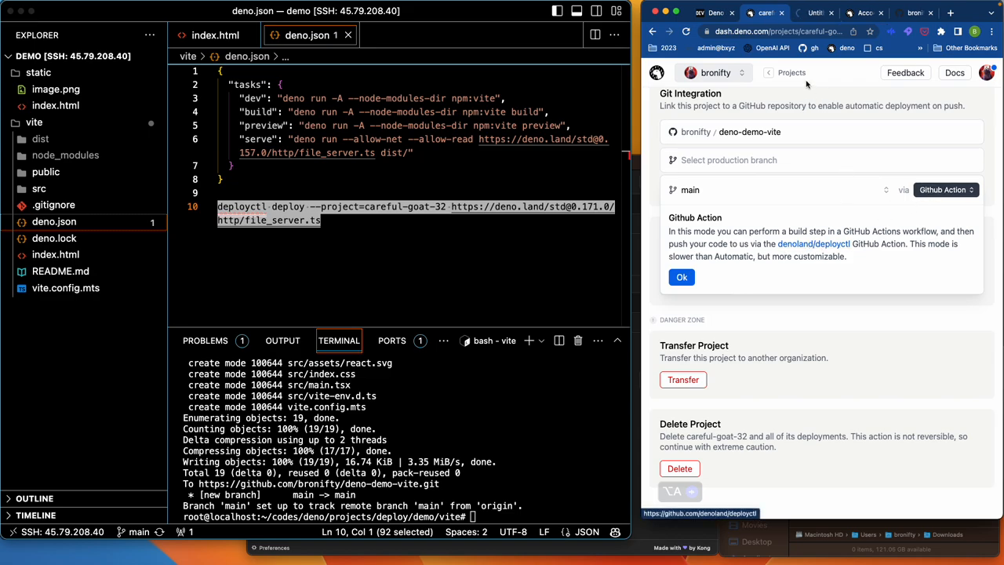
click(681, 277)
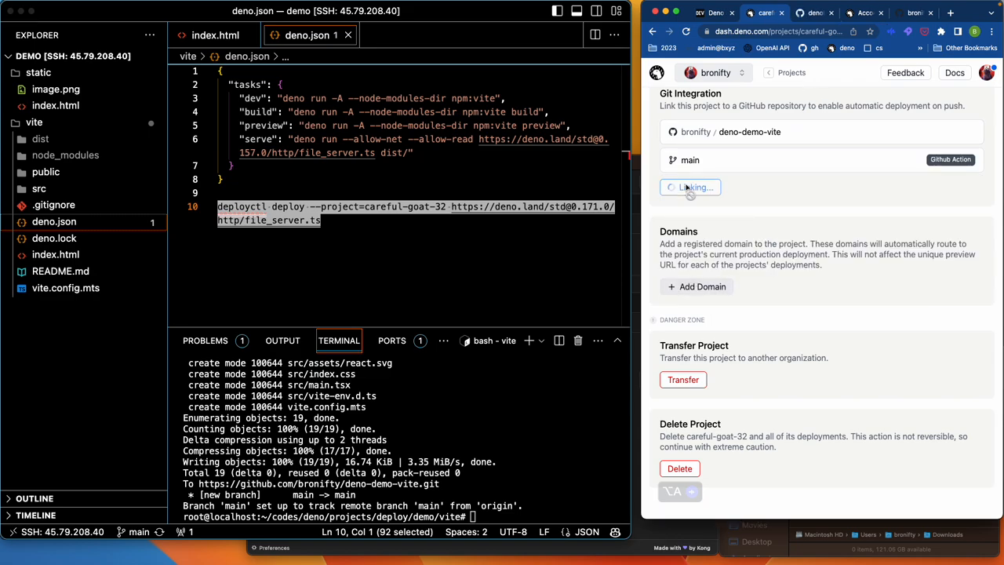
click(689, 187)
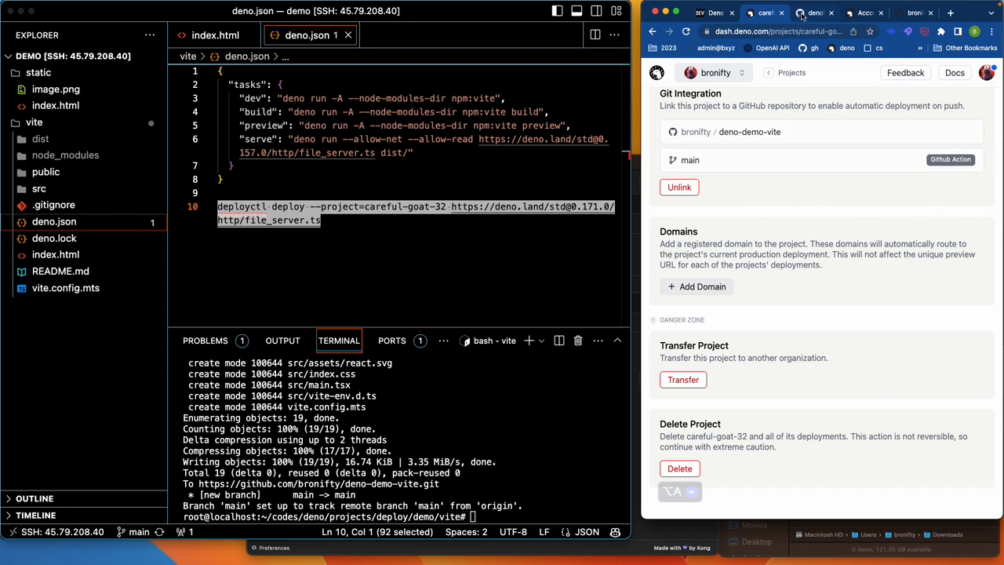
click(816, 13)
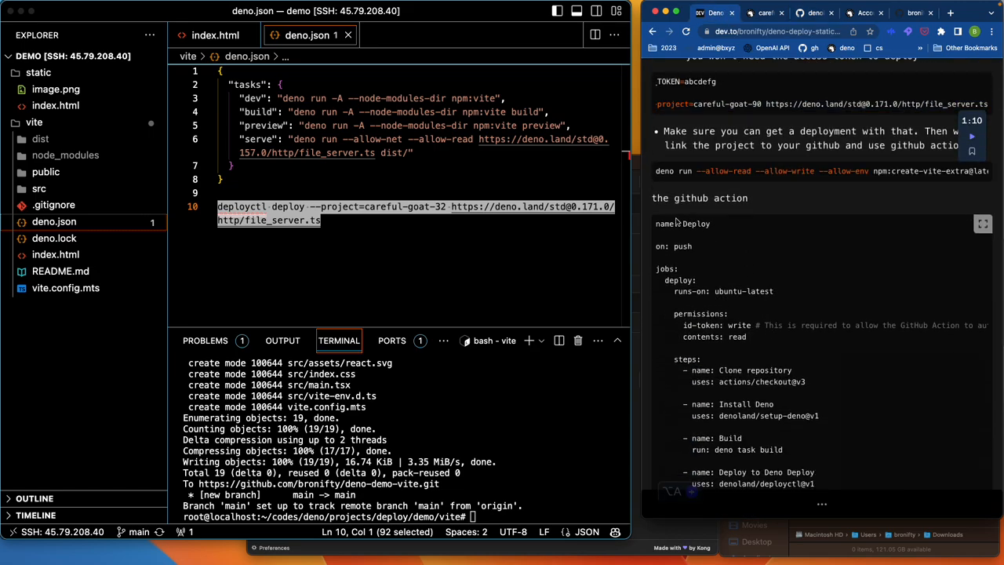
Create .github/workflows/deploy.yml with mkdir -p and touch, and reveal it in the Explorer.
scroll(down, 3)
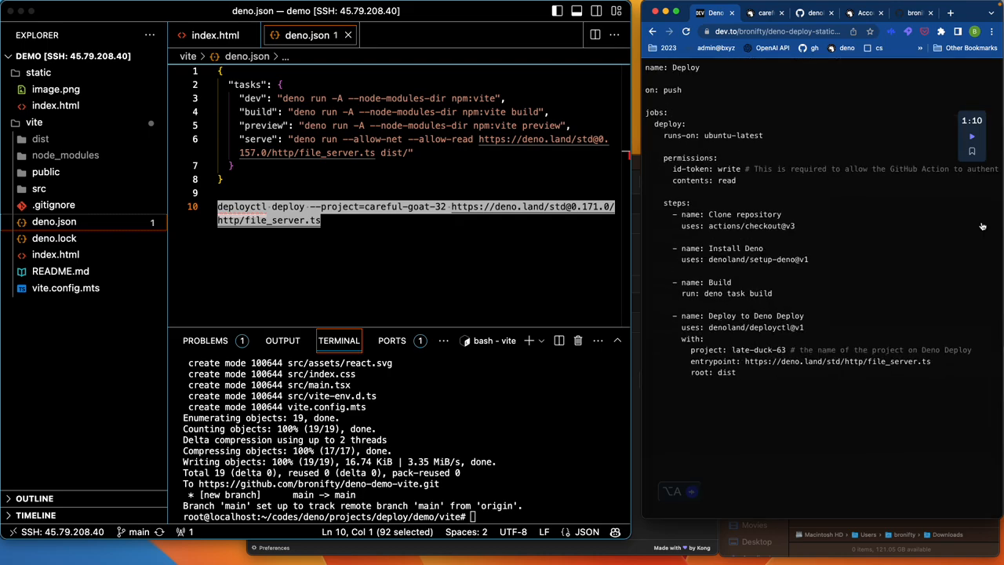
mouse_move(843, 236)
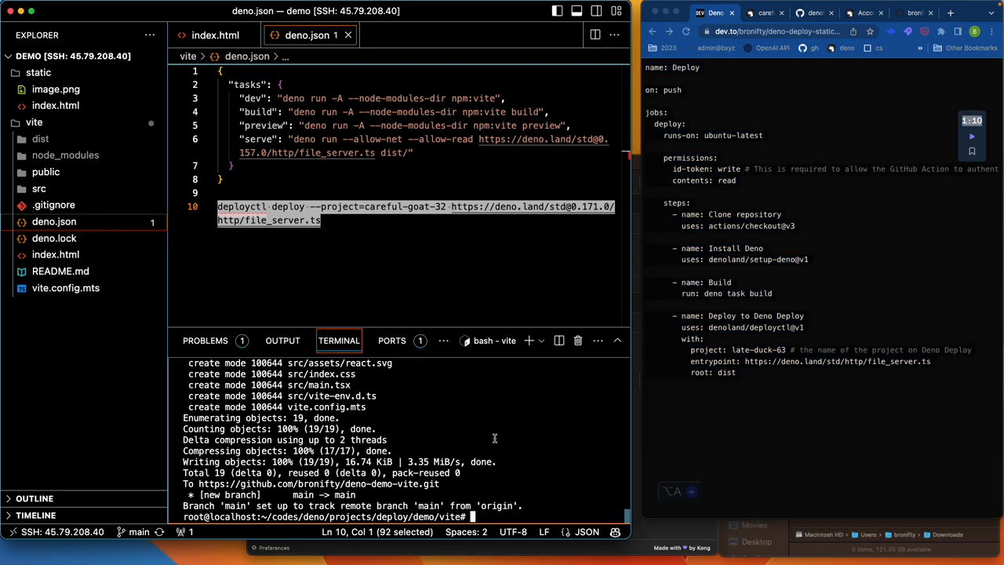
text(mkdir -p .github/workflows)
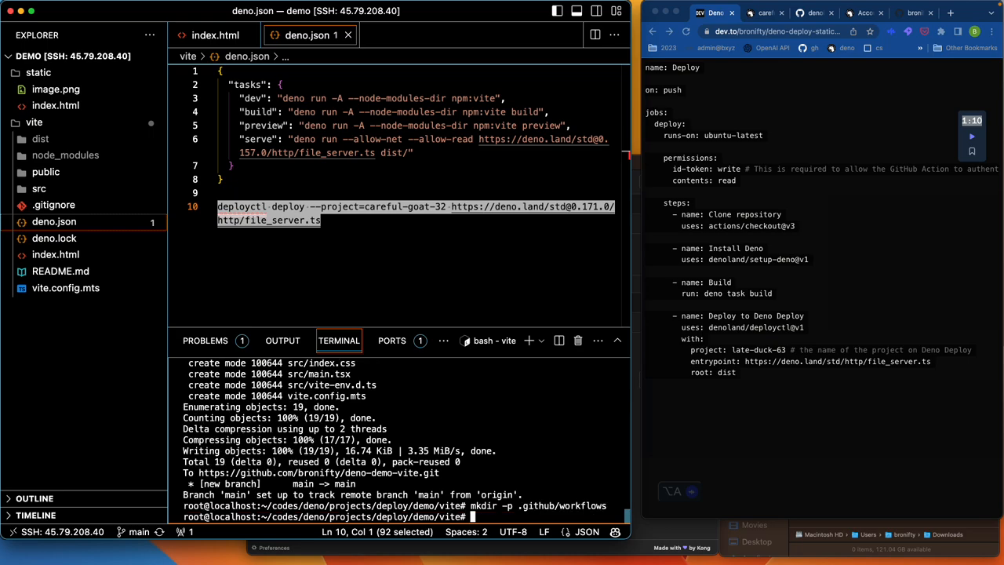
text(touch .github/workflows/deploy.yml)
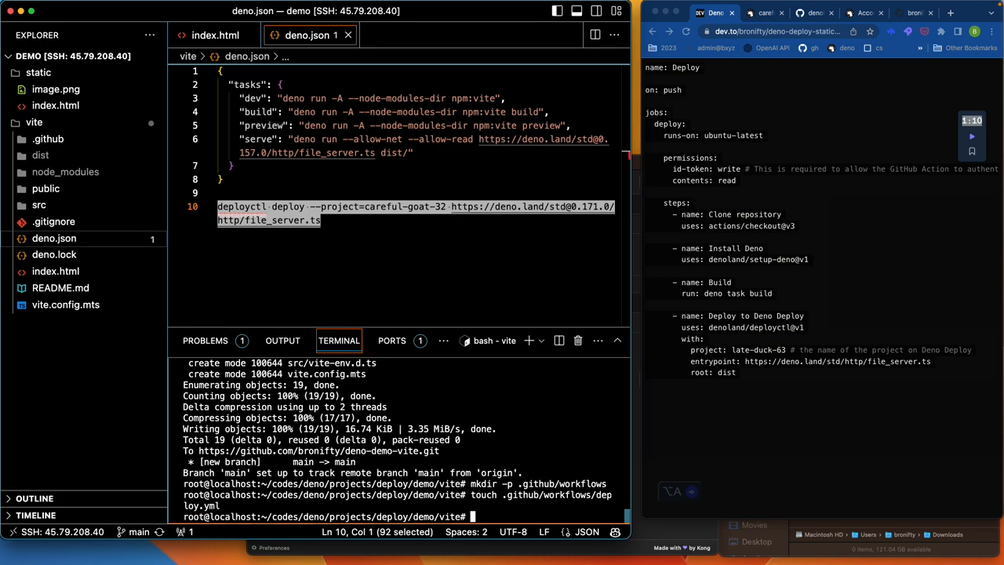
click(48, 139)
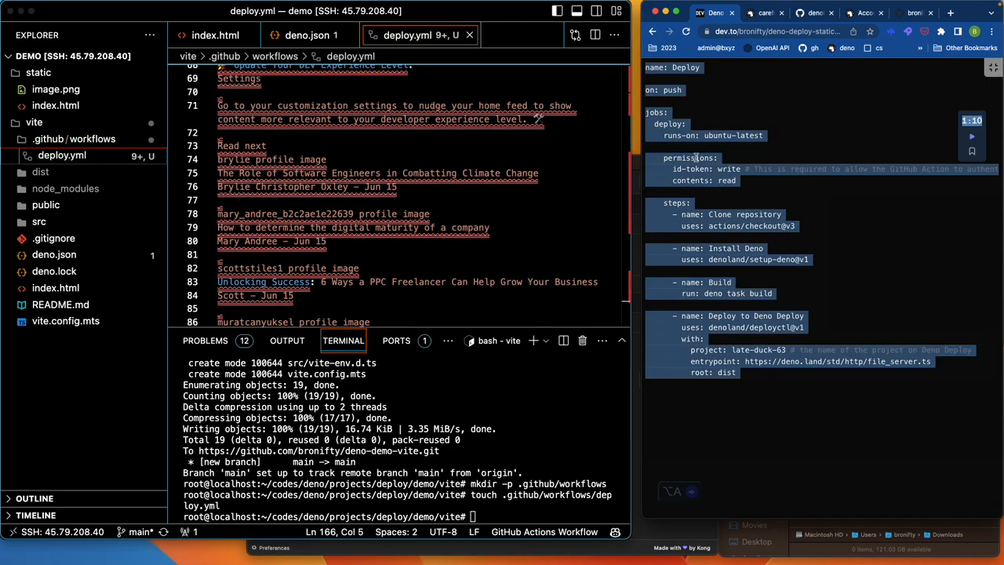
Paste the tutorial's Deno Deploy workflow into deploy.yml and change late-duck-63 to careful-goat-32.
right_click(696, 158)
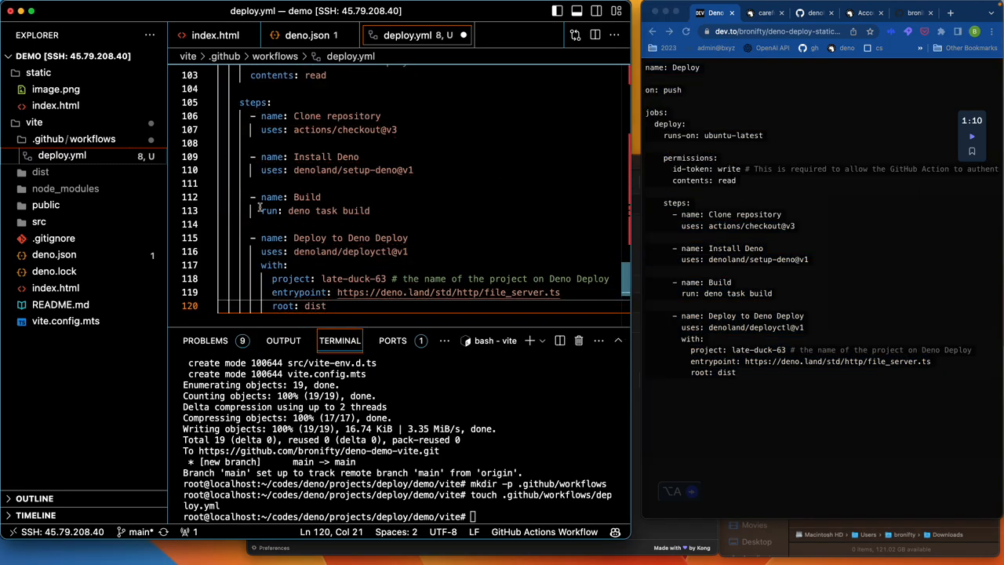
double_click(354, 278)
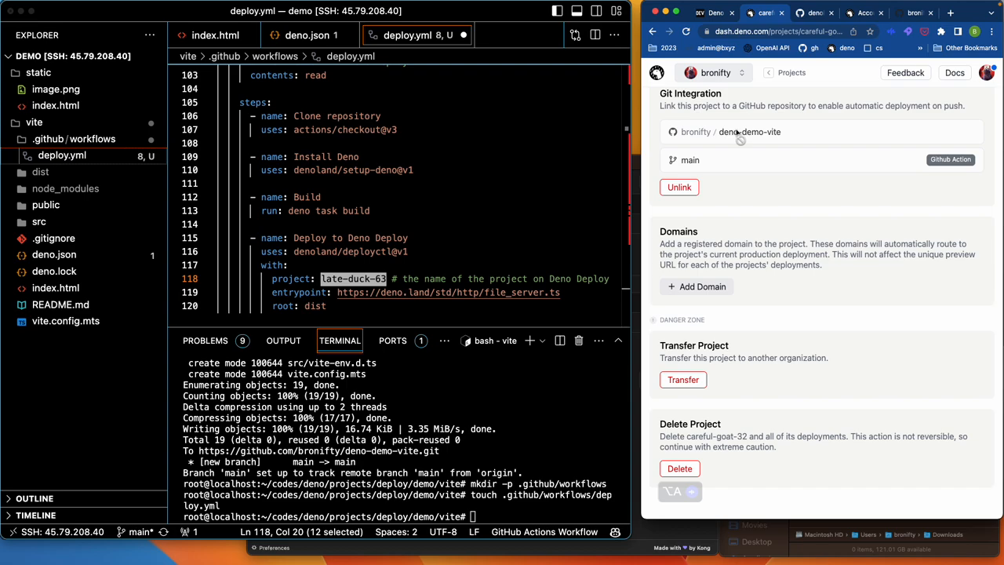
scroll(up, 3)
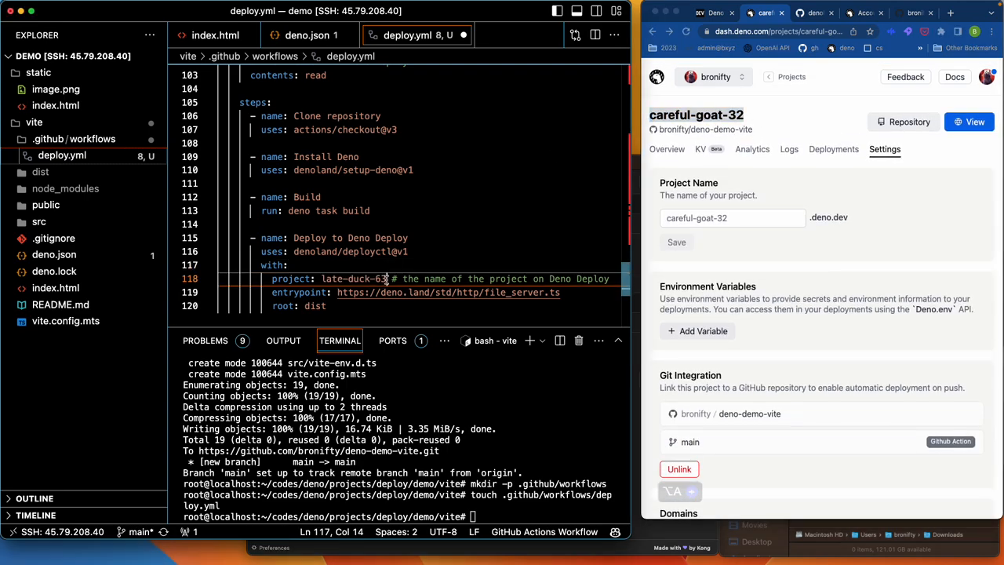
text(careful-goat-32)
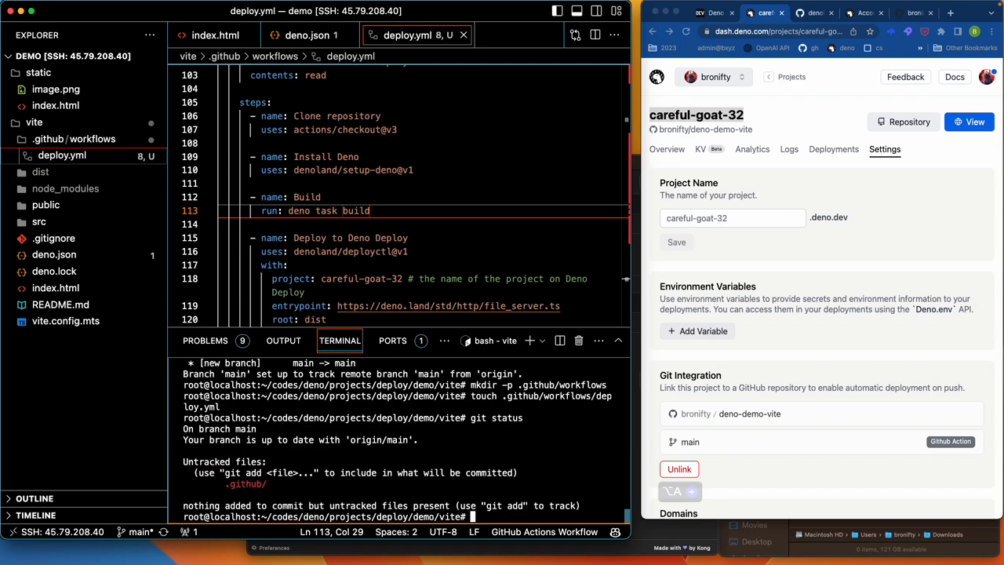
Commit and push the workflow with 'fig run gitpush', confirming .github/workflows on GitHub.
text(git a)
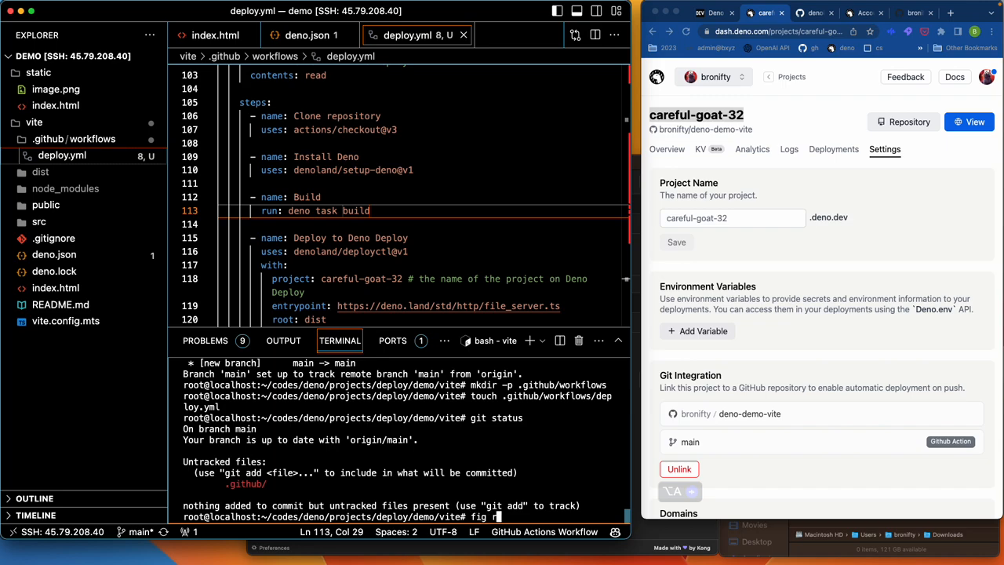
text(un gitpush)
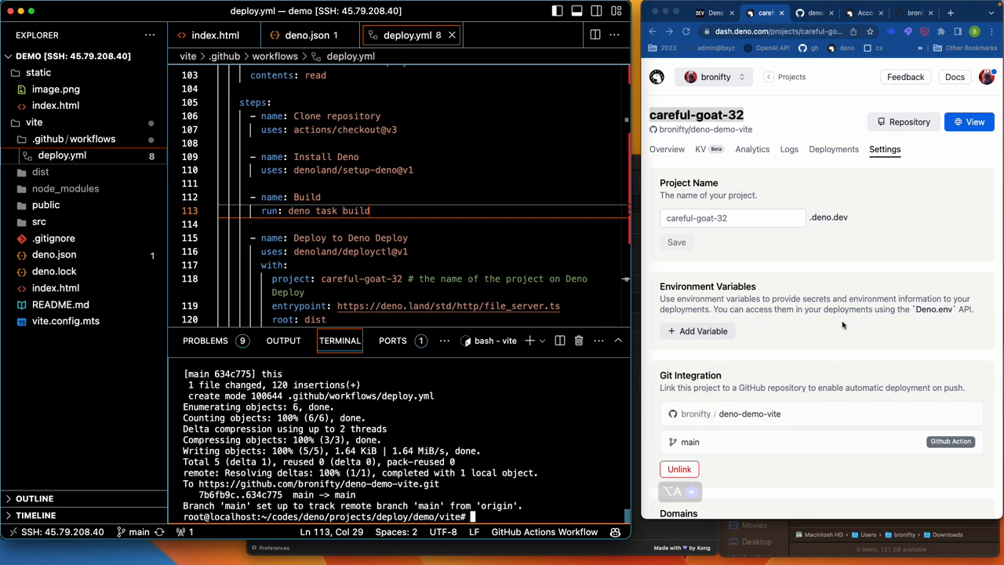
scroll(down, 3)
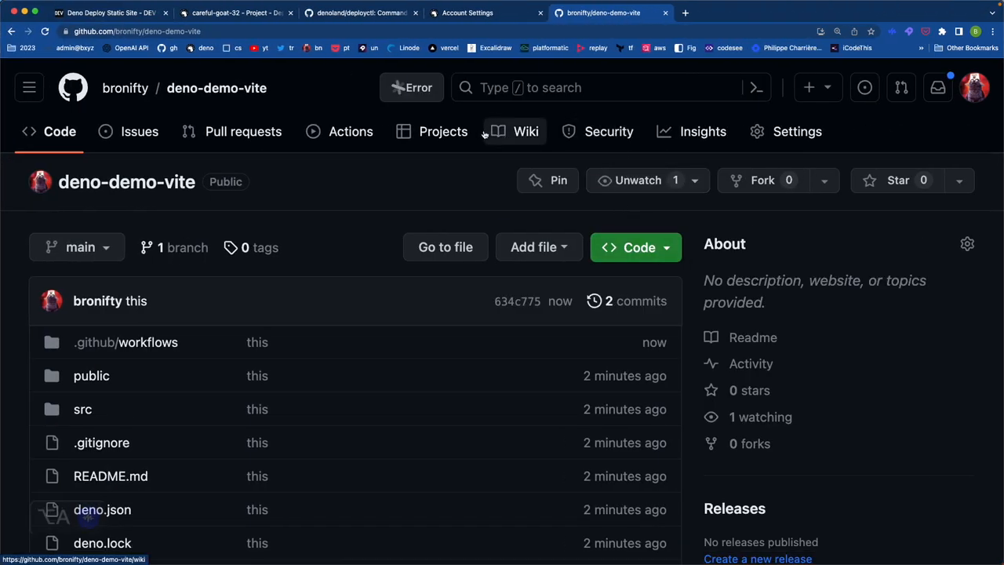
Open the failed 'this' workflow run and read the line 8 YAML syntax error annotation.
click(351, 130)
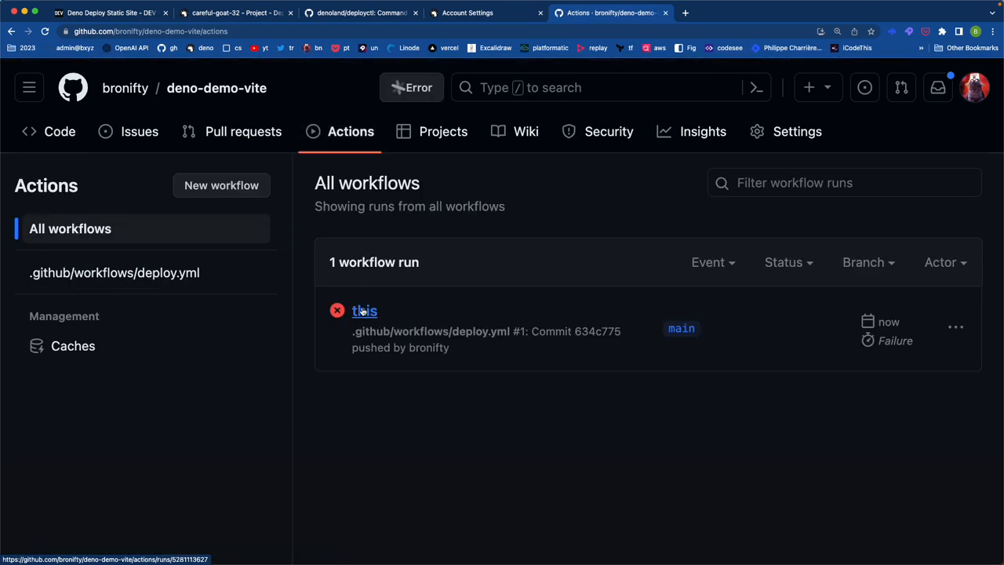
click(364, 310)
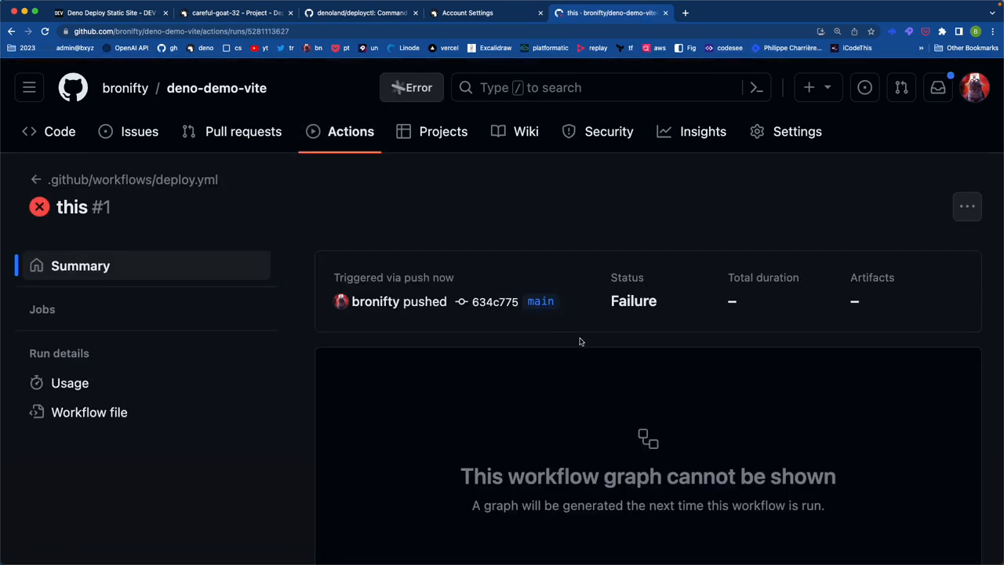
scroll(down, 3)
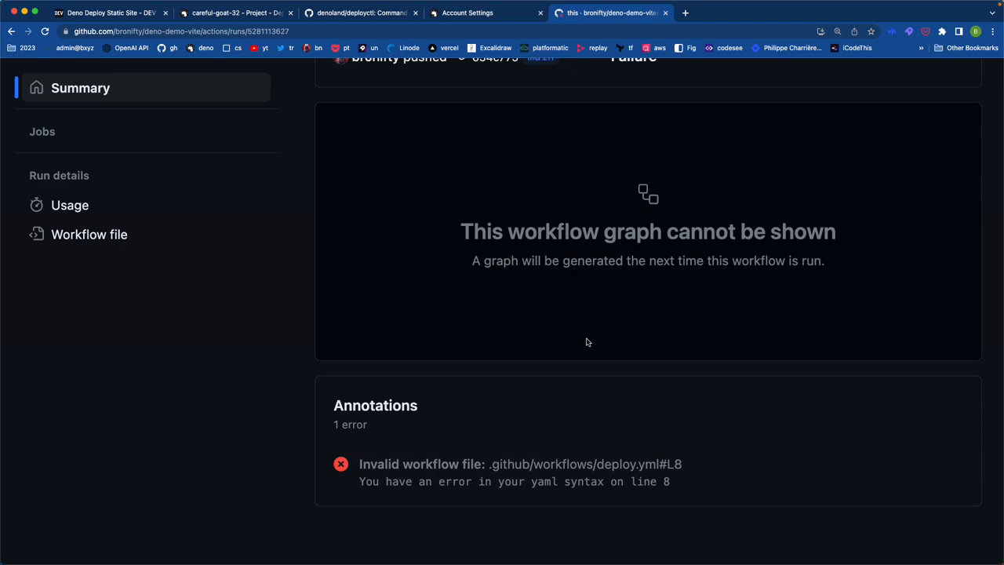
mouse_move(726, 438)
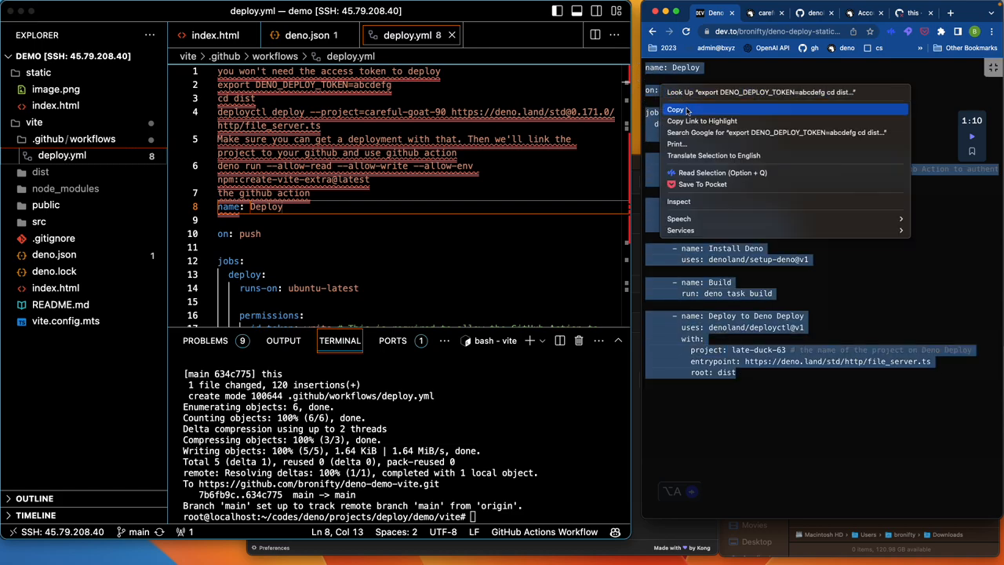
Delete junk lines 1–7 atop deploy.yml, commit and push to trigger run #2.
click(676, 109)
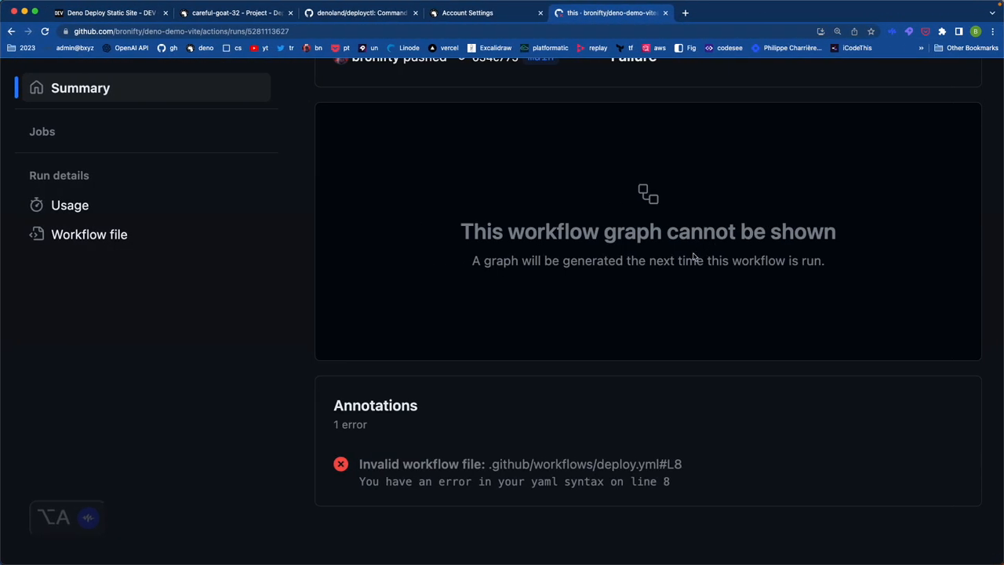
scroll(up, 3)
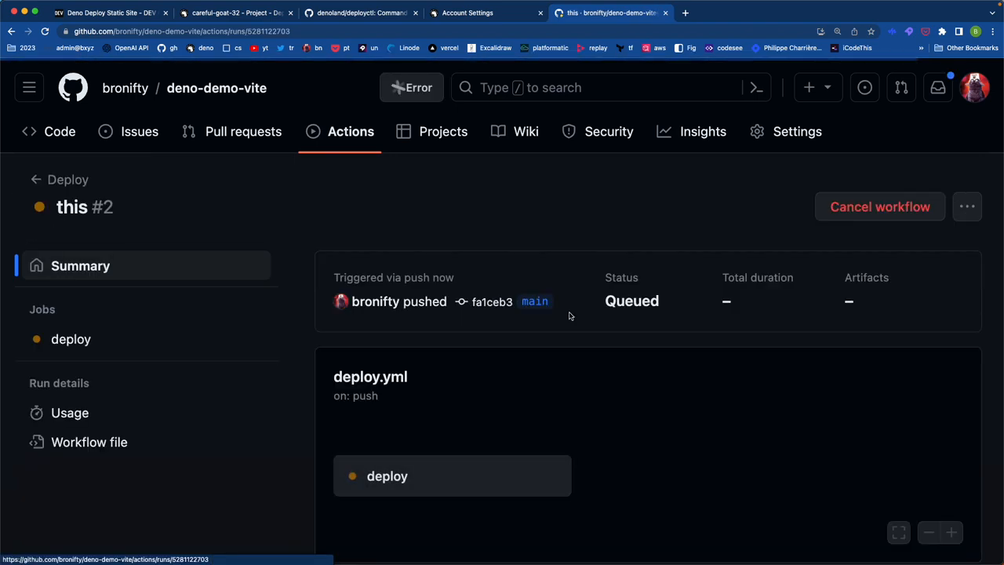
scroll(up, 3)
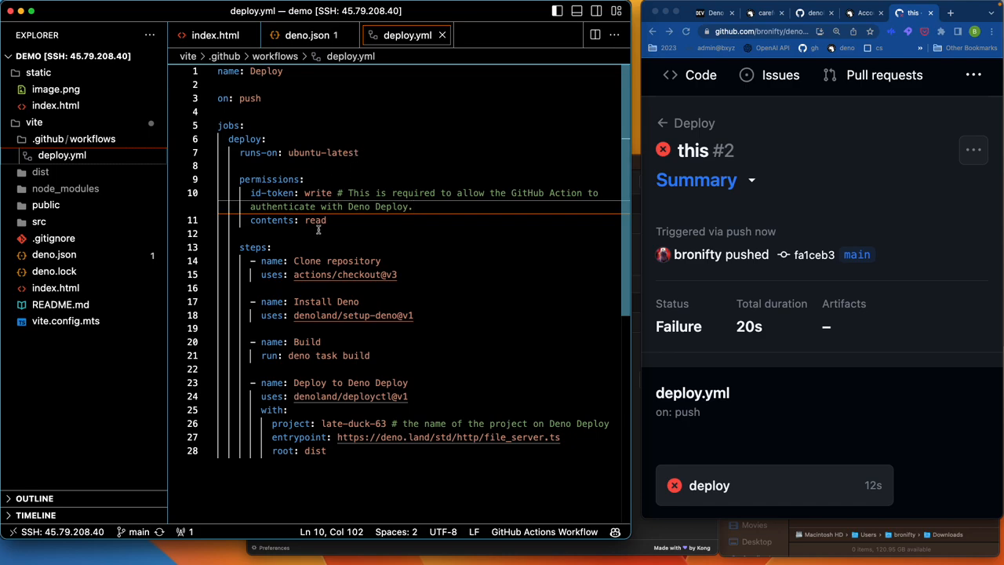
mouse_move(653, 151)
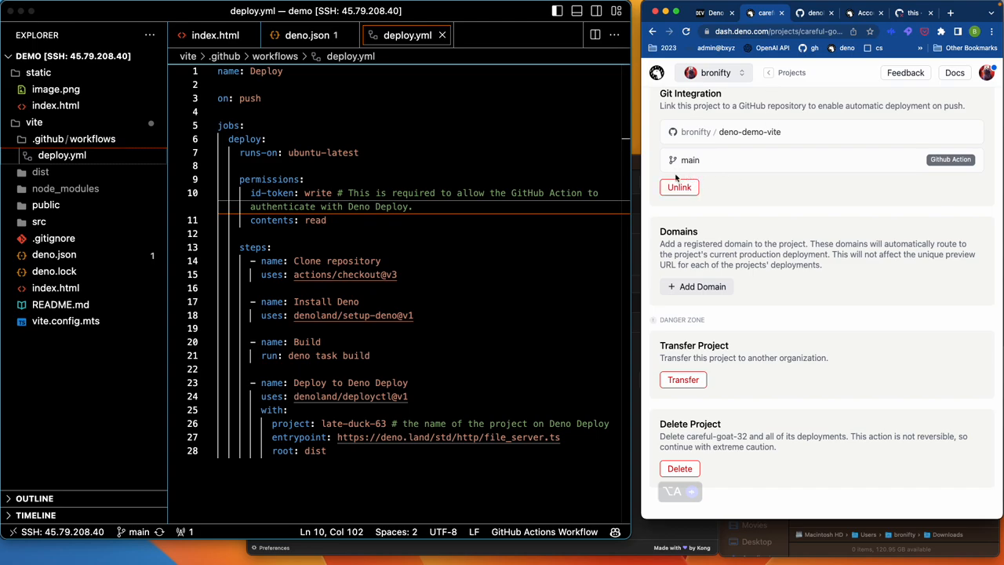
mouse_move(446, 236)
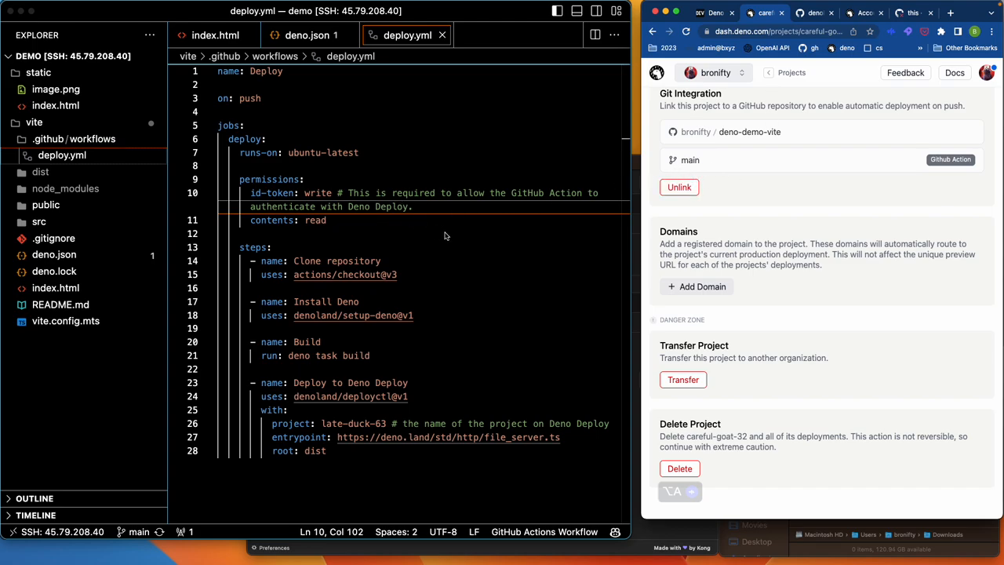
mouse_move(470, 224)
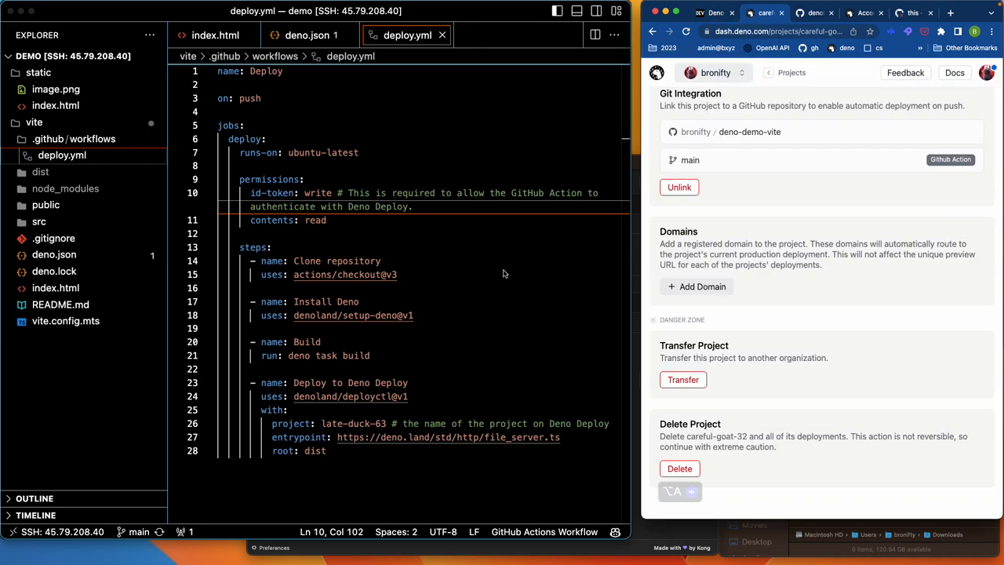
mouse_move(673, 143)
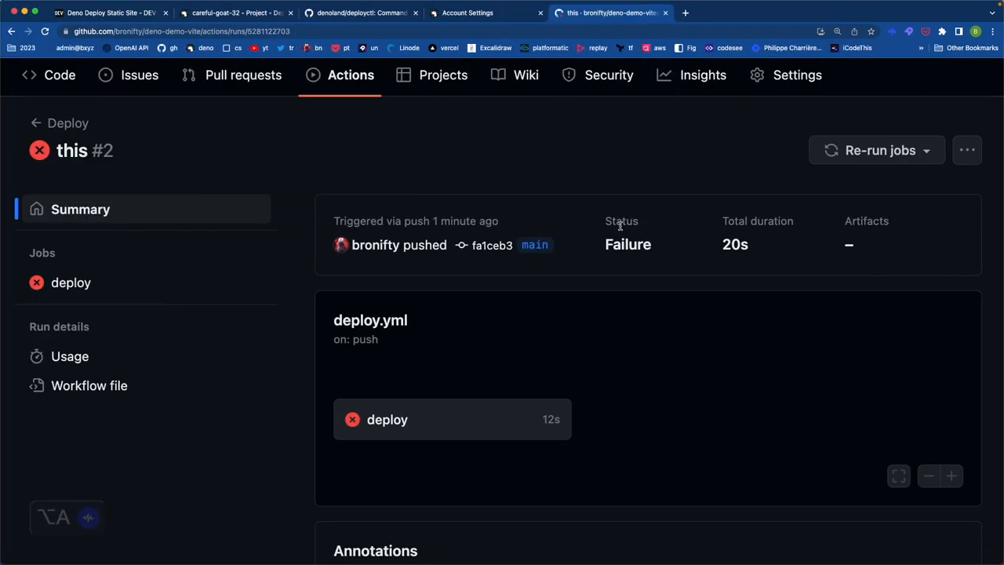
Scroll run #2's Build log to the deno.json multiple-JSON-values error on line 10.
scroll(down, 3)
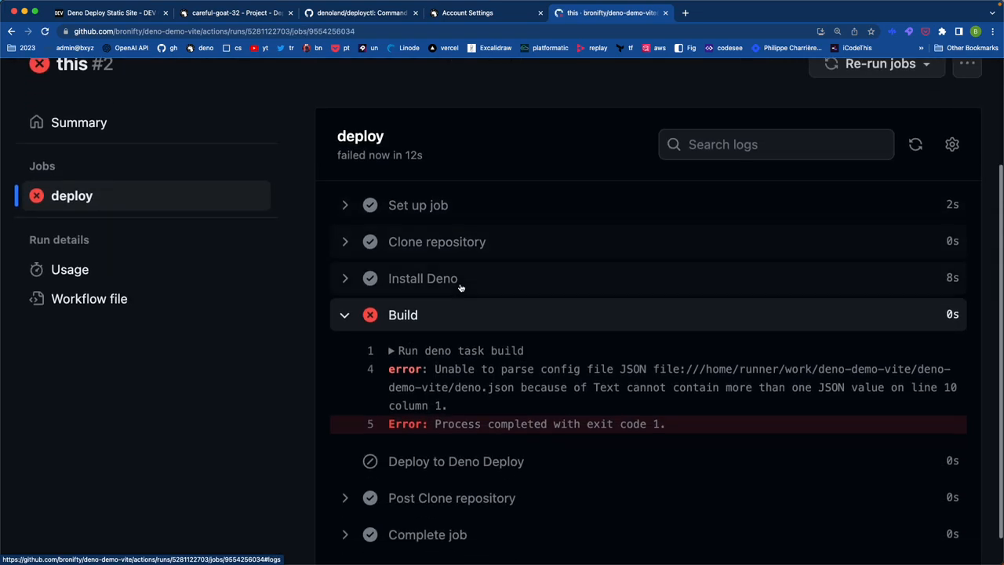
scroll(up, 3)
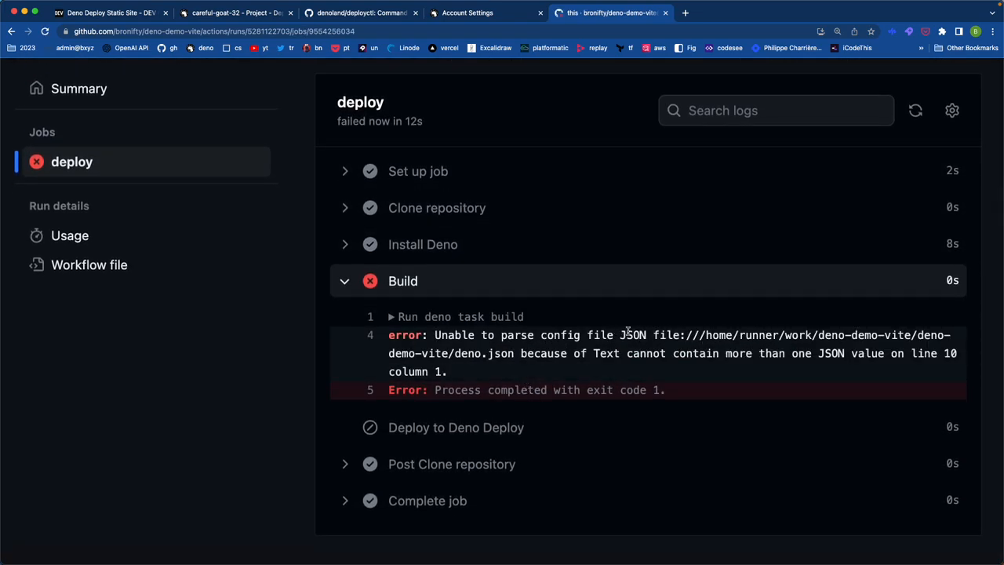
mouse_move(727, 353)
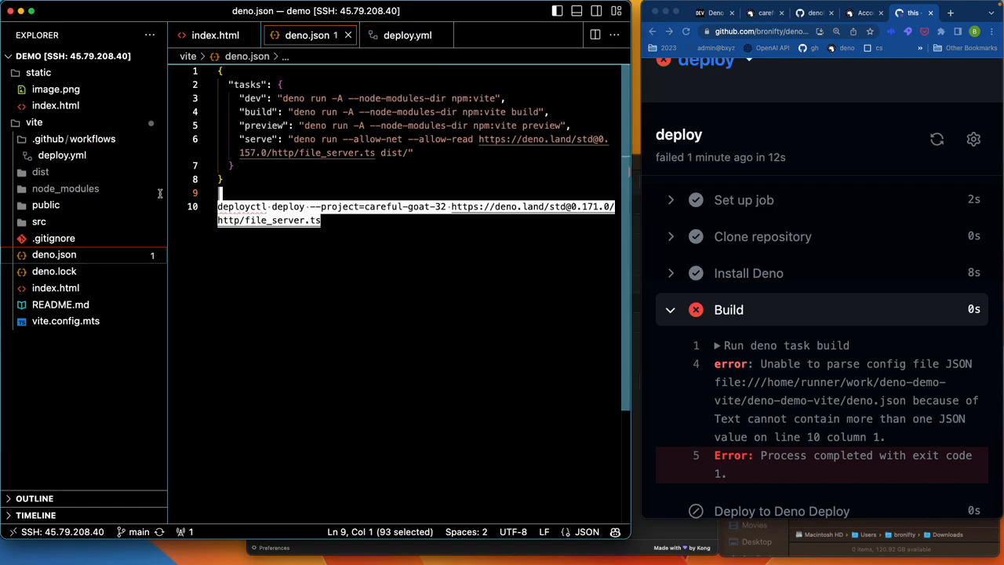
Delete the deployctl line 10 from deno.json and push it with the git run script.
key(Backspace)
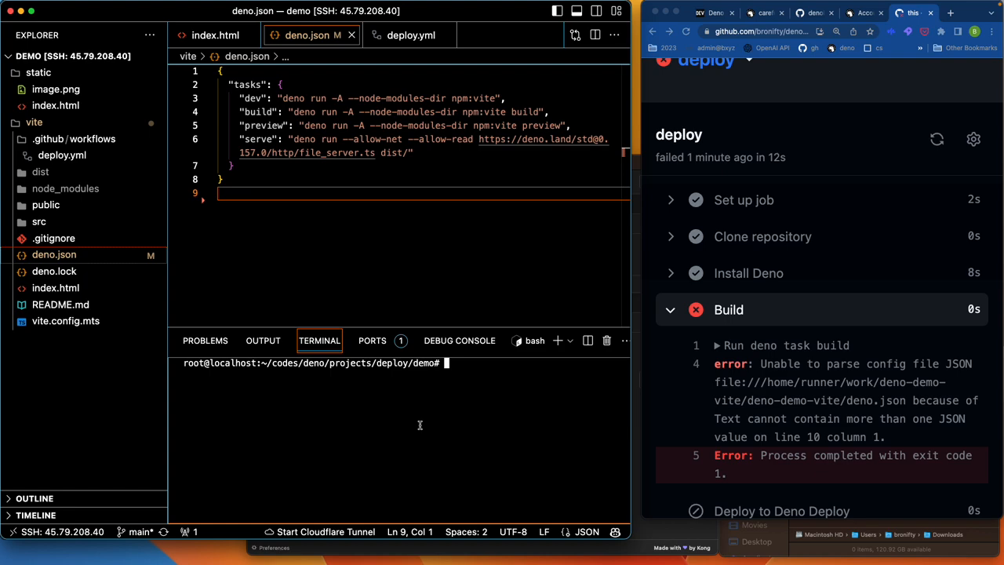
right_click(54, 121)
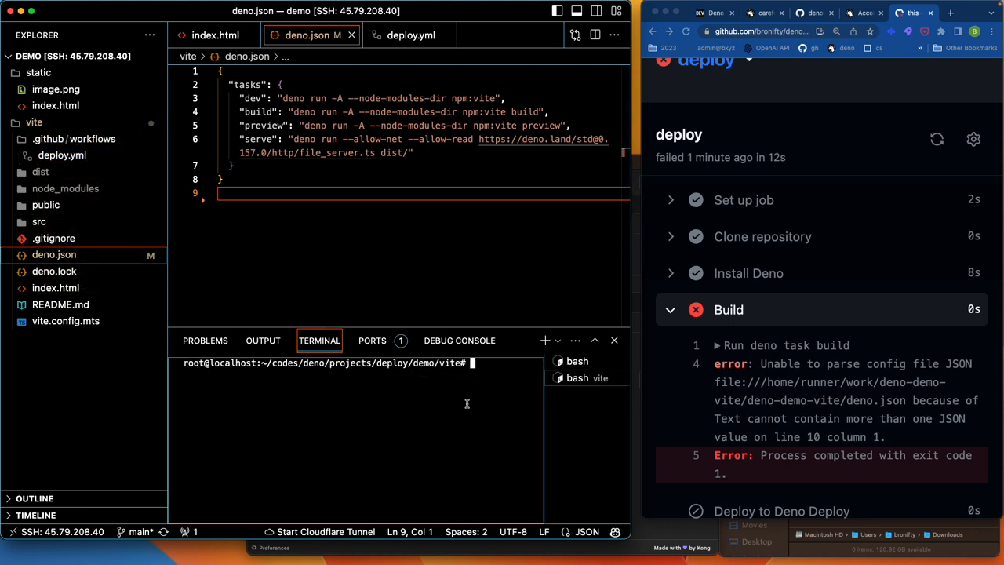
text(fig run gitpush)
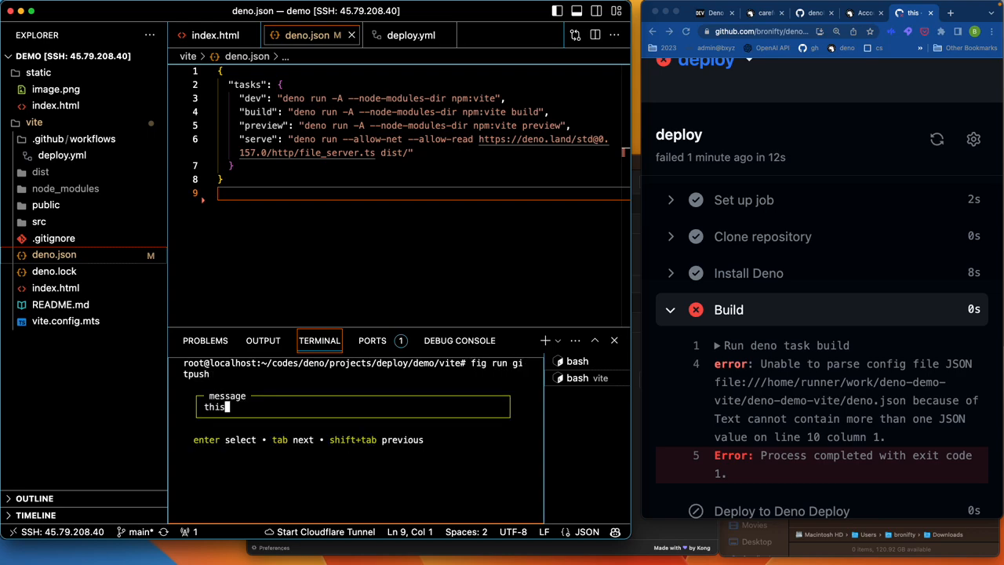
key(Return)
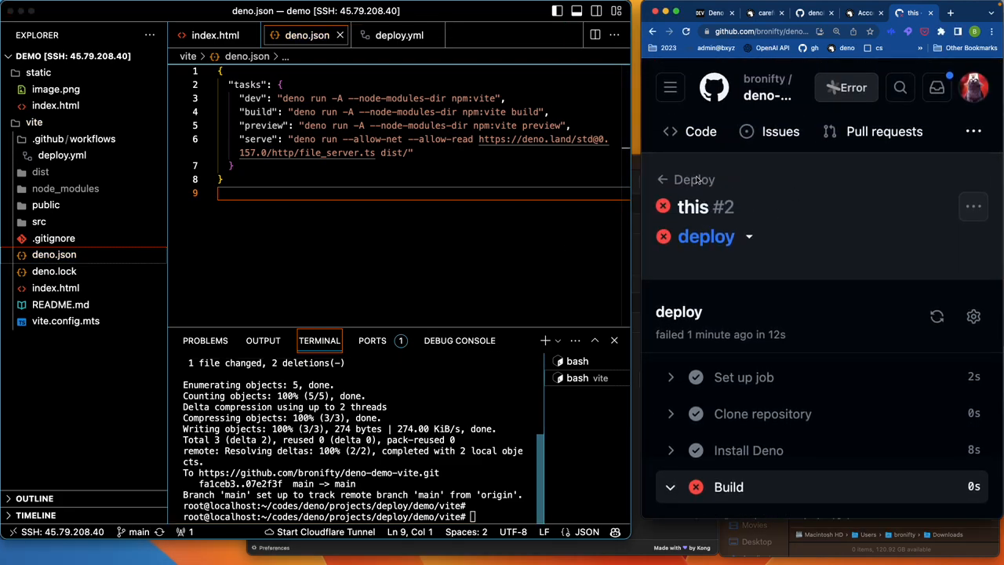
Open workflow run #3 and inspect its Build step's run command.
click(693, 179)
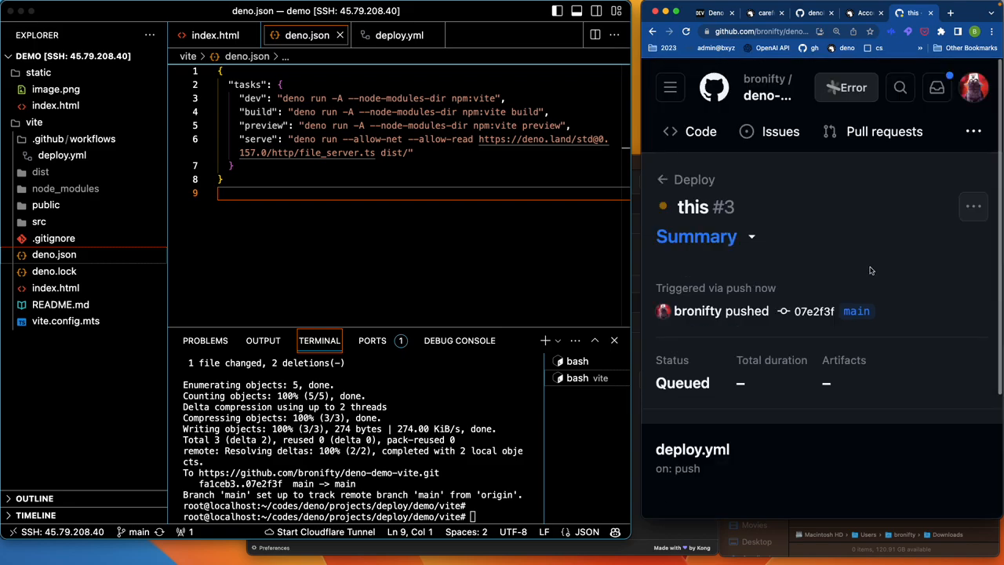
scroll(down, 3)
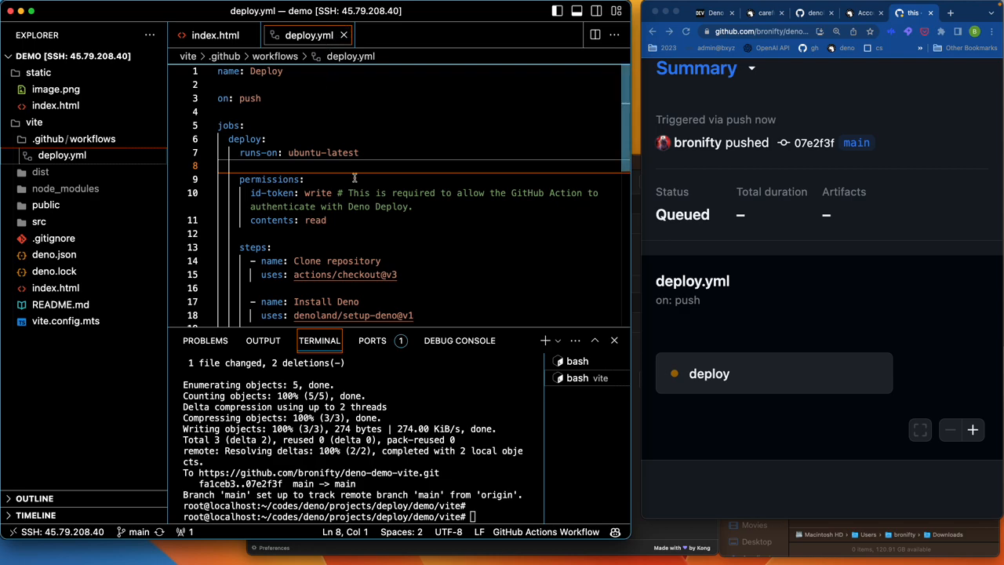
scroll(down, 3)
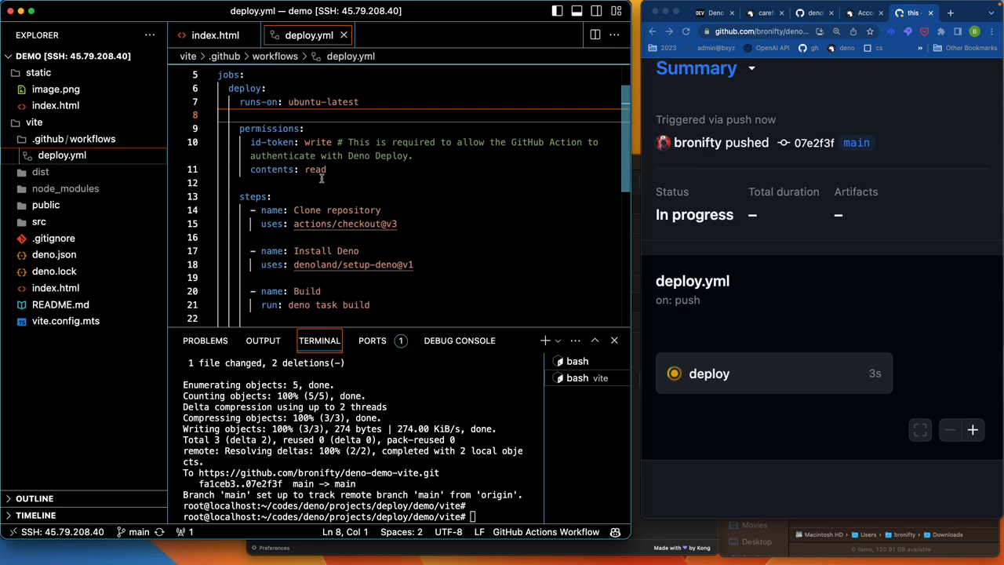
scroll(down, 3)
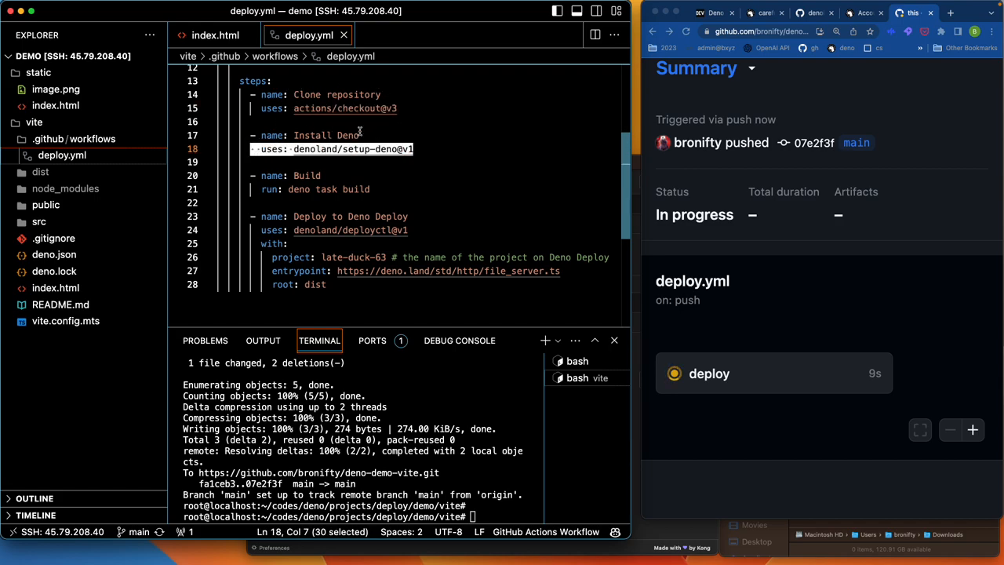
click(312, 189)
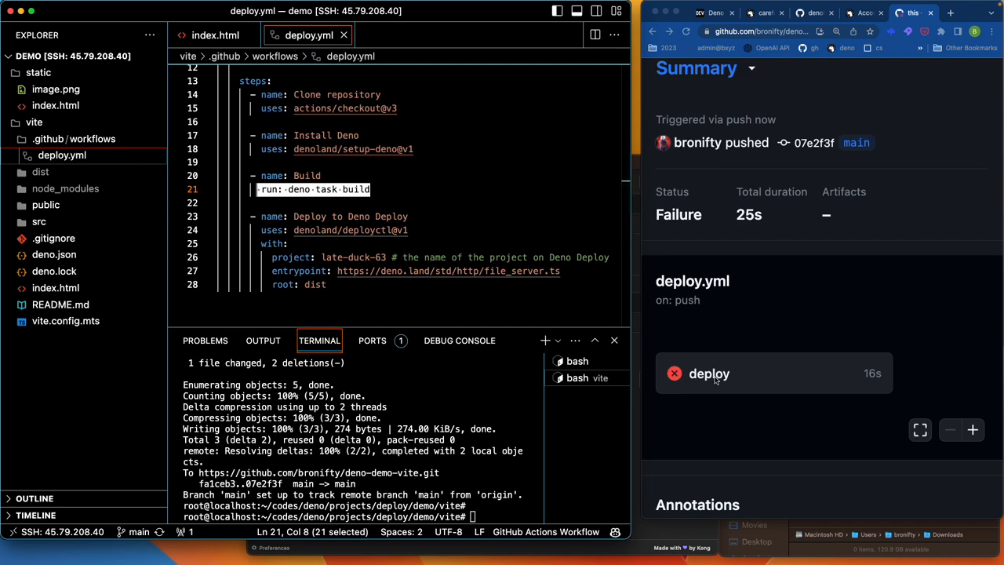
Read run #3's late-duck-63 project-not-found error and copy the careful-goat-32 project name.
click(709, 373)
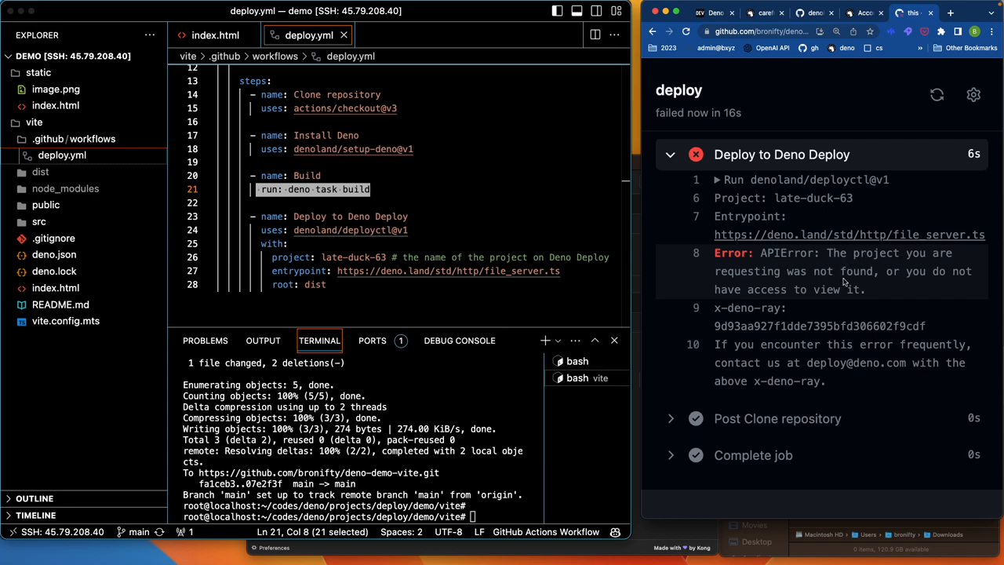
mouse_move(870, 299)
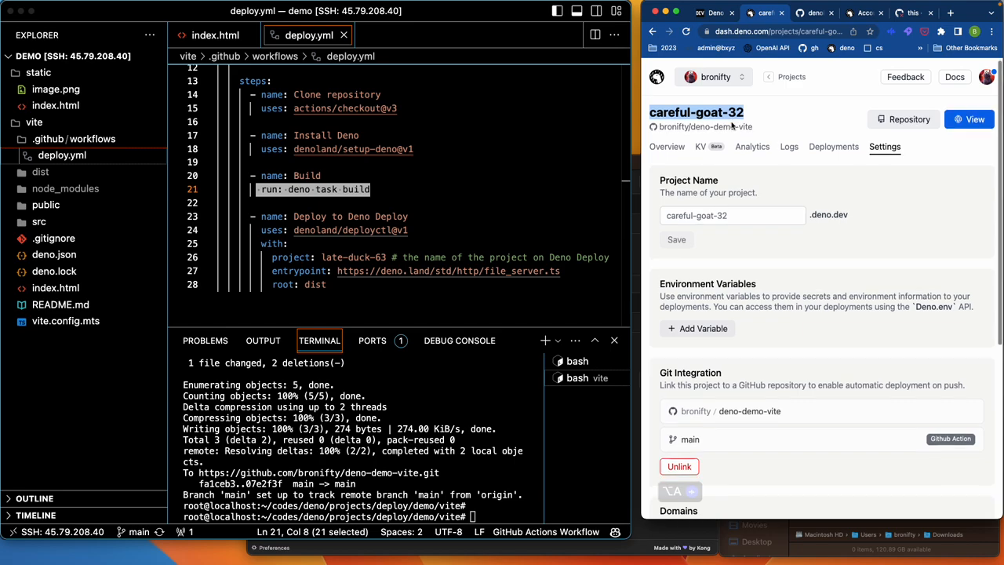
scroll(down, 3)
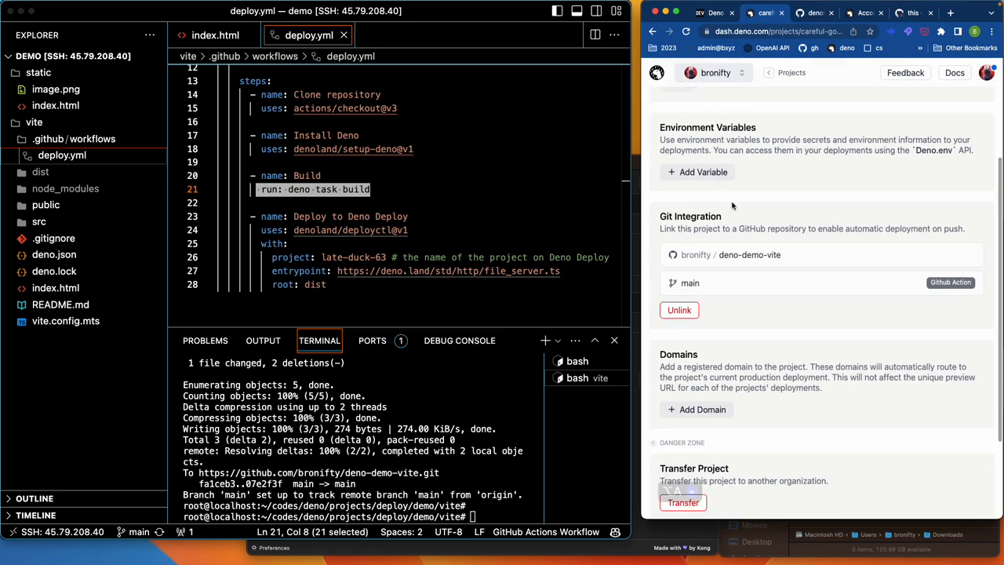
right_click(695, 114)
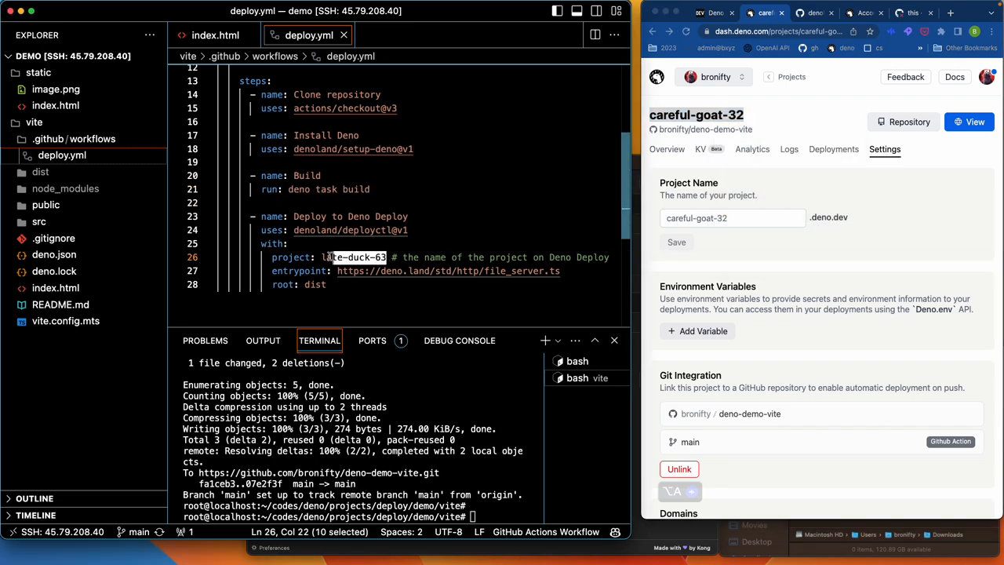
Replace late-duck-63 with careful-goat-32 in deploy.yml, push, and view the workflow runs.
text(careful-goat-32)
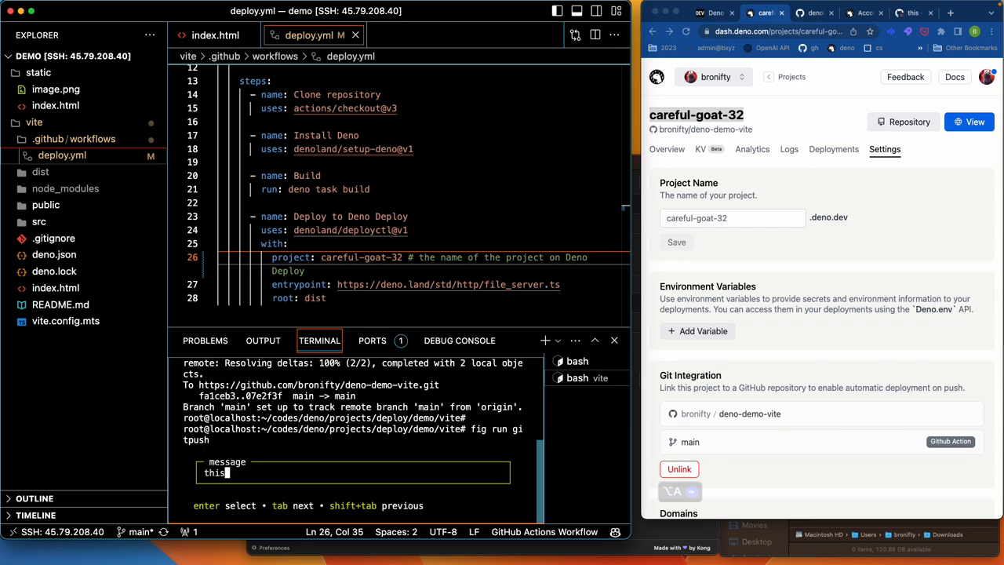
key(Return)
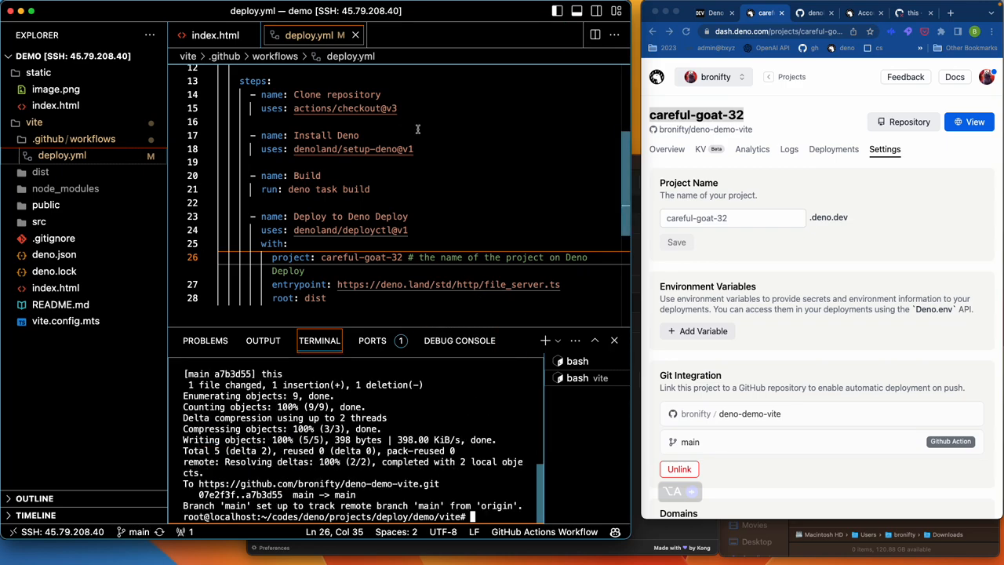
click(912, 13)
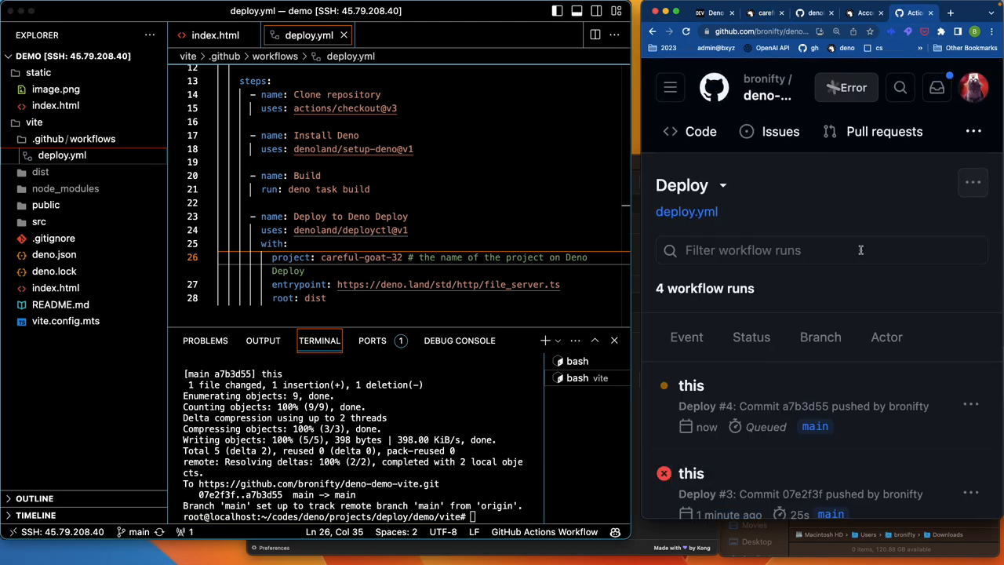
Follow run #4 to a green 25s deploy, then review careful-goat-32's Deno Deploy settings.
click(691, 385)
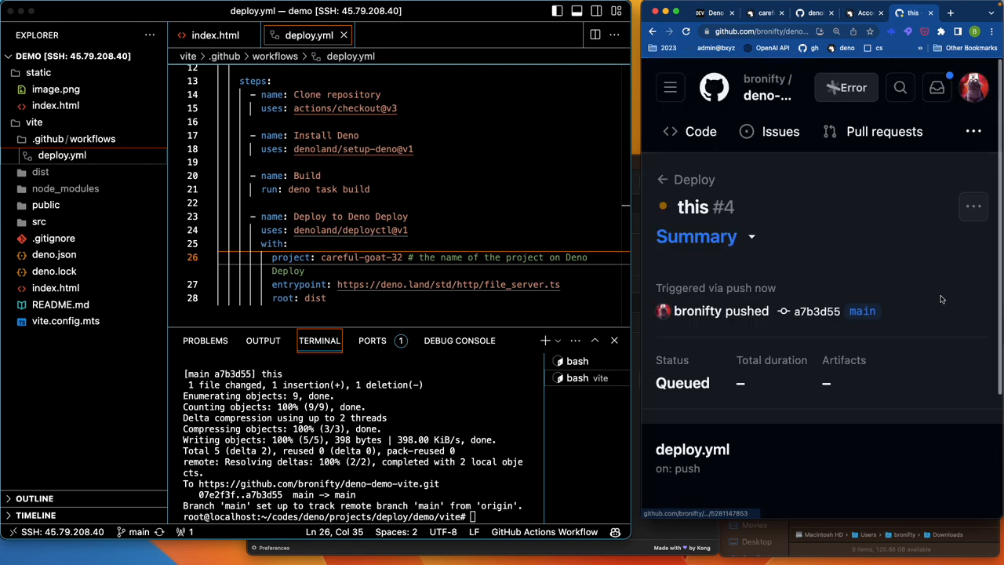
scroll(down, 3)
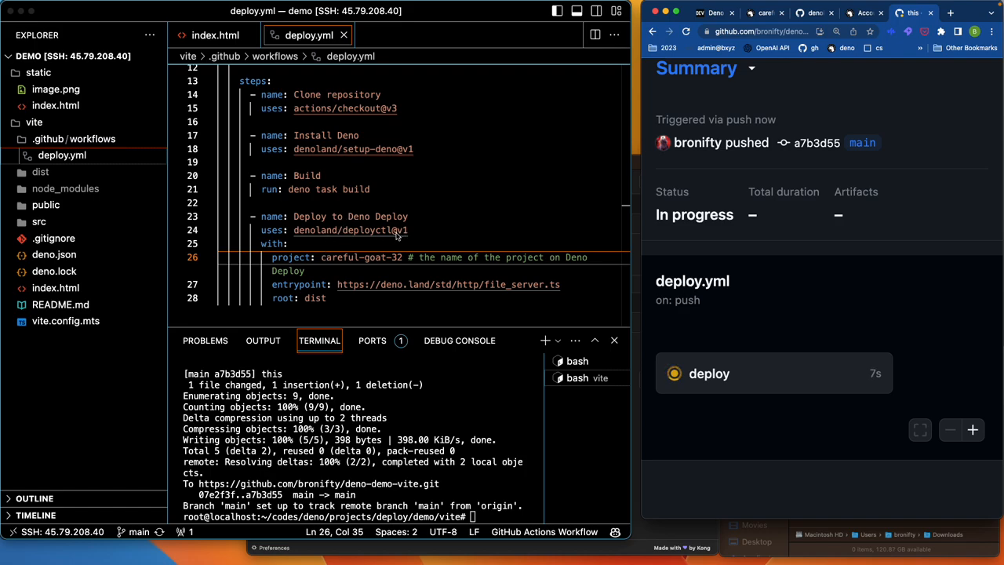
mouse_move(340, 300)
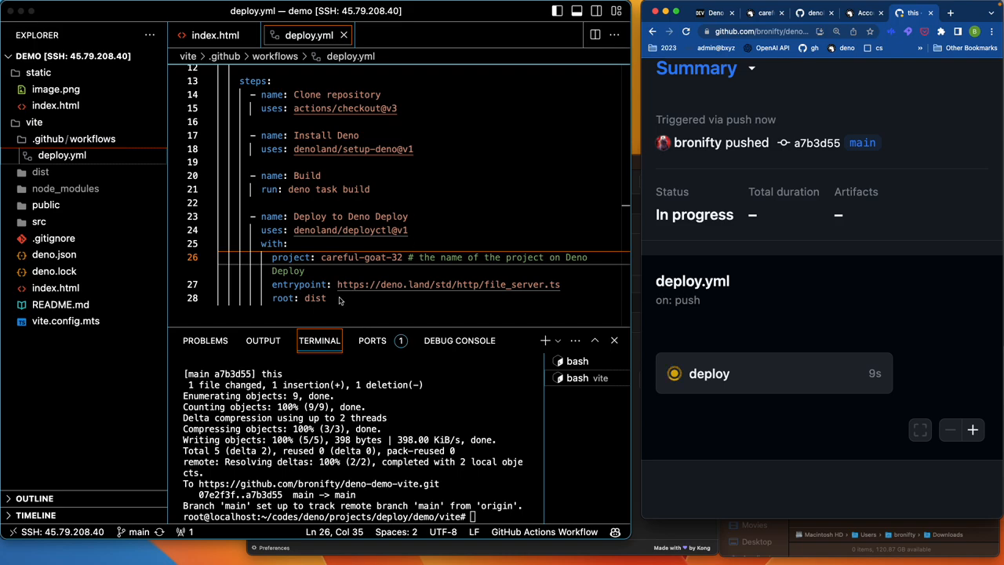
mouse_move(429, 147)
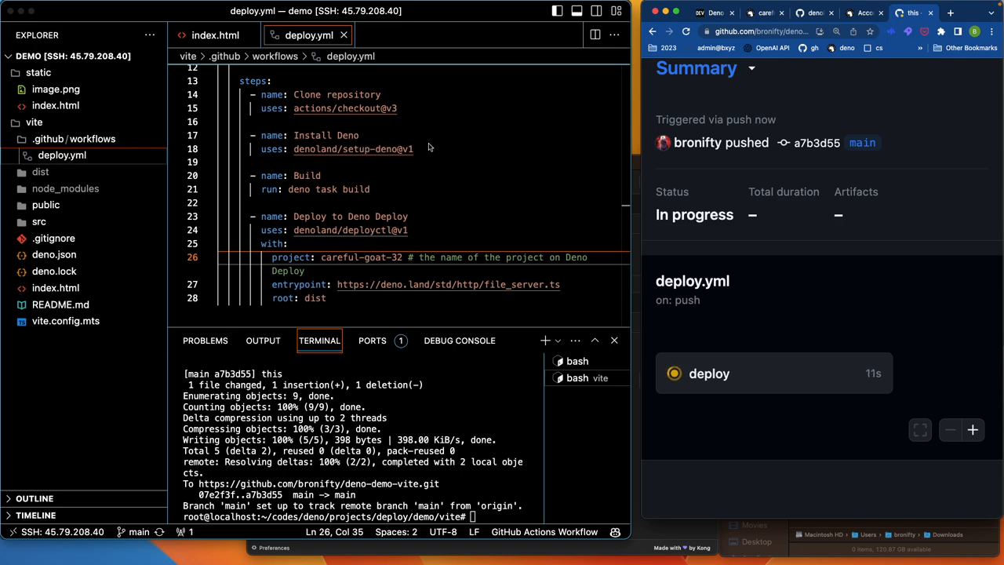
mouse_move(774, 63)
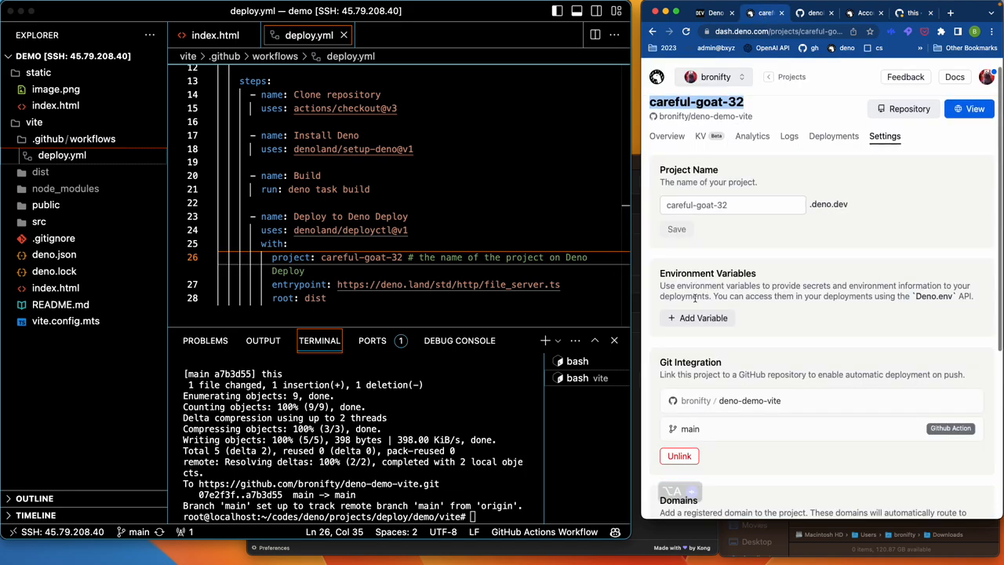
scroll(down, 3)
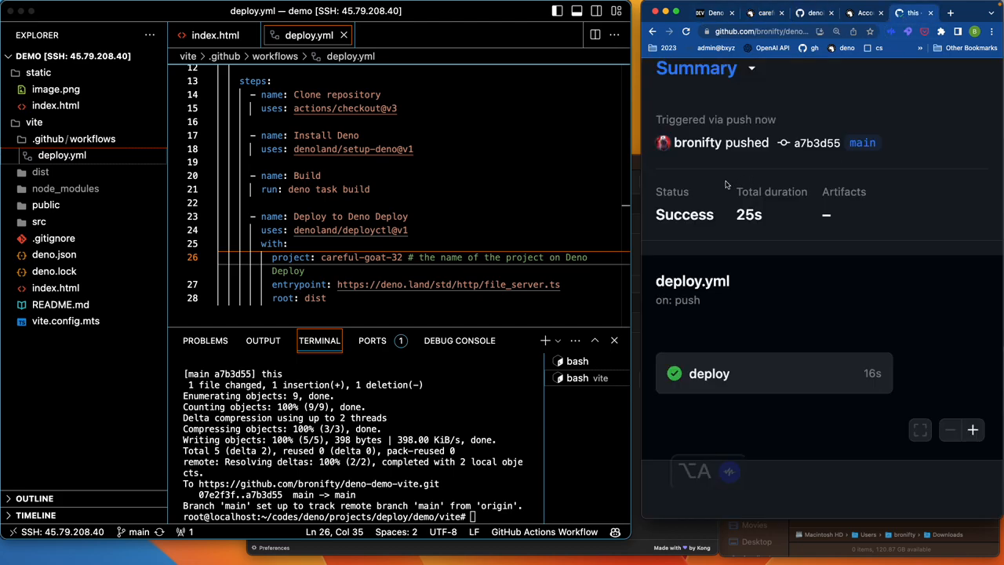
click(765, 13)
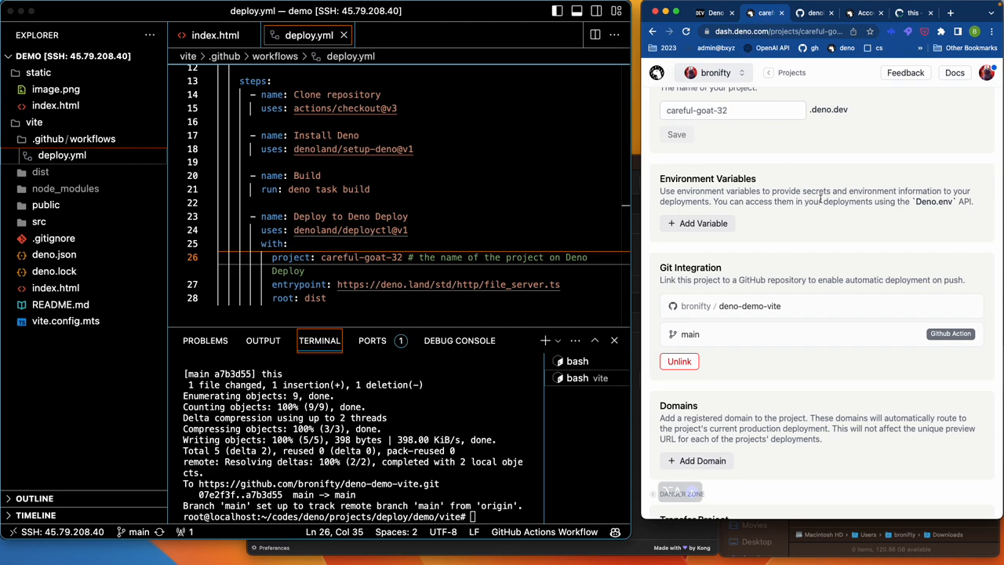
scroll(up, 3)
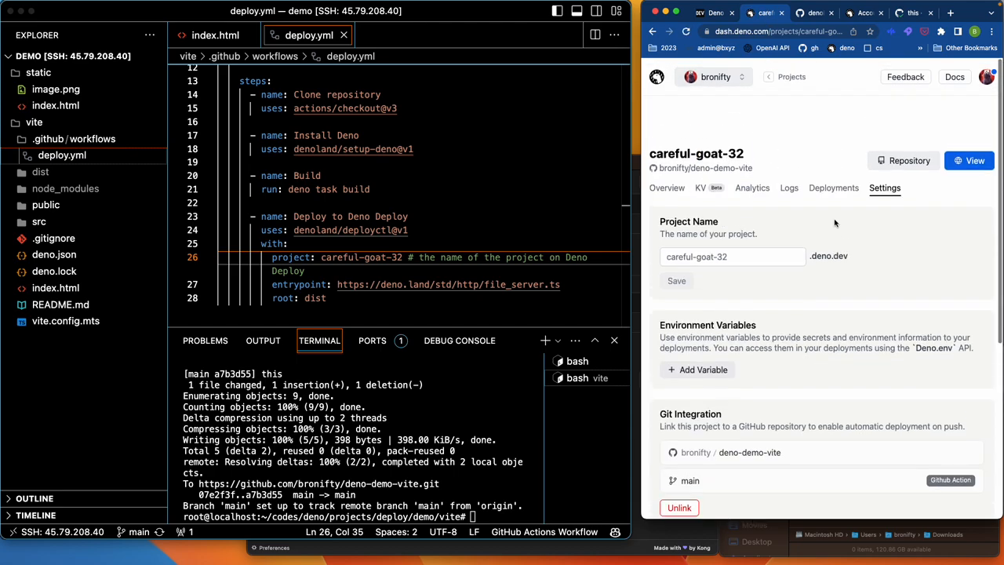
View the deployed careful-goat-32 site, then expand the src folder in the Explorer.
click(833, 187)
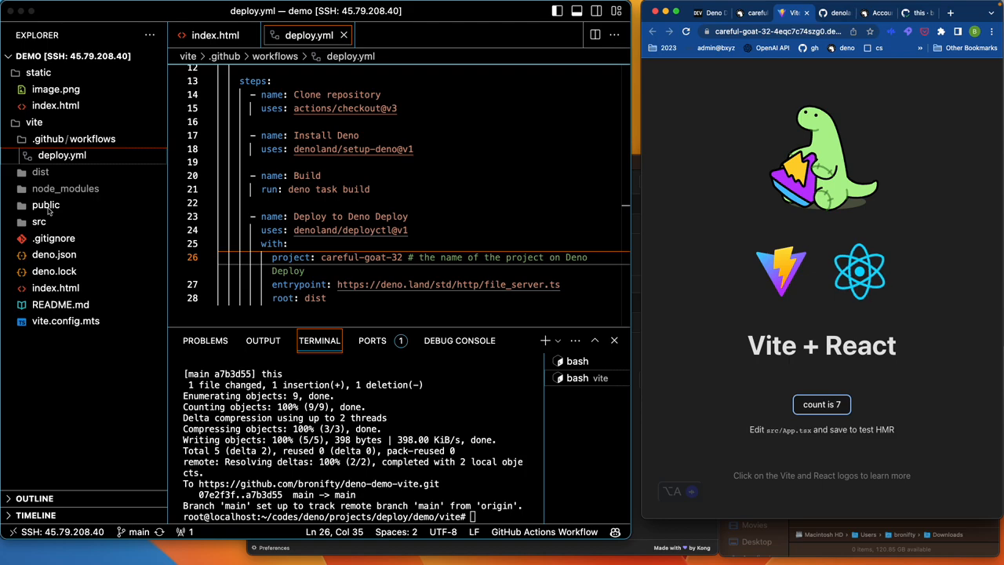
click(38, 221)
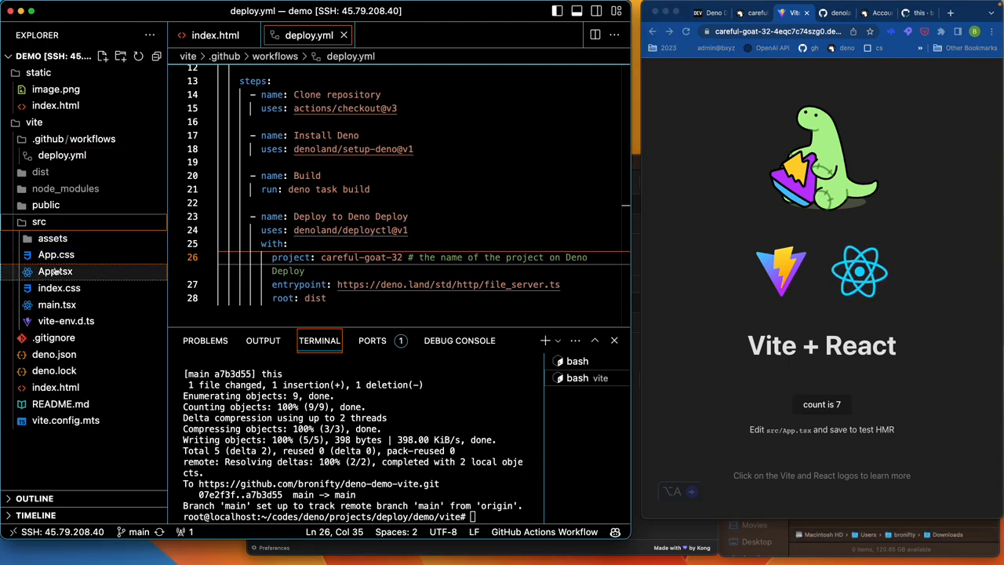
Add '!' to the App.tsx h1 heading, push it, and check deploy run #5.
click(55, 270)
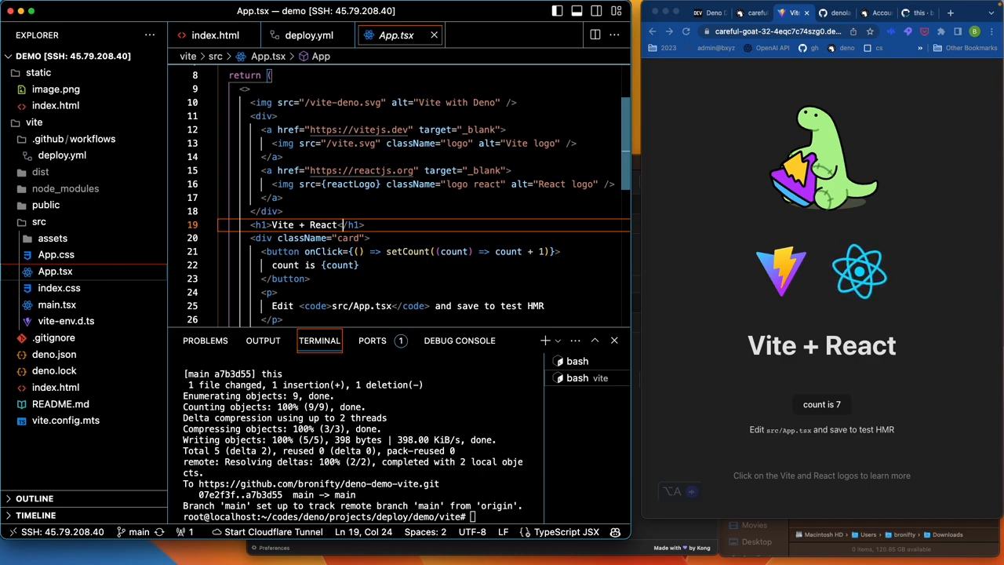
text(!)
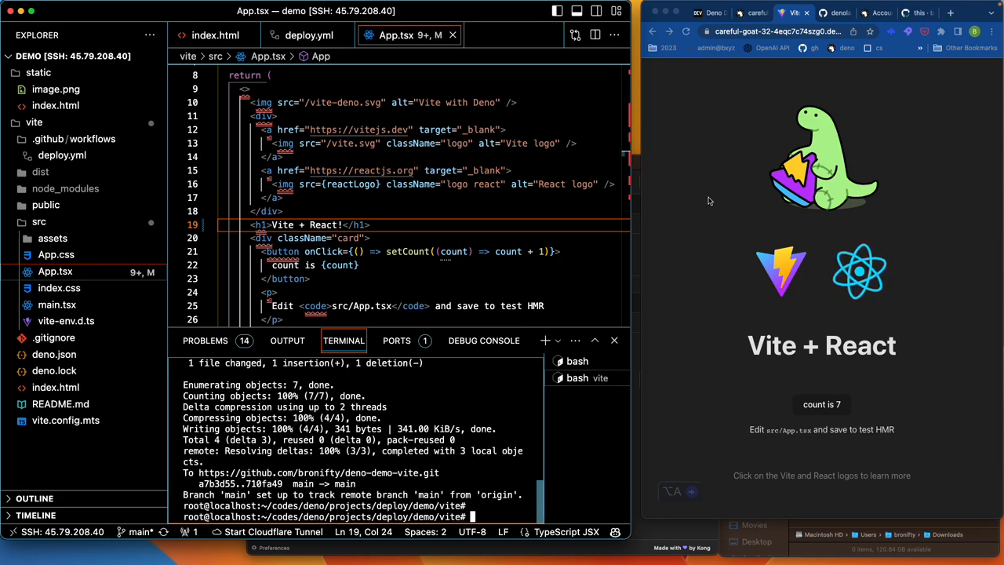
click(756, 13)
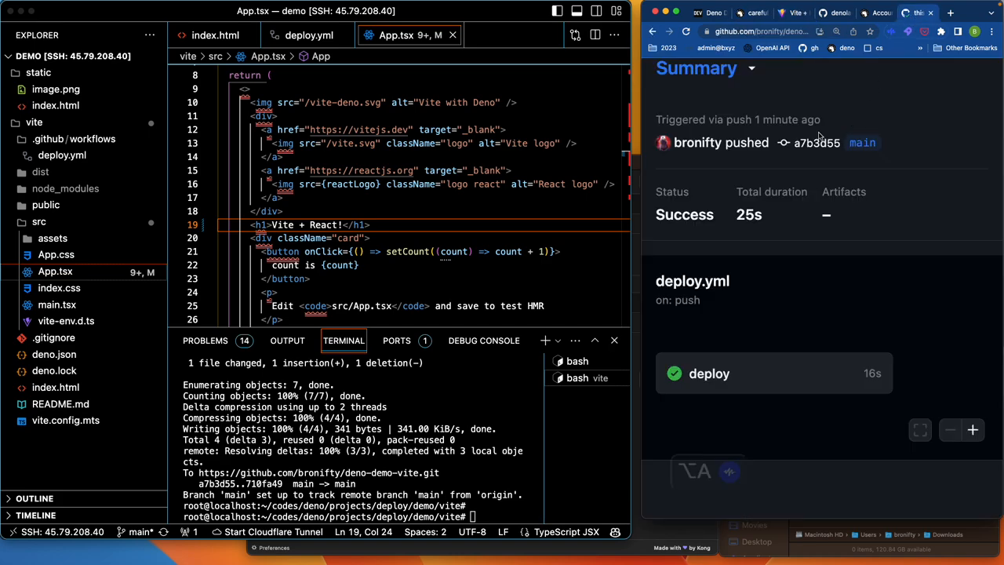
scroll(up, 3)
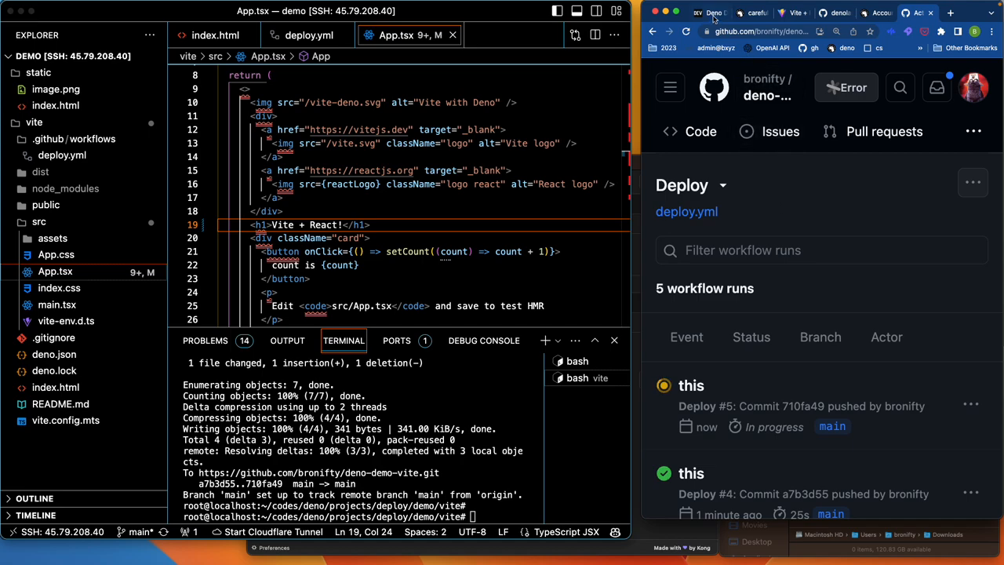
Scroll the dev.to article back to its Steps list and open deno.json's tasks.
click(708, 13)
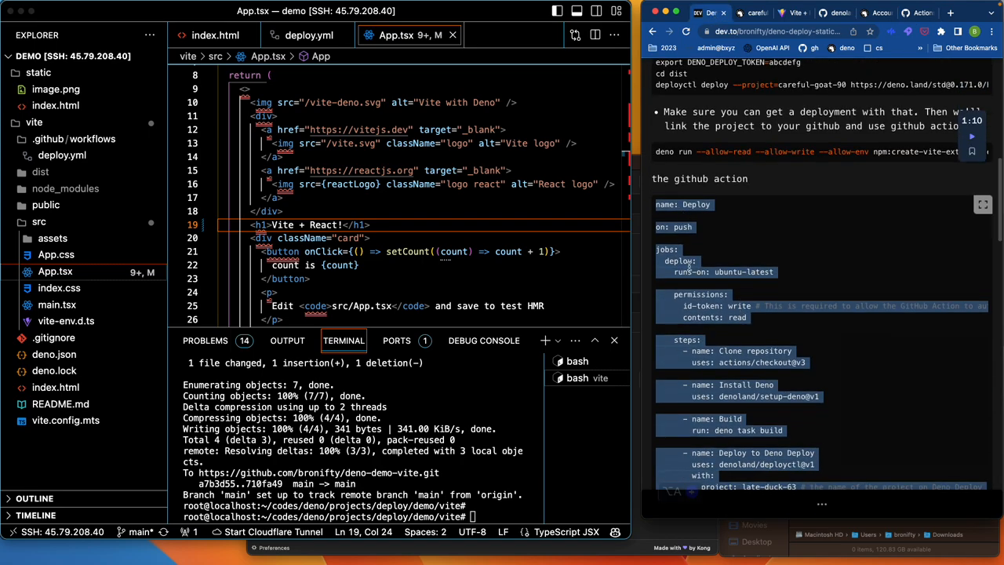
scroll(down, 3)
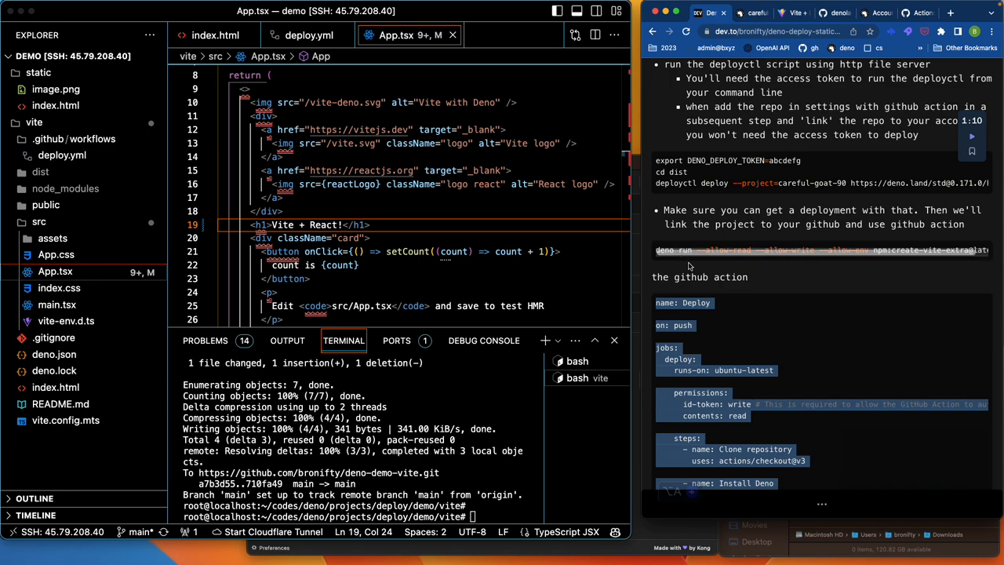
scroll(up, 3)
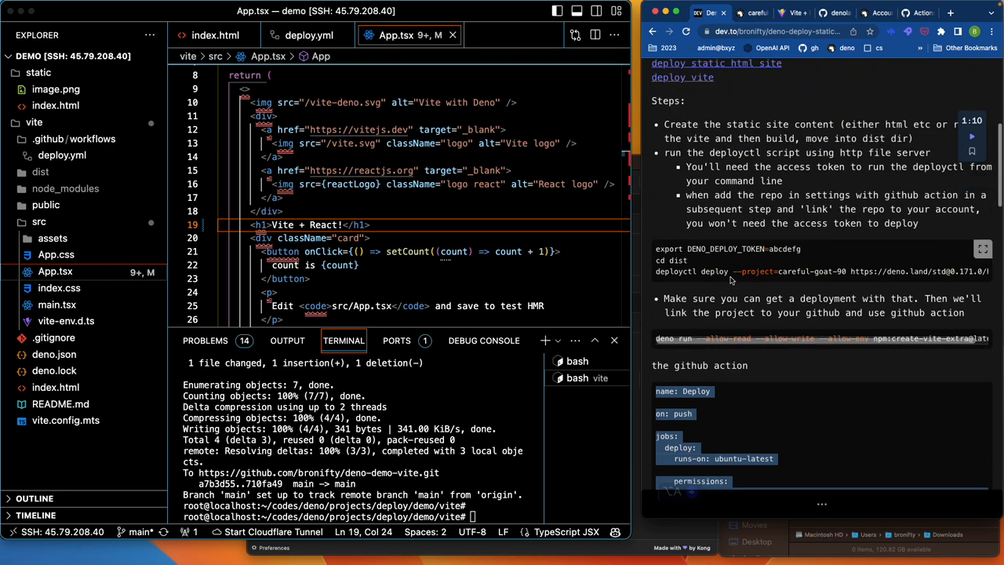
scroll(up, 3)
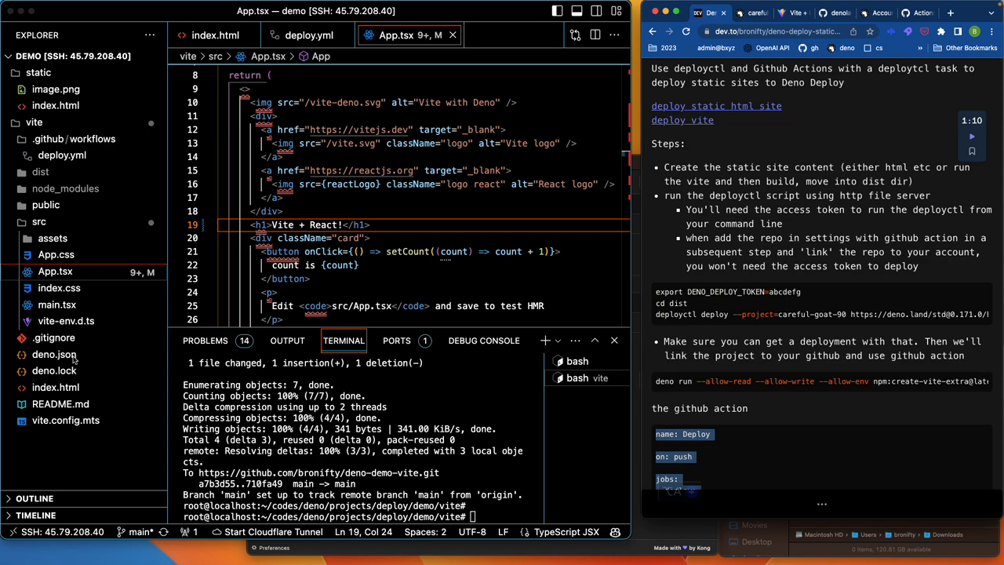
click(54, 354)
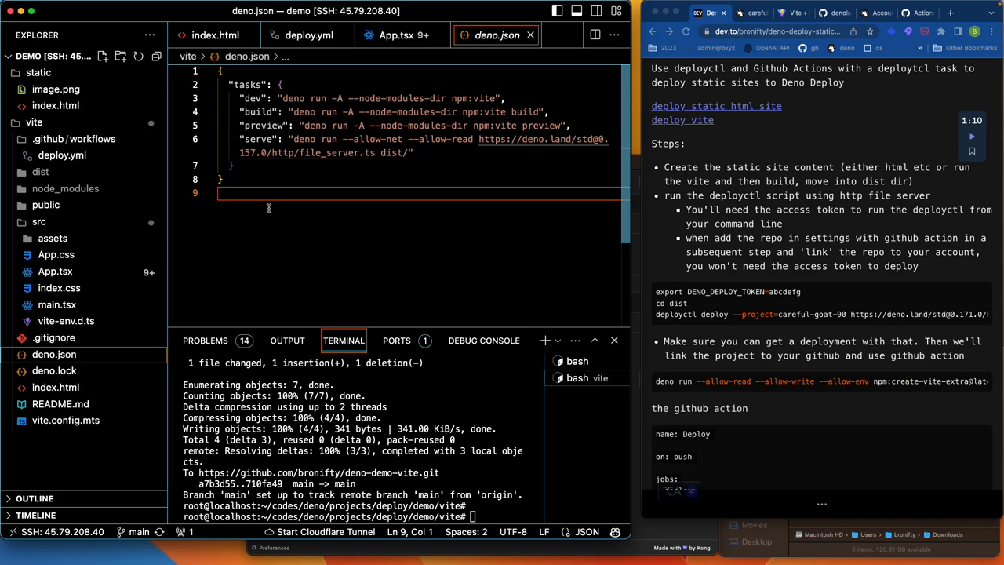
mouse_move(283, 213)
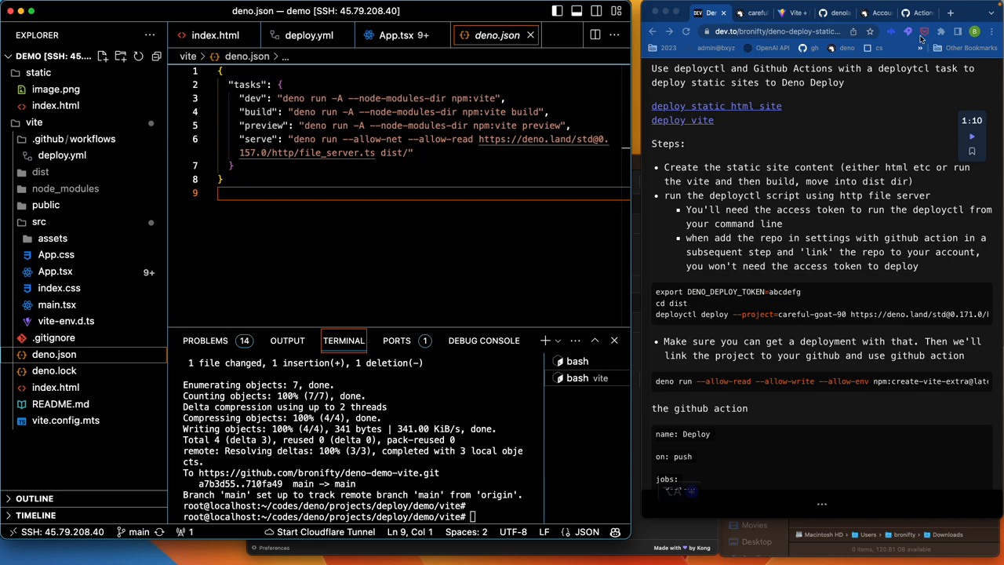
Reload the site showing 'Vite + React!', then open the earlier one-minute-old deployment.
click(916, 13)
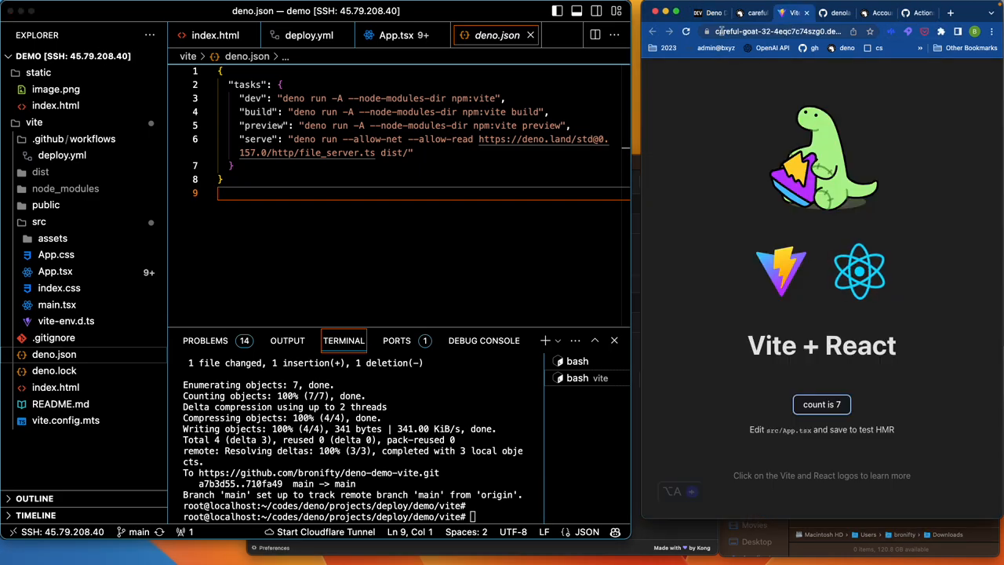
click(685, 32)
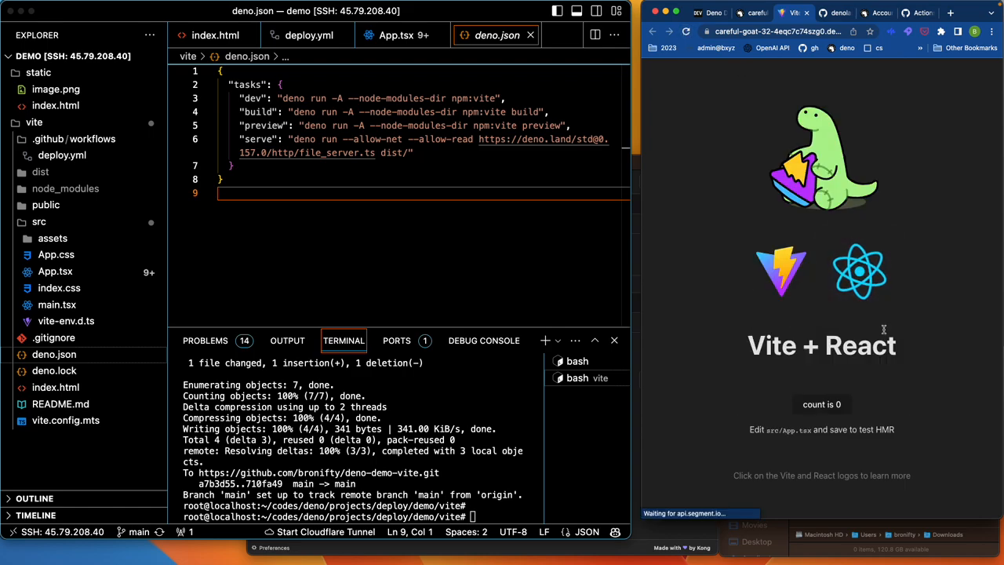
click(789, 13)
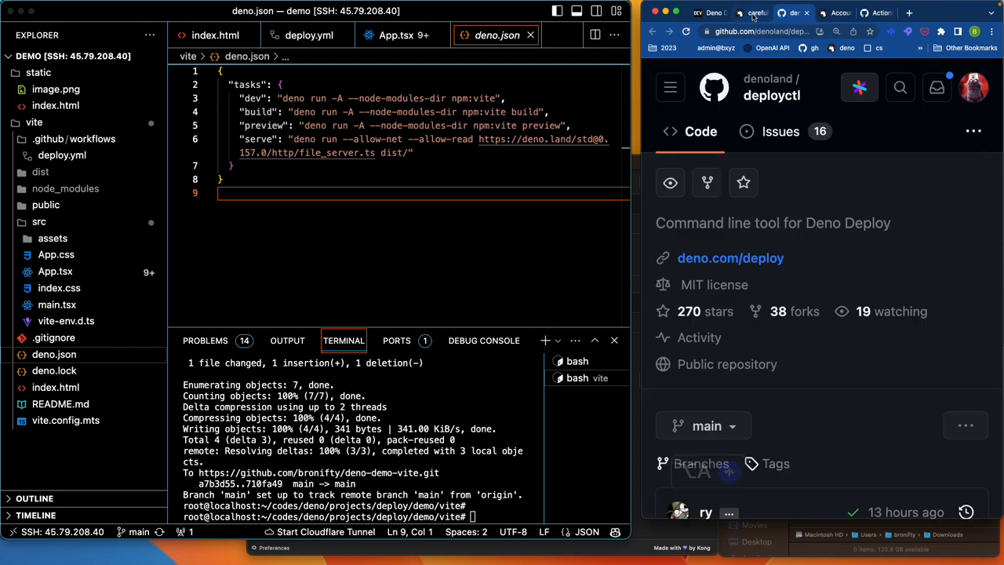
click(764, 13)
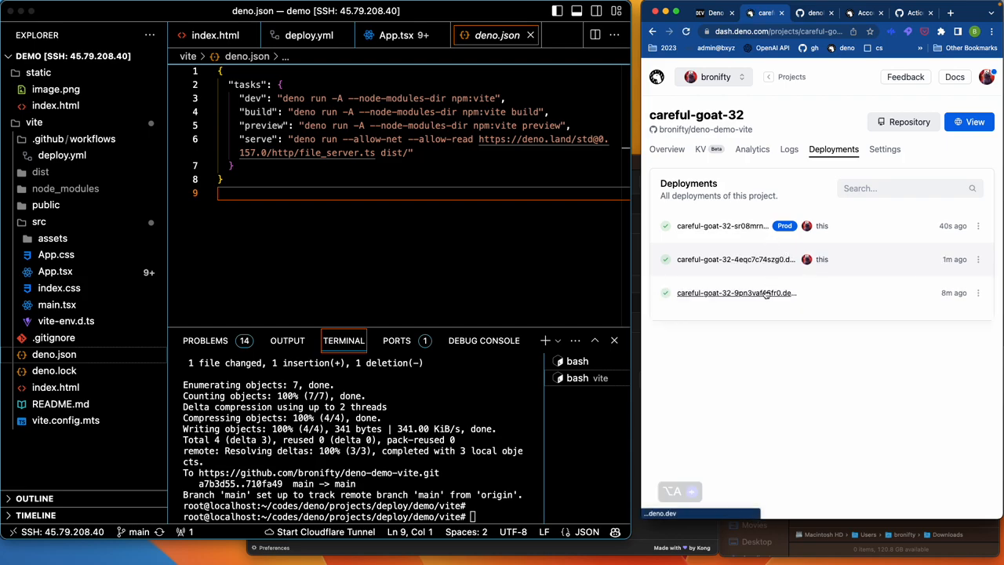
mouse_move(780, 296)
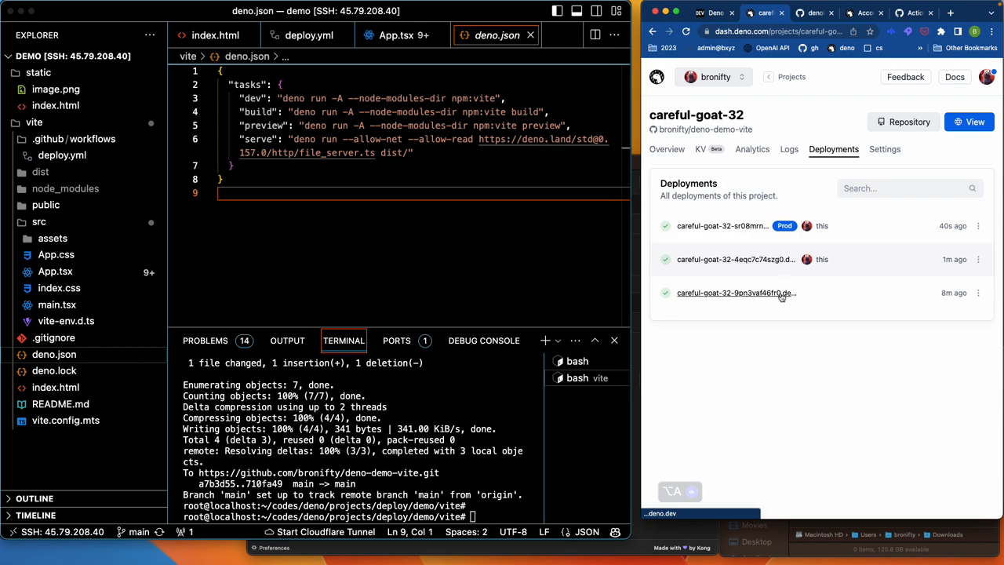
mouse_move(749, 226)
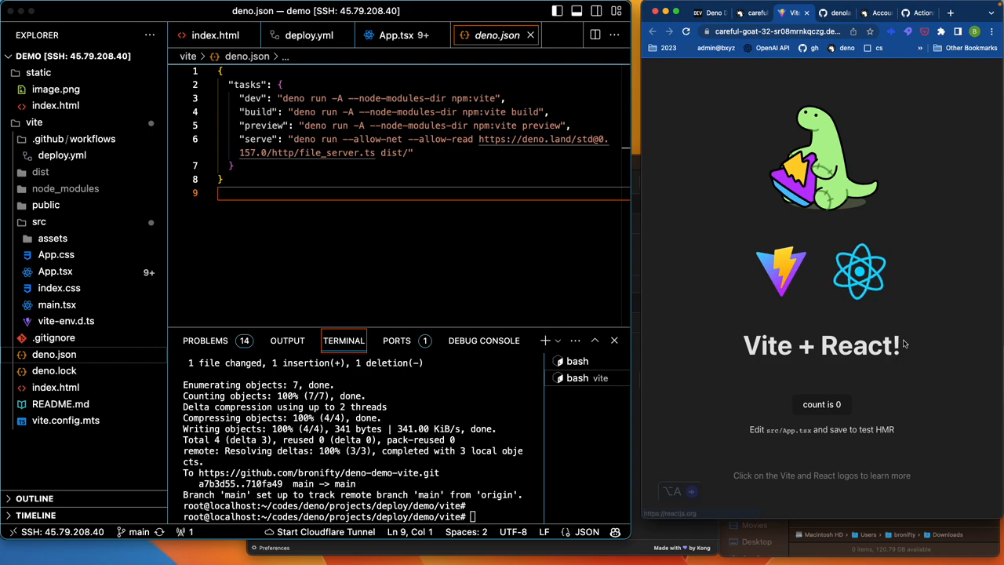
click(752, 13)
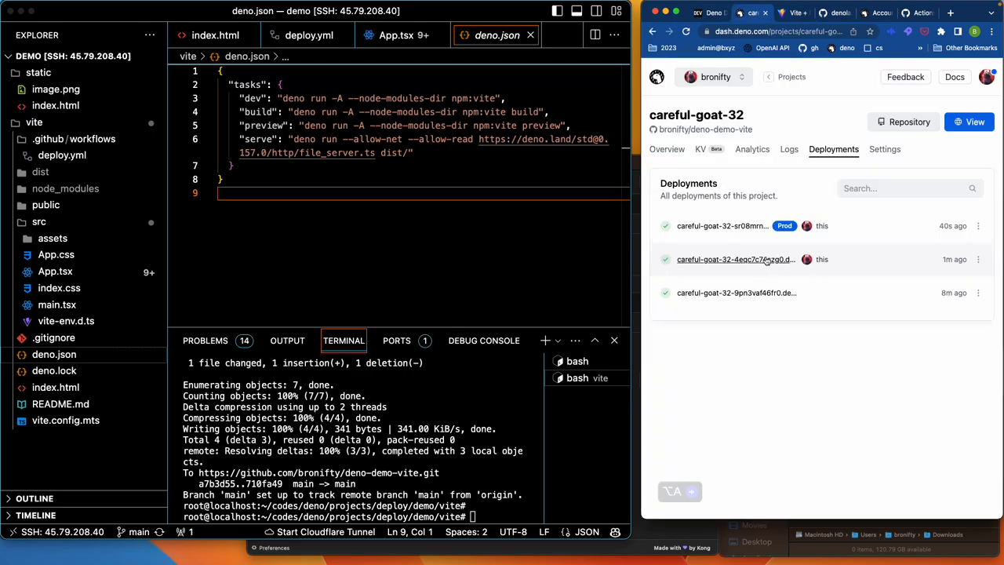
click(734, 259)
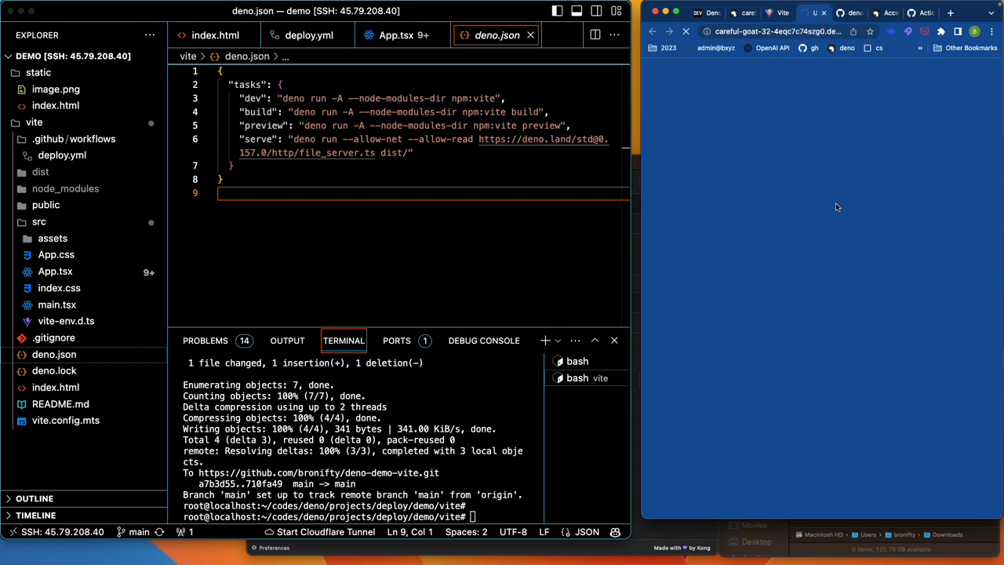